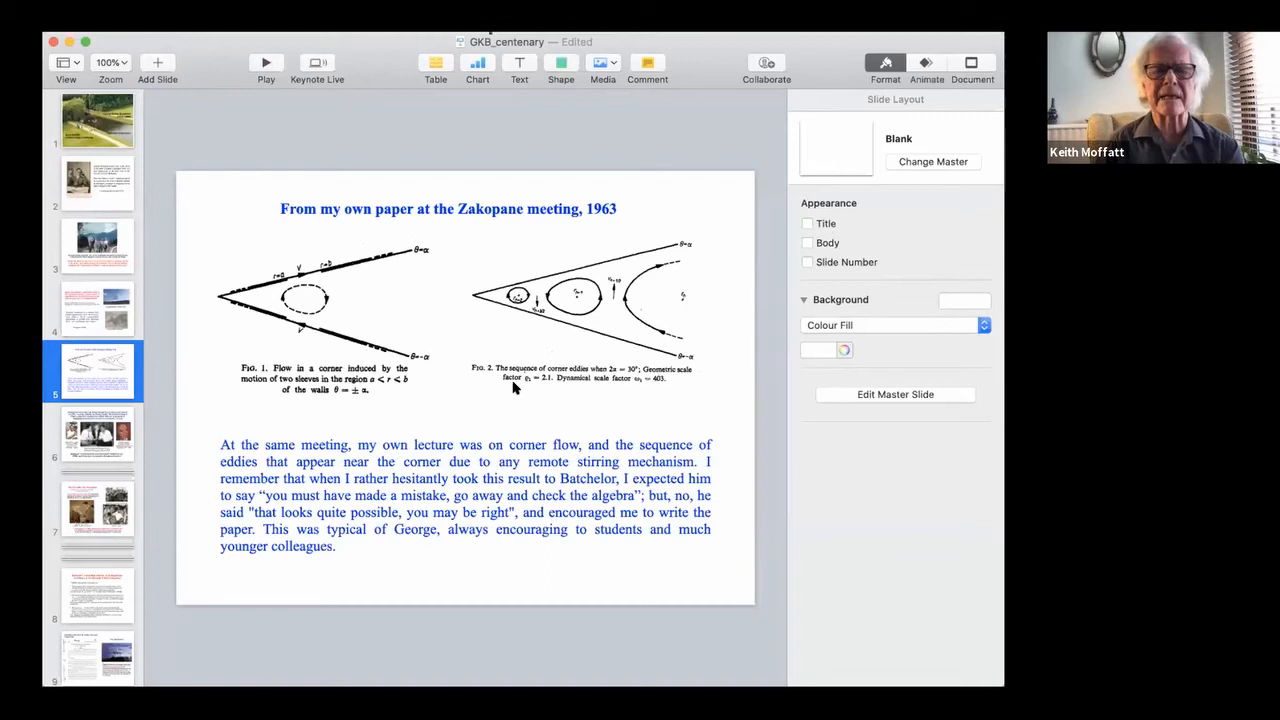
mouse_move(258, 291)
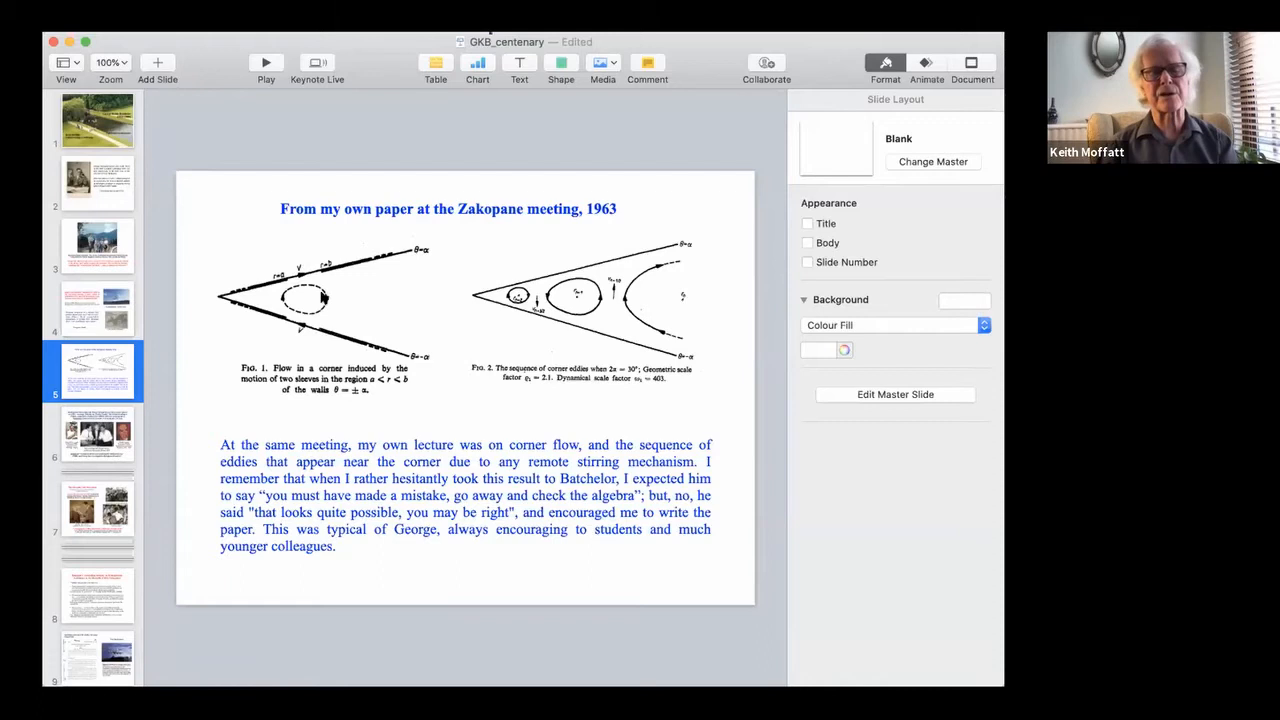
mouse_move(400, 337)
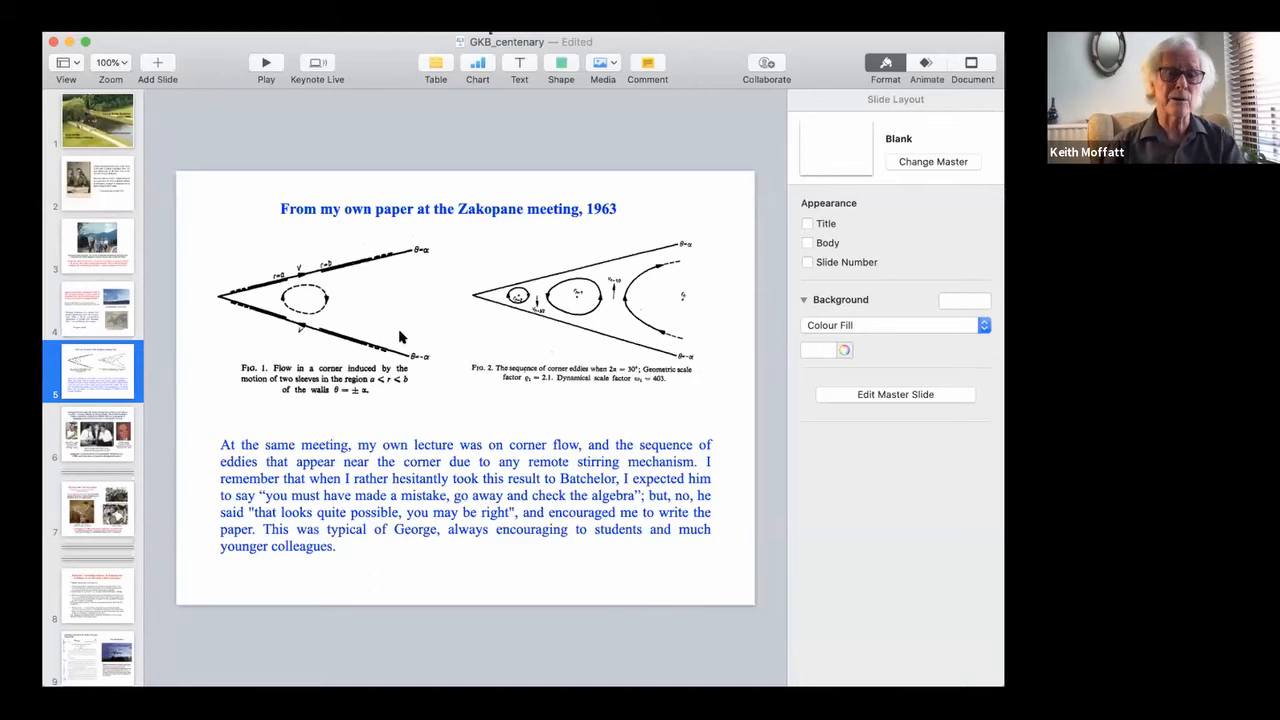
mouse_move(617, 318)
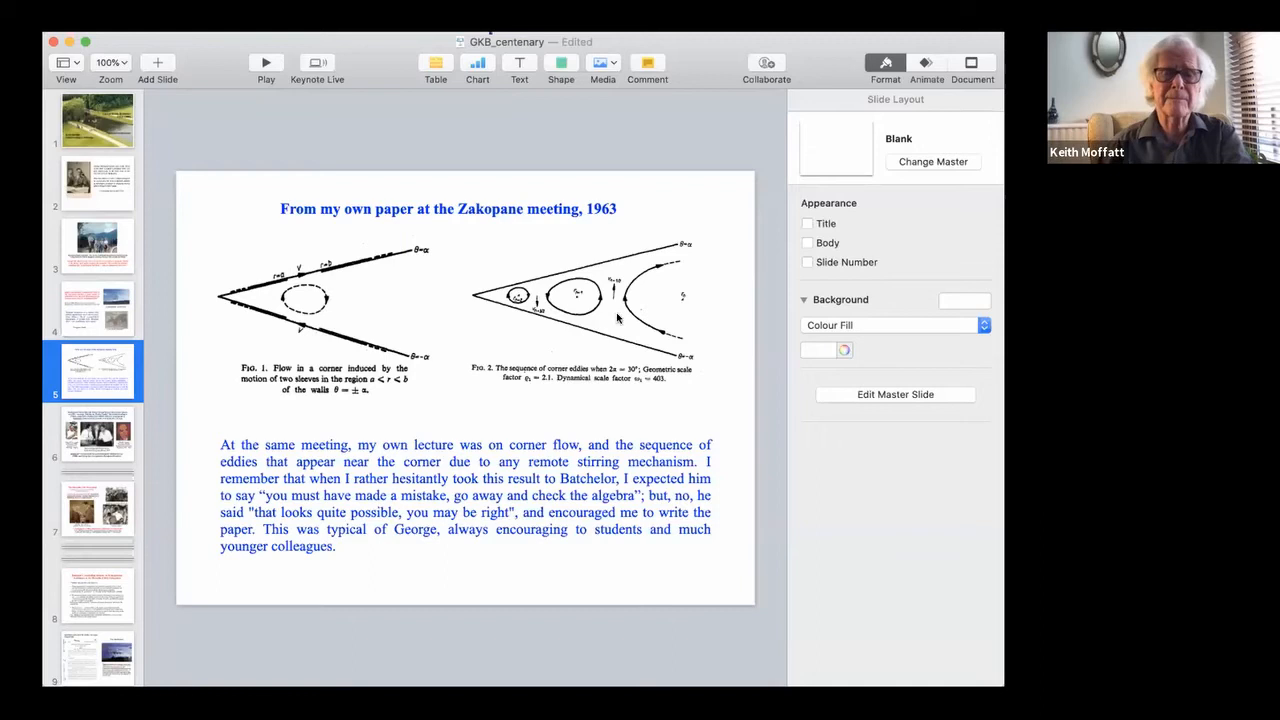
mouse_move(648, 290)
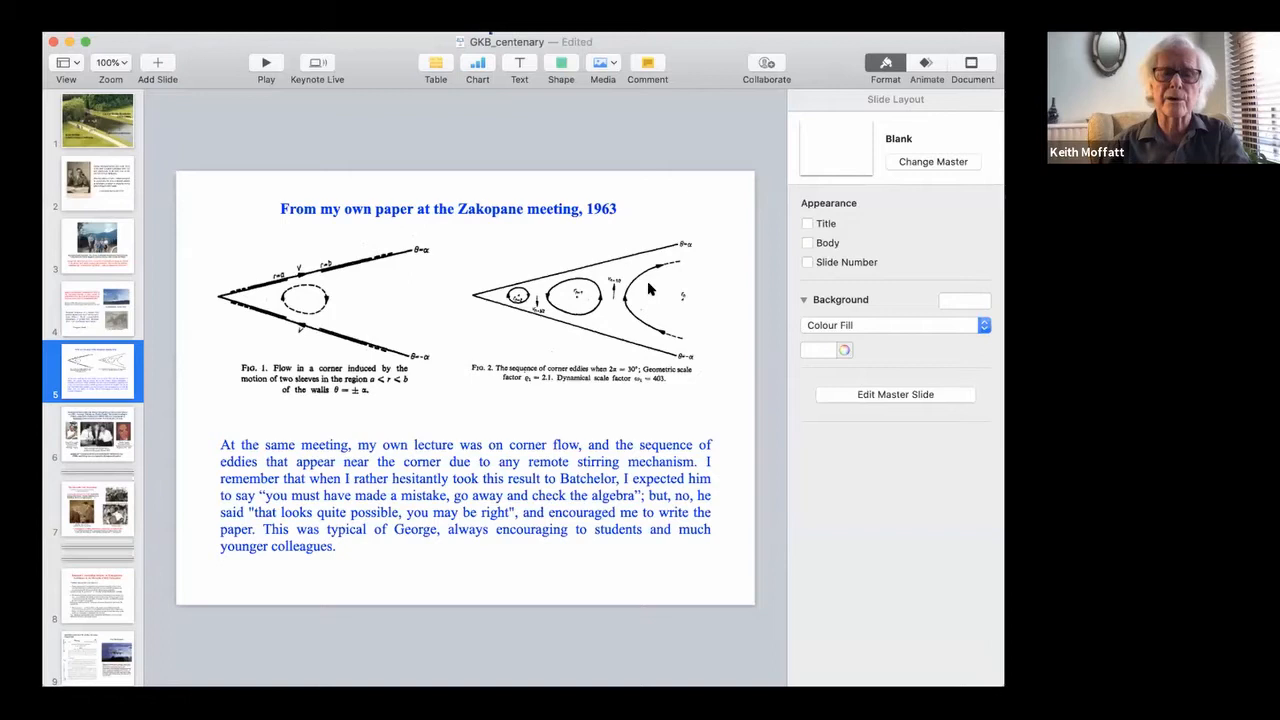
mouse_move(575, 415)
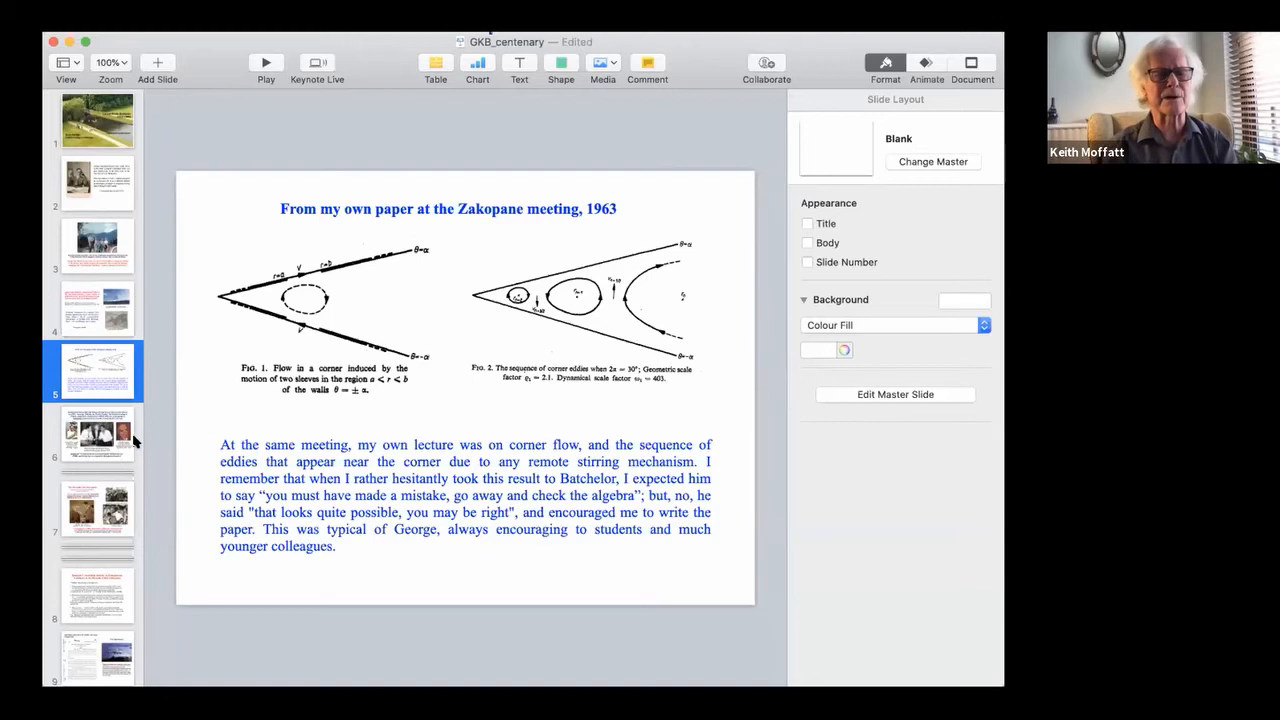
Display slide 6 on Batchelor's Polish links, with the Herczynski and Fiszdon photos
click(97, 433)
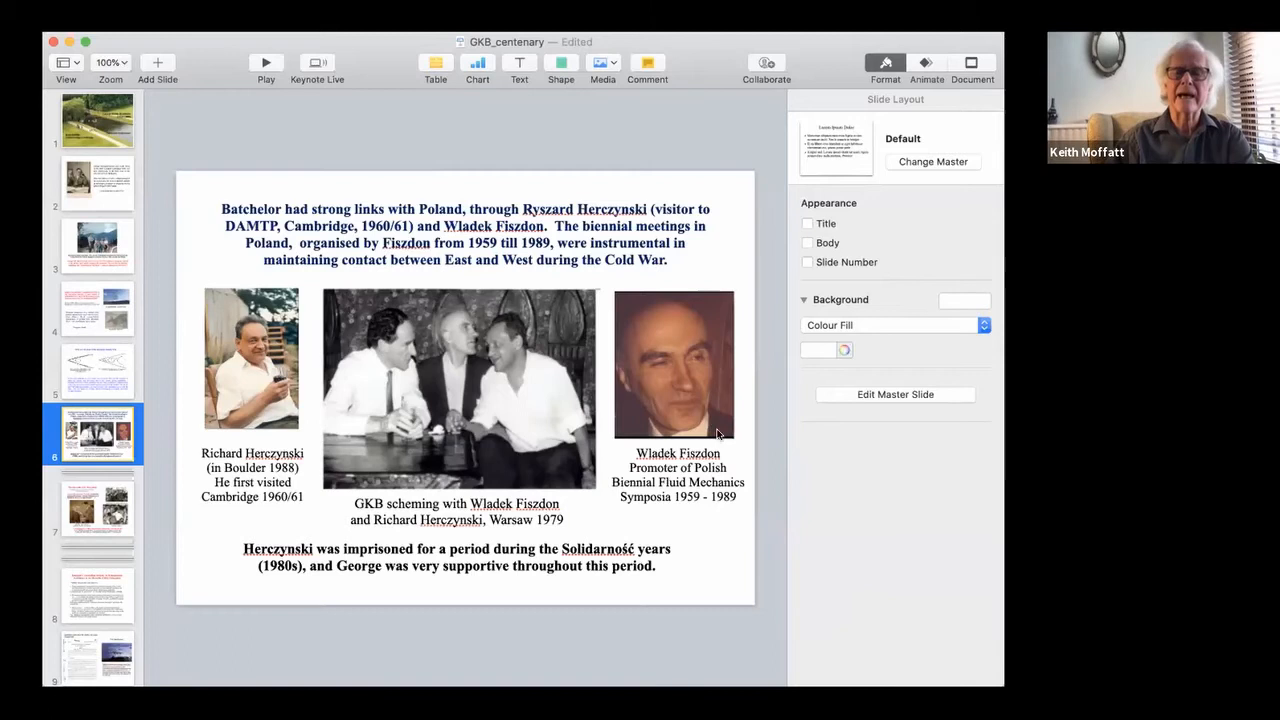
mouse_move(740, 402)
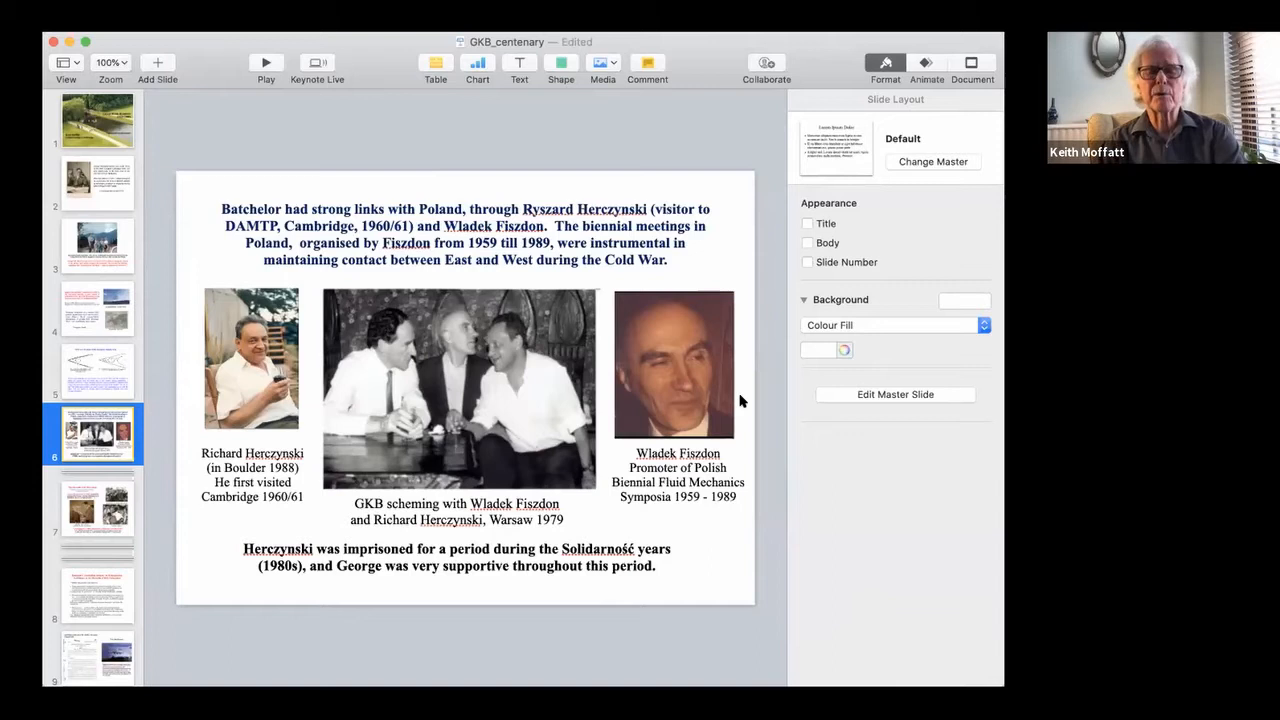
mouse_move(725, 515)
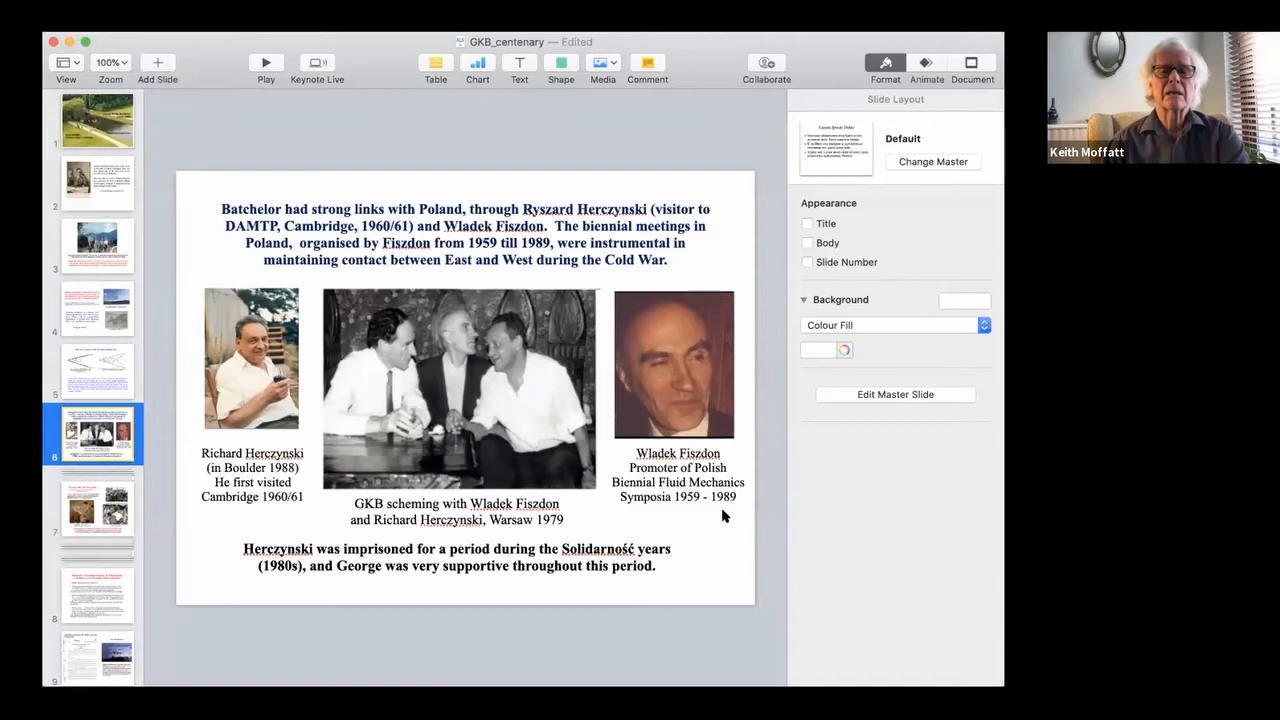
mouse_move(447, 543)
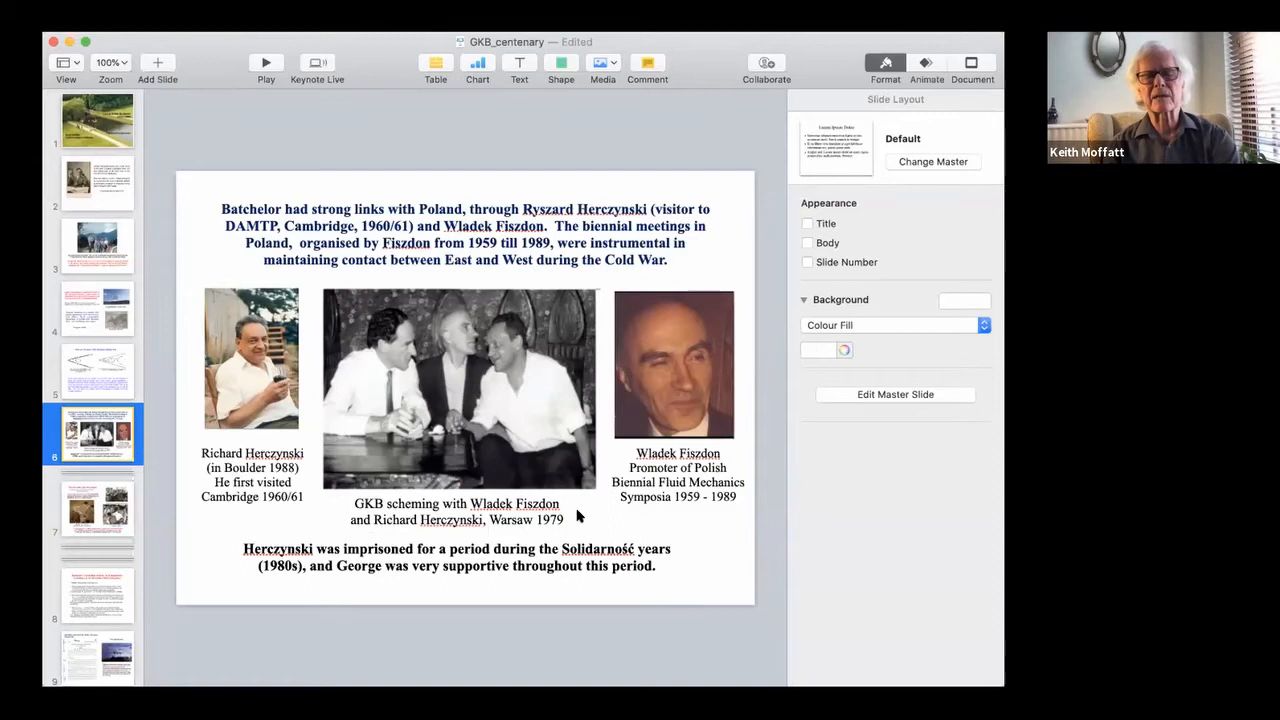
mouse_move(281, 516)
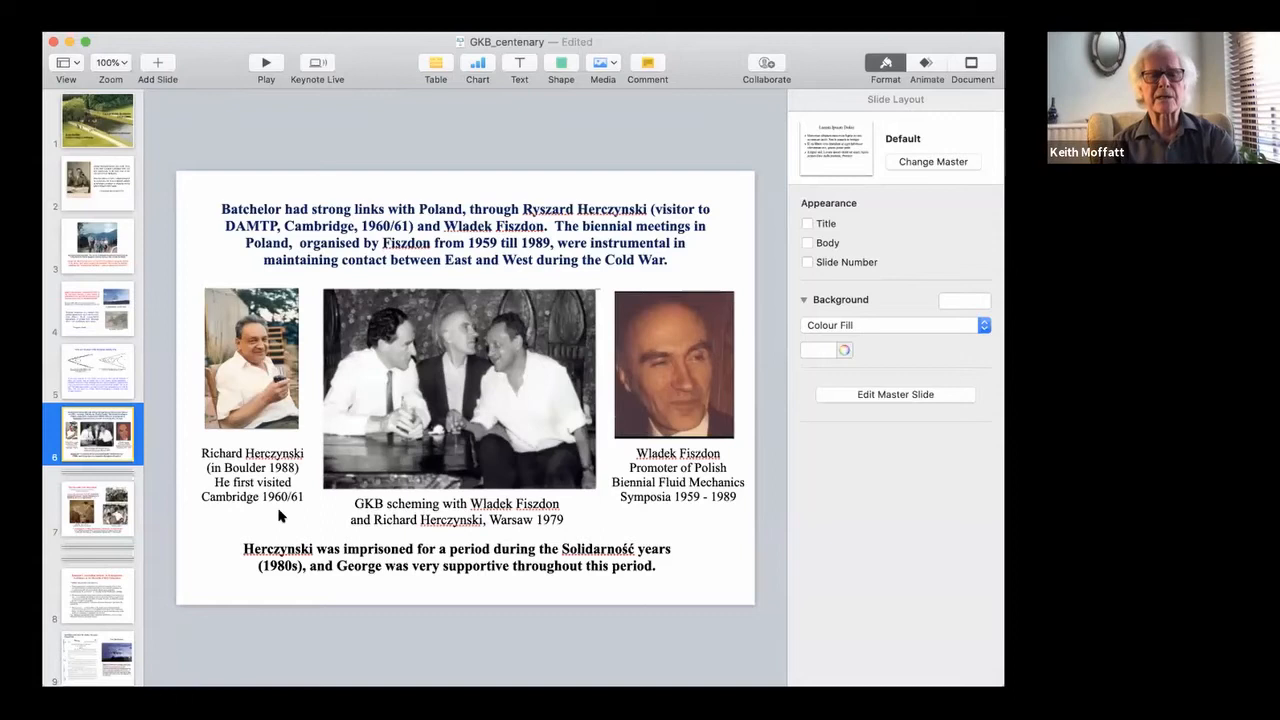
mouse_move(700, 545)
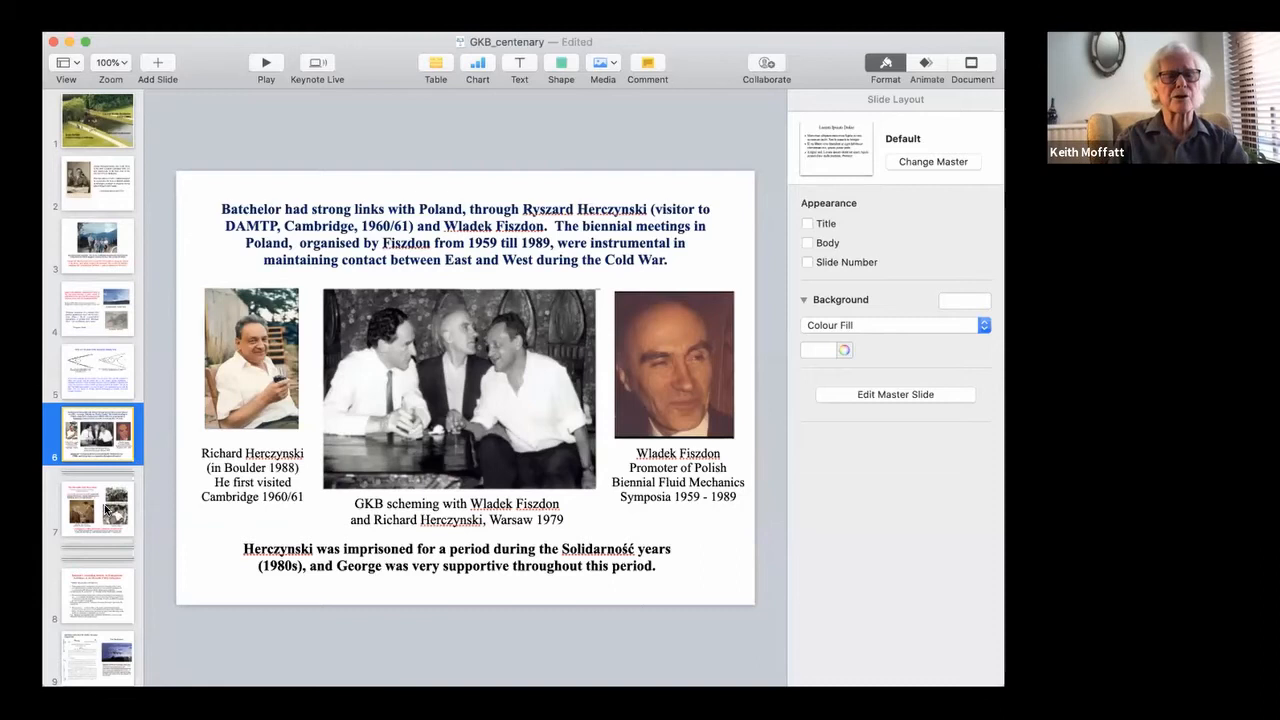
click(97, 508)
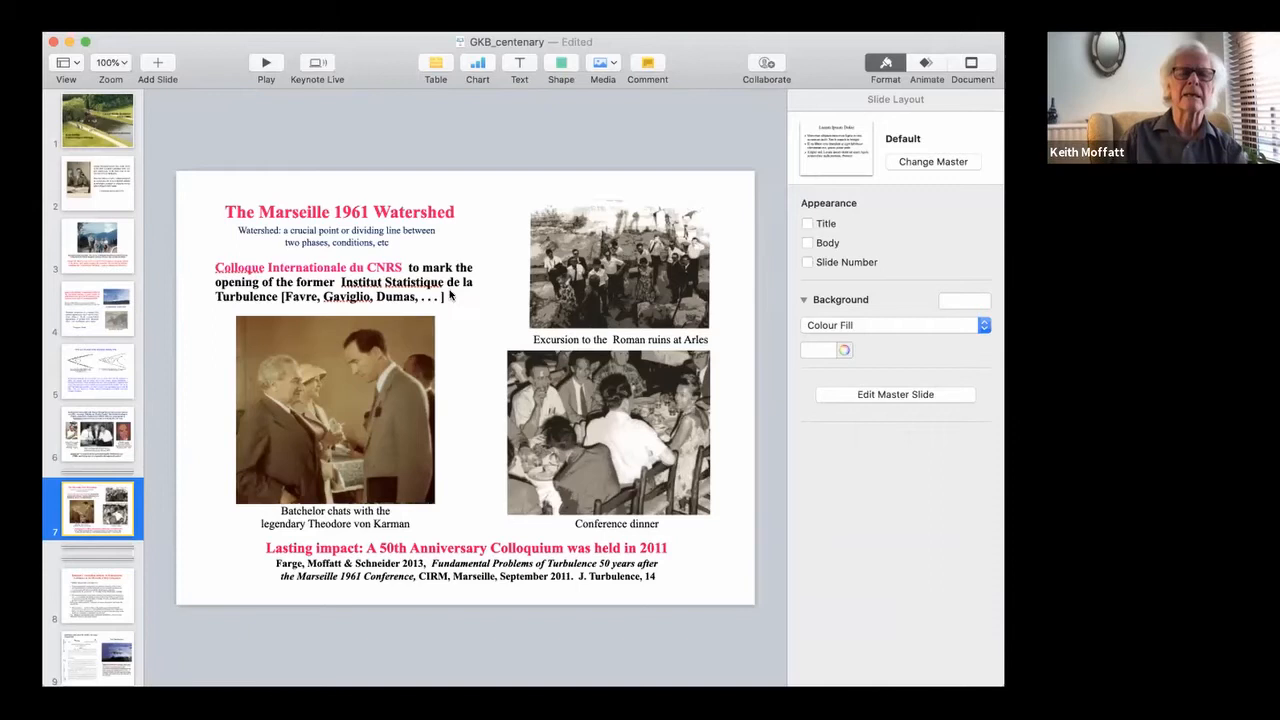
mouse_move(463, 377)
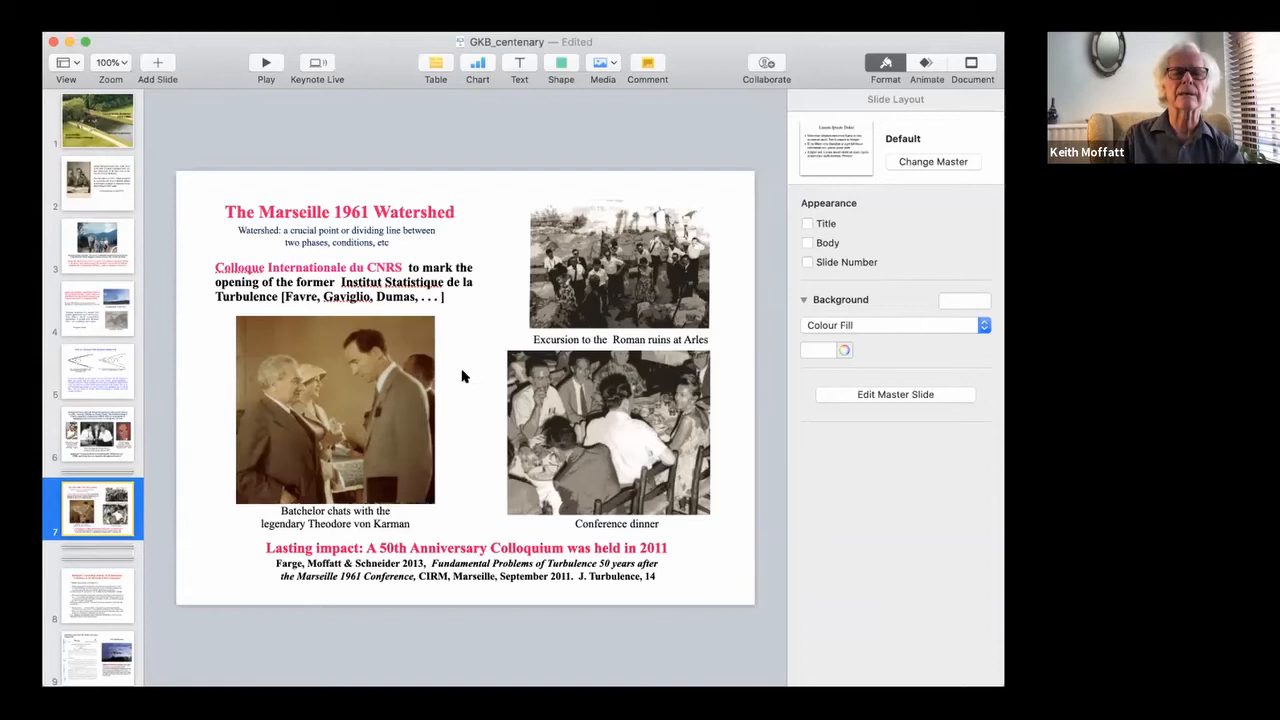
mouse_move(472, 420)
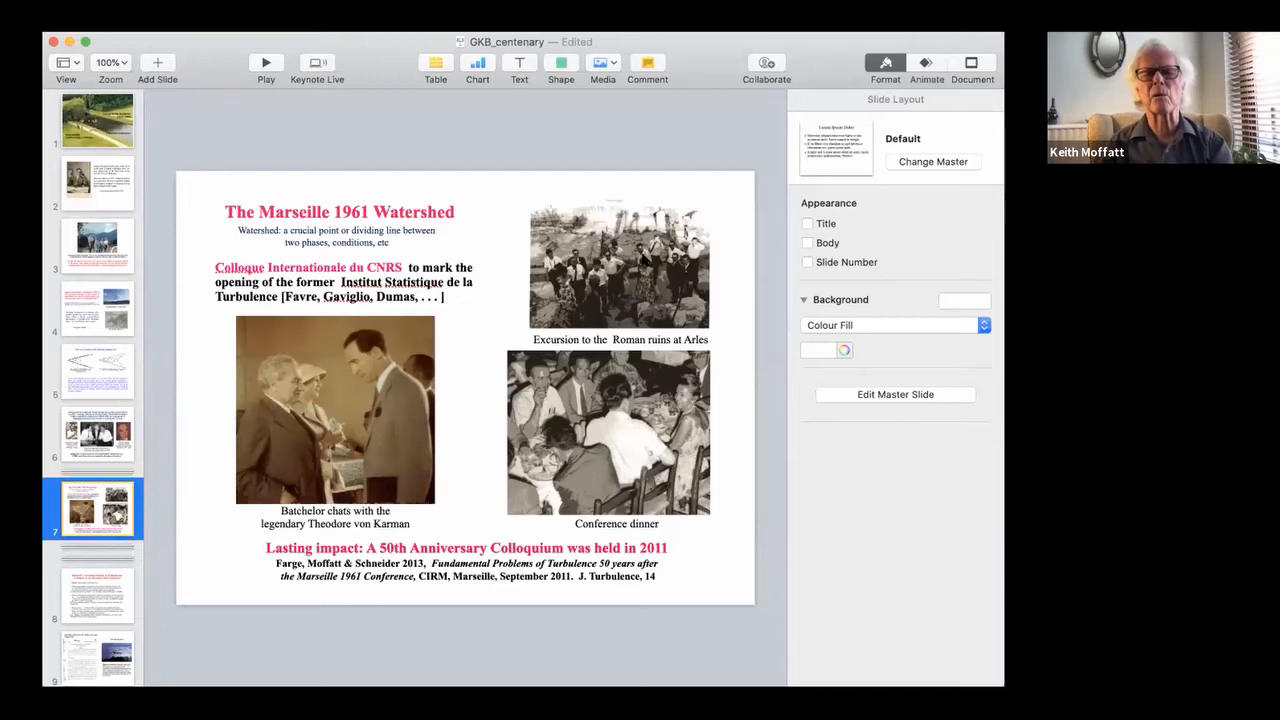
mouse_move(735, 350)
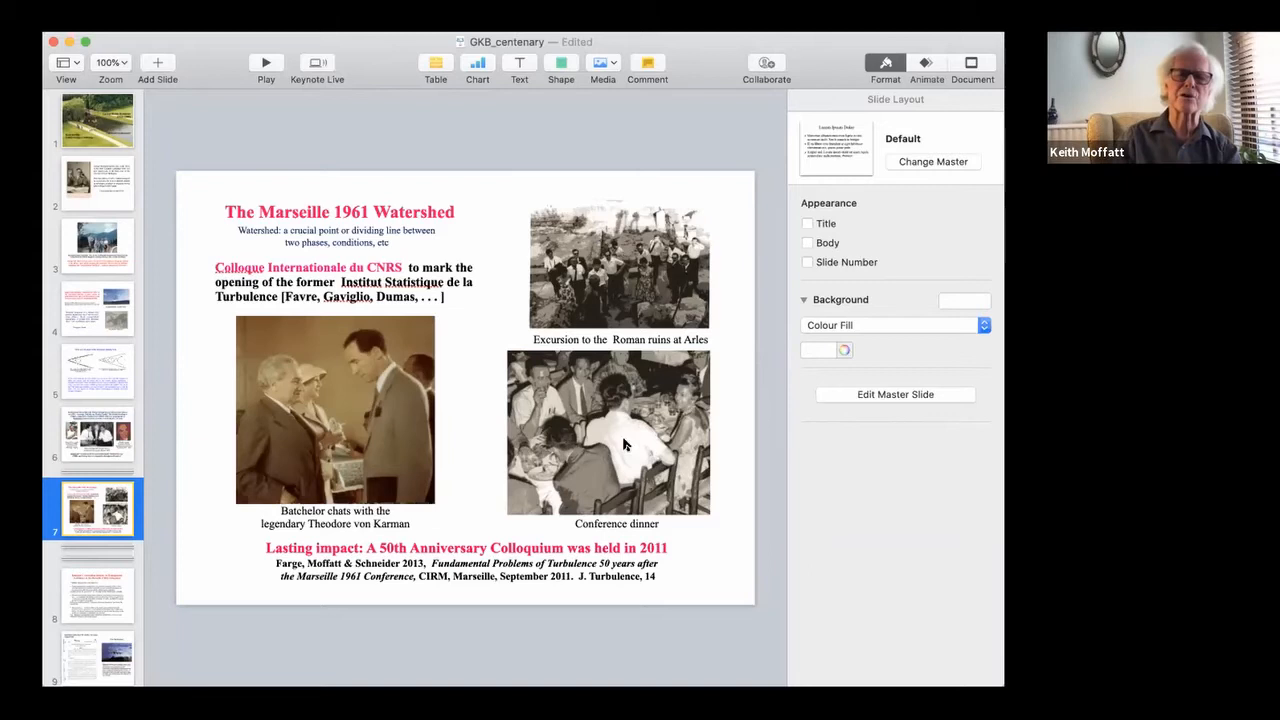
mouse_move(728, 455)
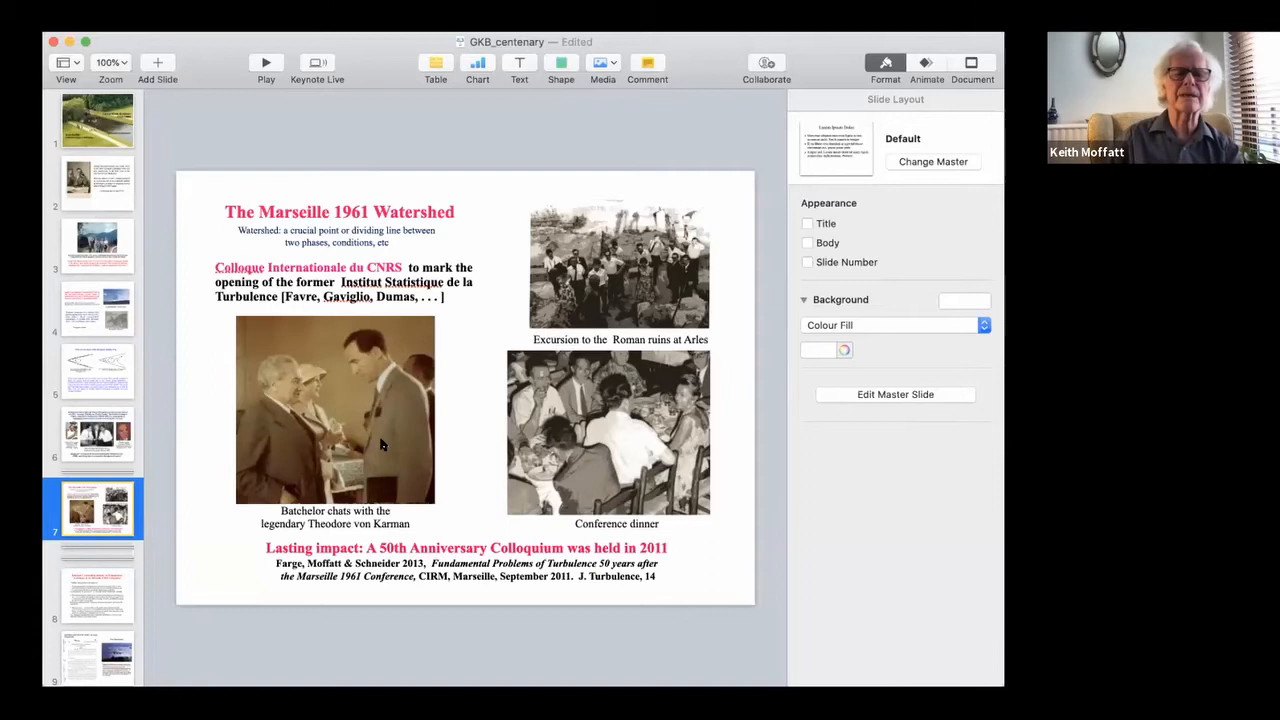
mouse_move(393, 557)
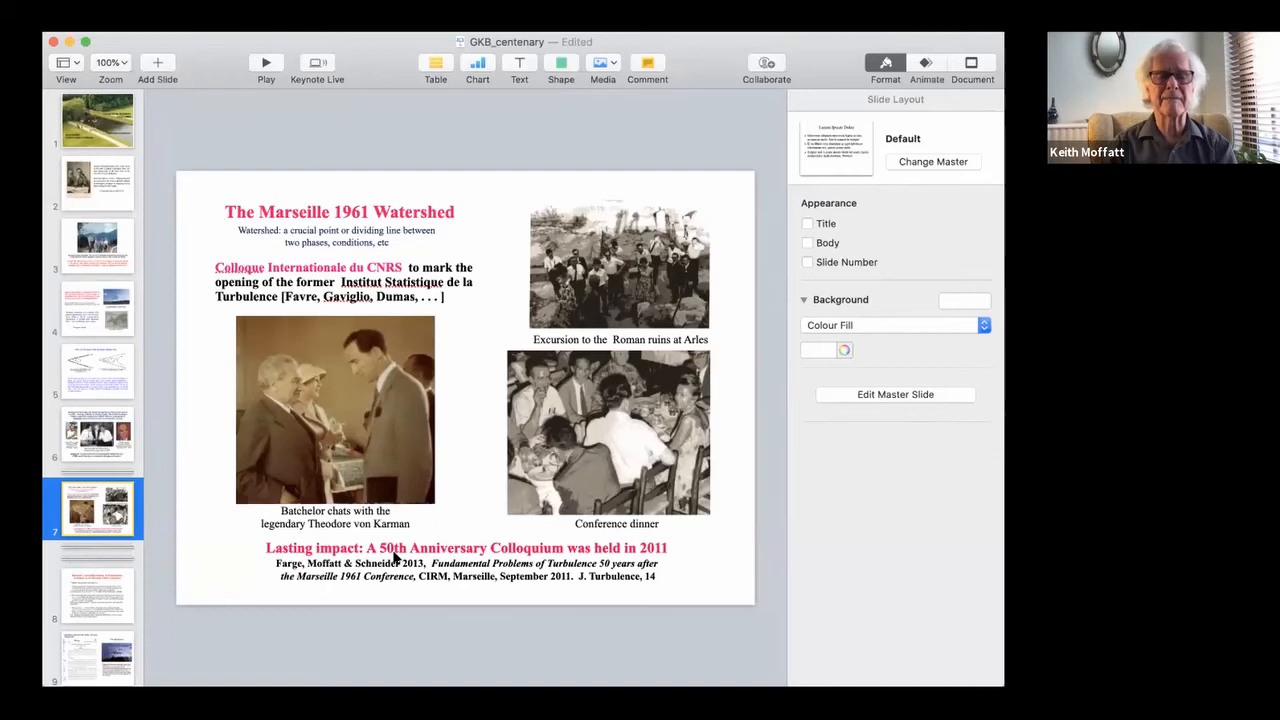
mouse_move(684, 567)
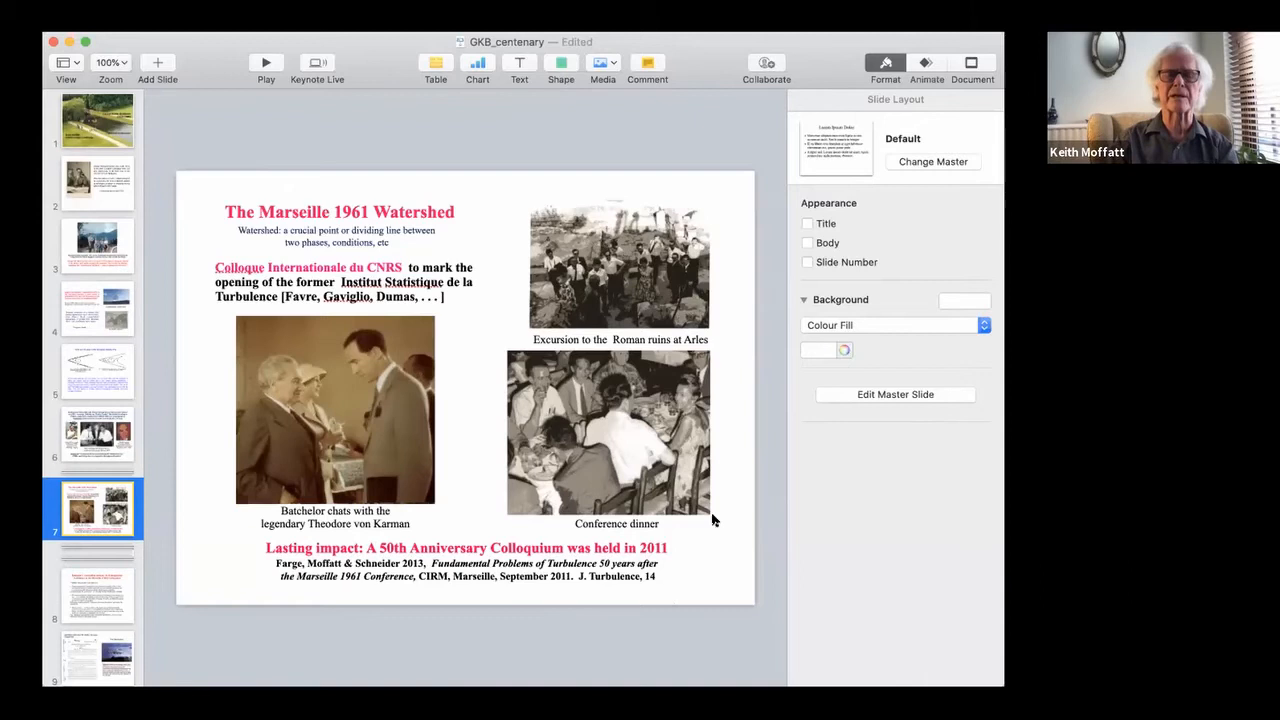
mouse_move(715, 543)
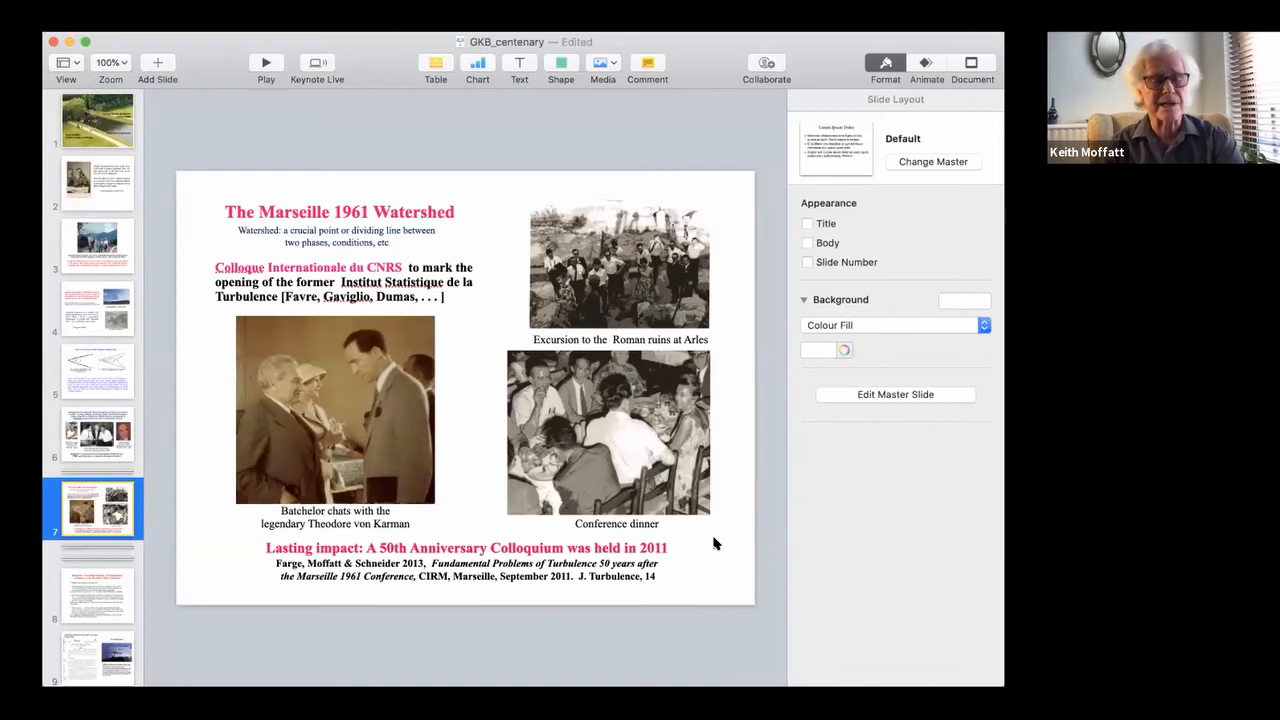
mouse_move(440, 517)
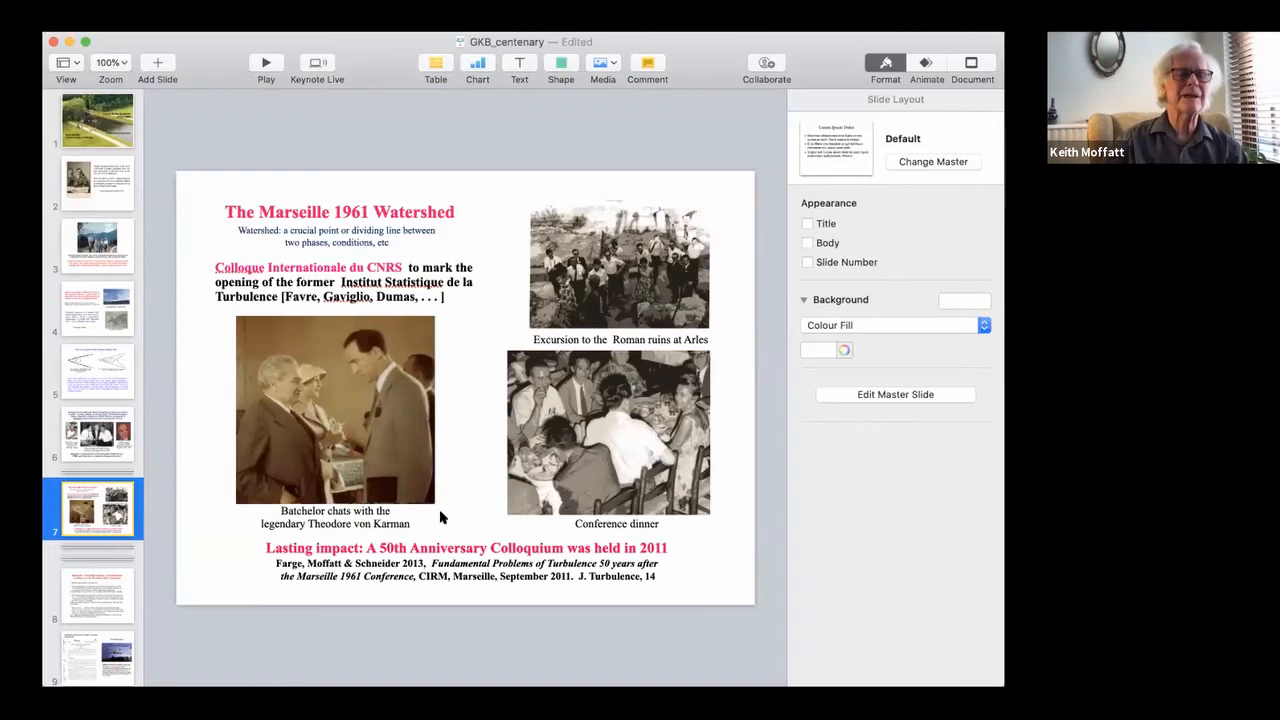
Display slide 8 on Batchelor's concluding remarks at the 1961 Marseille Colloquium
click(97, 595)
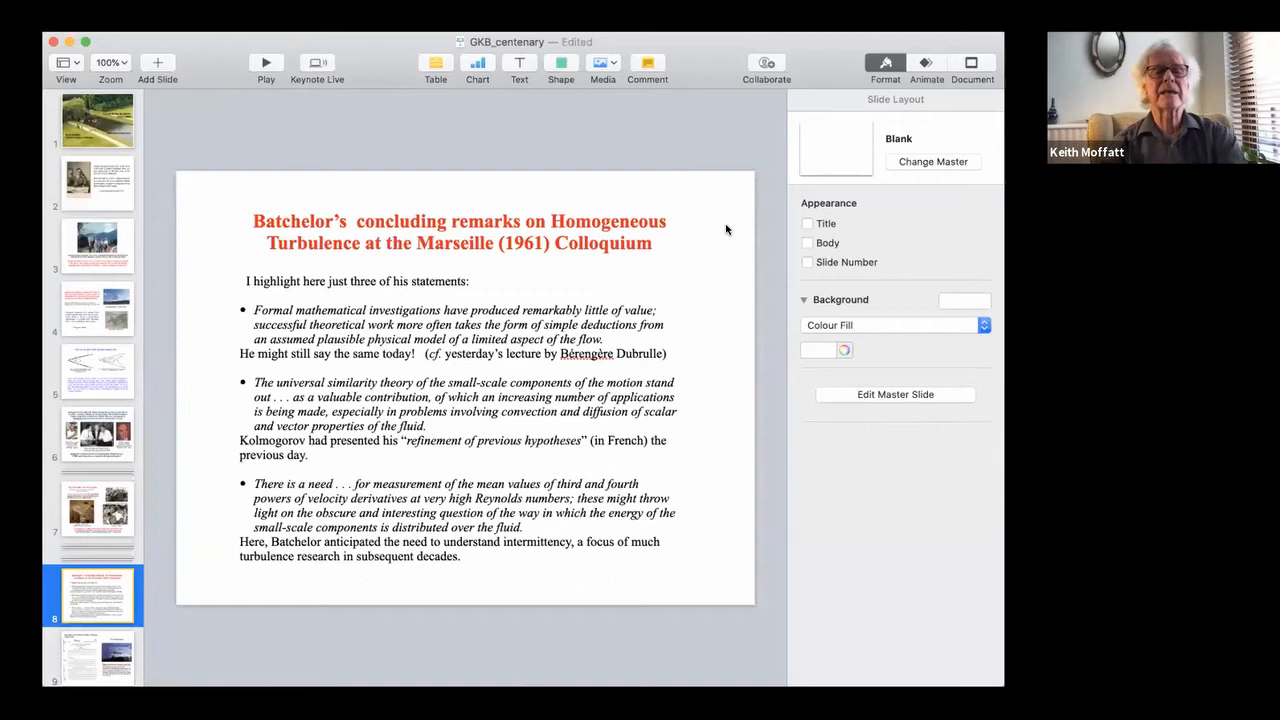
mouse_move(653, 247)
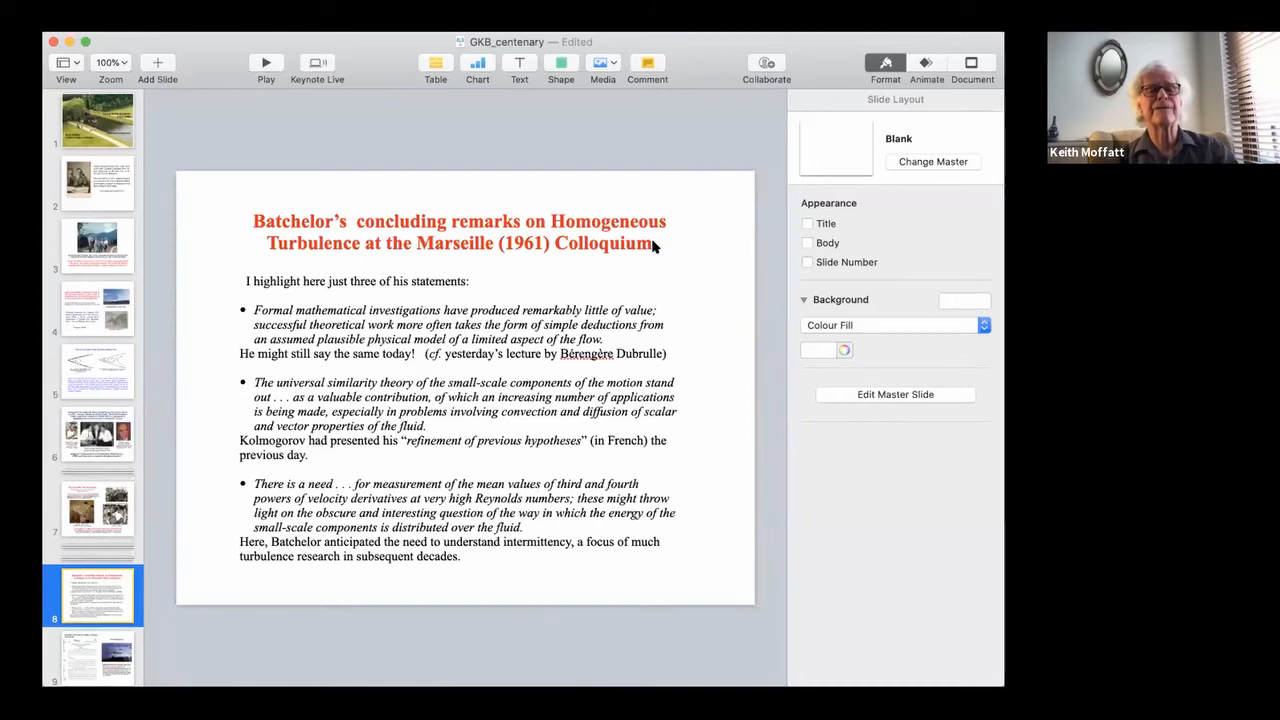
mouse_move(700, 305)
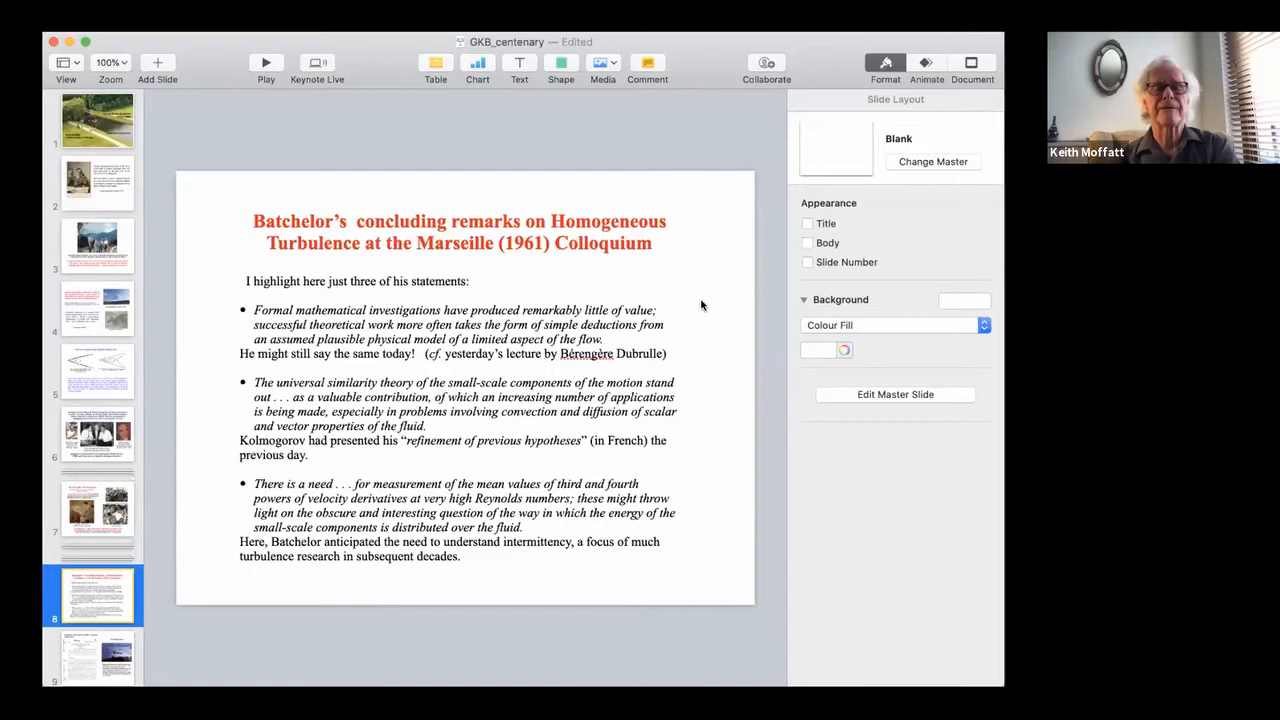
mouse_move(400, 364)
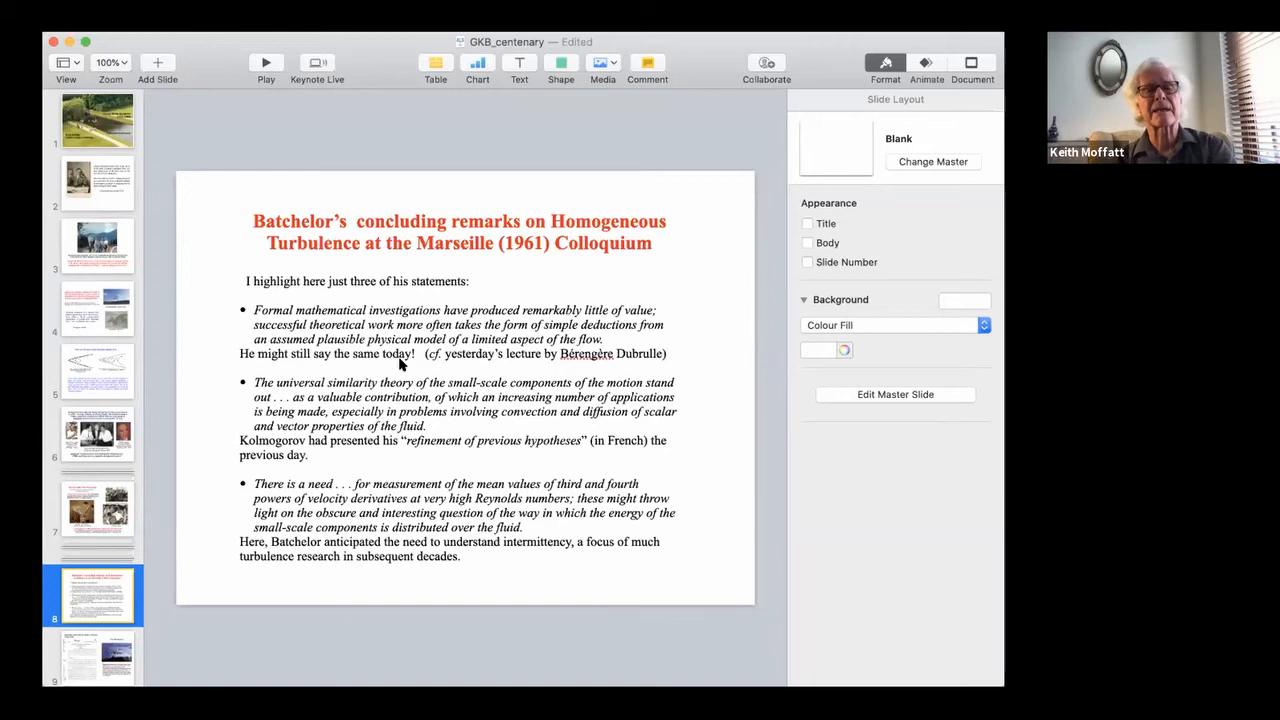
mouse_move(520, 360)
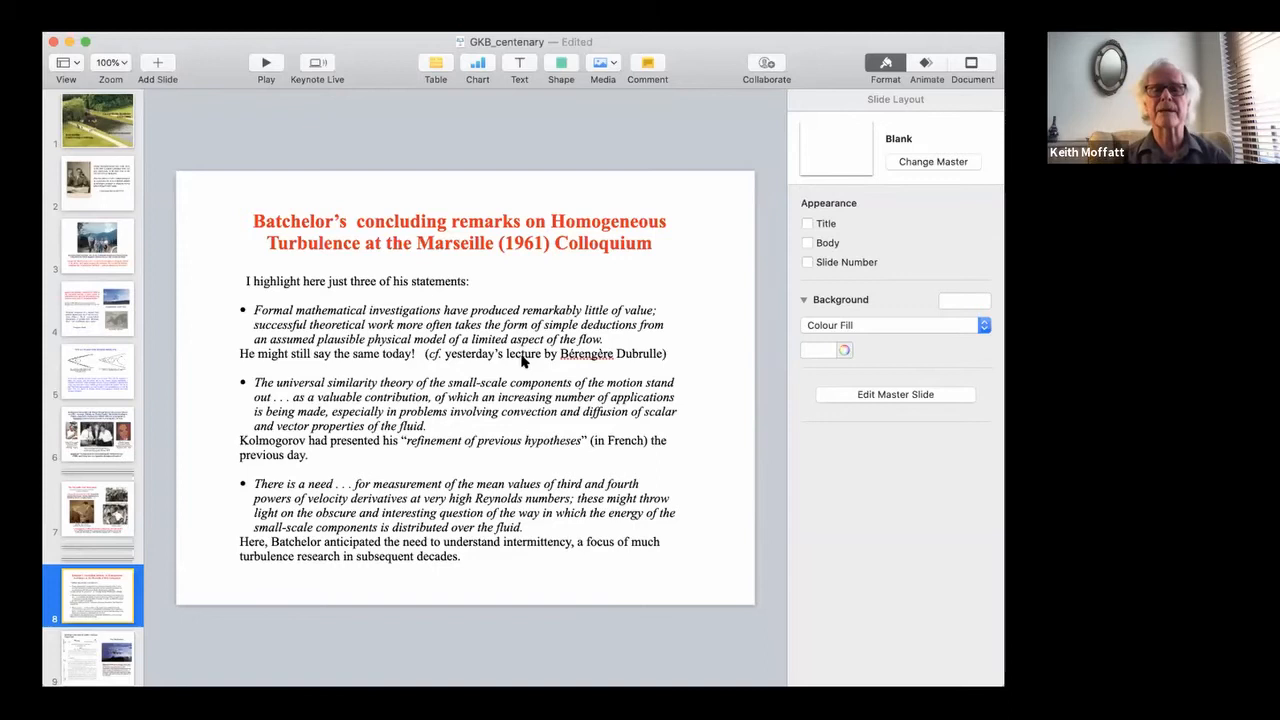
mouse_move(693, 342)
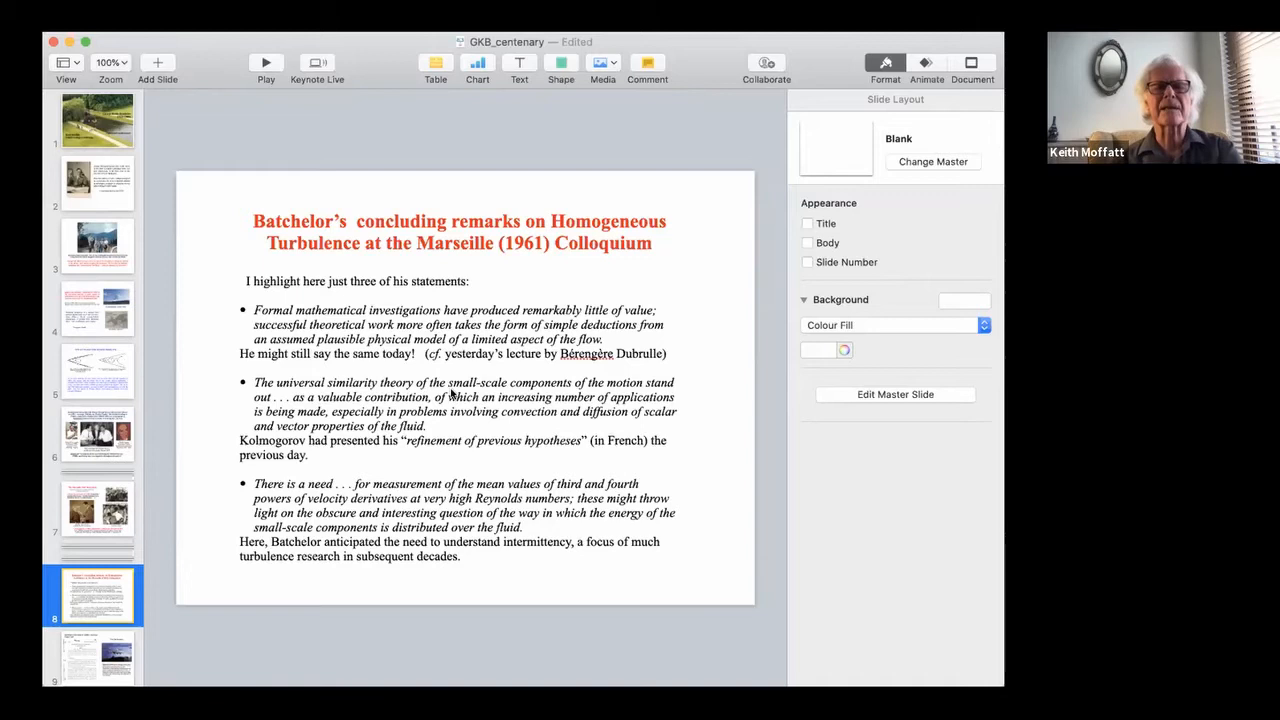
mouse_move(475, 434)
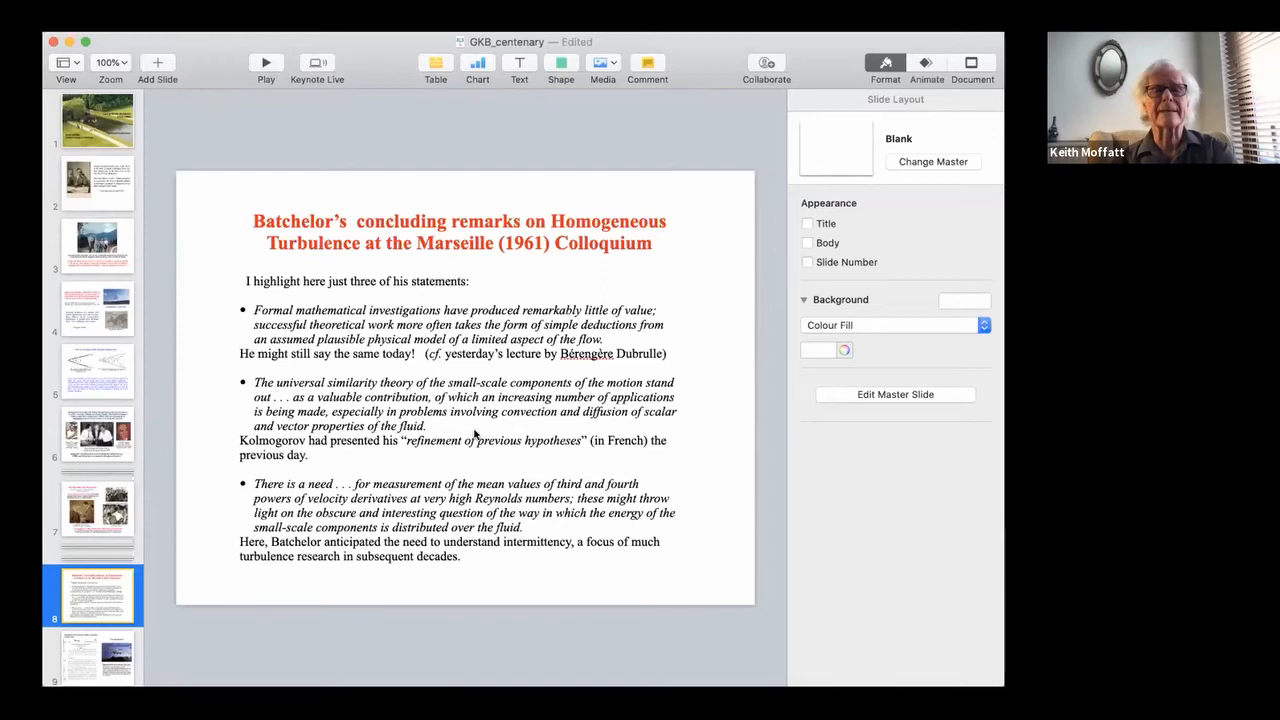
mouse_move(695, 412)
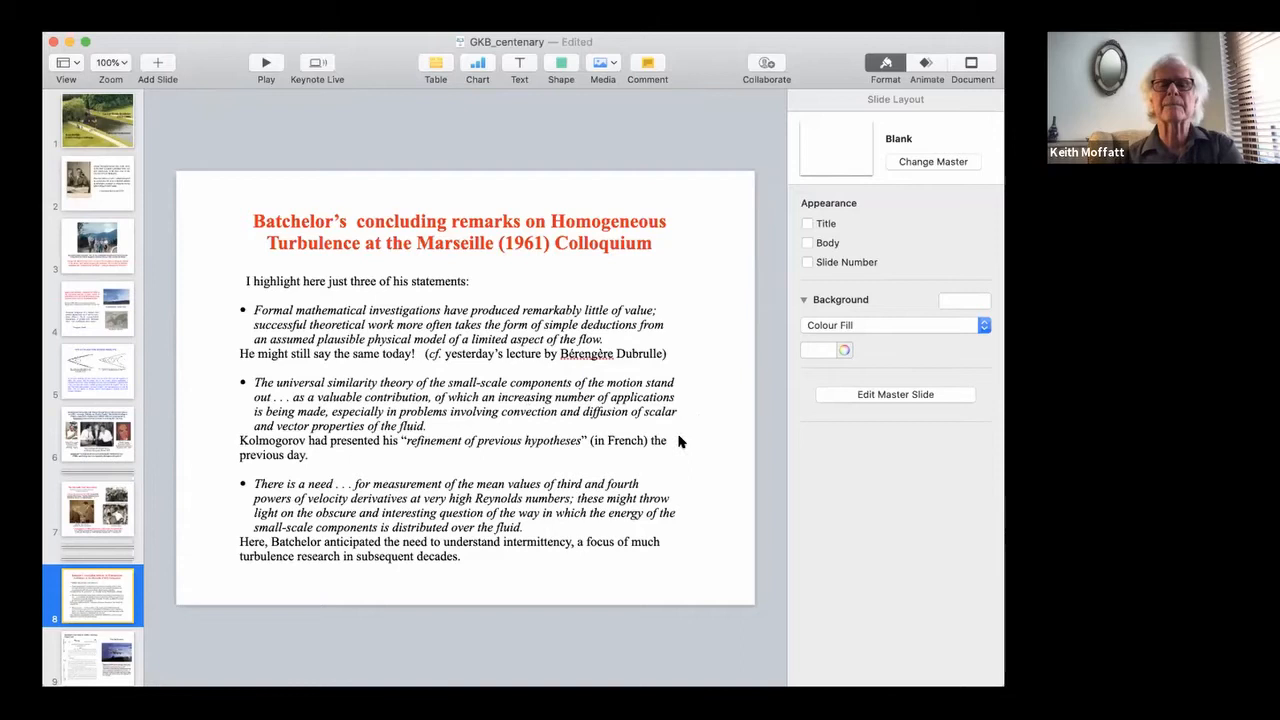
mouse_move(603, 425)
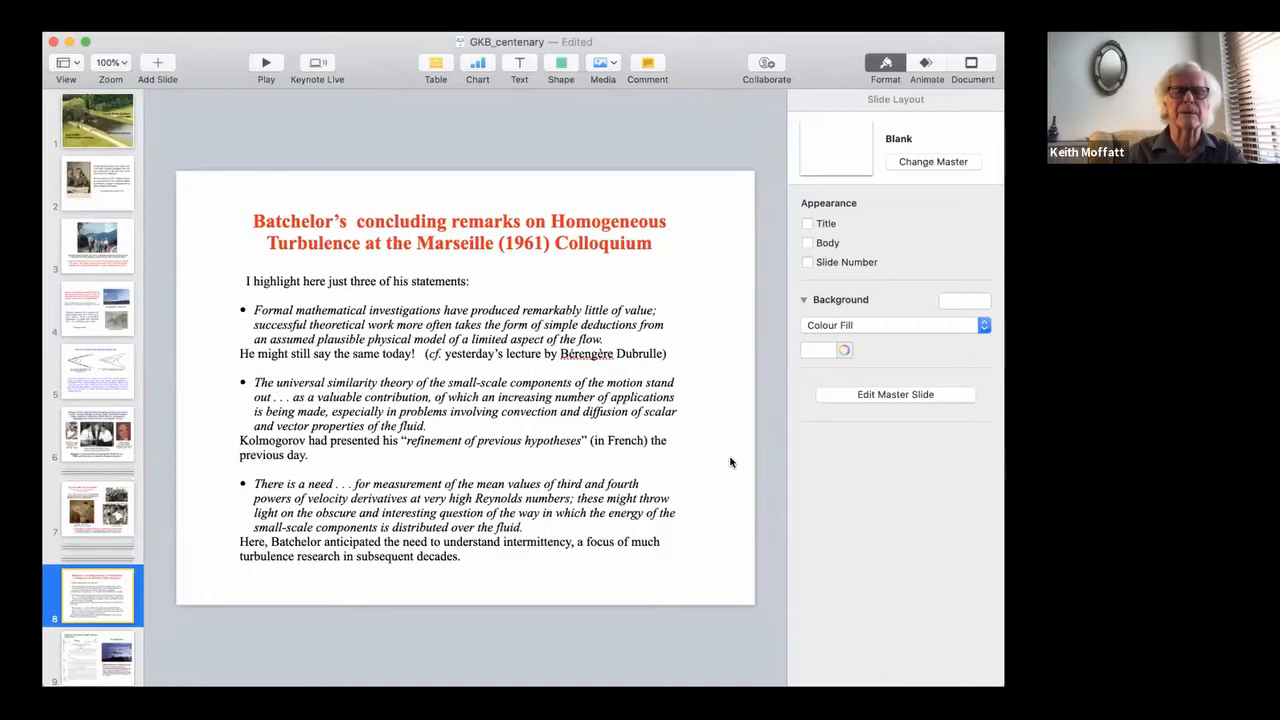
mouse_move(388, 470)
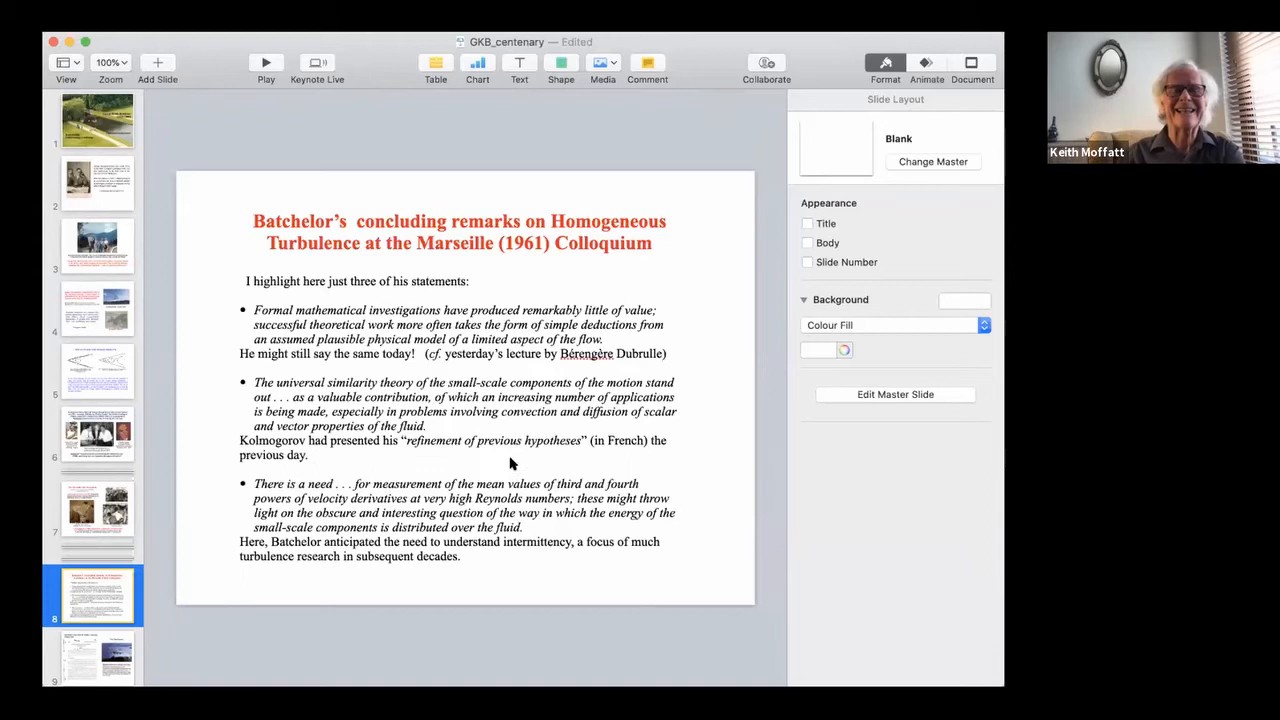
mouse_move(702, 440)
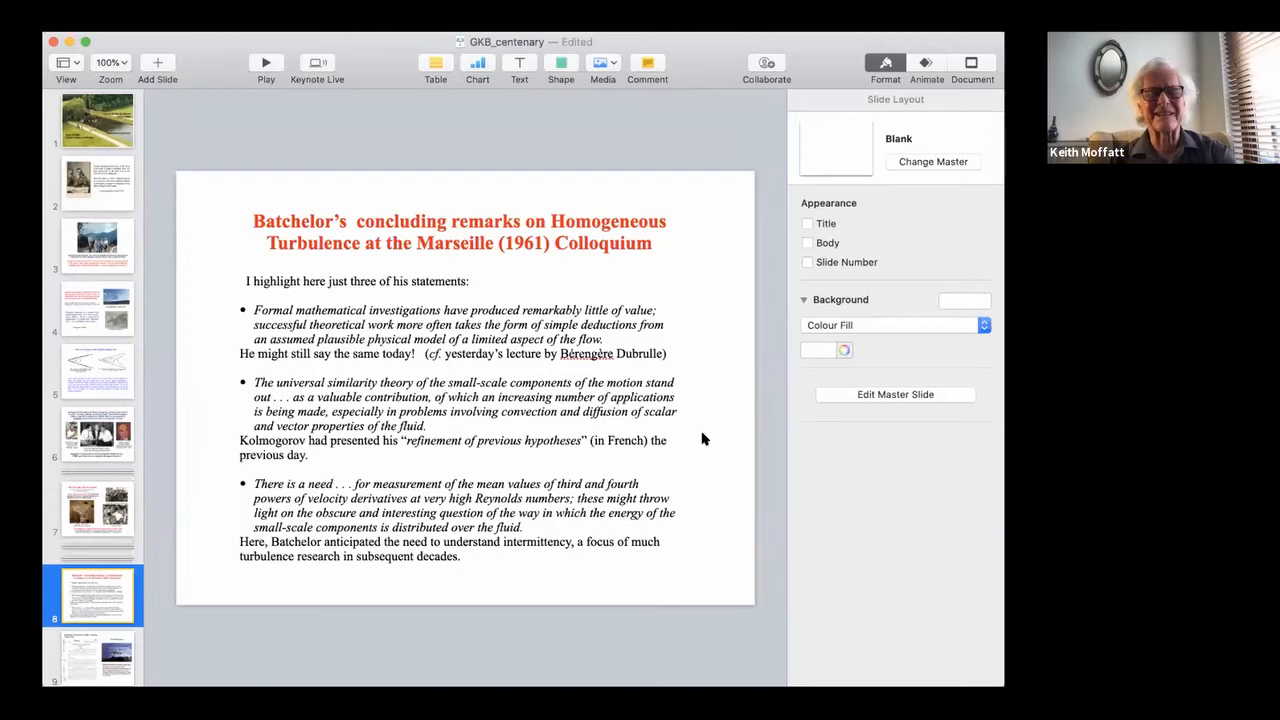
mouse_move(476, 572)
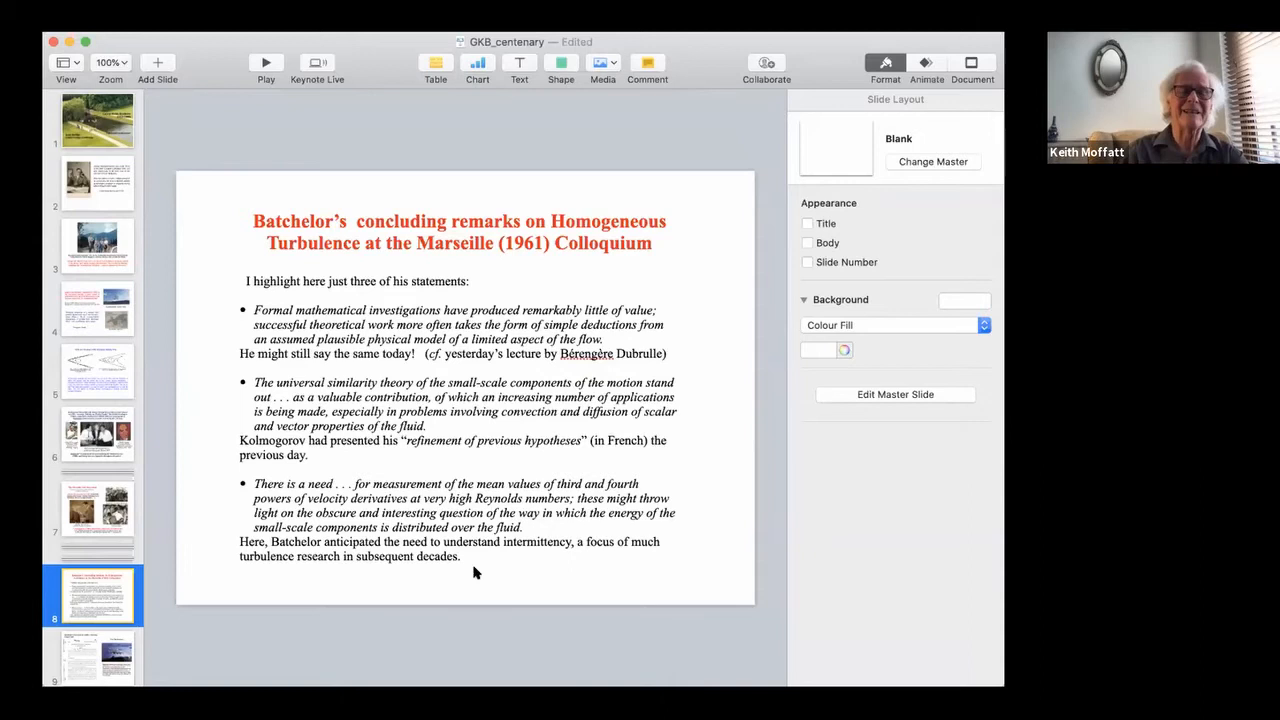
mouse_move(452, 555)
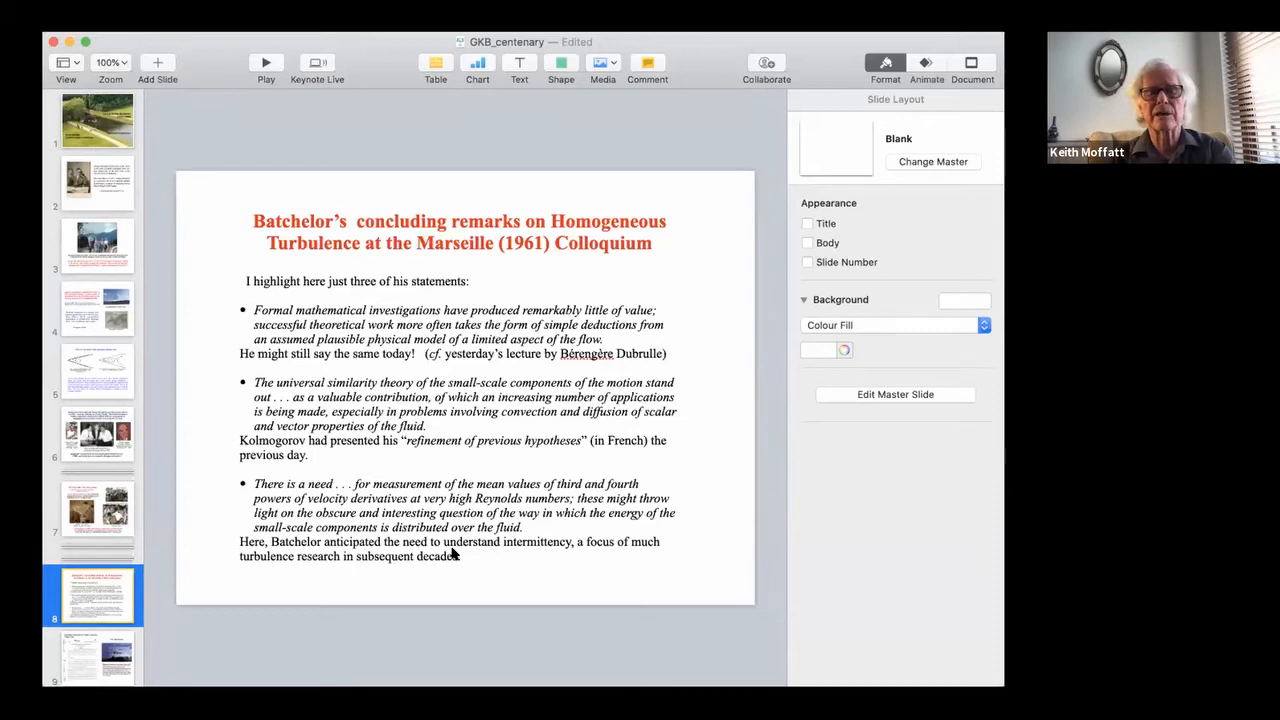
mouse_move(546, 580)
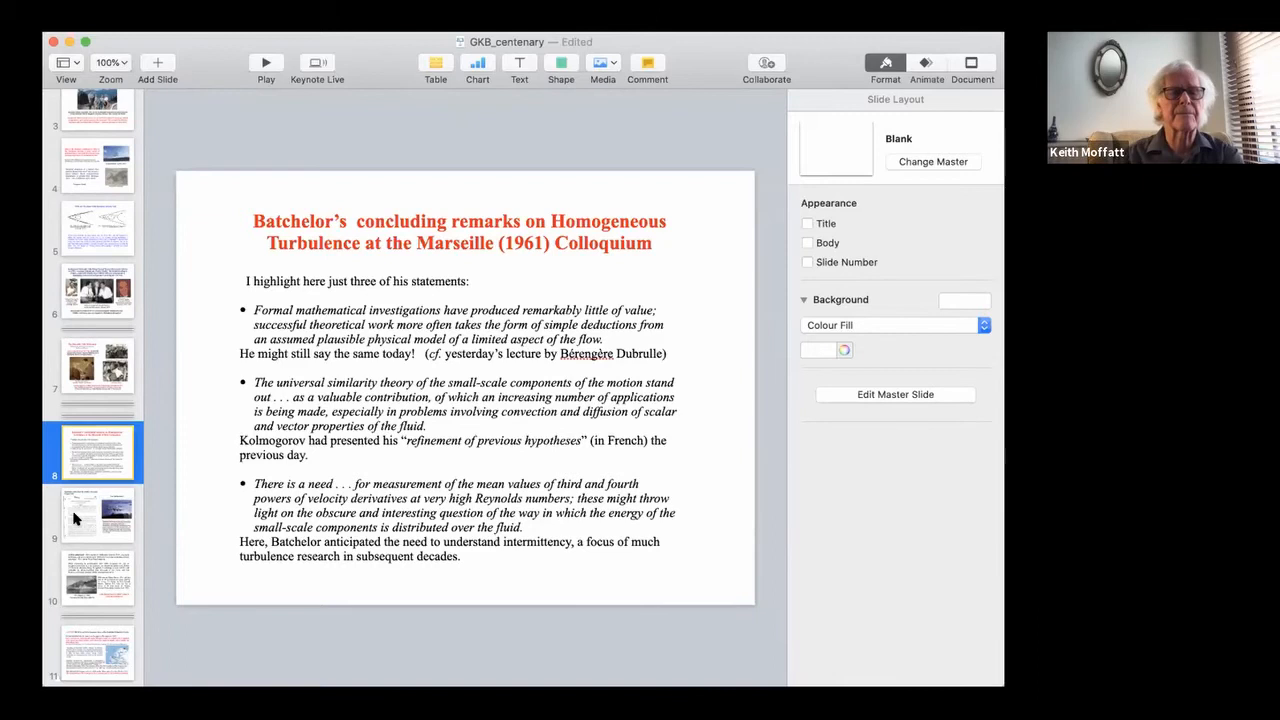
Display slide 9 on Batchelor's 1942 CSIRO work and the Dambusters illustration
click(97, 515)
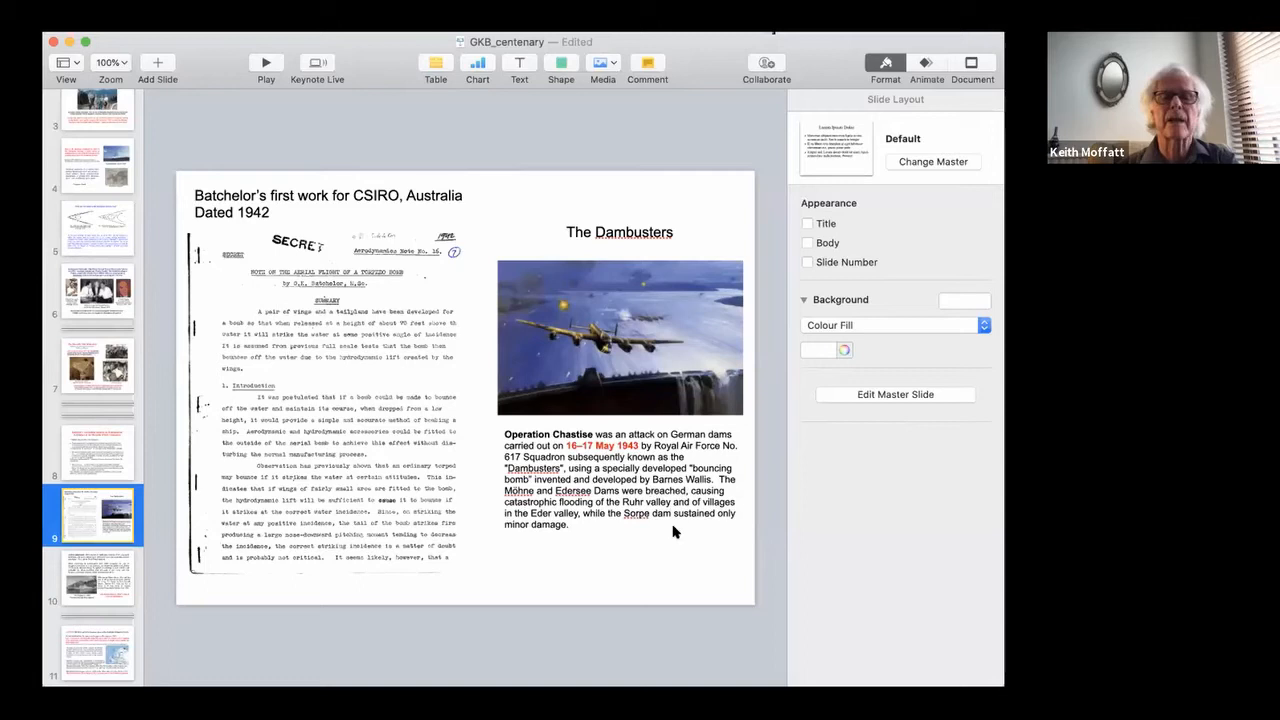
mouse_move(631, 557)
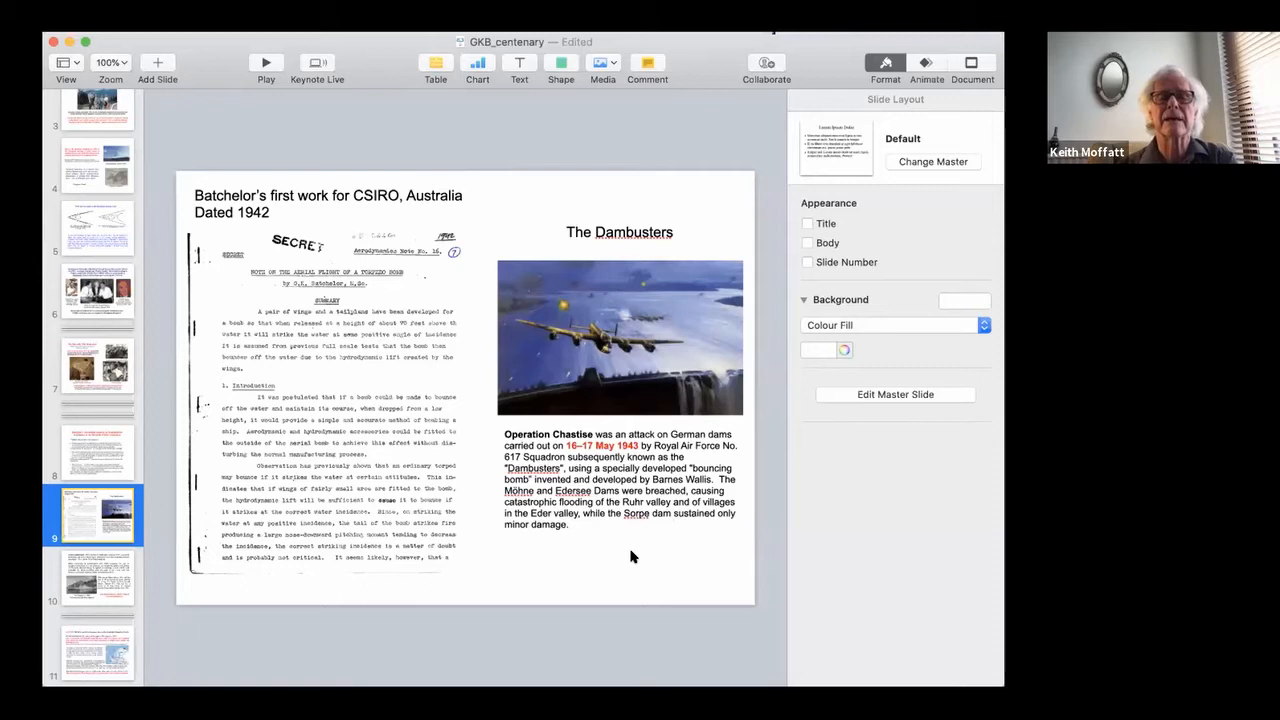
mouse_move(598, 535)
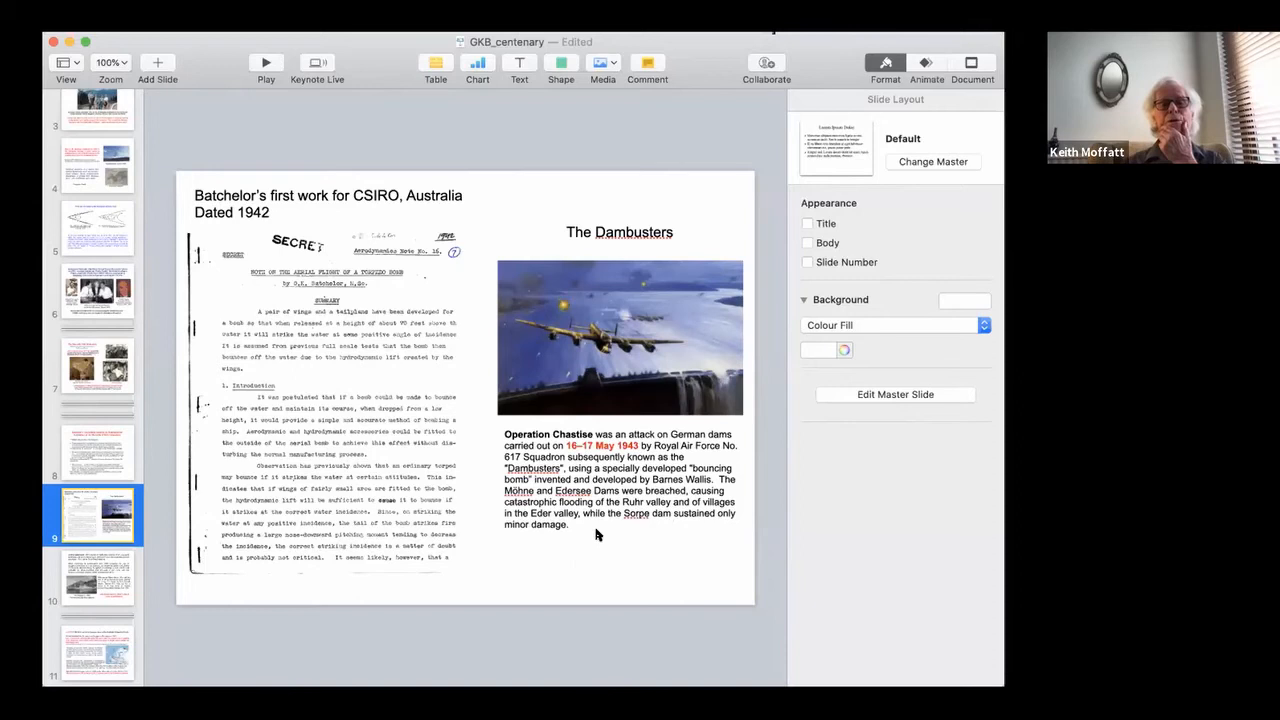
mouse_move(593, 559)
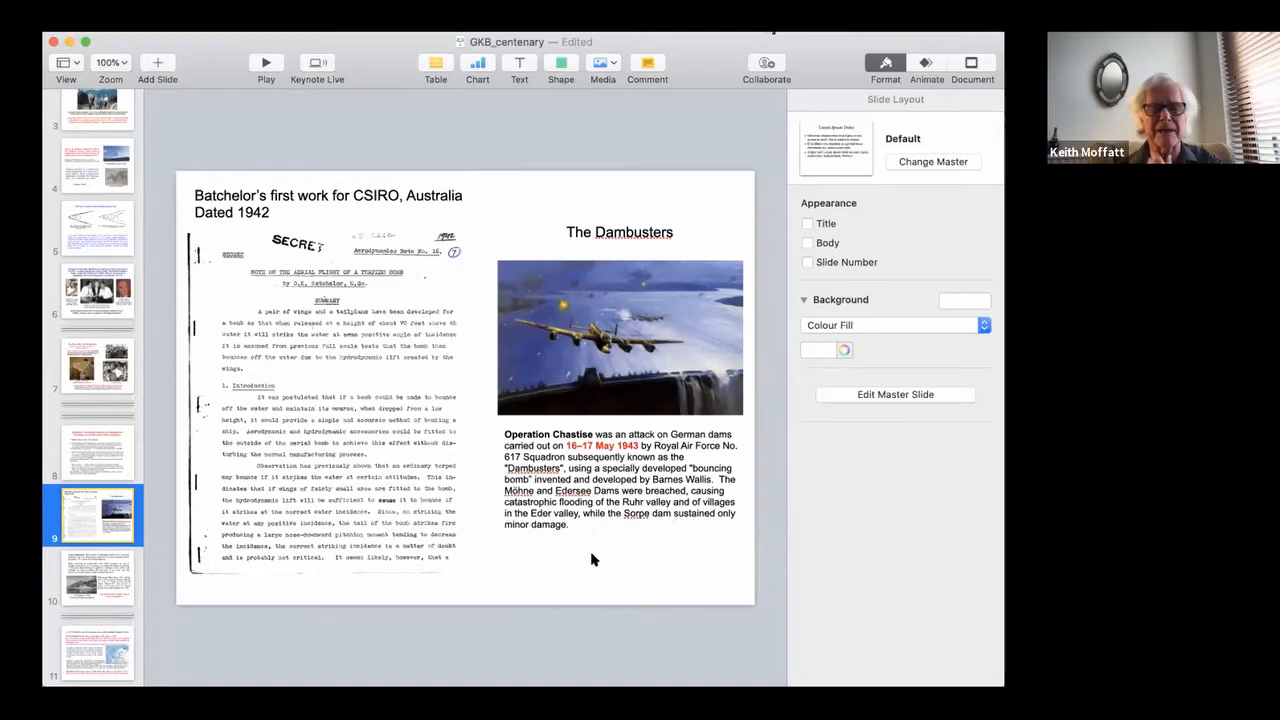
mouse_move(400, 555)
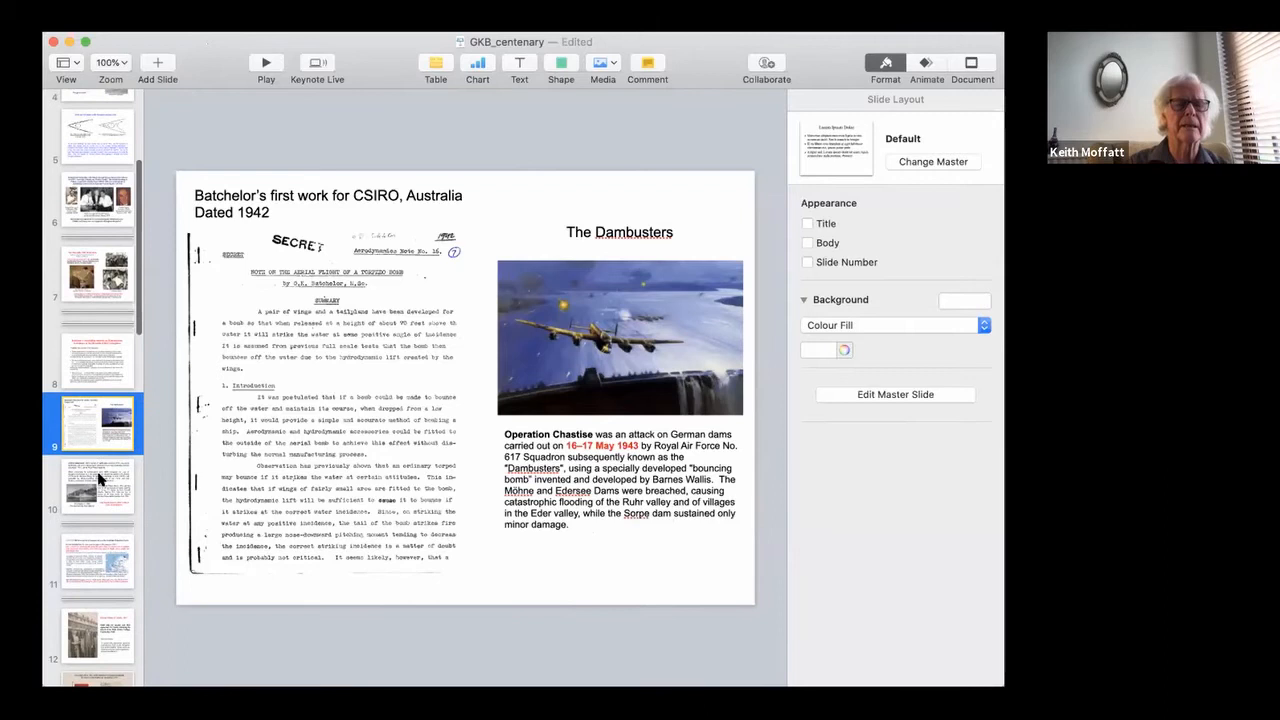
Show slide 10's voyage story, then slide 11 on the 1945 Cambridge start
click(97, 485)
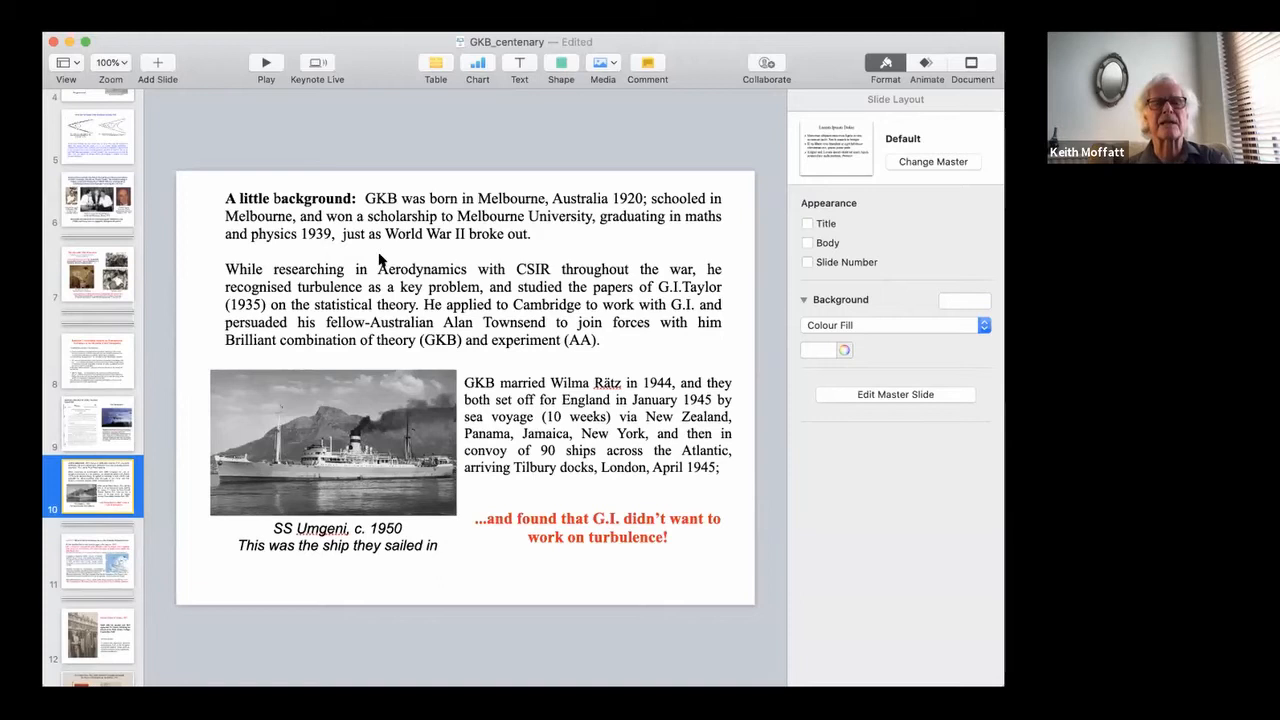
mouse_move(620, 235)
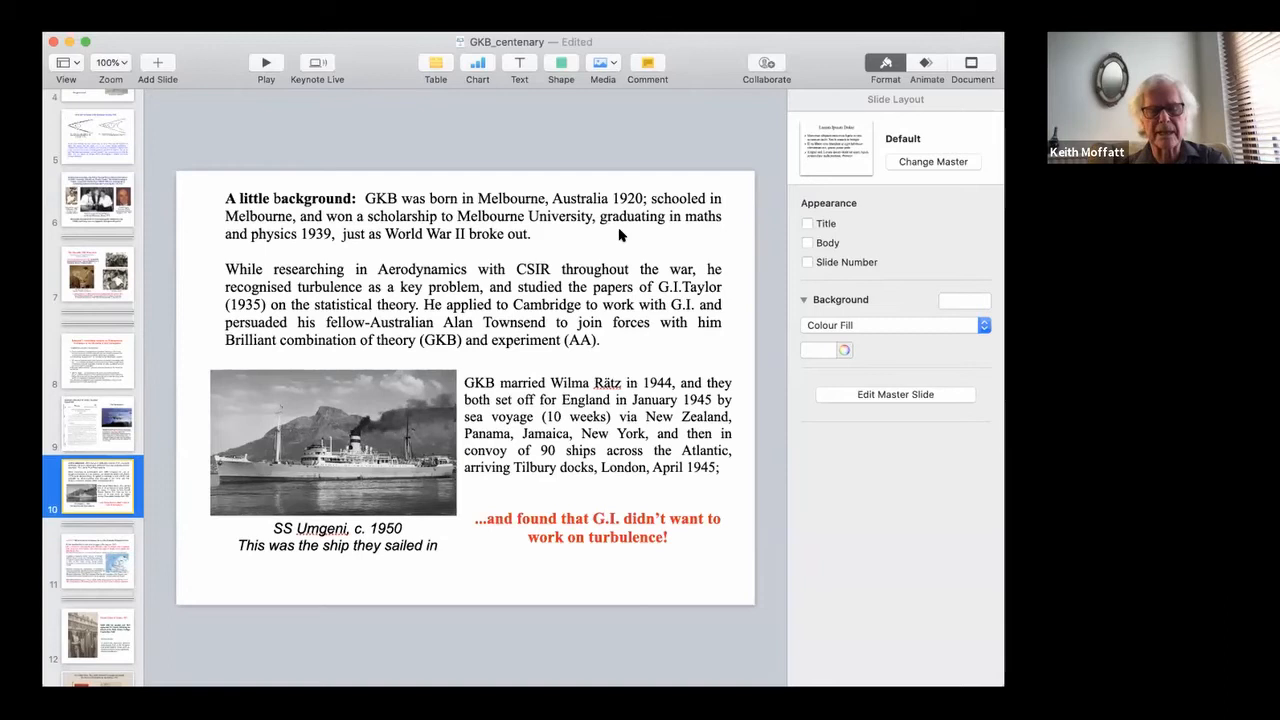
mouse_move(645, 350)
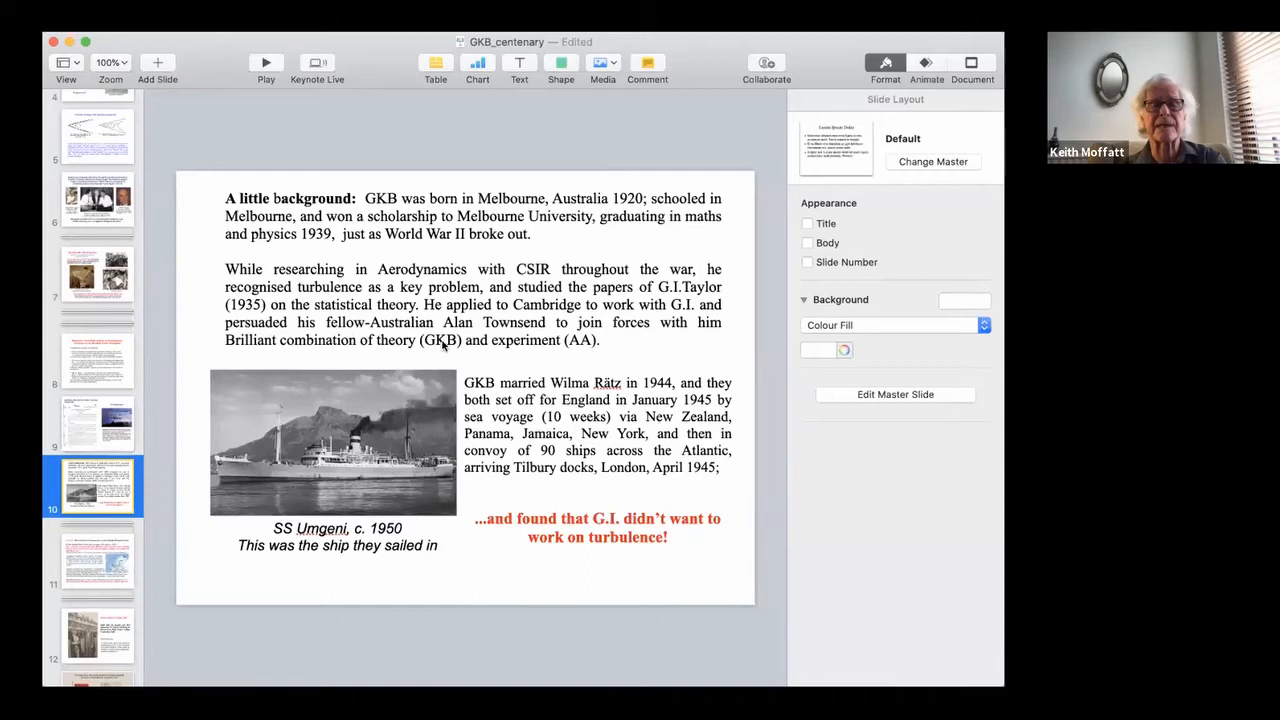
mouse_move(685, 348)
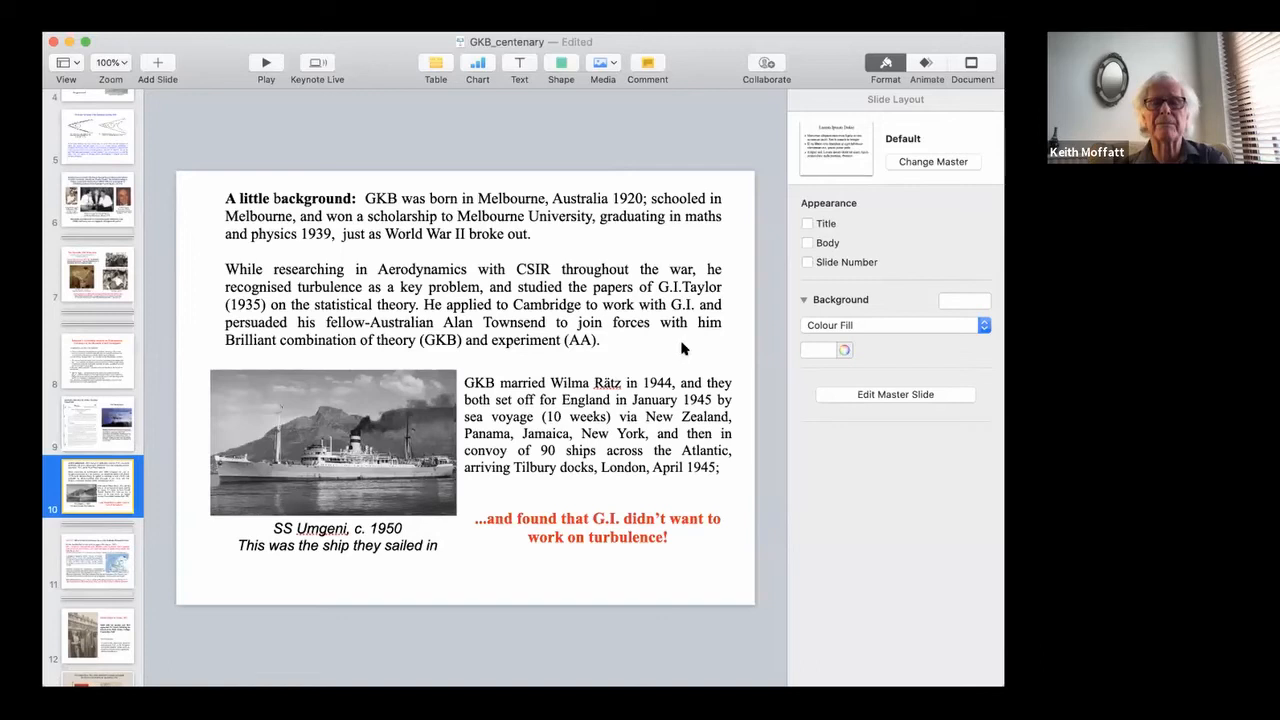
mouse_move(573, 353)
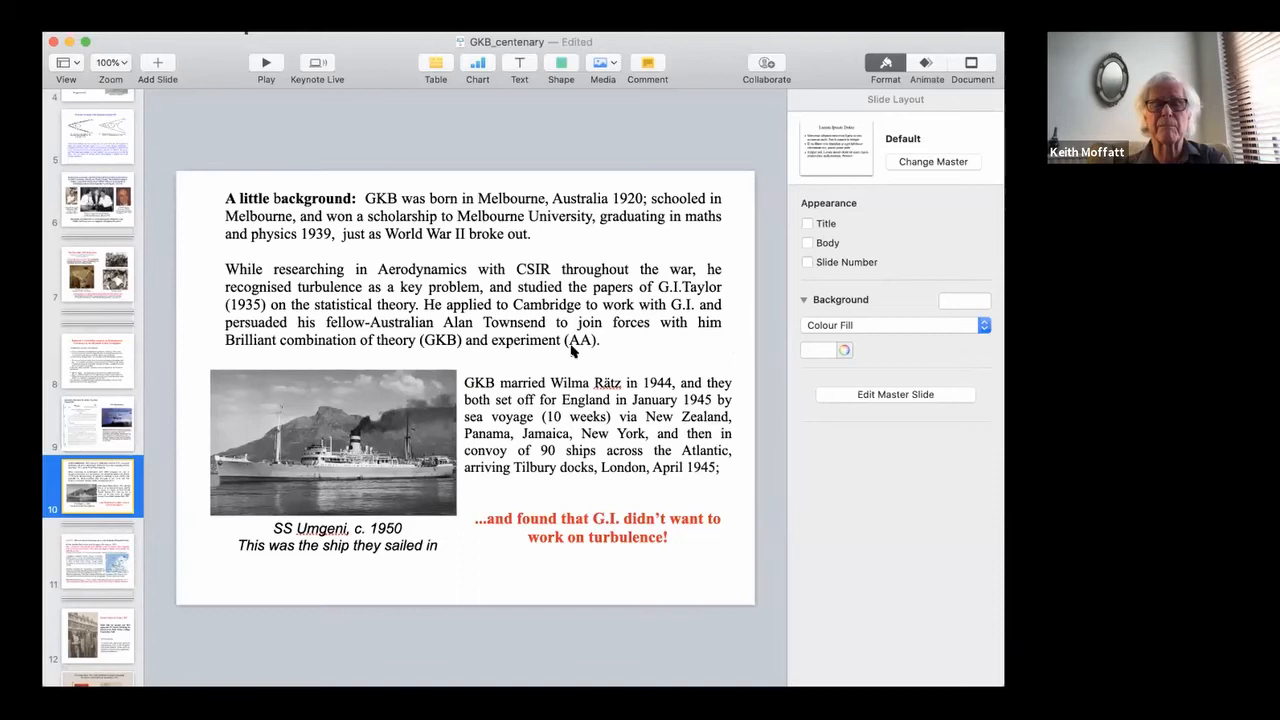
mouse_move(619, 348)
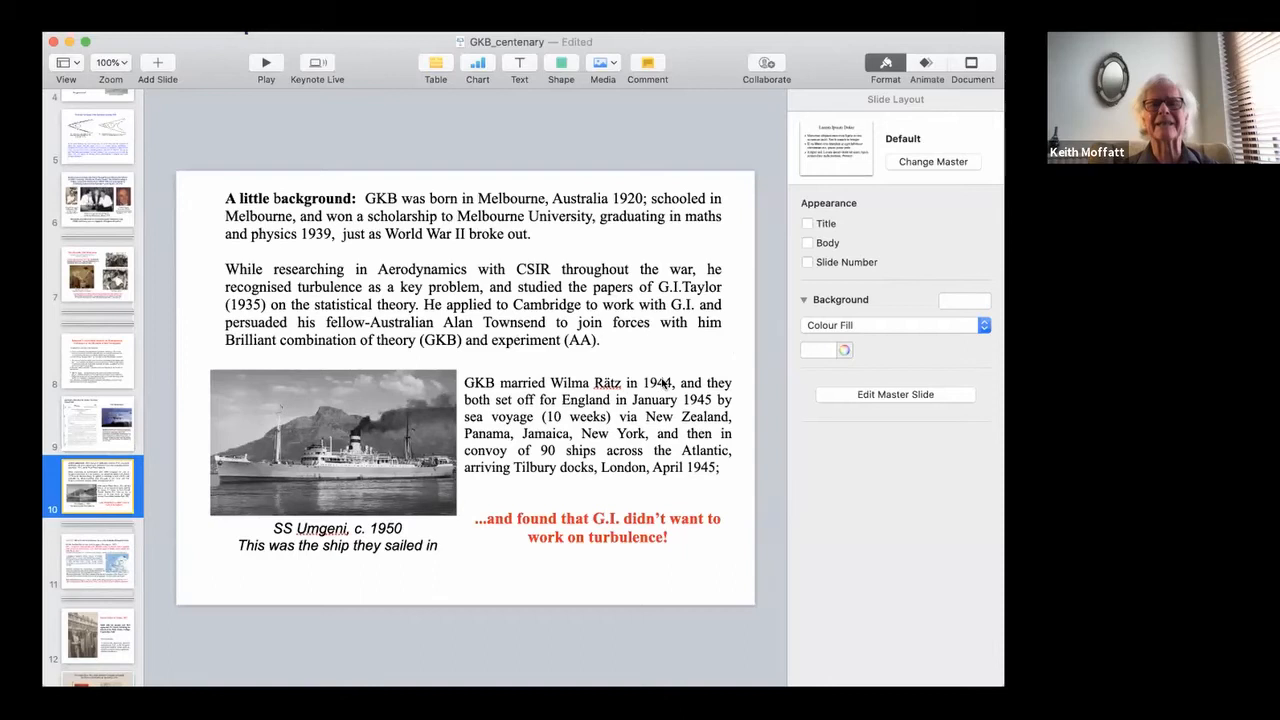
mouse_move(737, 468)
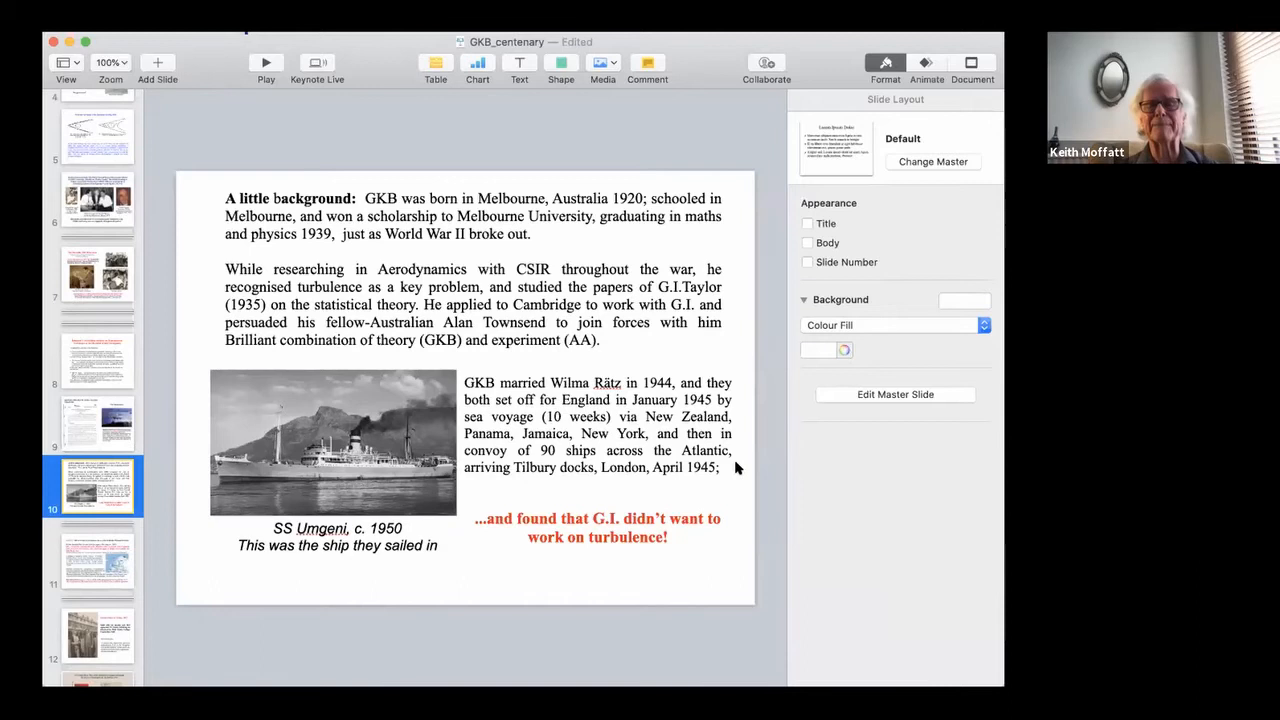
mouse_move(488, 443)
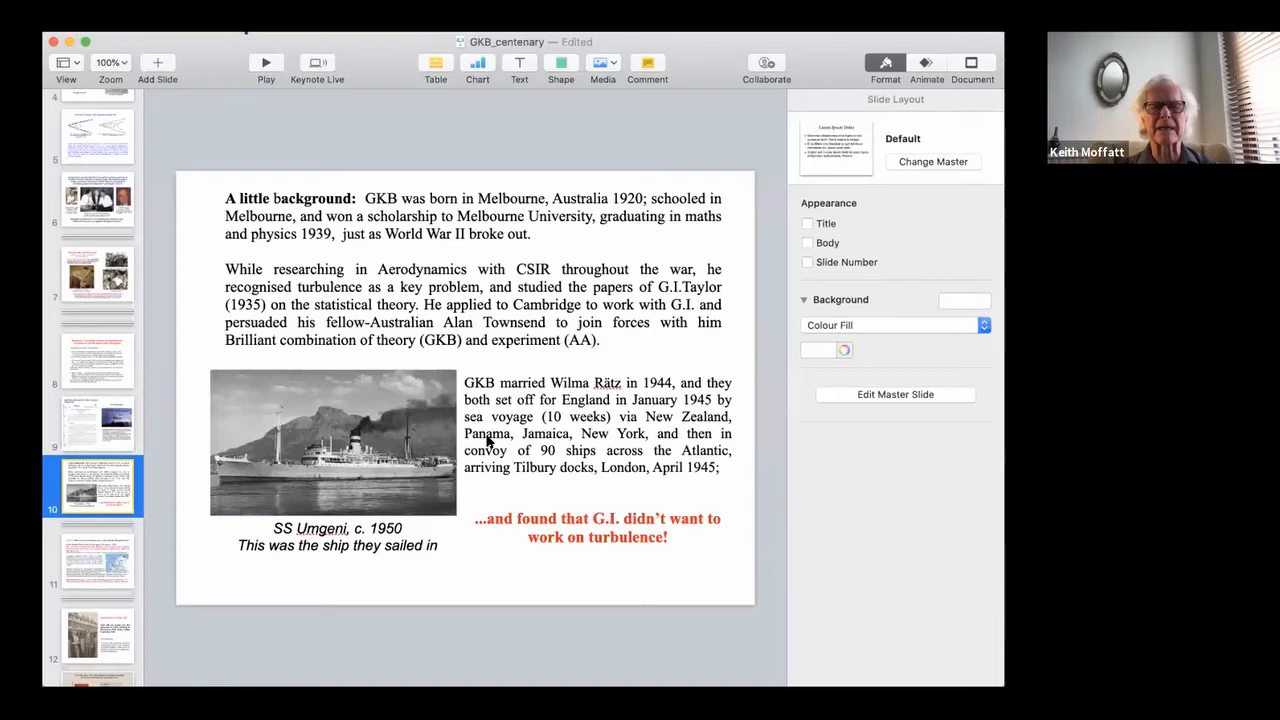
mouse_move(555, 496)
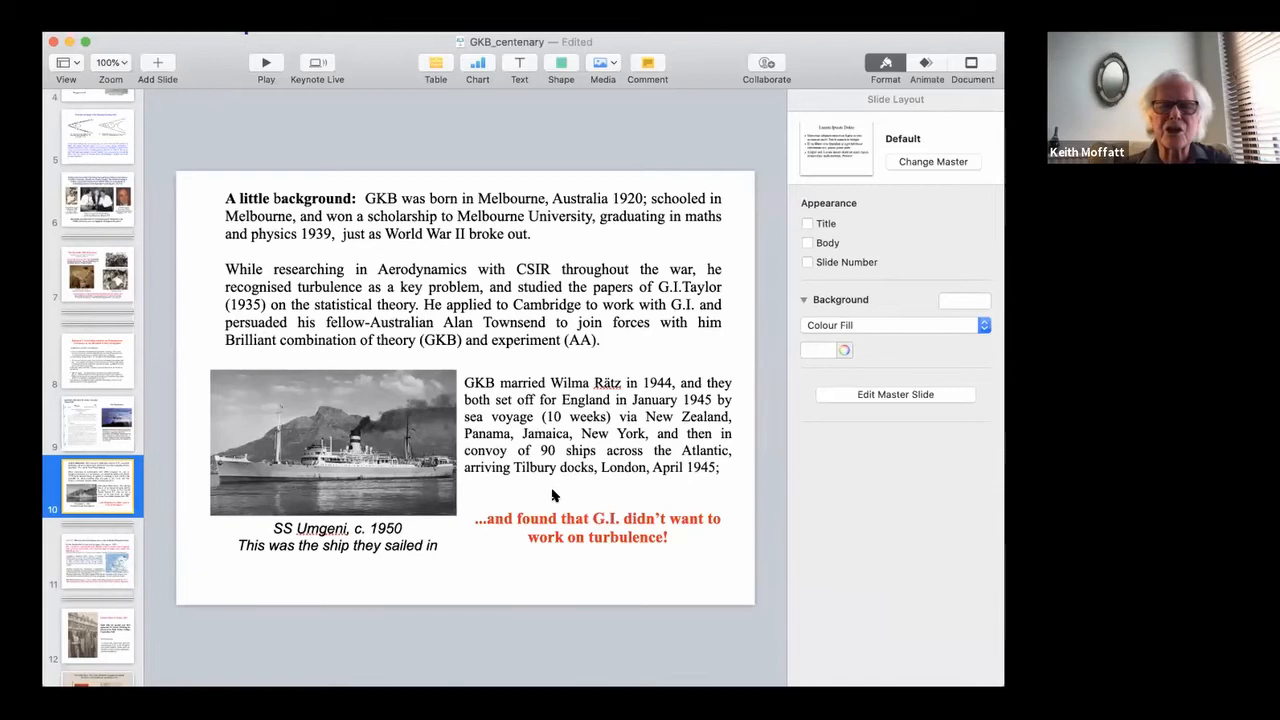
mouse_move(724, 483)
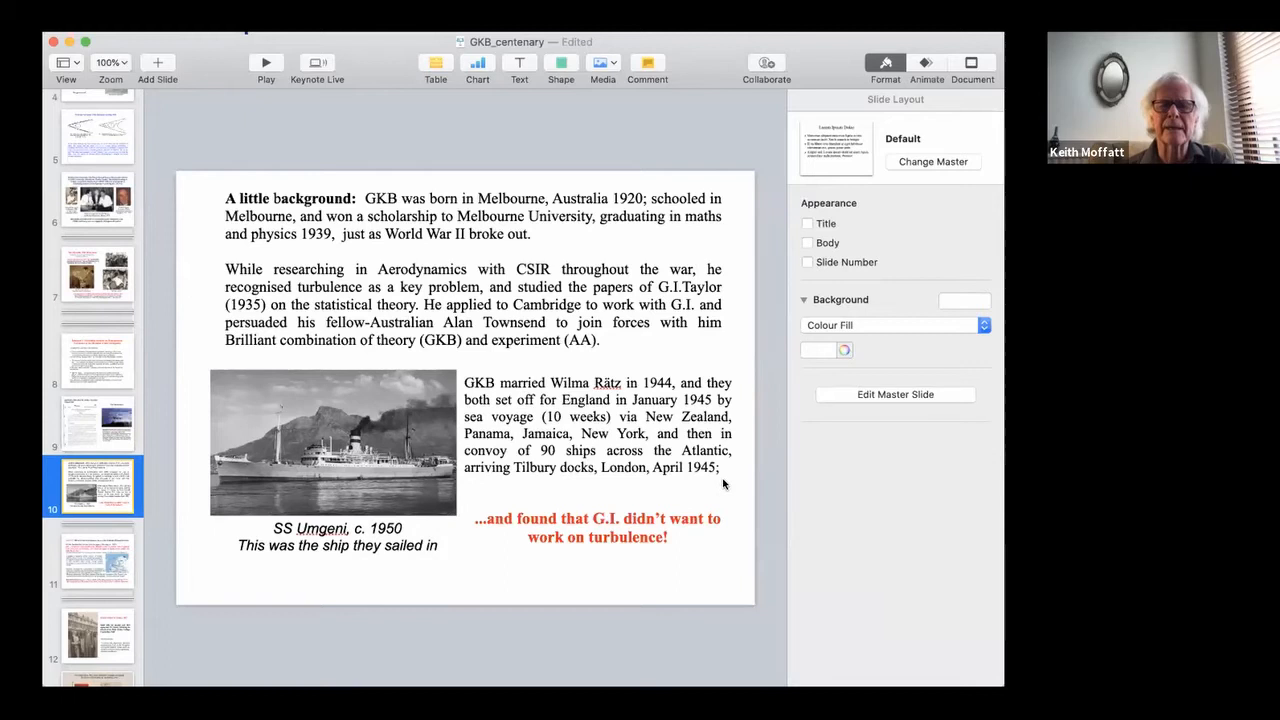
mouse_move(600, 495)
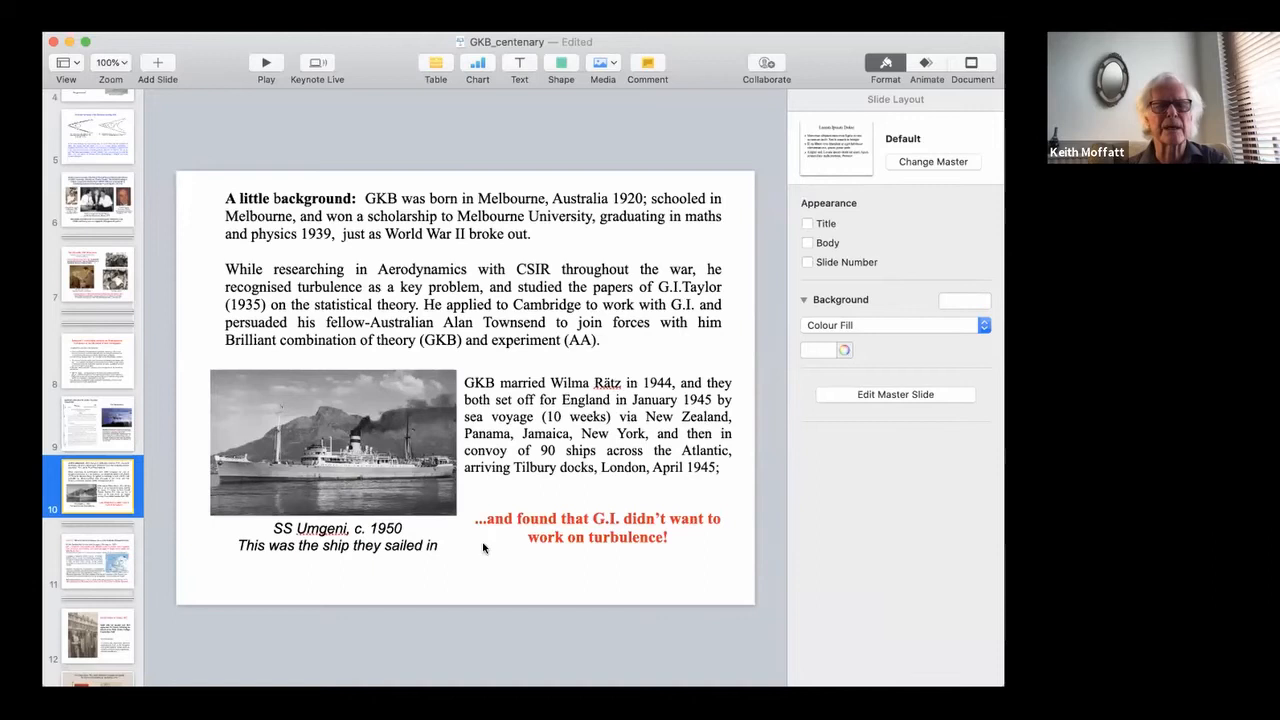
mouse_move(645, 558)
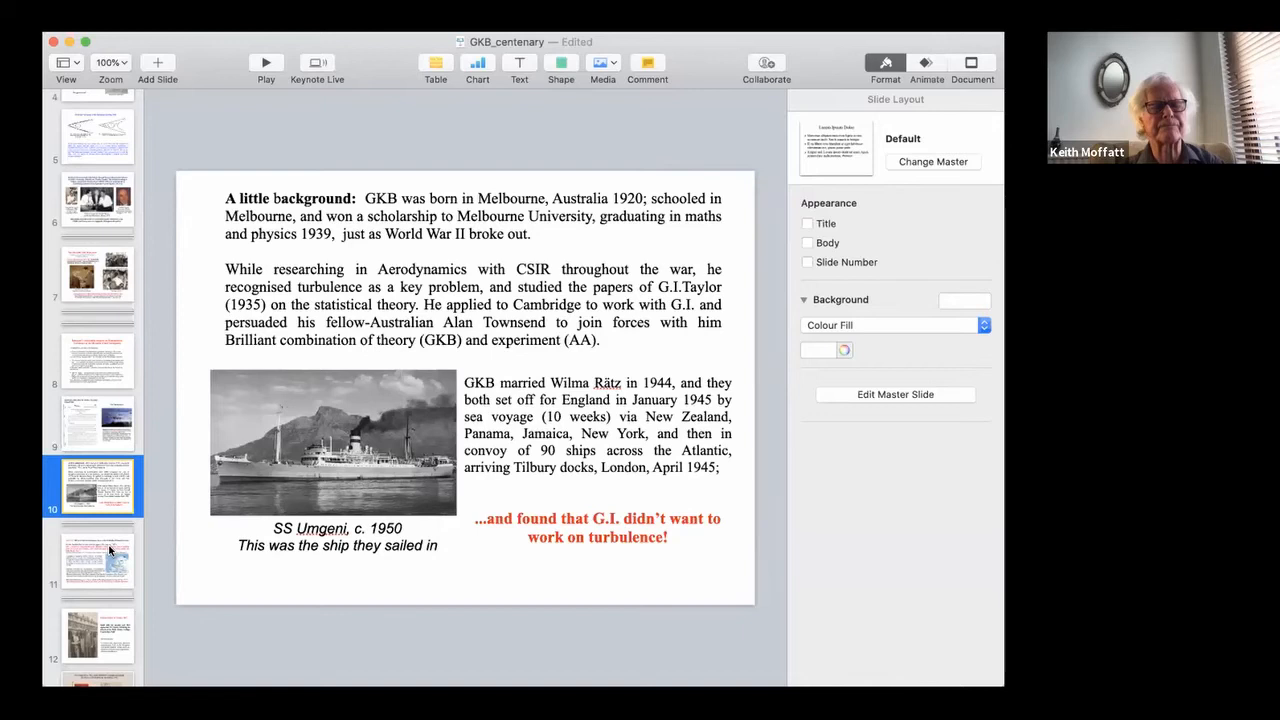
click(97, 560)
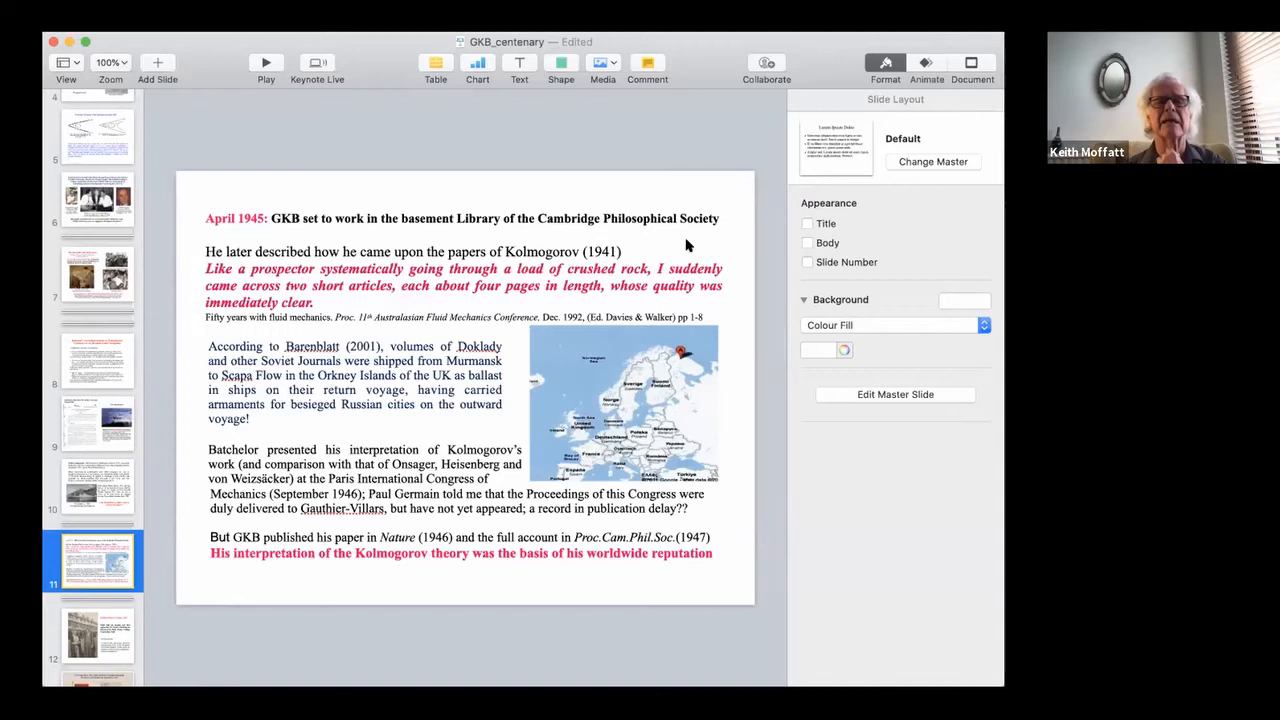
mouse_move(729, 222)
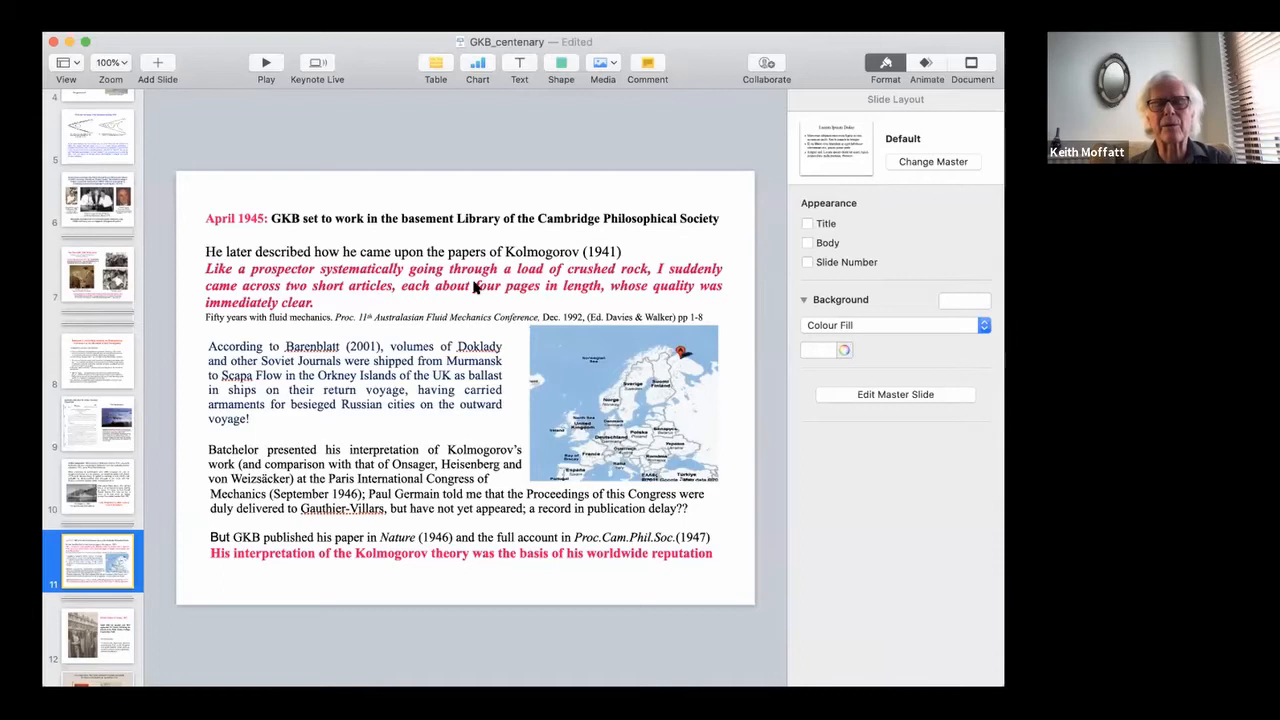
mouse_move(742, 273)
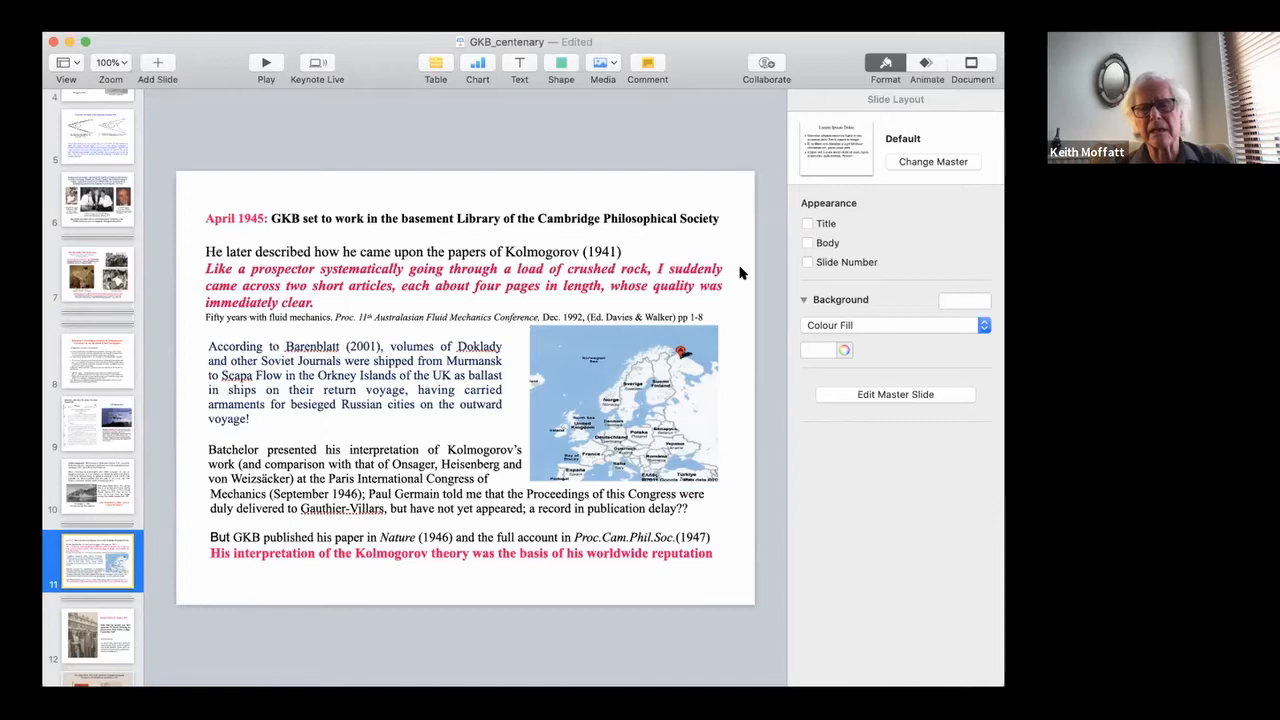
mouse_move(680, 353)
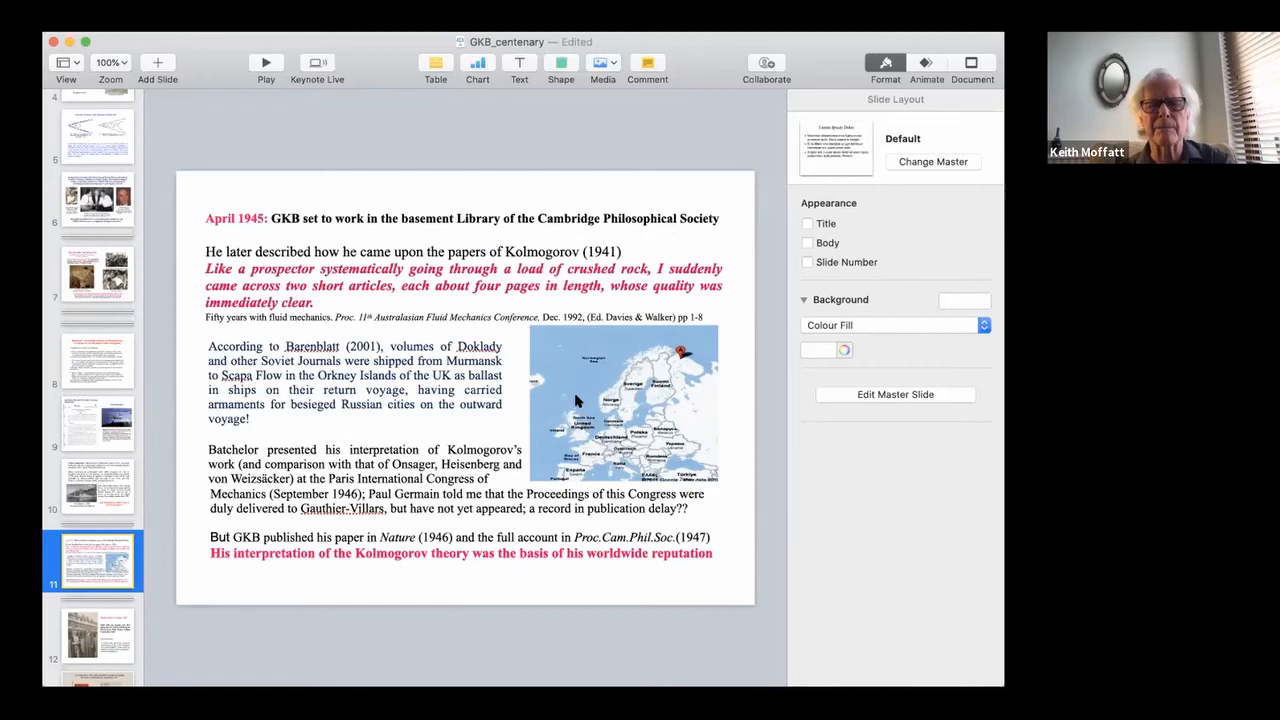
mouse_move(490, 390)
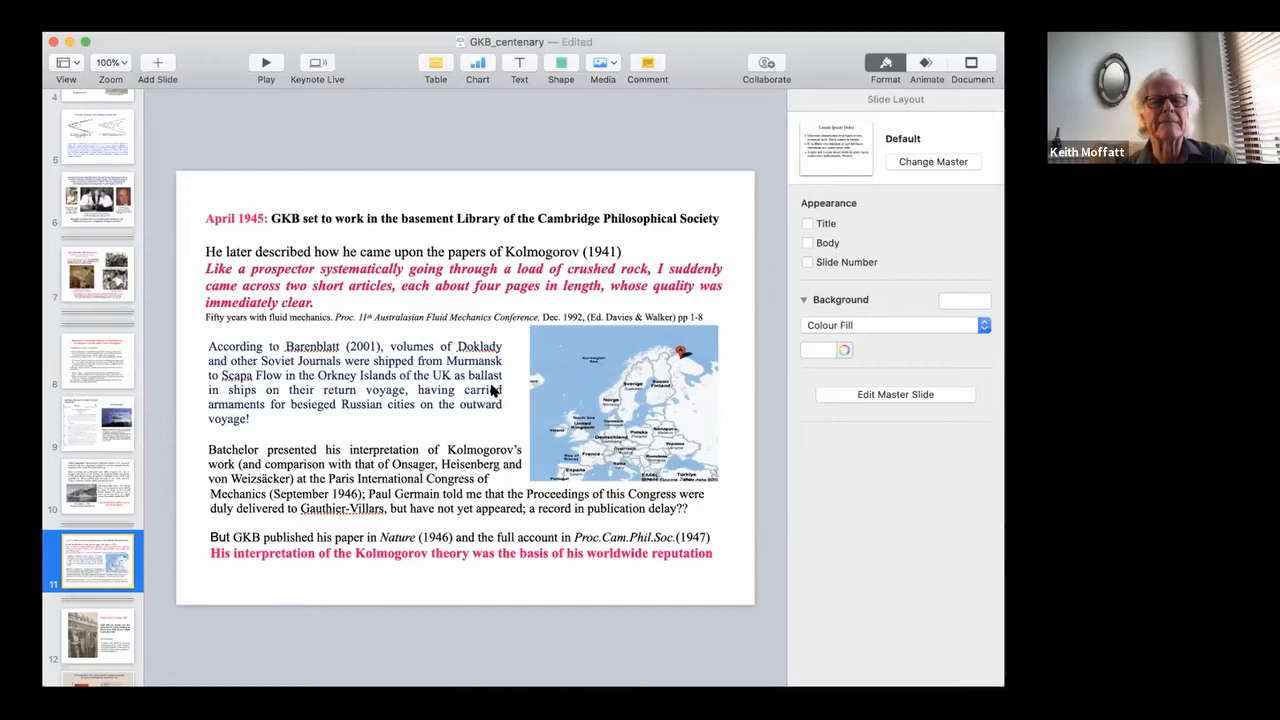
mouse_move(462, 425)
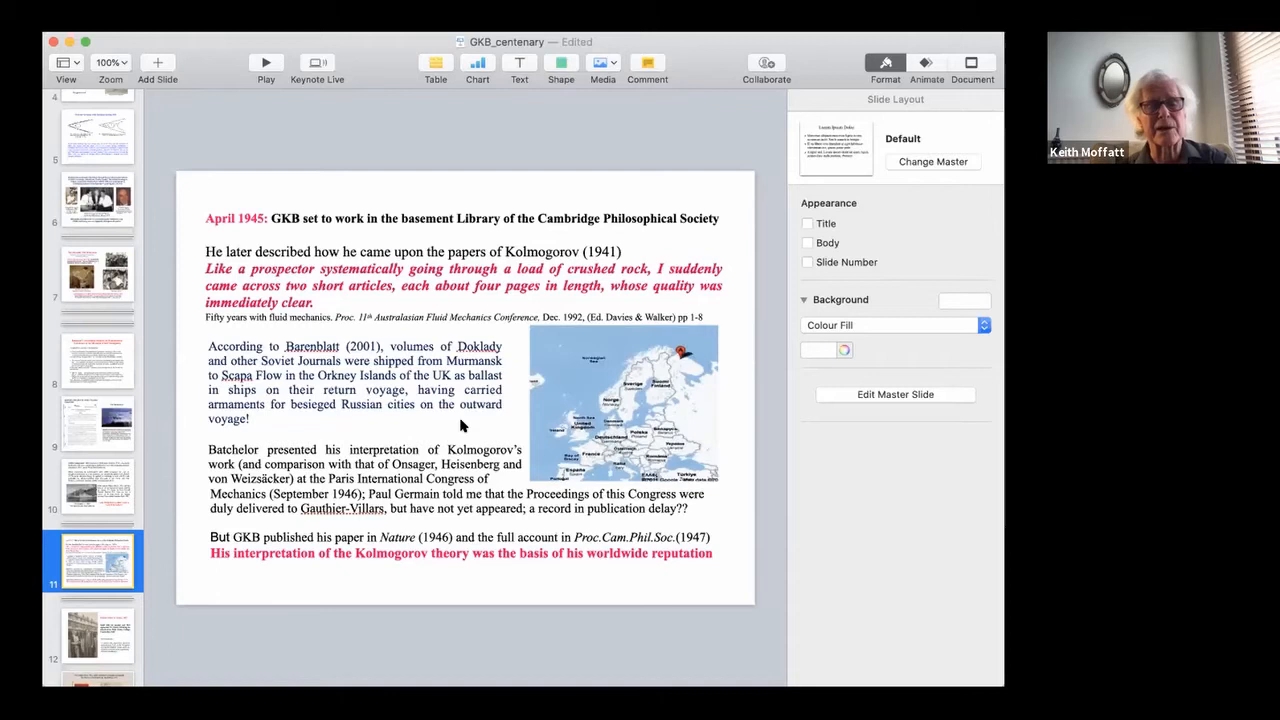
mouse_move(500, 417)
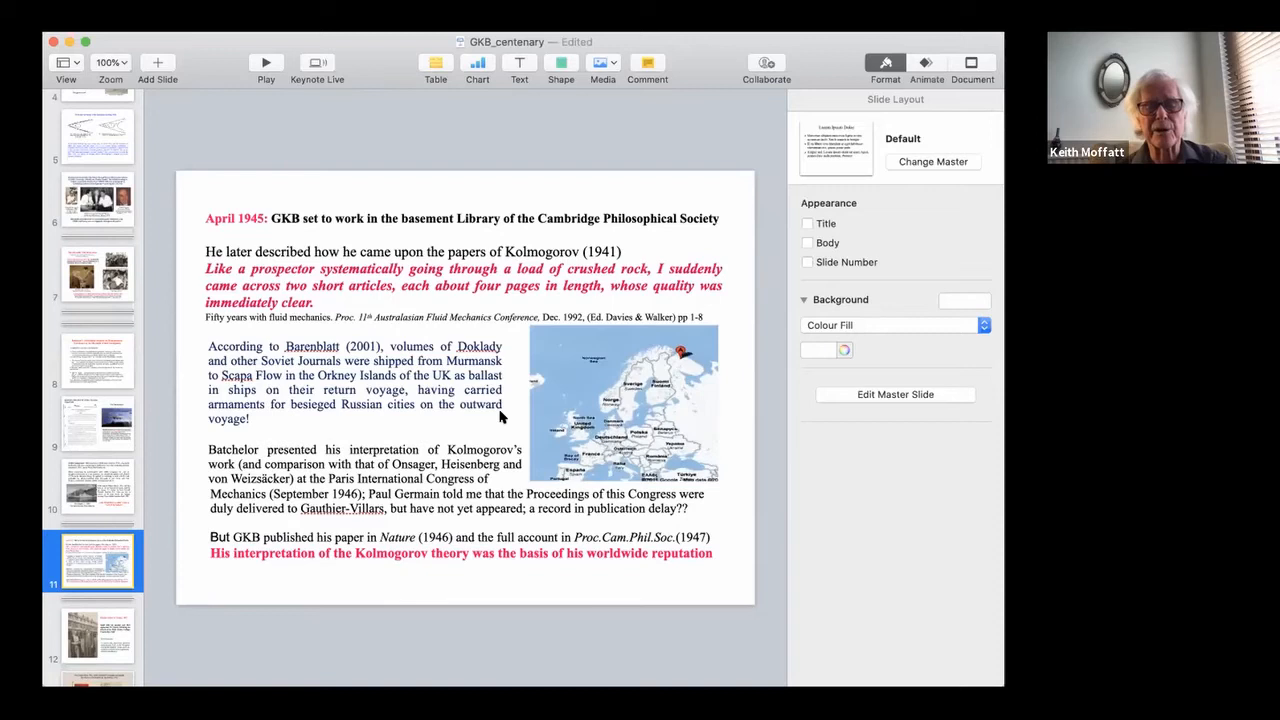
mouse_move(360, 505)
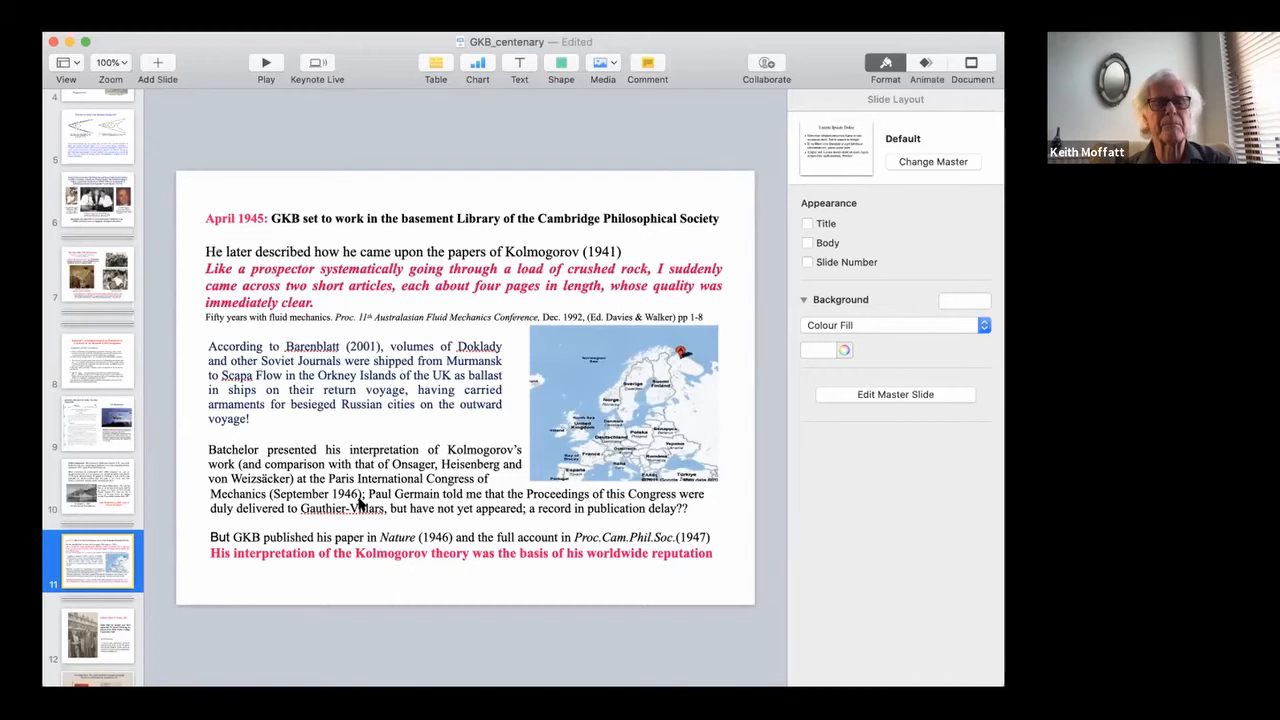
mouse_move(295, 525)
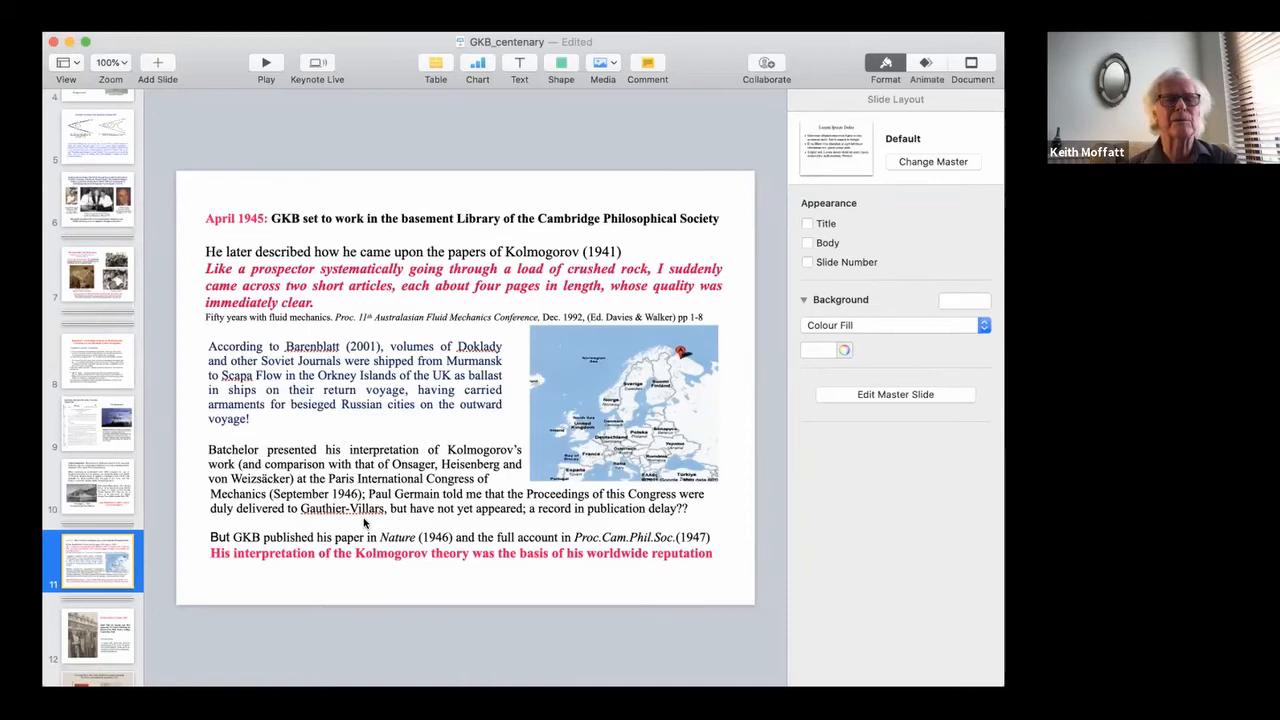
mouse_move(388, 508)
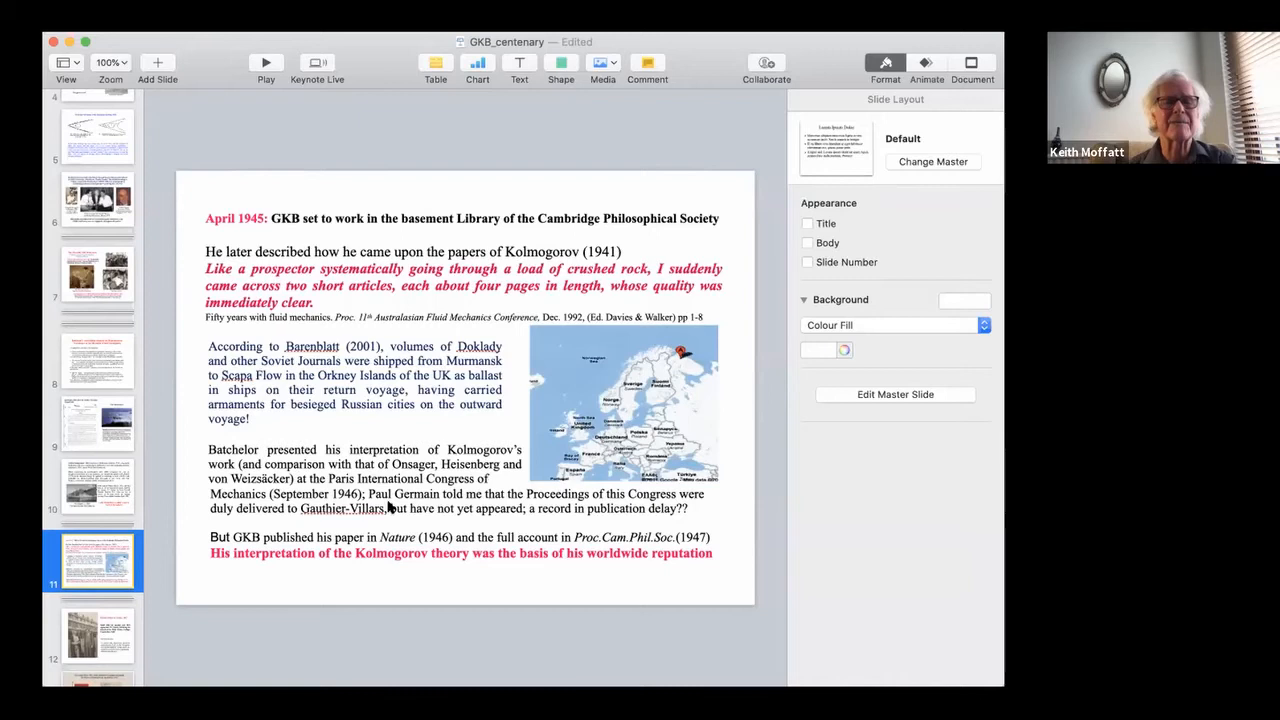
mouse_move(240, 505)
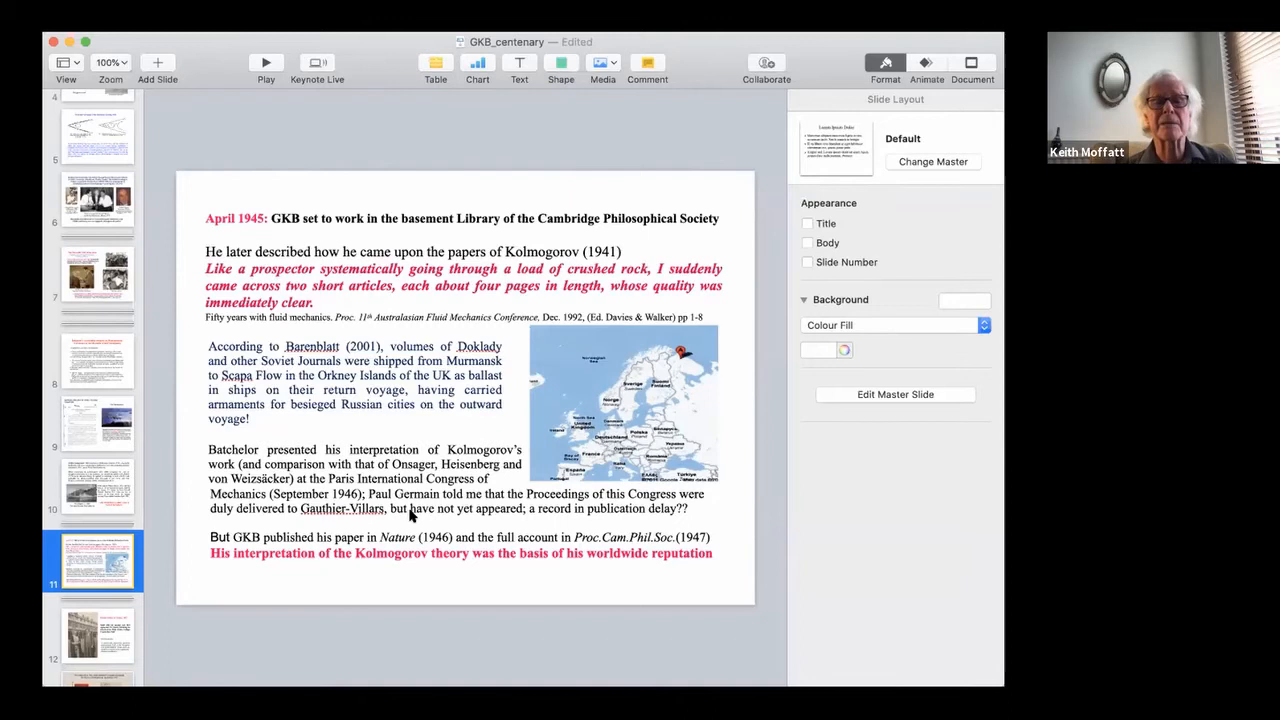
mouse_move(640, 533)
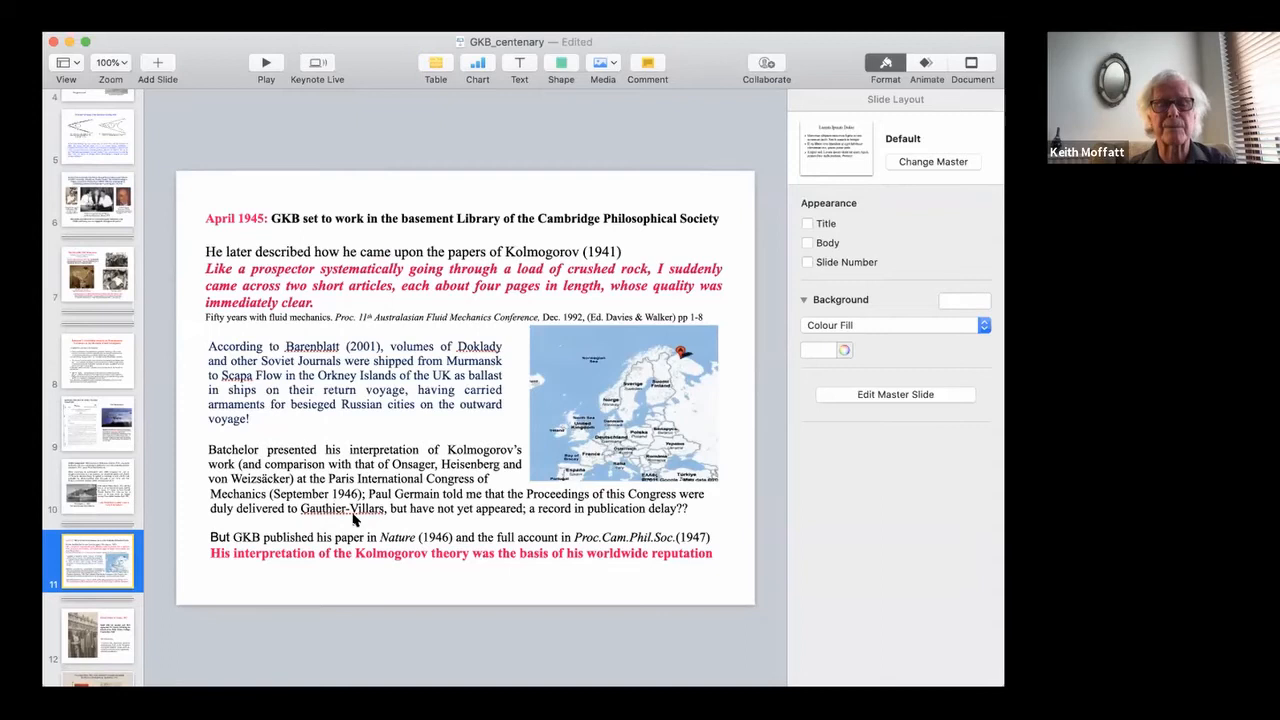
mouse_move(741, 521)
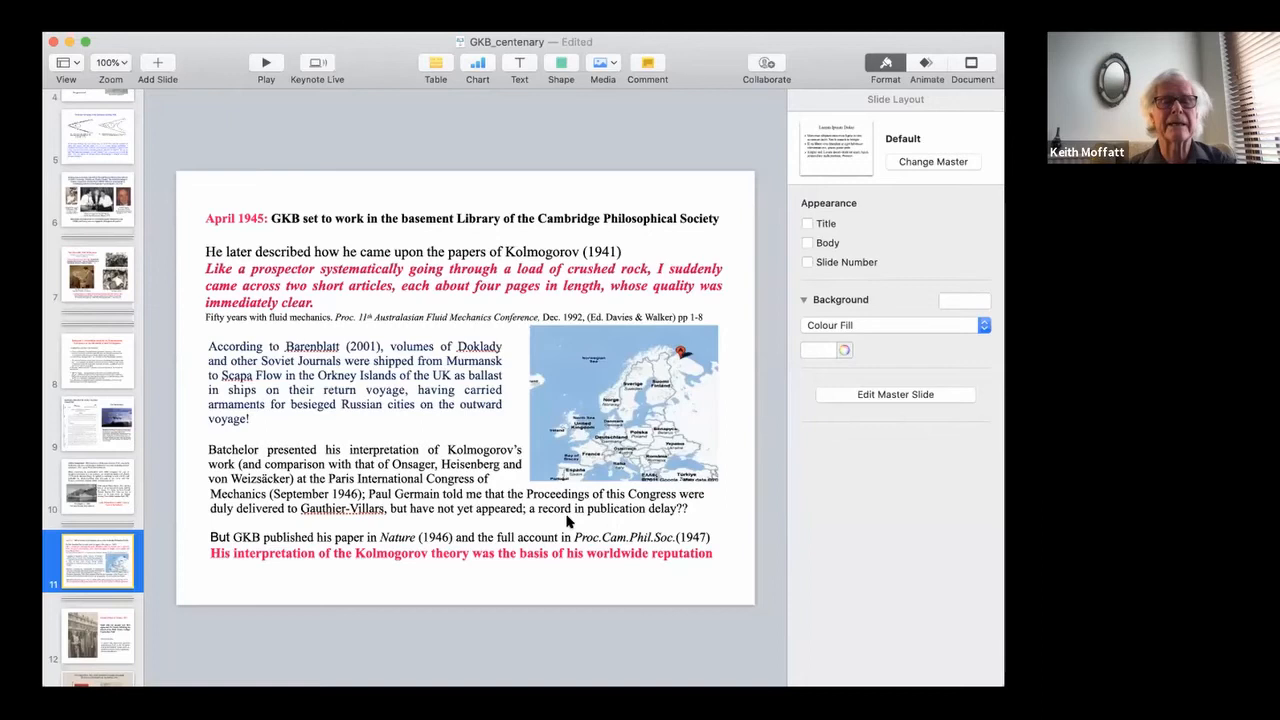
mouse_move(396, 570)
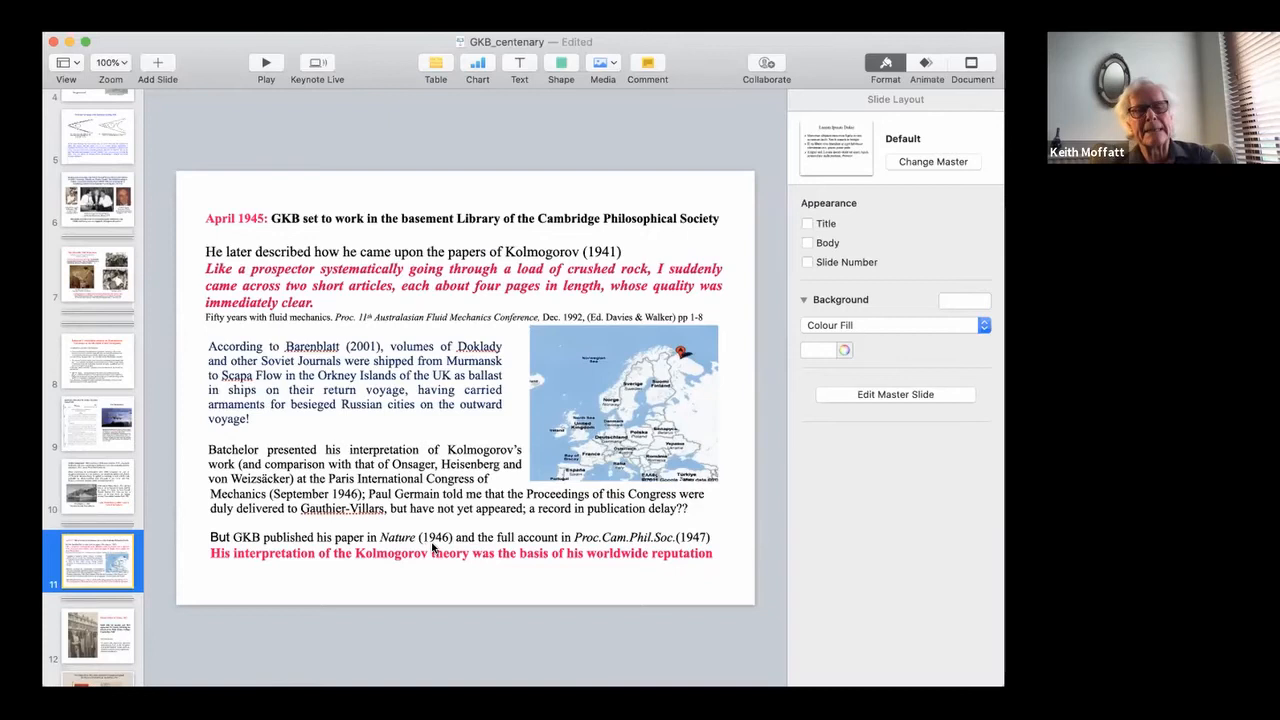
mouse_move(700, 636)
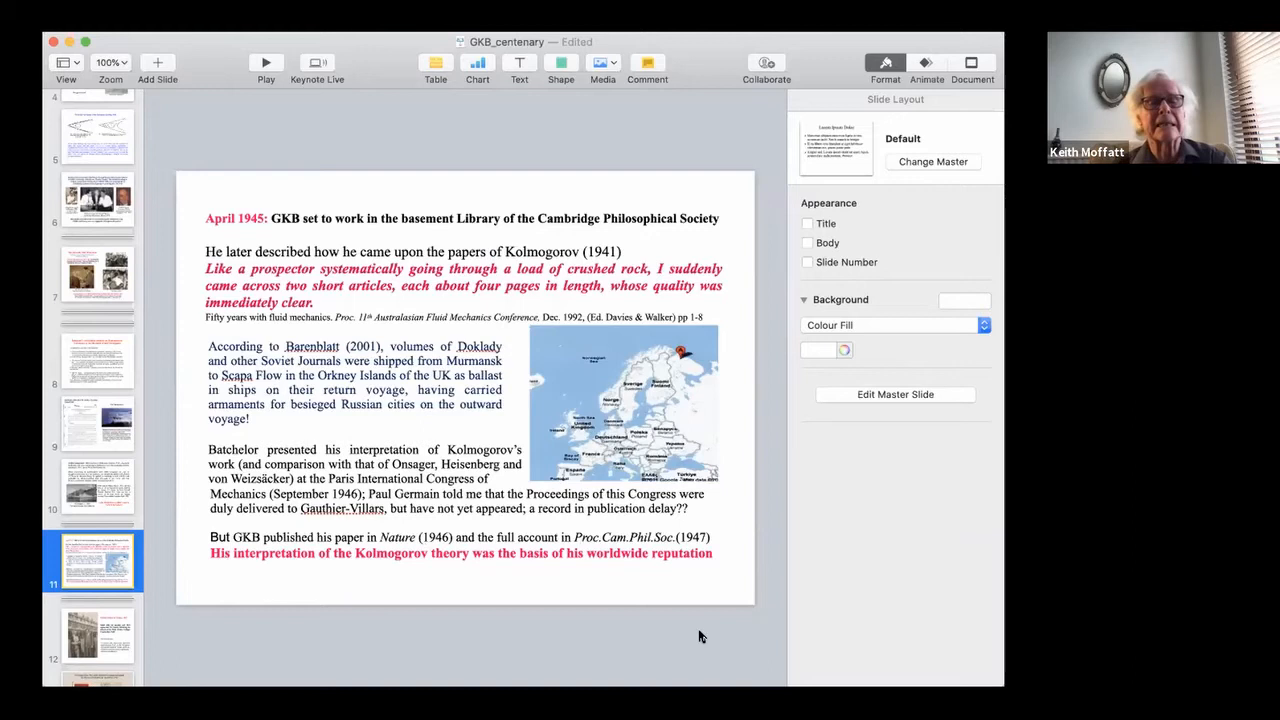
mouse_move(490, 568)
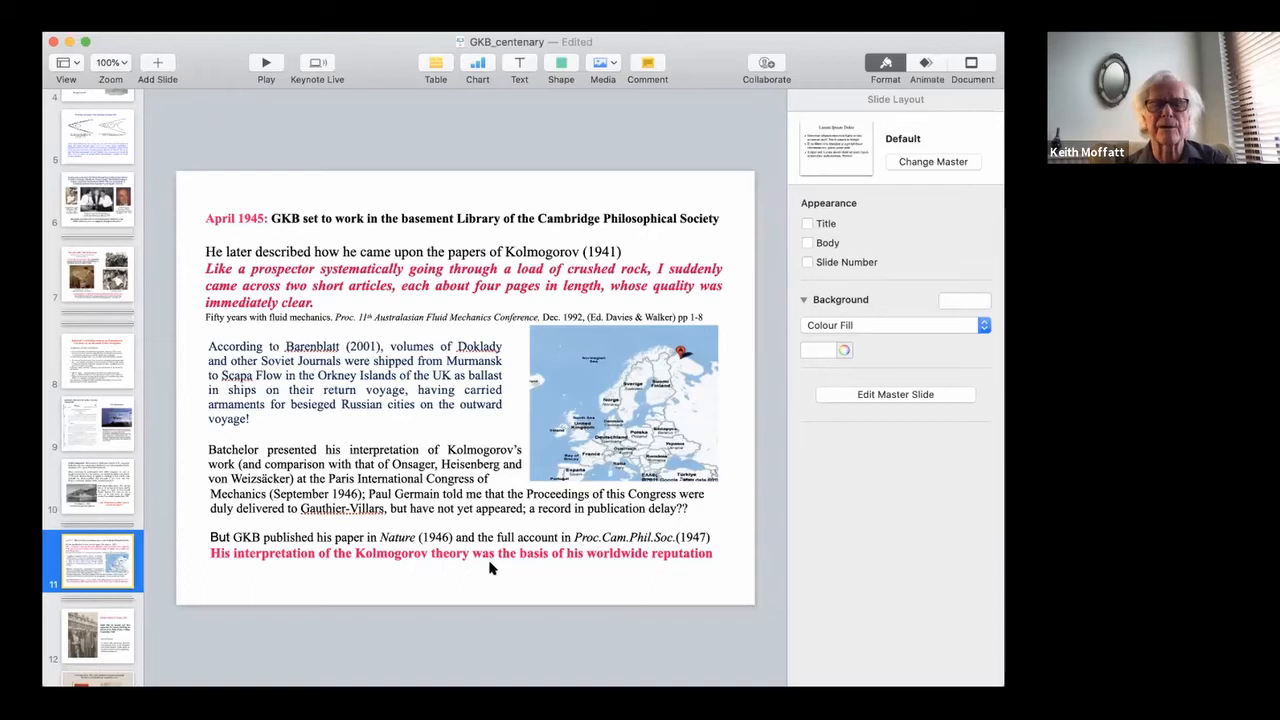
mouse_move(723, 568)
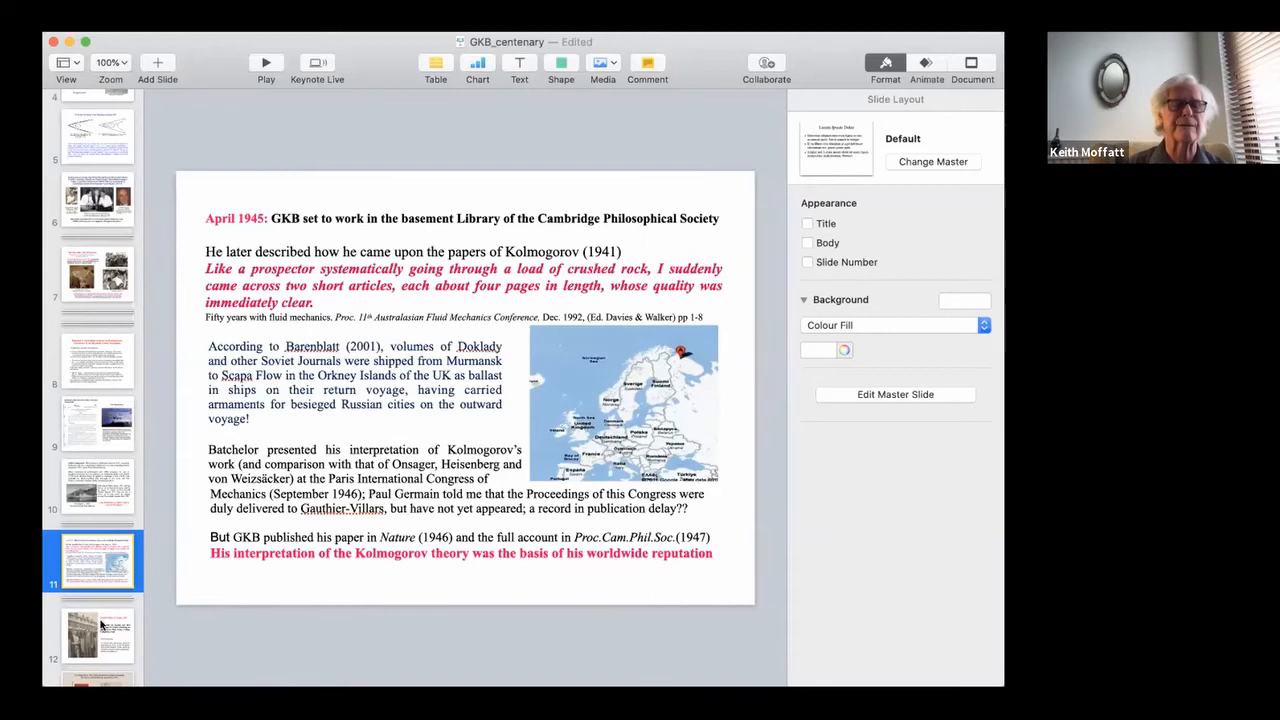
Display slide 12 on the 1947 Trinity fellowship with G.I. Taylor
click(97, 635)
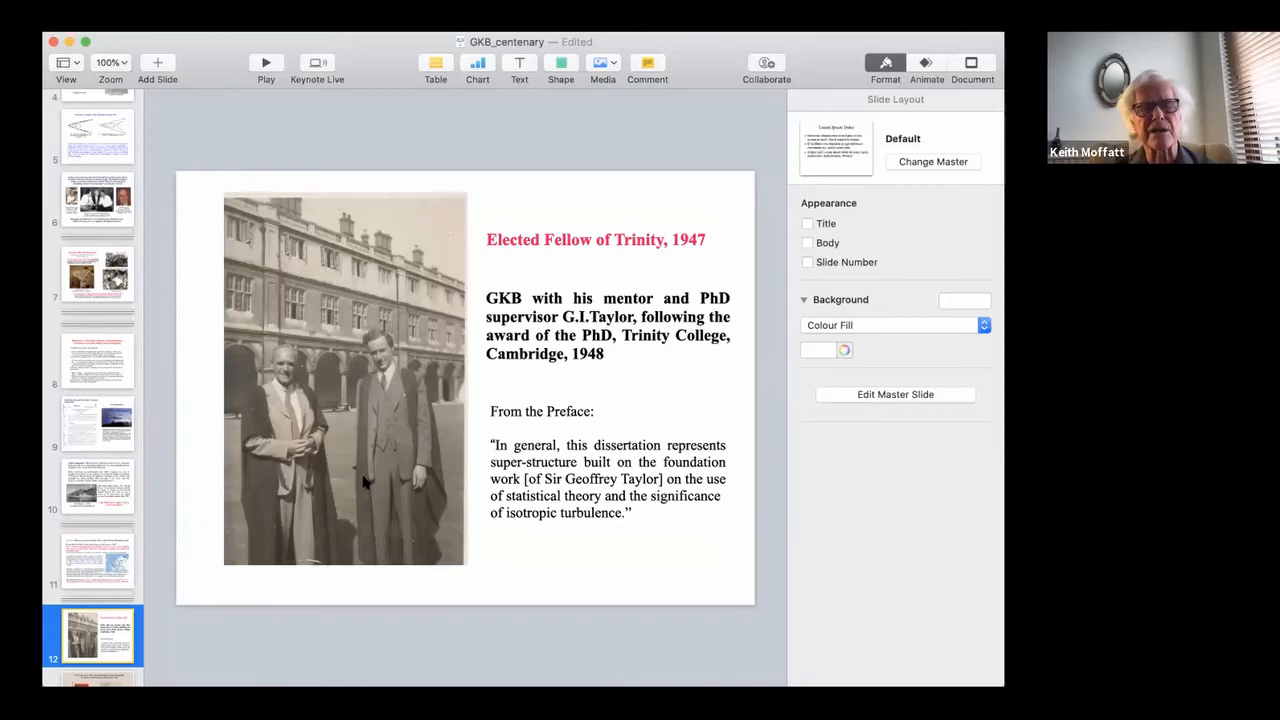
mouse_move(458, 560)
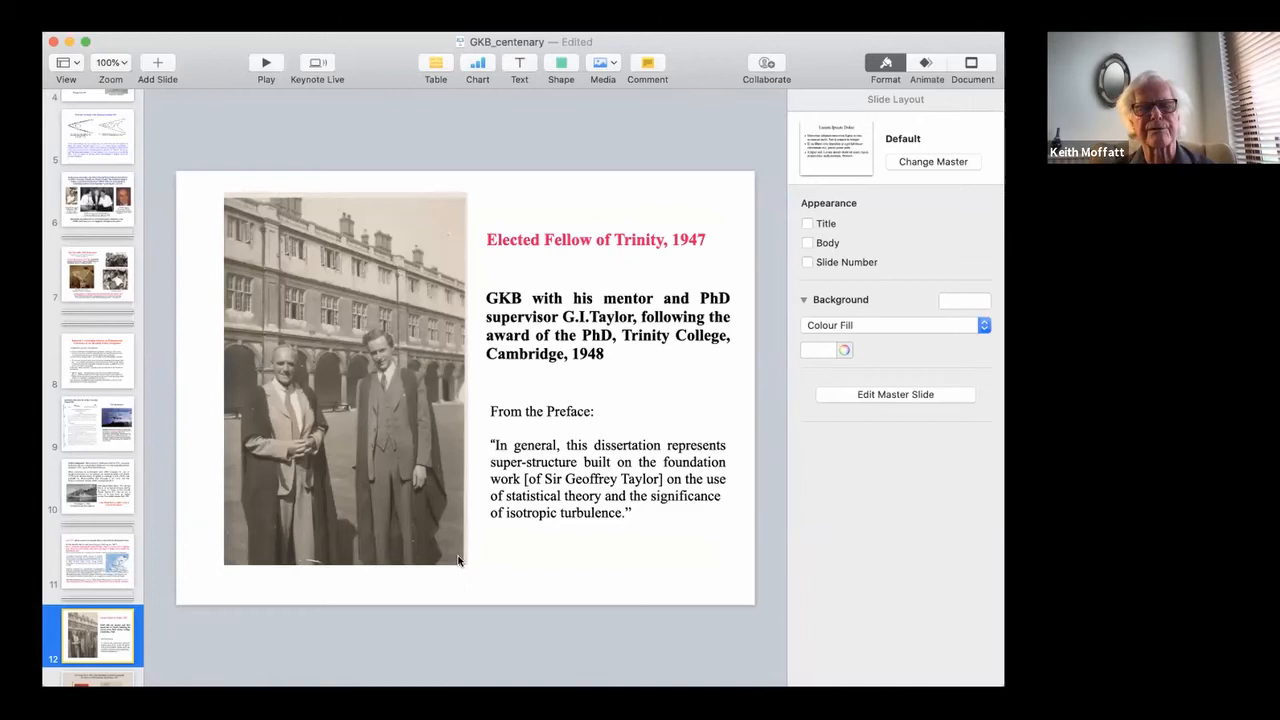
mouse_move(618, 357)
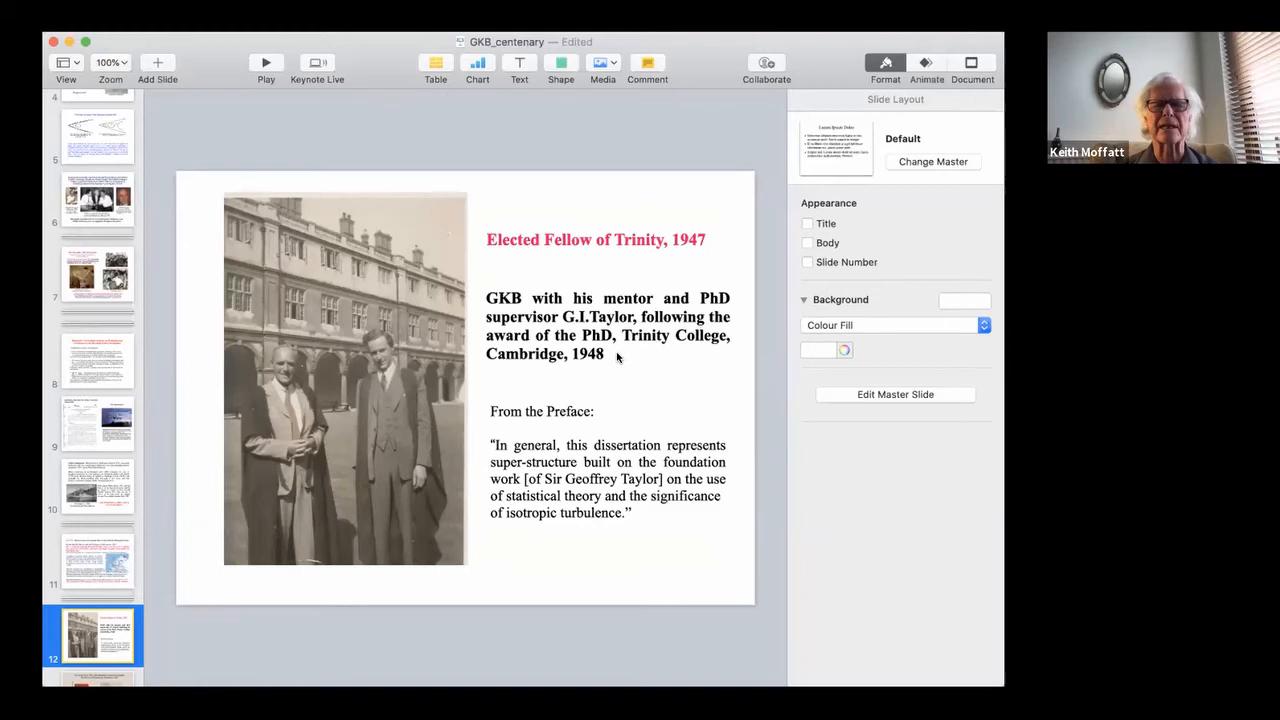
mouse_move(680, 315)
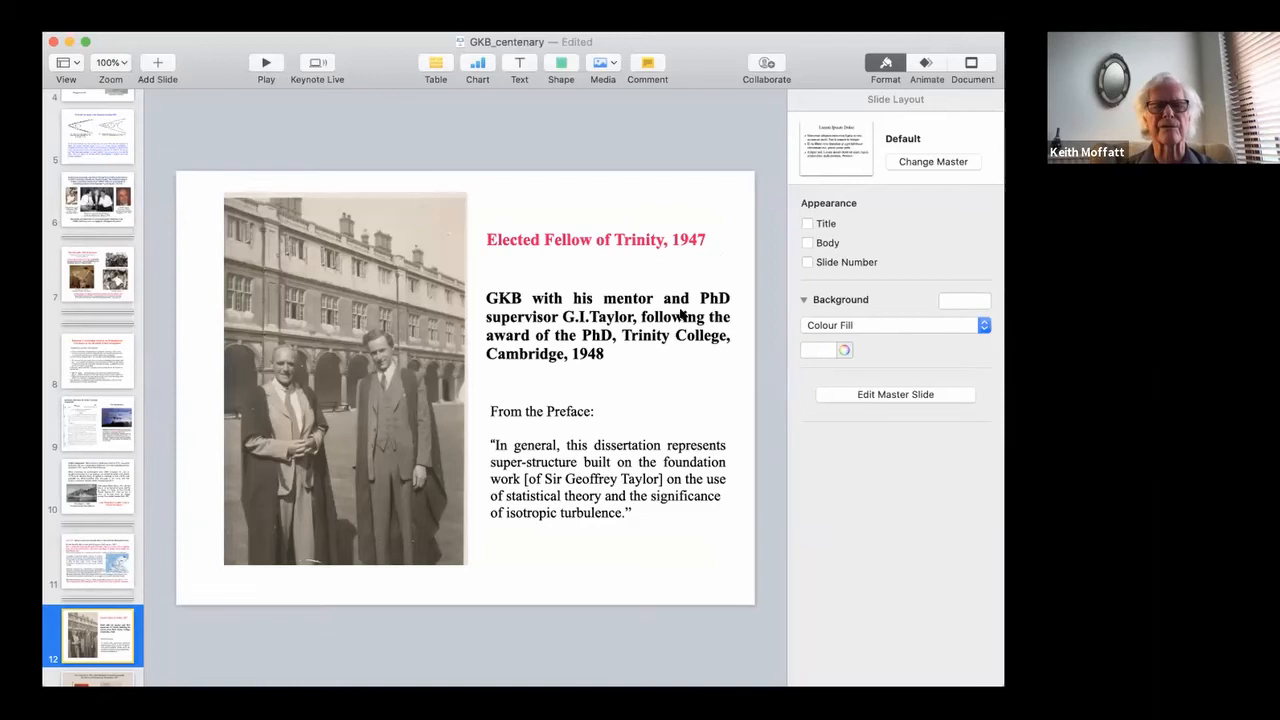
mouse_move(655, 503)
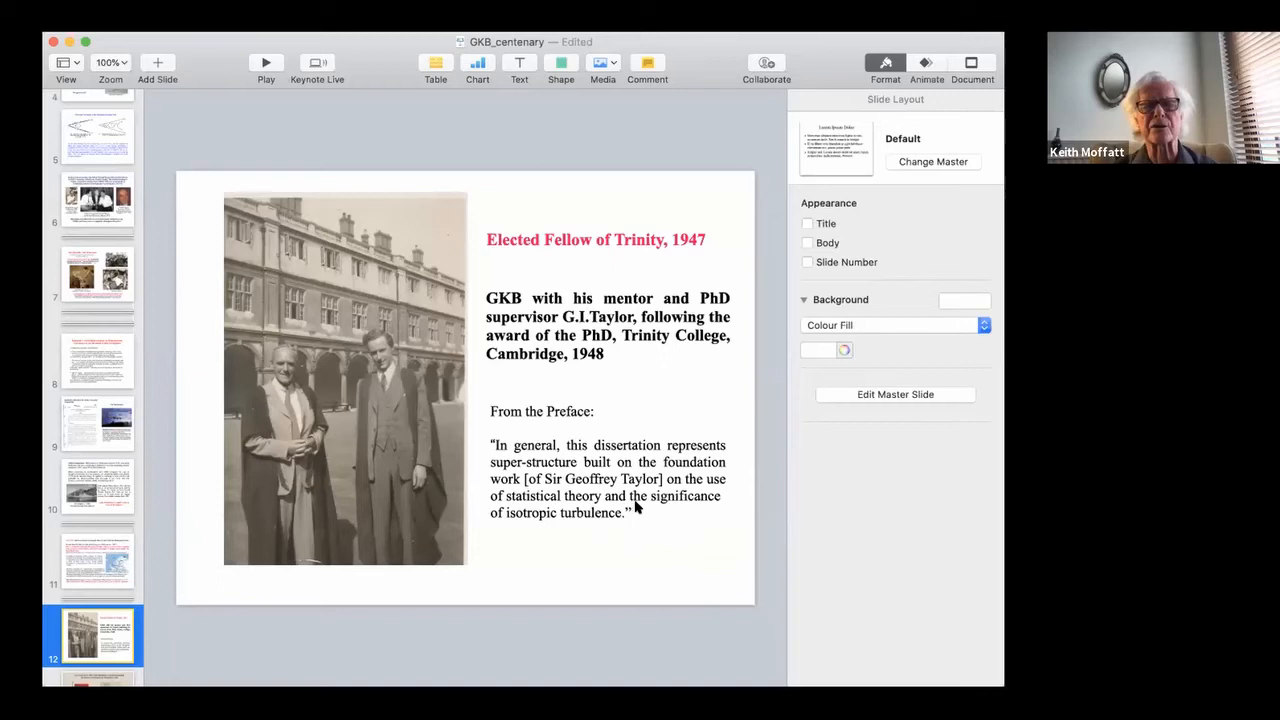
mouse_move(597, 533)
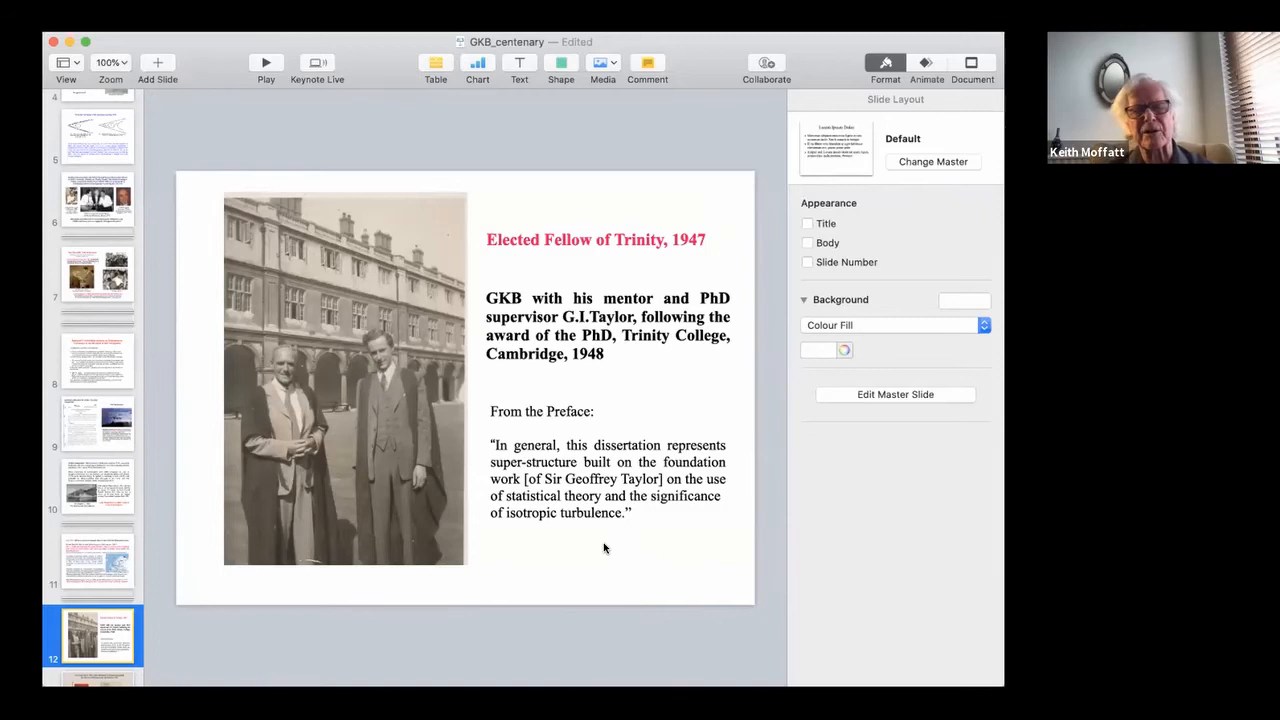
Display slide 13 on the 1952 Adams Prize and the 1953 turbulence monograph
scroll(down, 3)
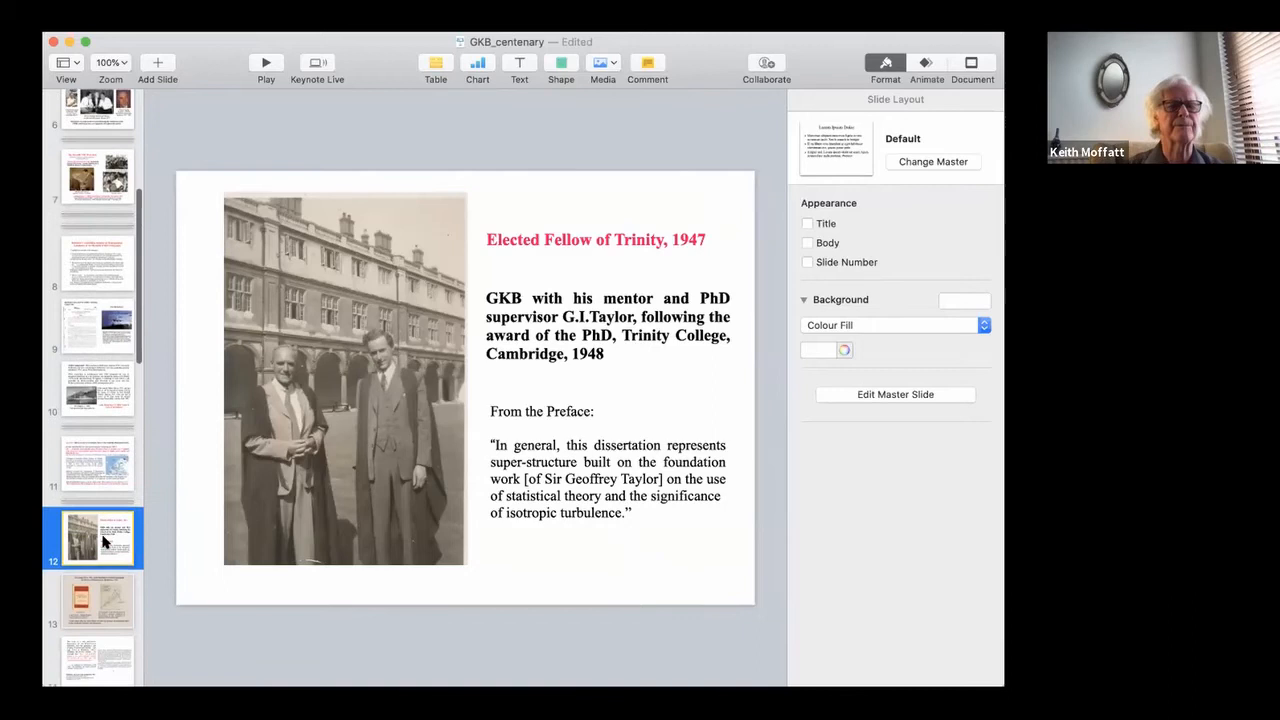
click(98, 549)
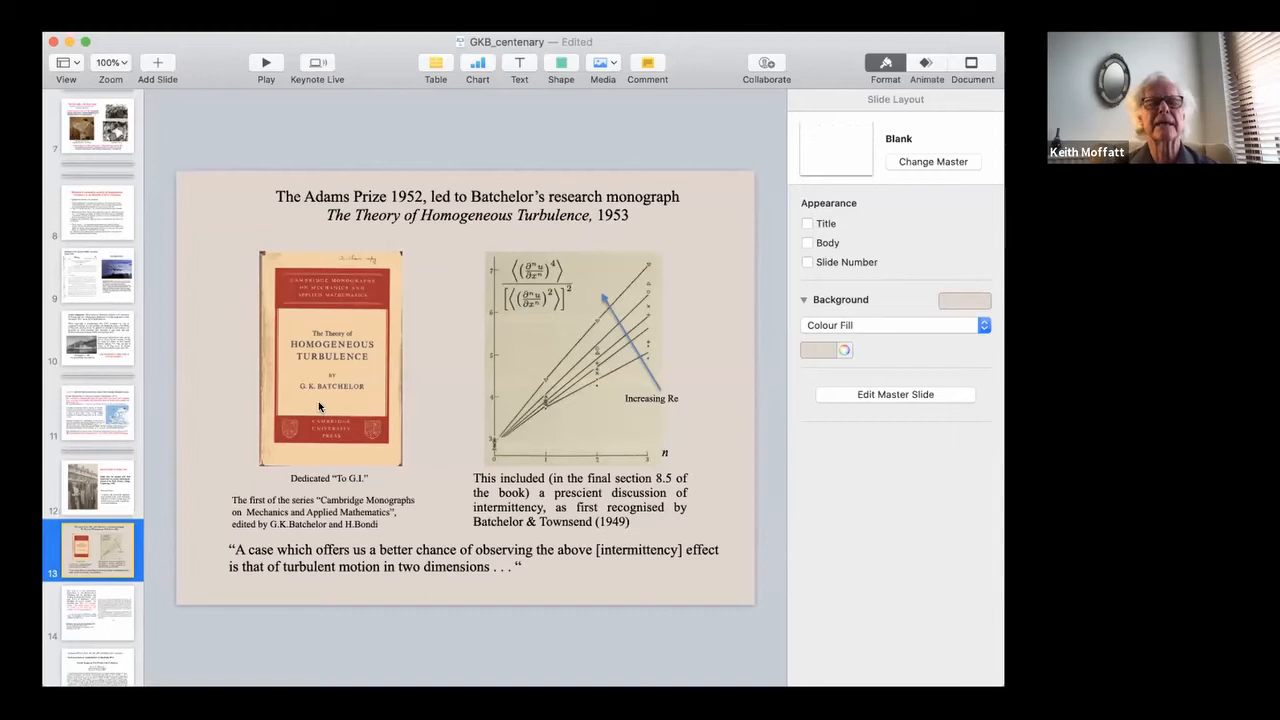
mouse_move(422, 192)
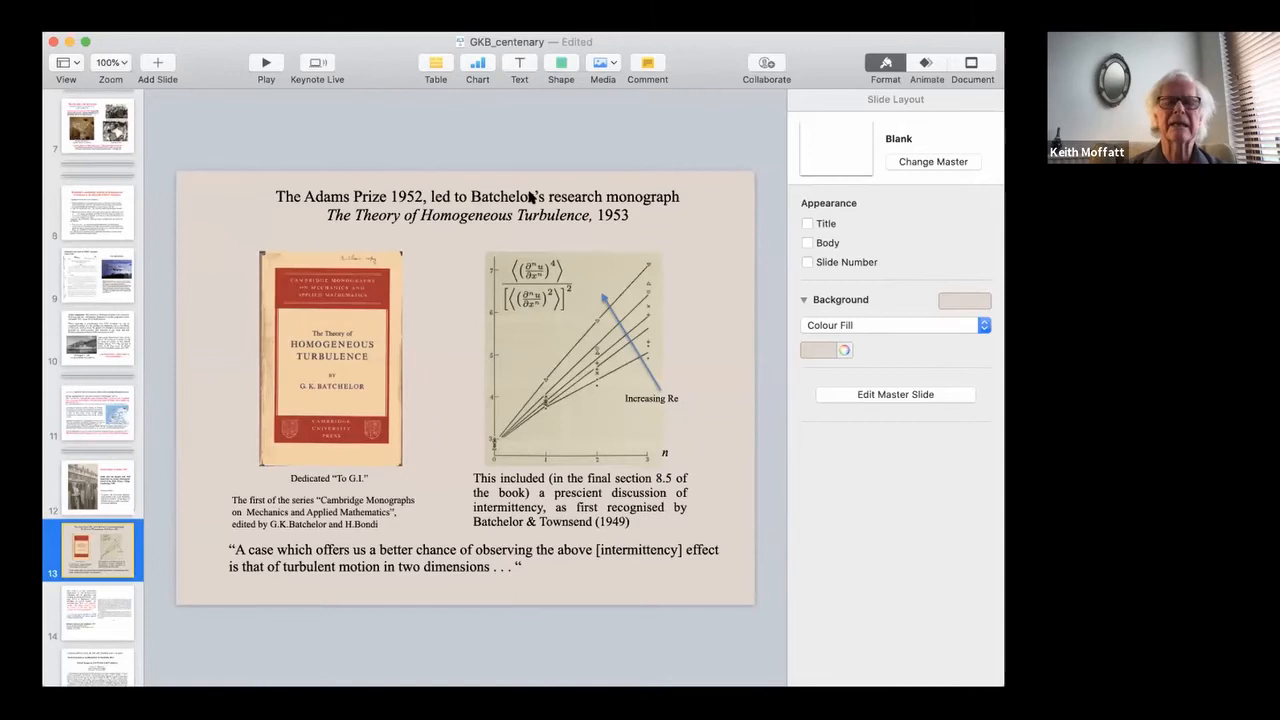
mouse_move(444, 374)
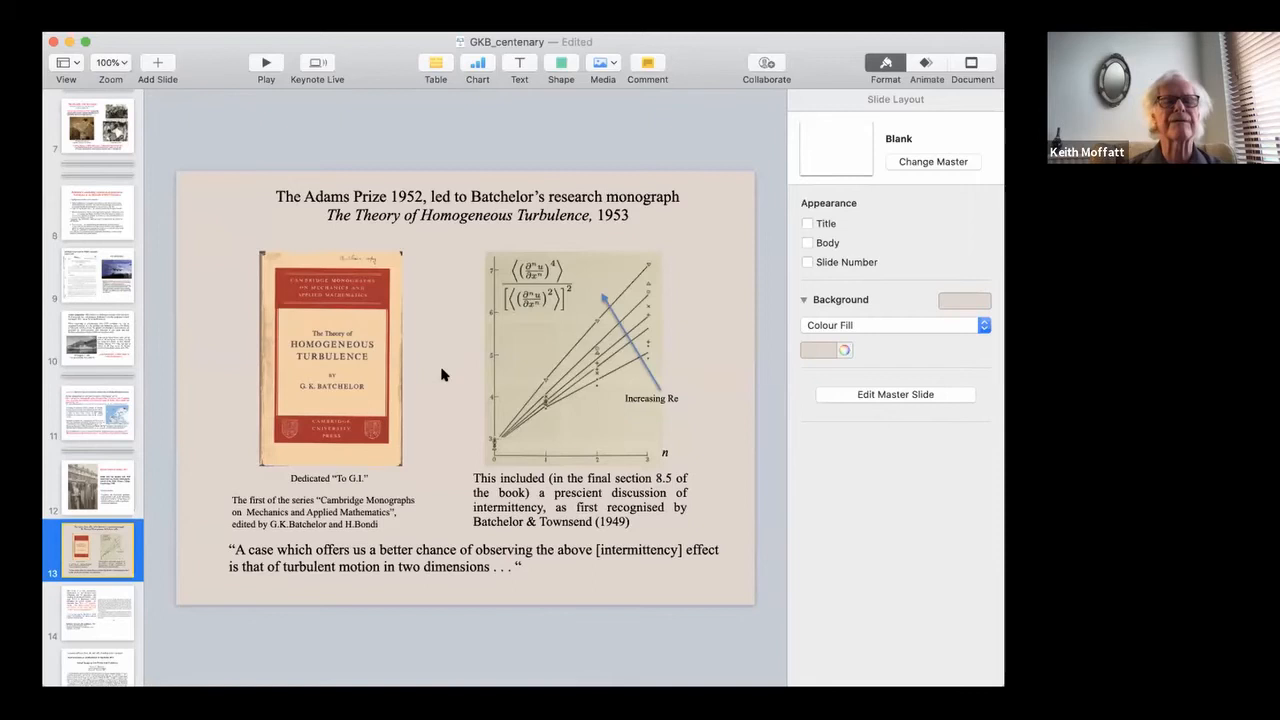
mouse_move(268, 520)
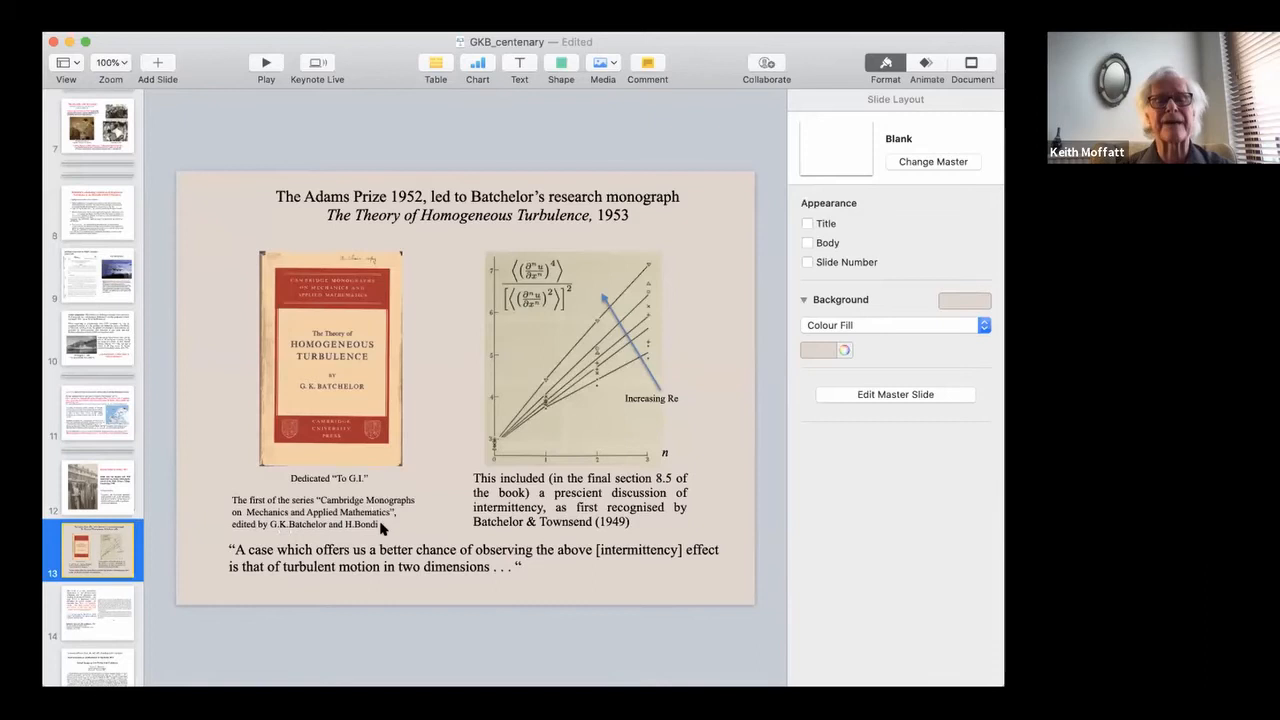
mouse_move(430, 428)
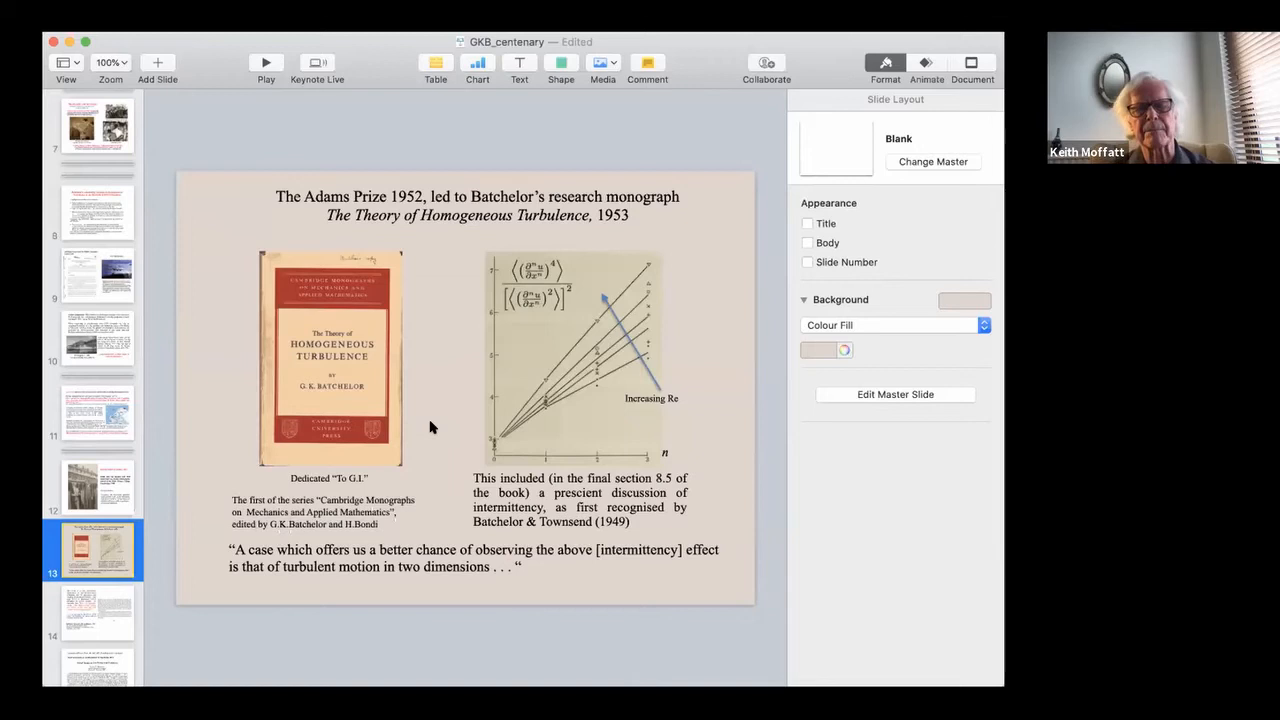
mouse_move(470, 372)
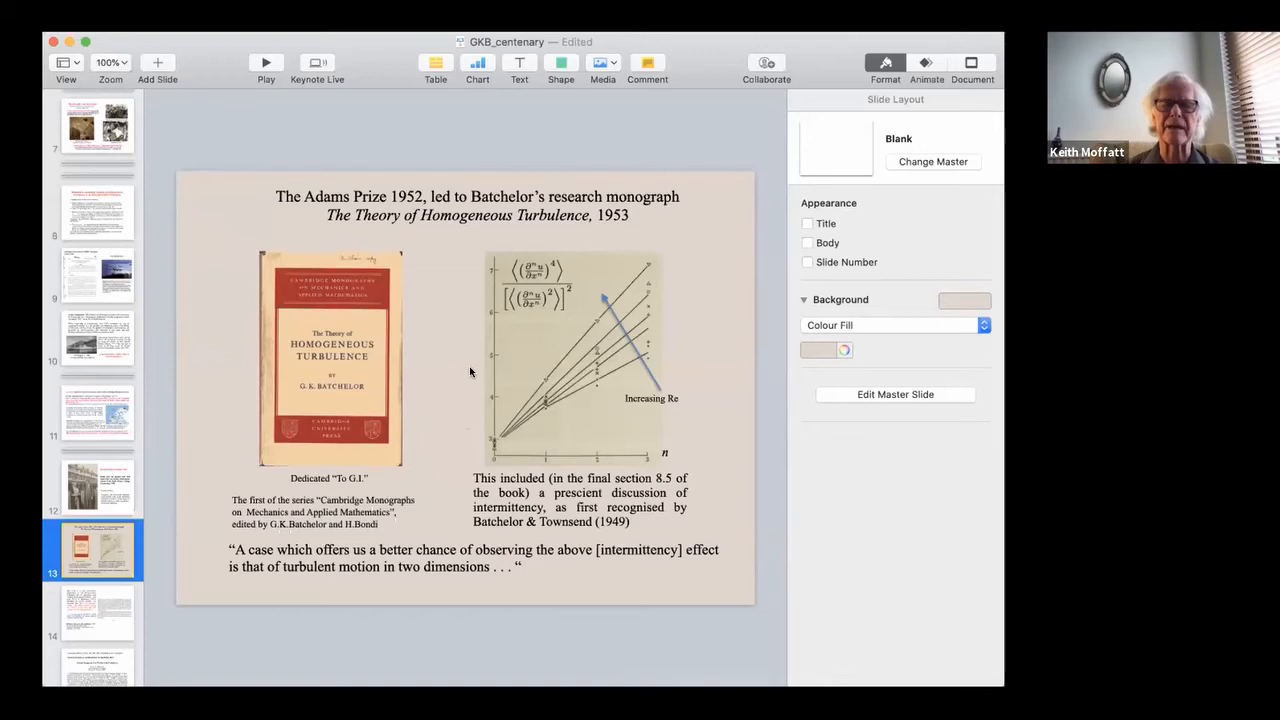
mouse_move(730, 430)
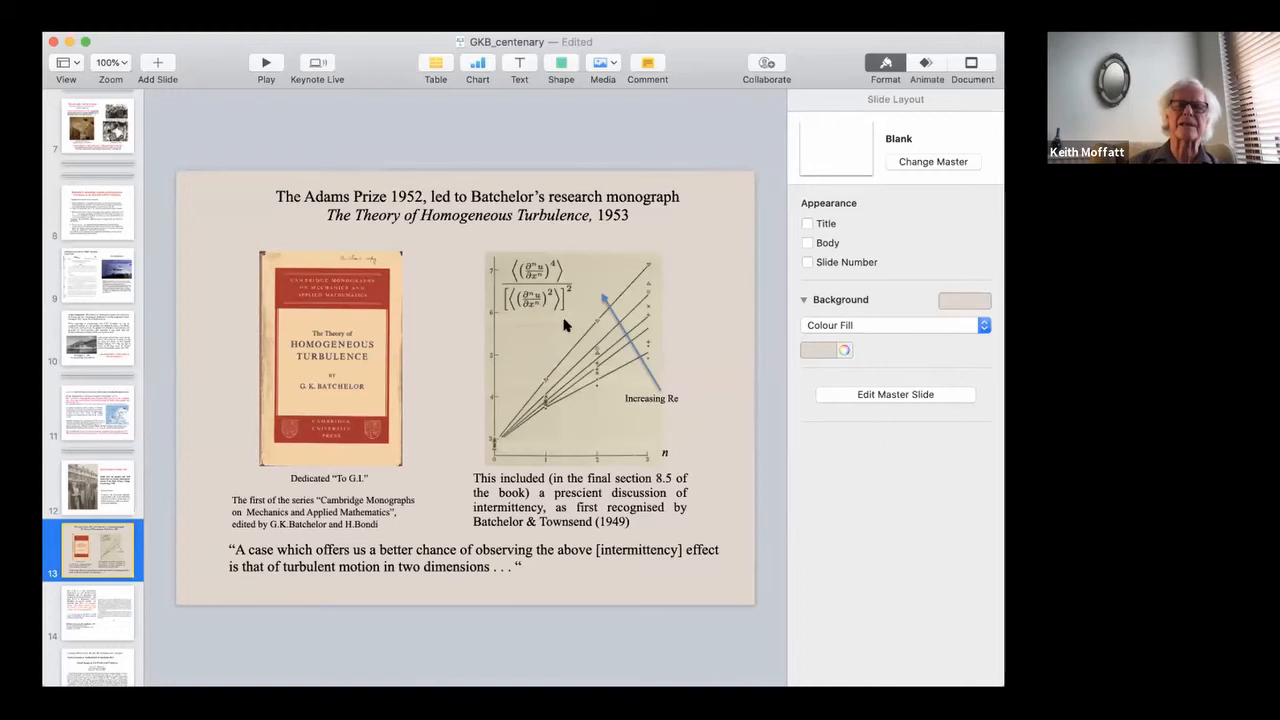
mouse_move(690, 357)
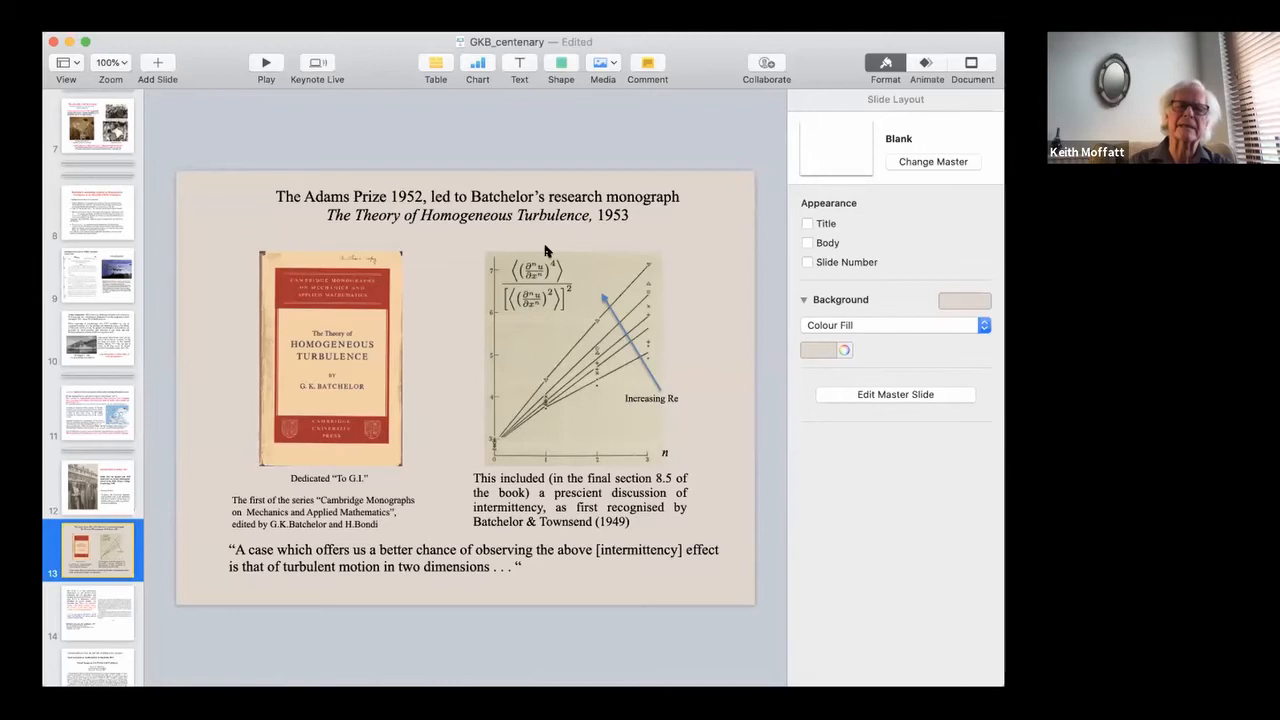
mouse_move(595, 430)
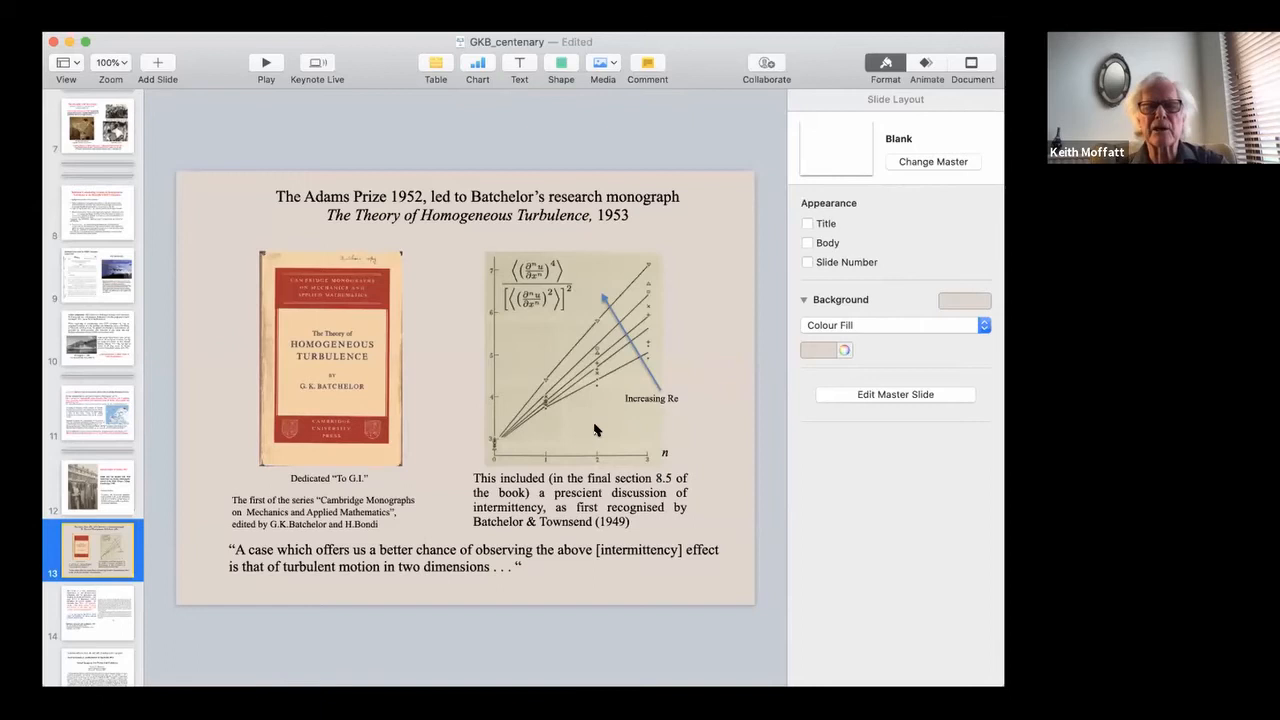
mouse_move(540, 417)
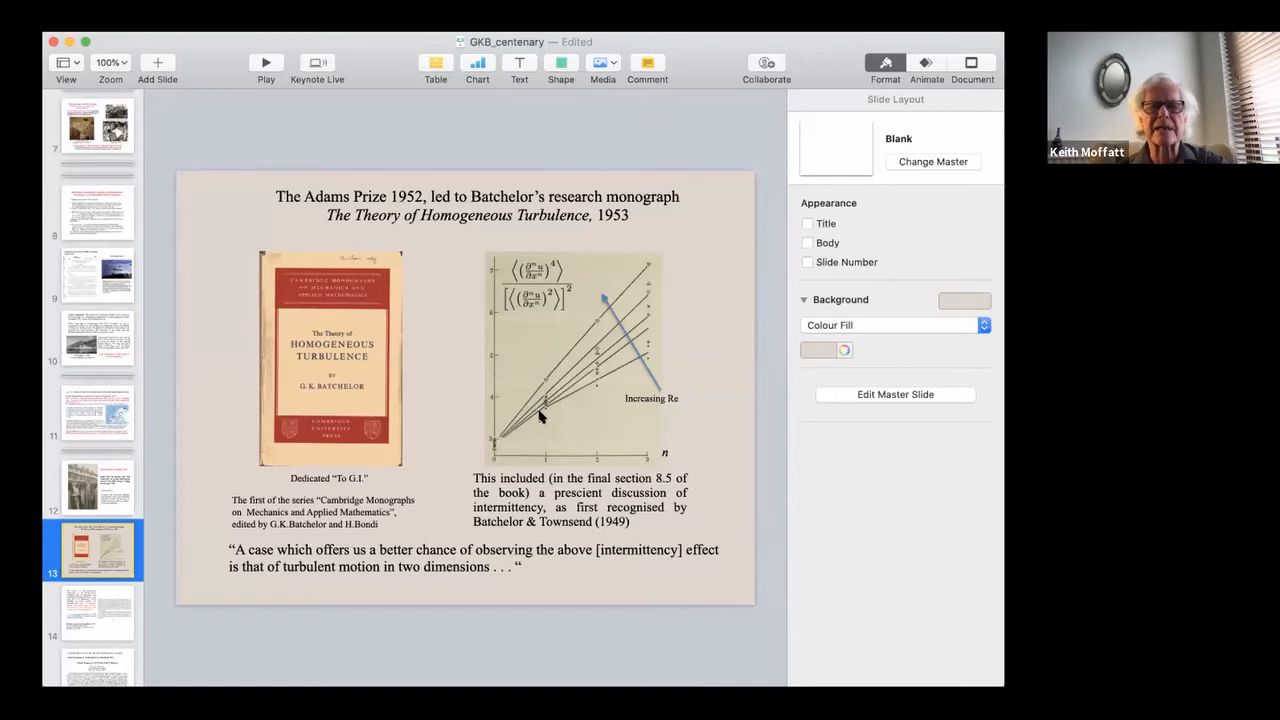
mouse_move(655, 250)
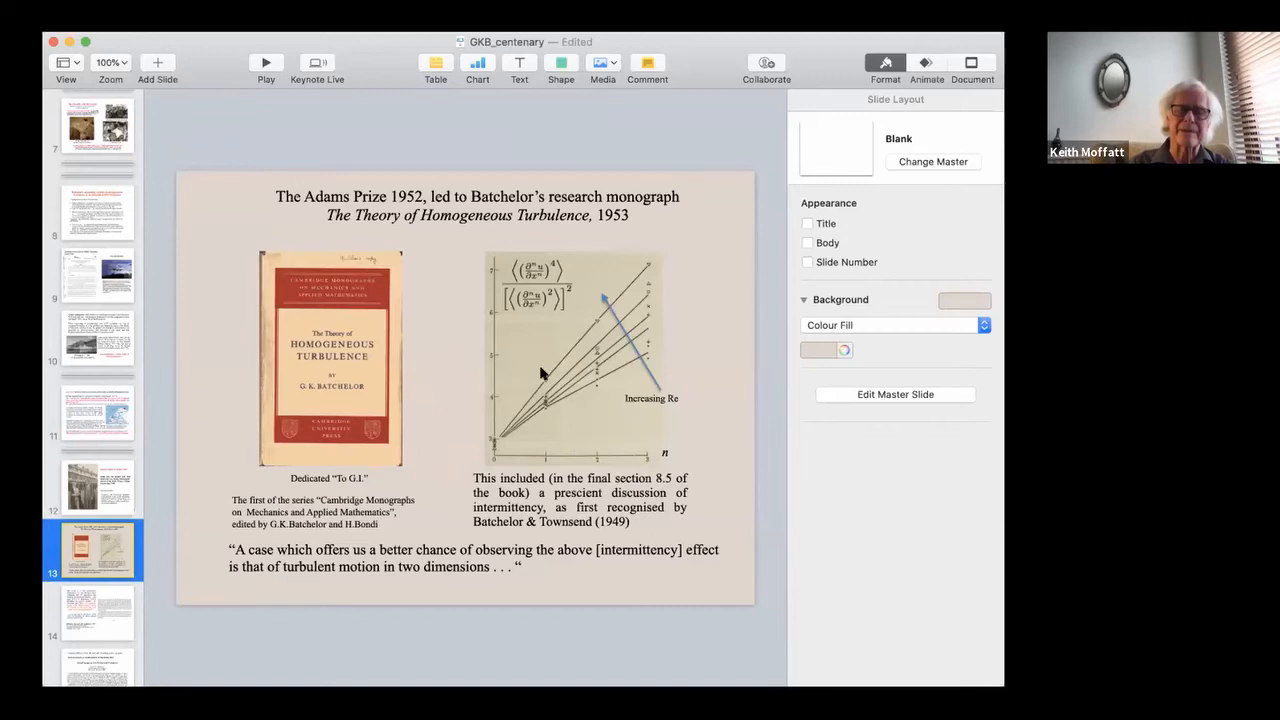
mouse_move(717, 484)
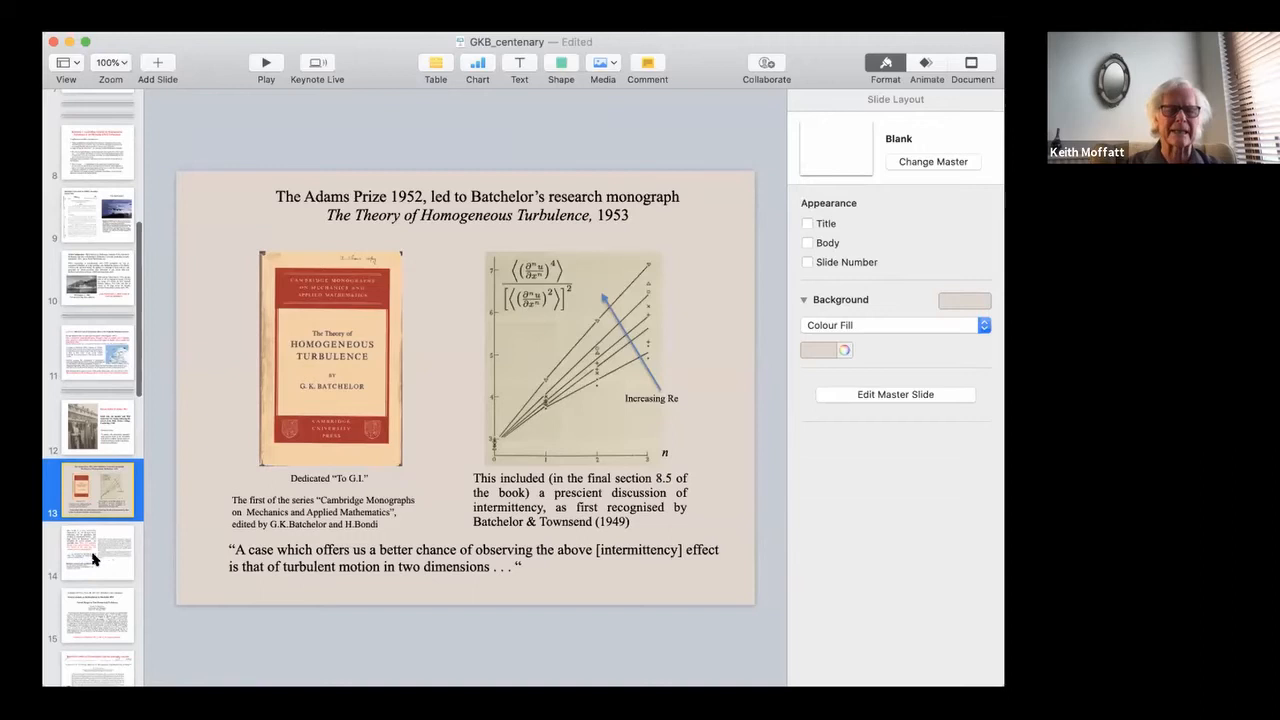
click(97, 553)
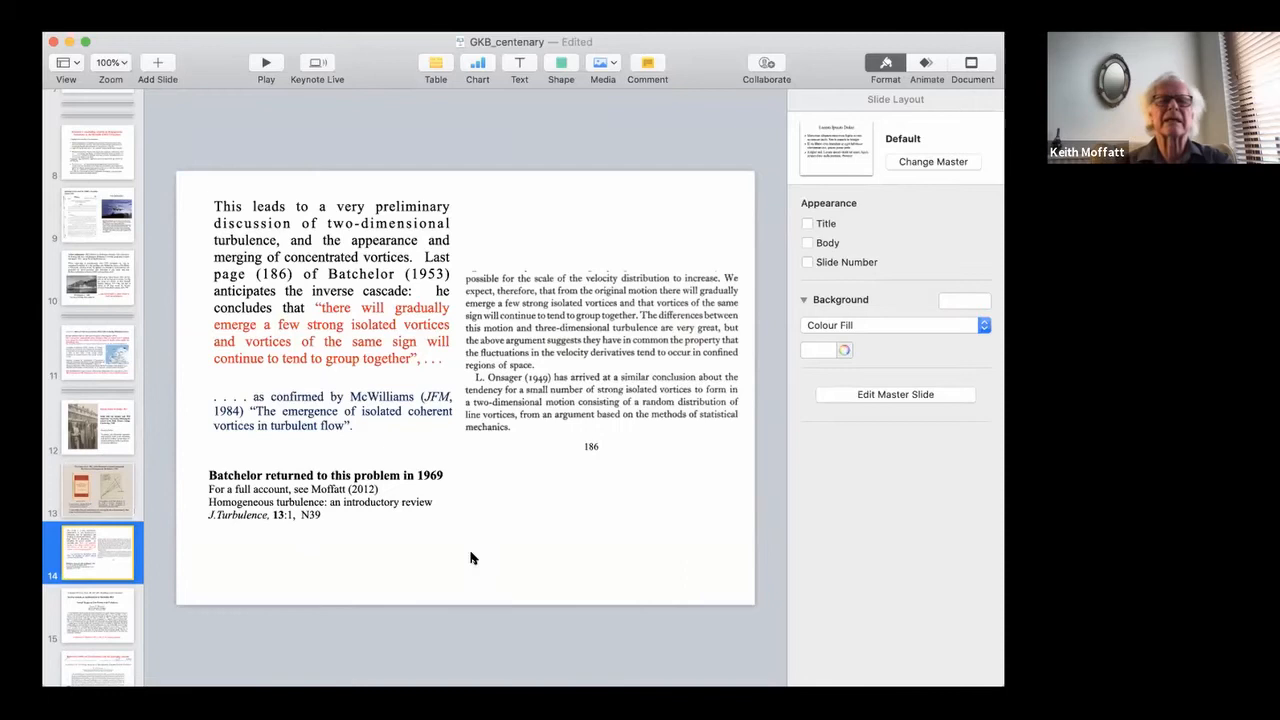
mouse_move(135, 508)
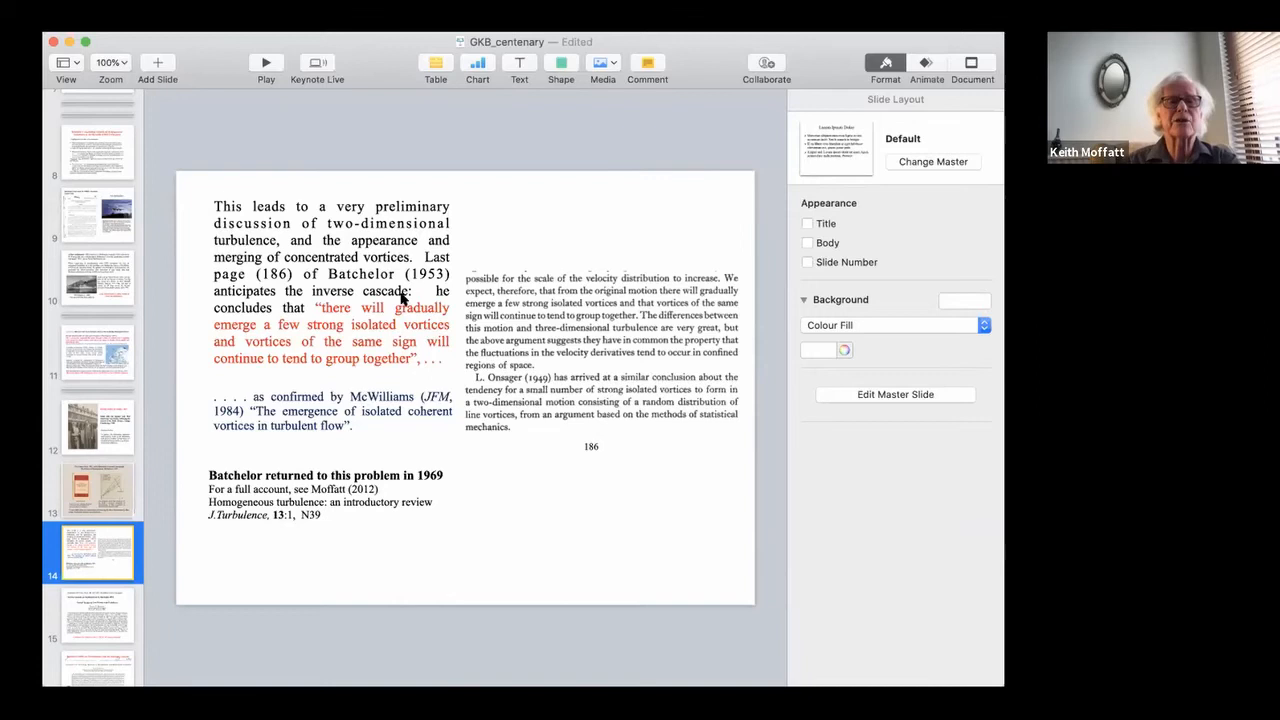
mouse_move(355, 260)
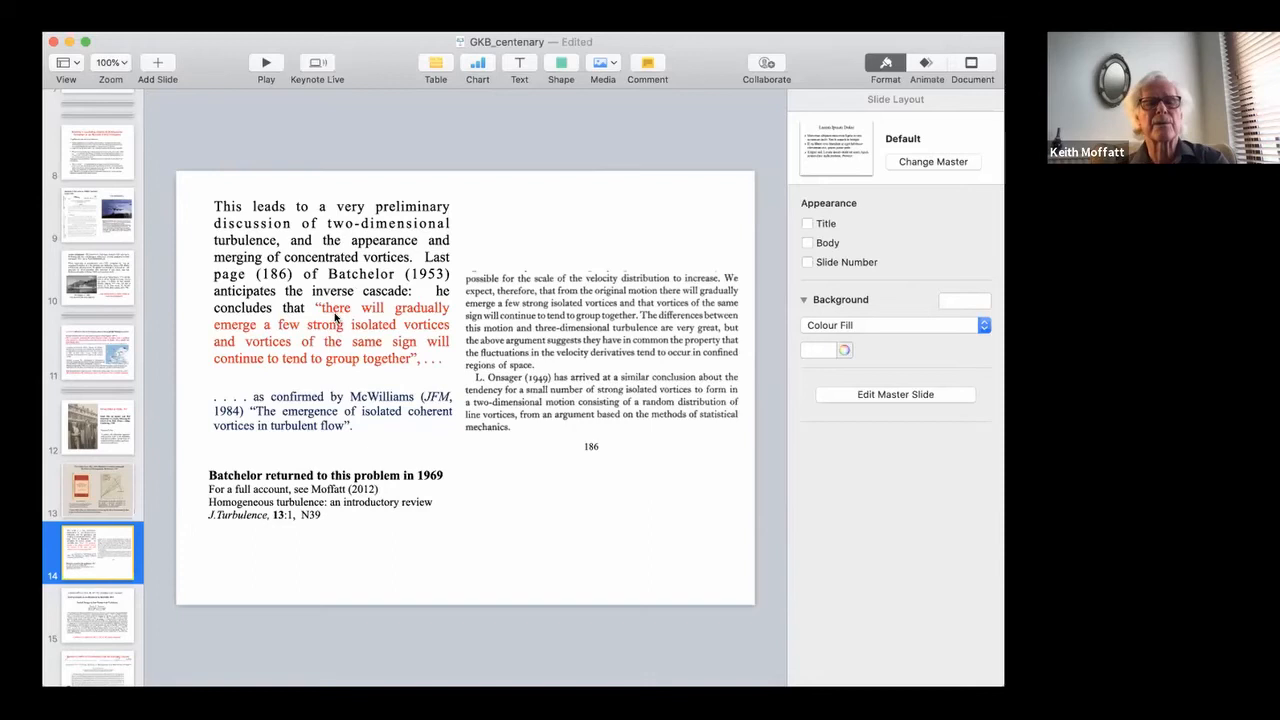
mouse_move(258, 388)
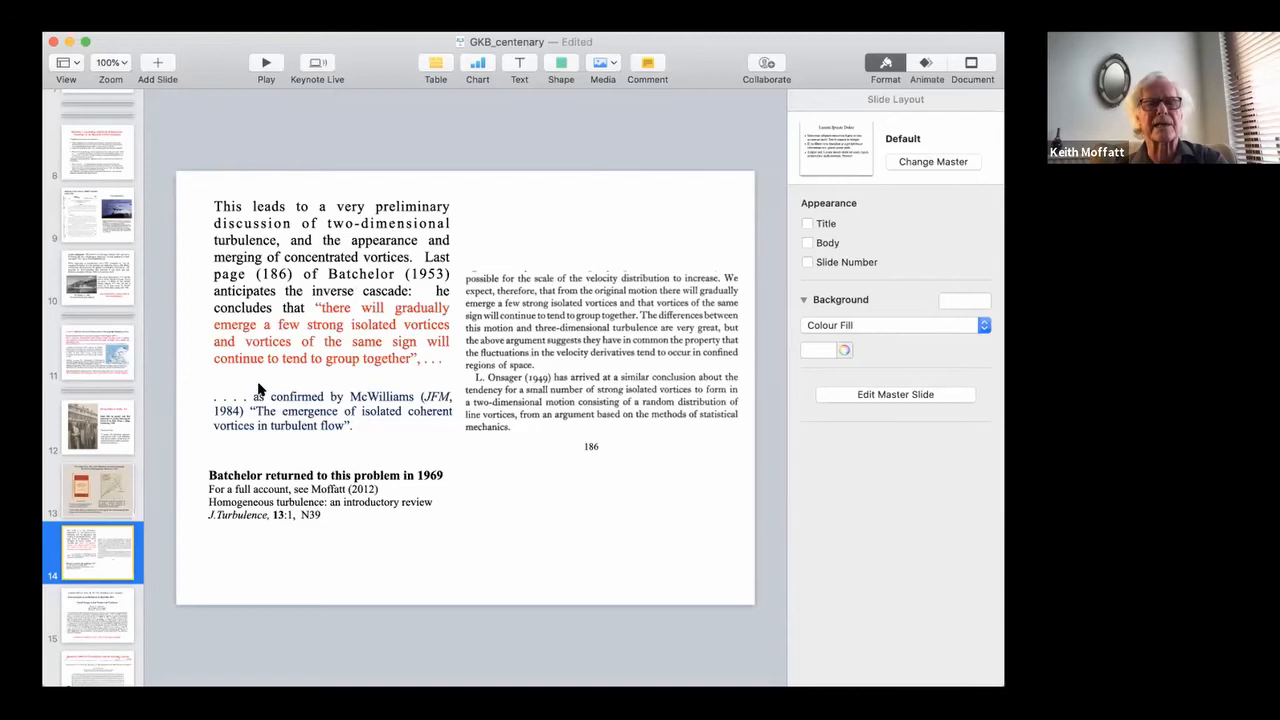
mouse_move(380, 373)
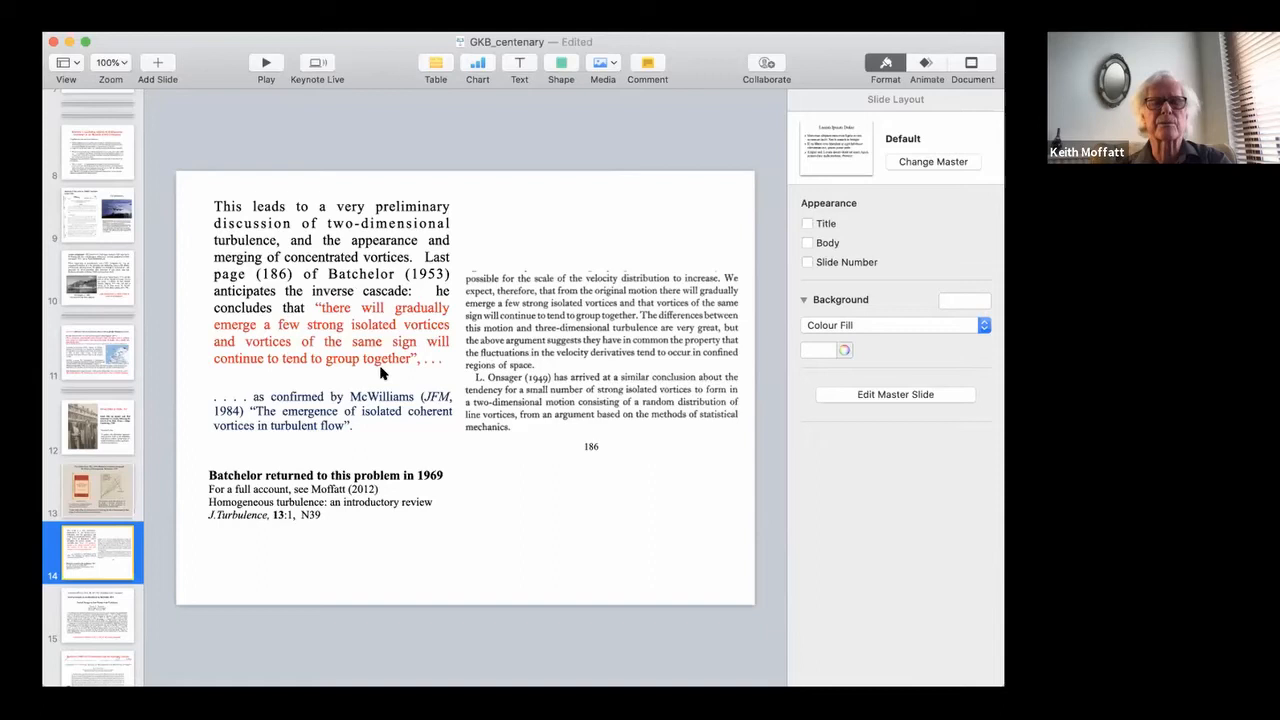
mouse_move(390, 419)
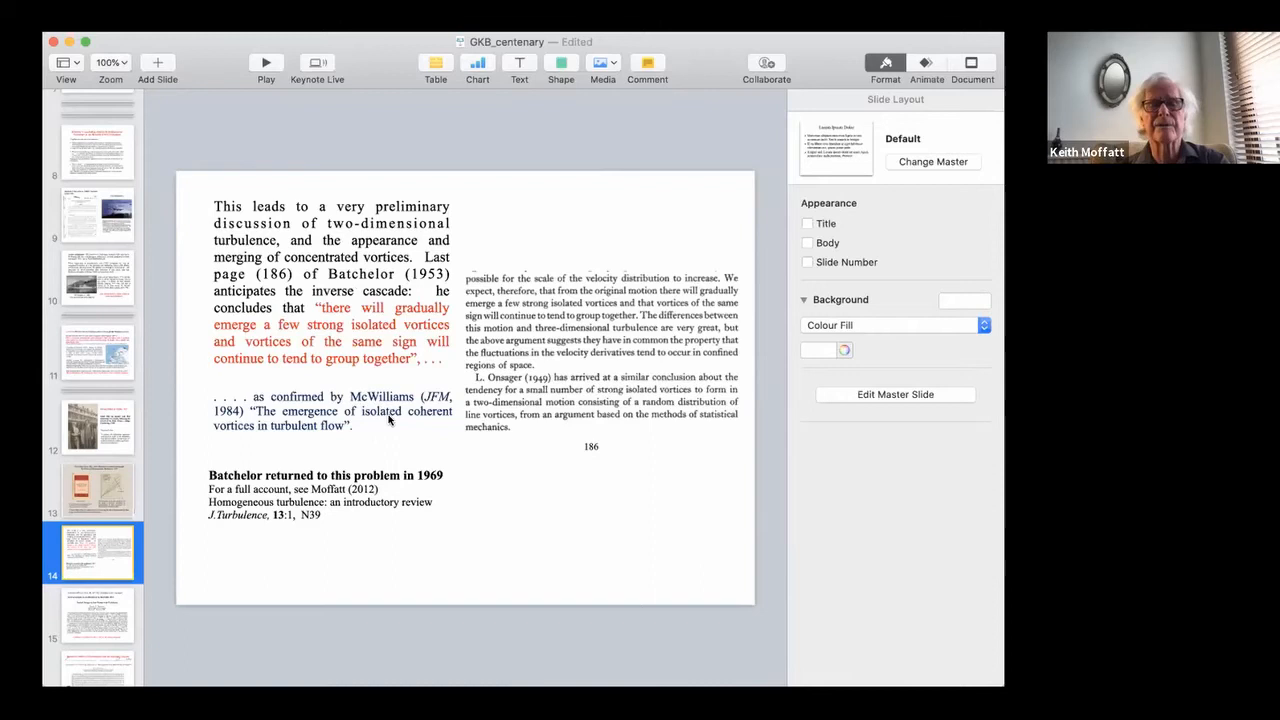
mouse_move(318, 430)
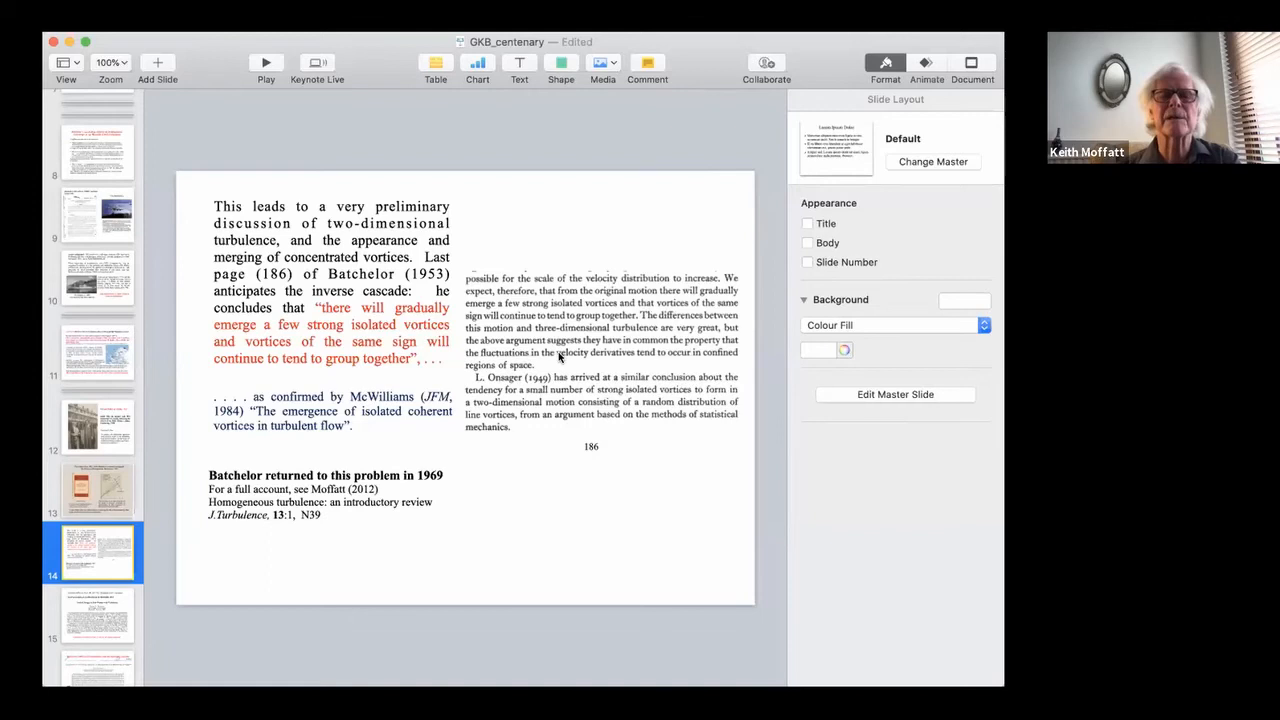
mouse_move(573, 363)
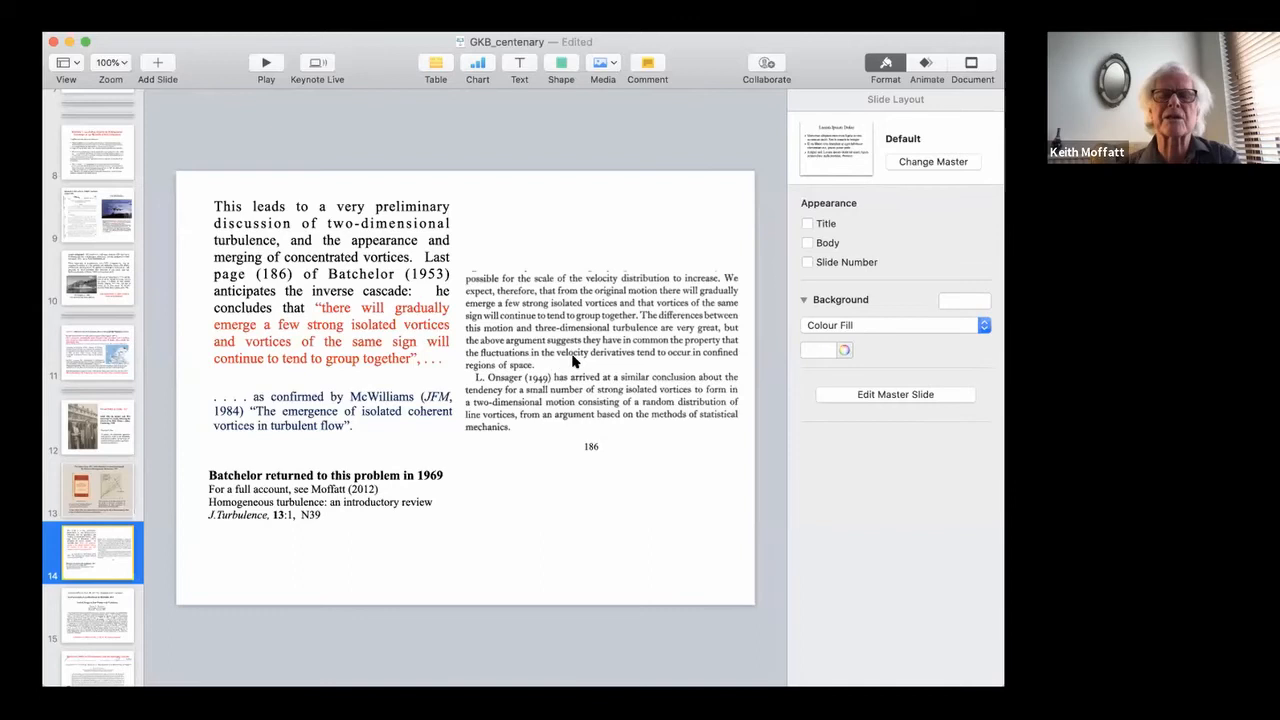
mouse_move(540, 372)
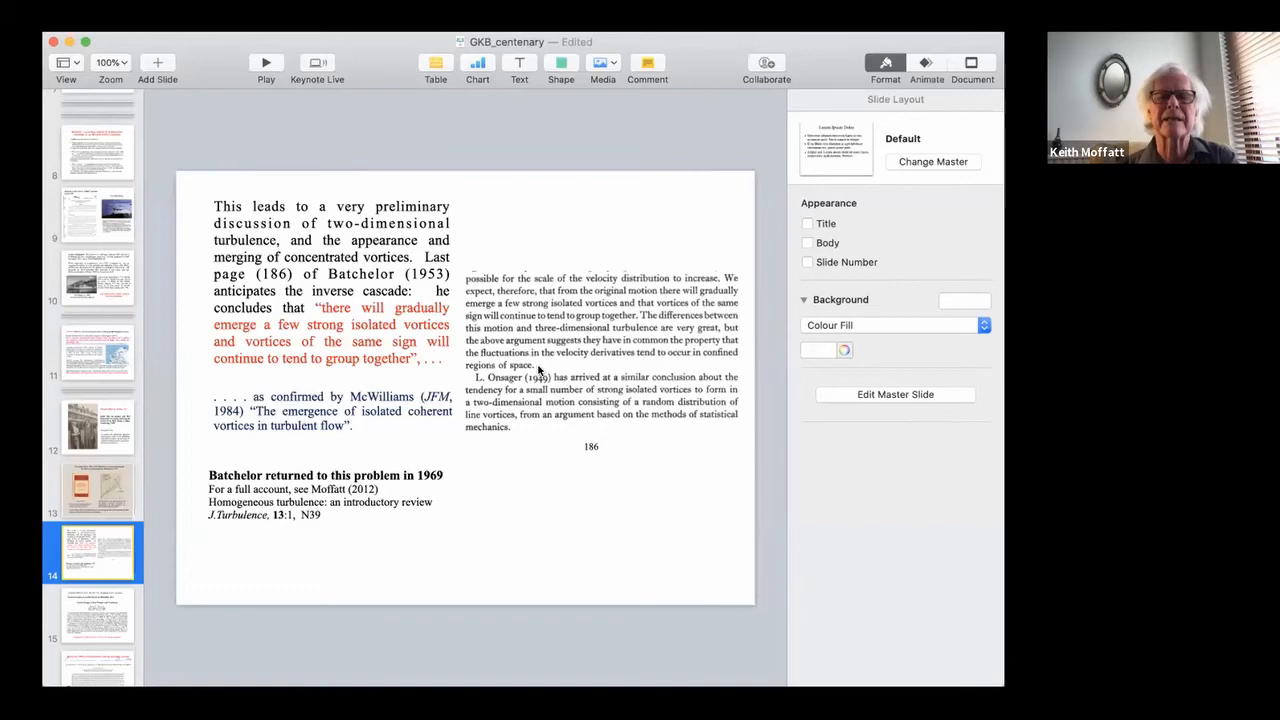
mouse_move(600, 495)
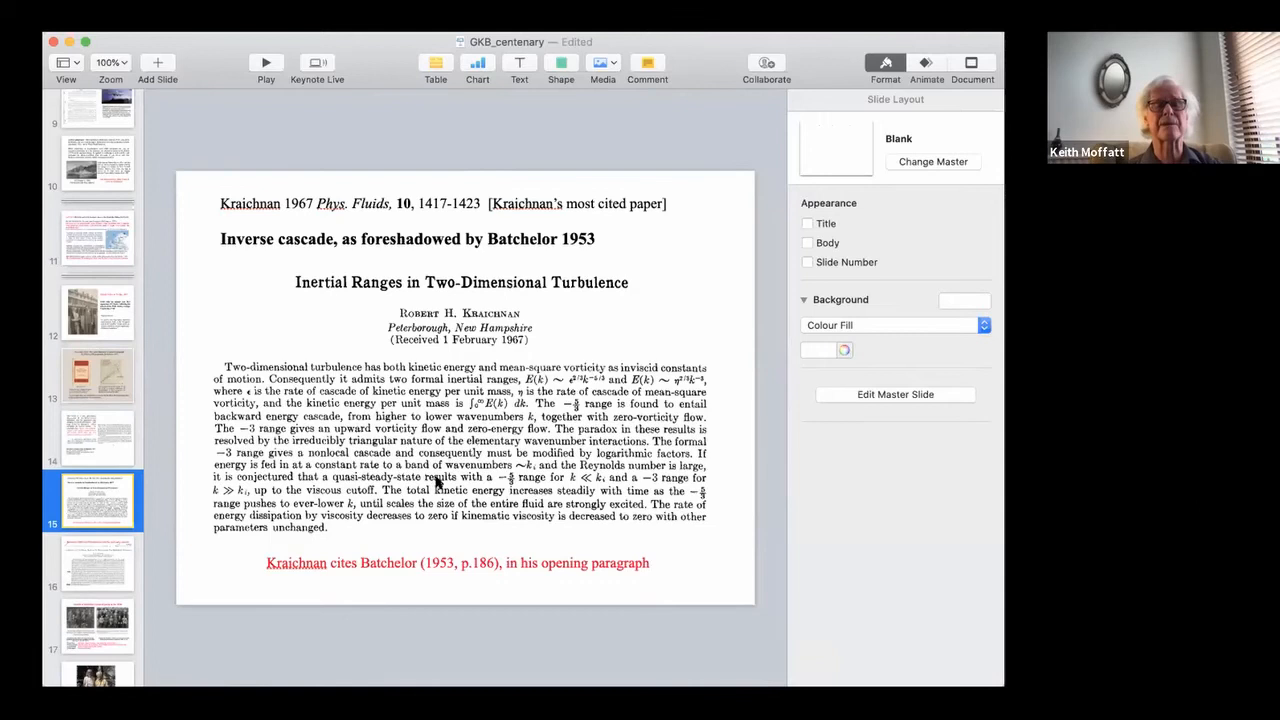
mouse_move(600, 365)
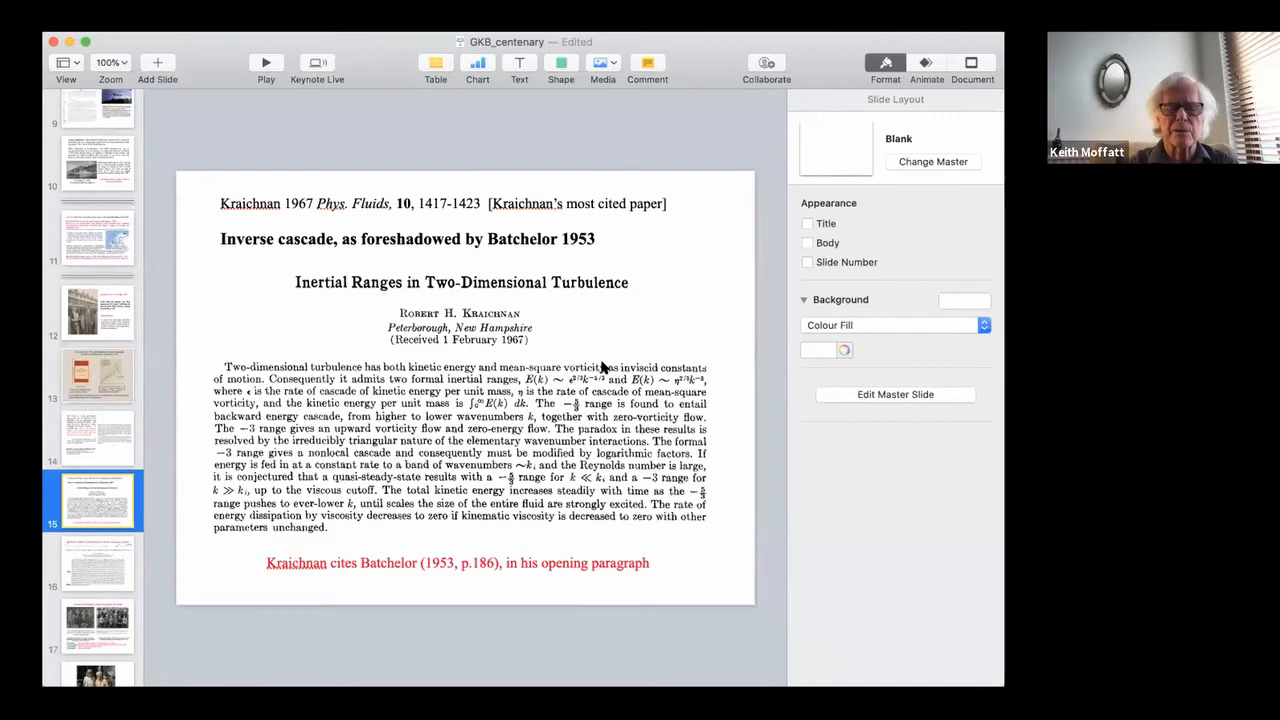
mouse_move(665, 281)
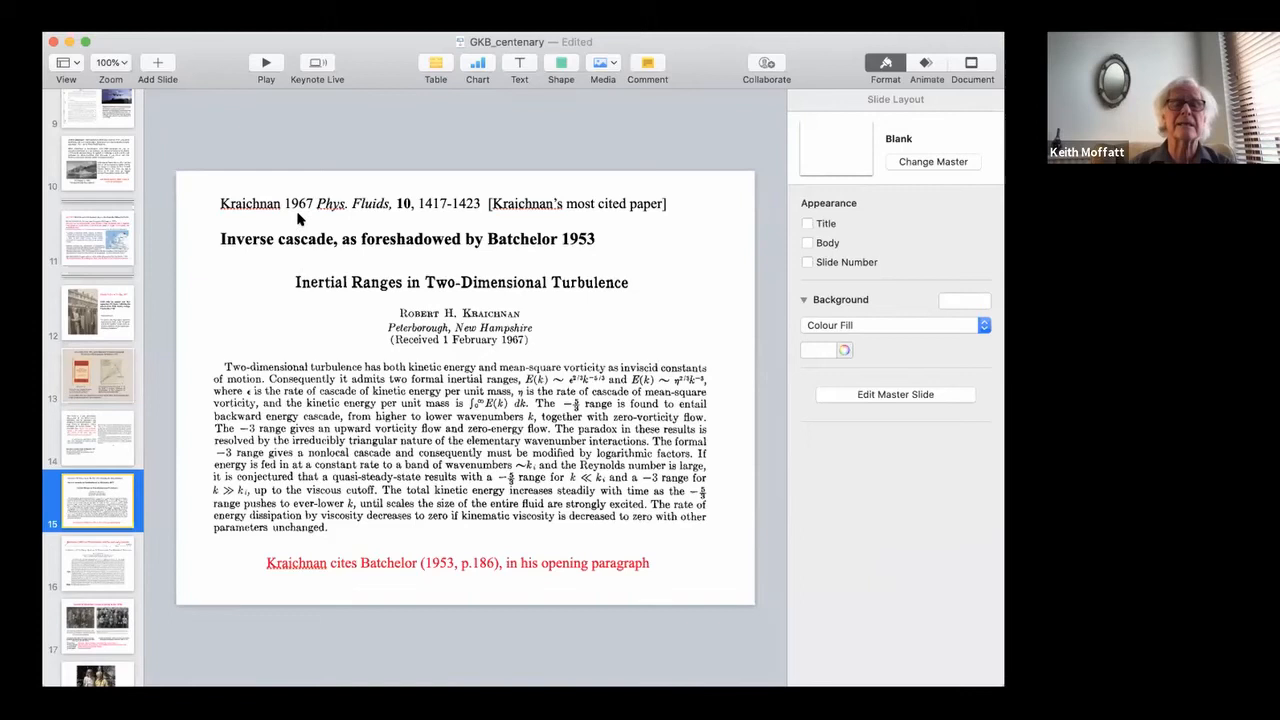
mouse_move(670, 228)
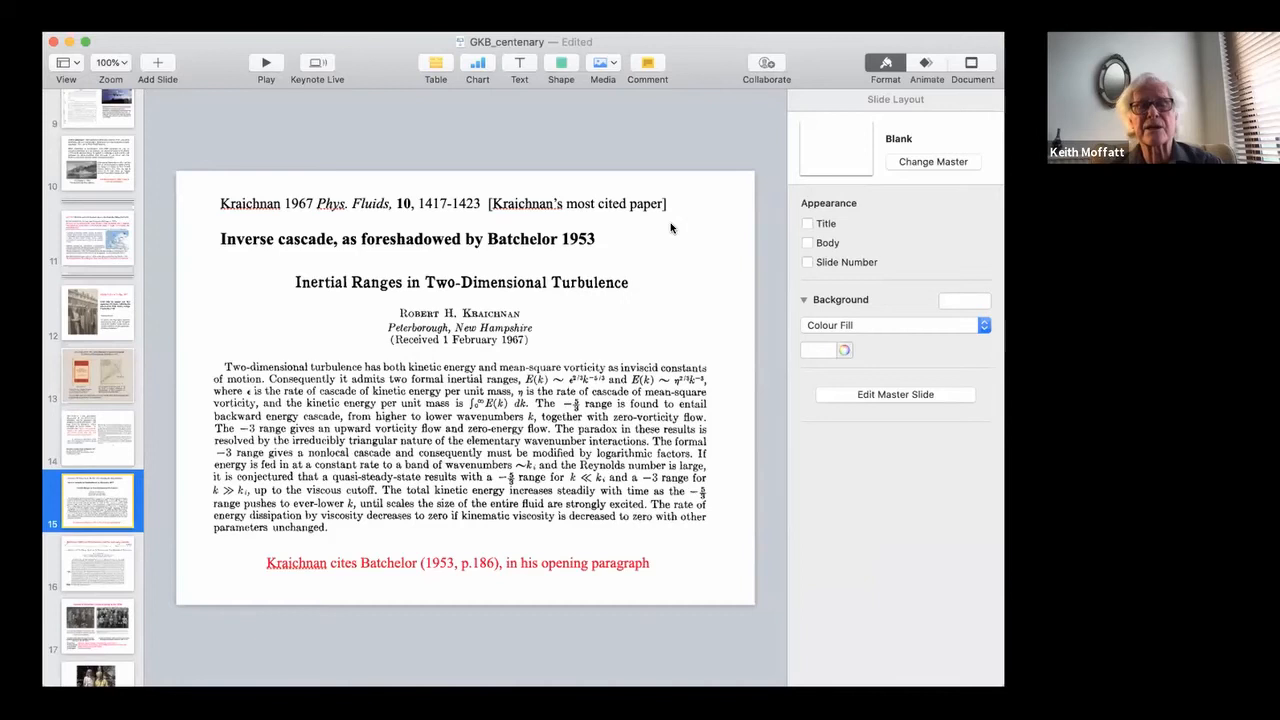
mouse_move(445, 578)
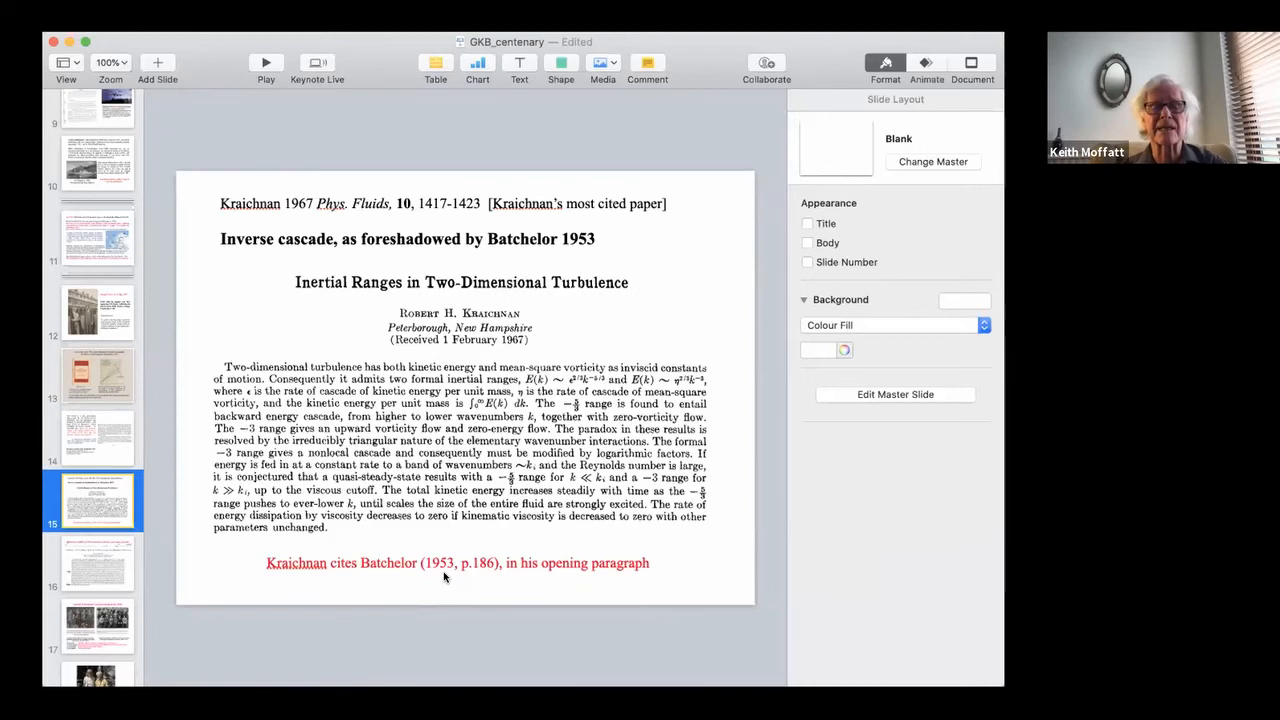
mouse_move(535, 571)
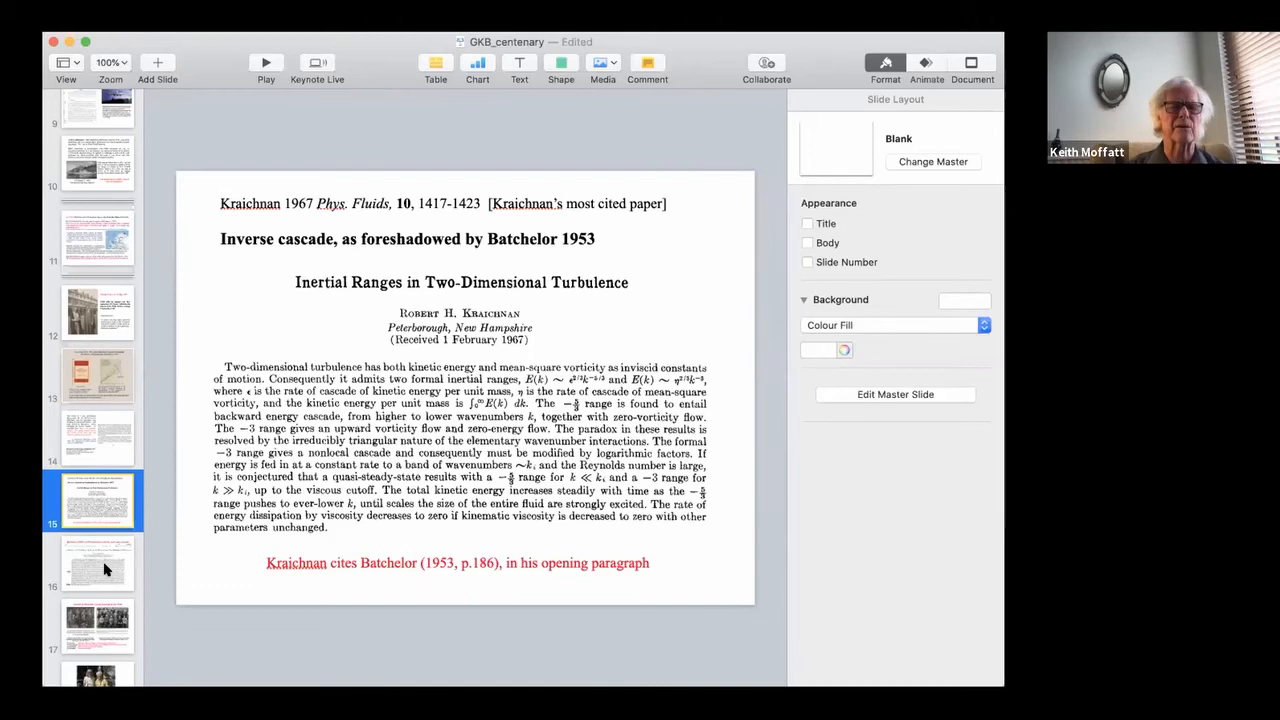
click(97, 563)
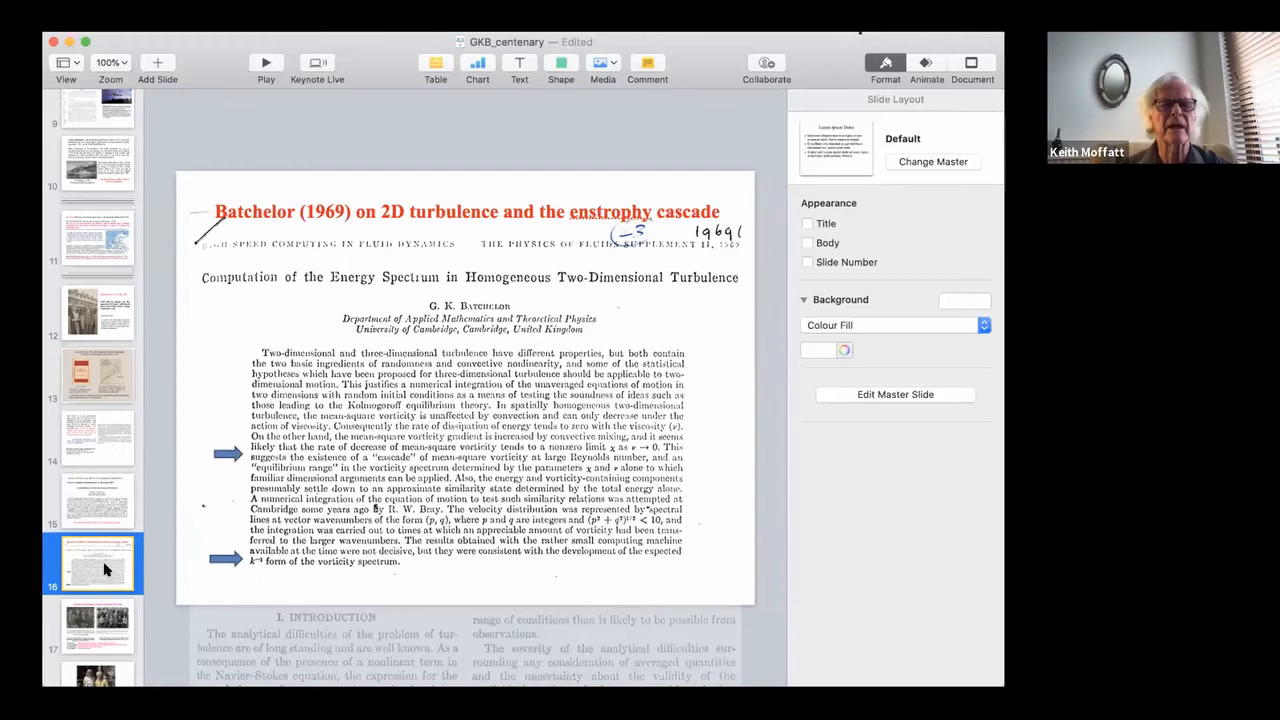
mouse_move(583, 543)
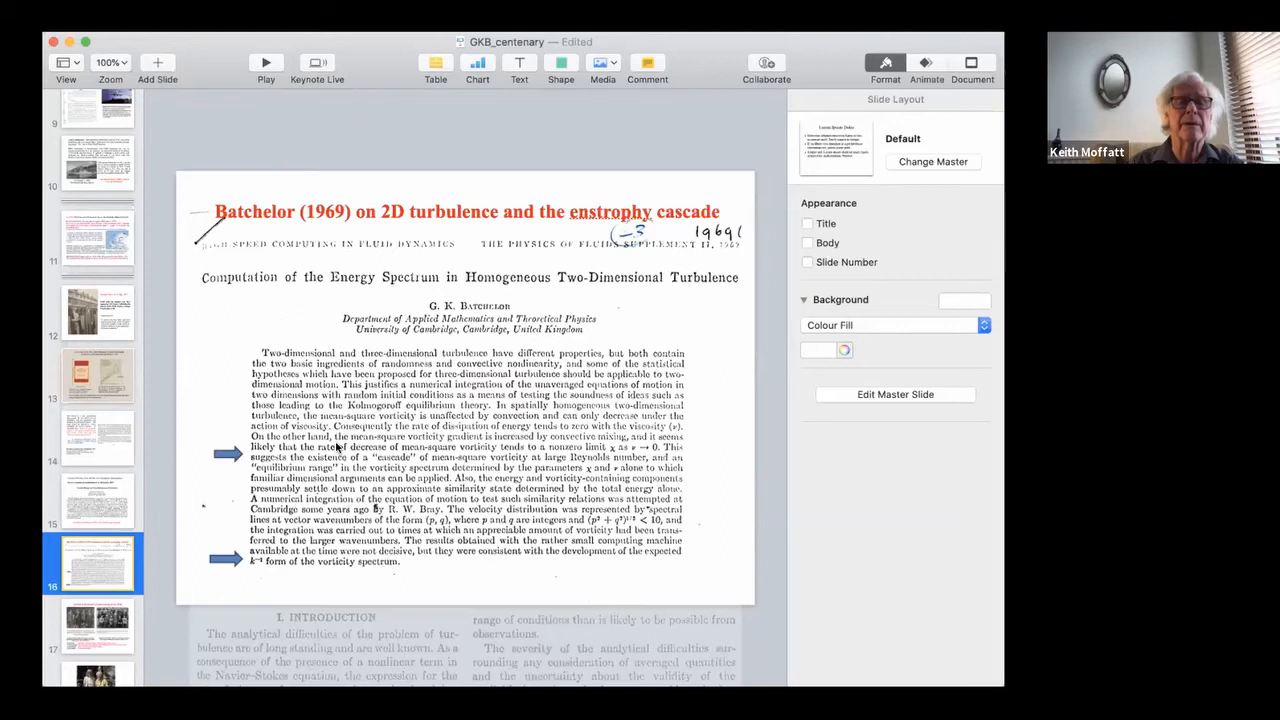
mouse_move(350, 575)
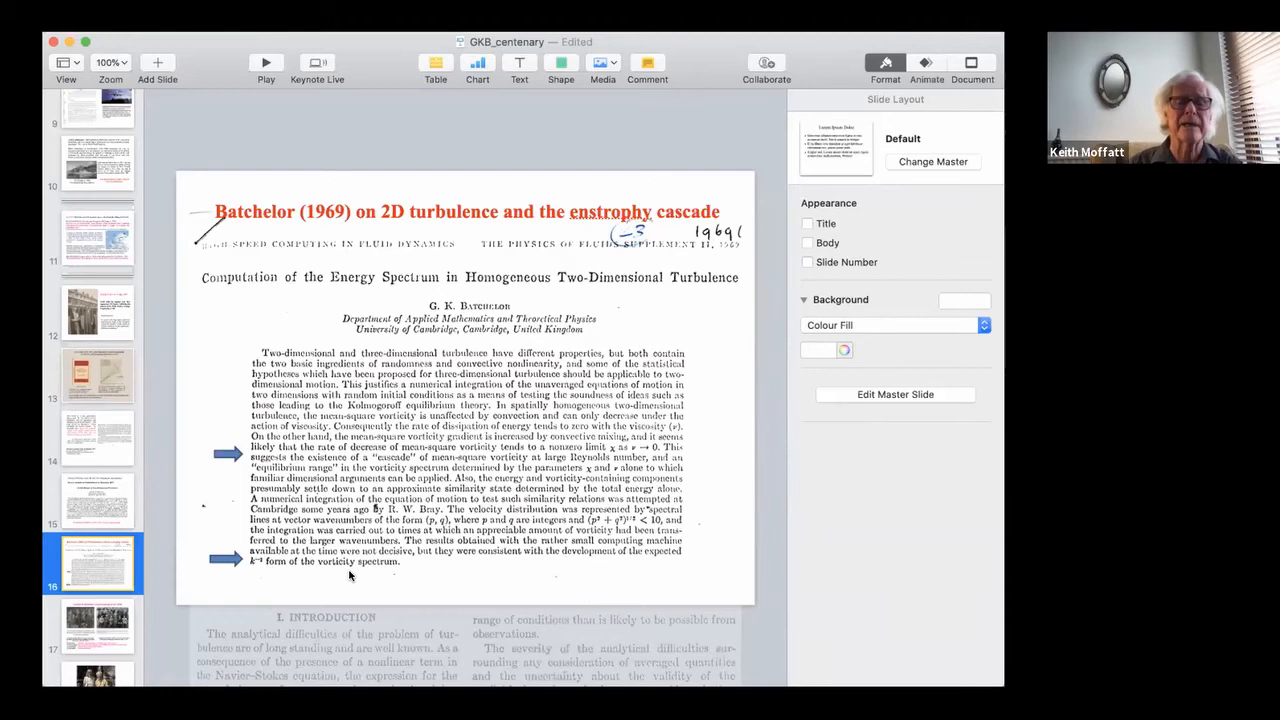
mouse_move(427, 575)
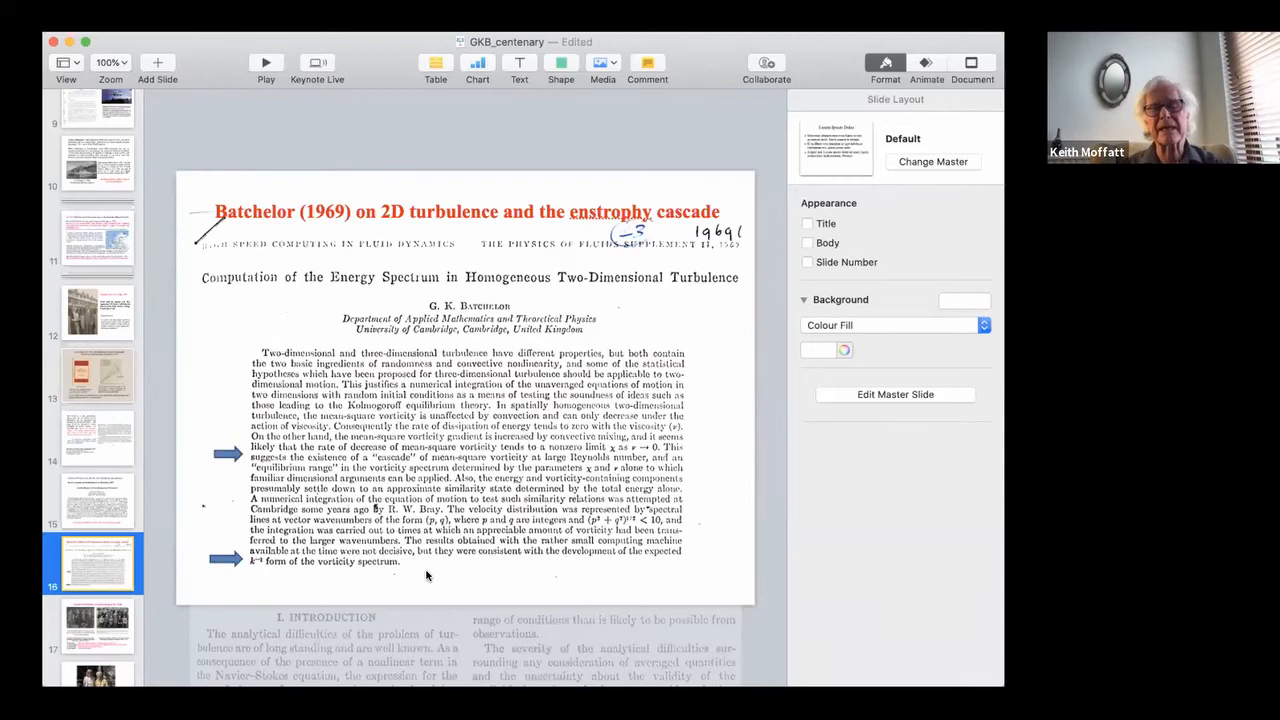
Scroll the slide navigator down toward slides 17–20 while slide 16 stays up
scroll(down, 3)
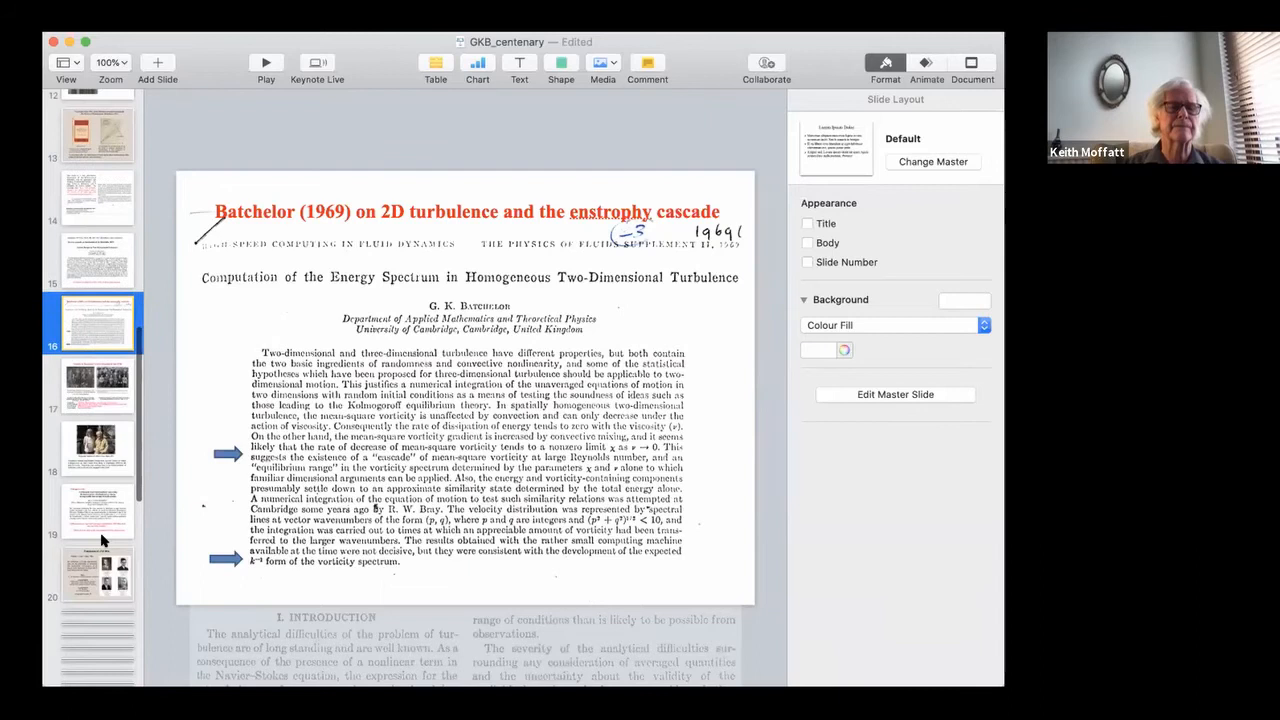
Display slide 17 on the 1950s research group with its two group photographs
click(97, 385)
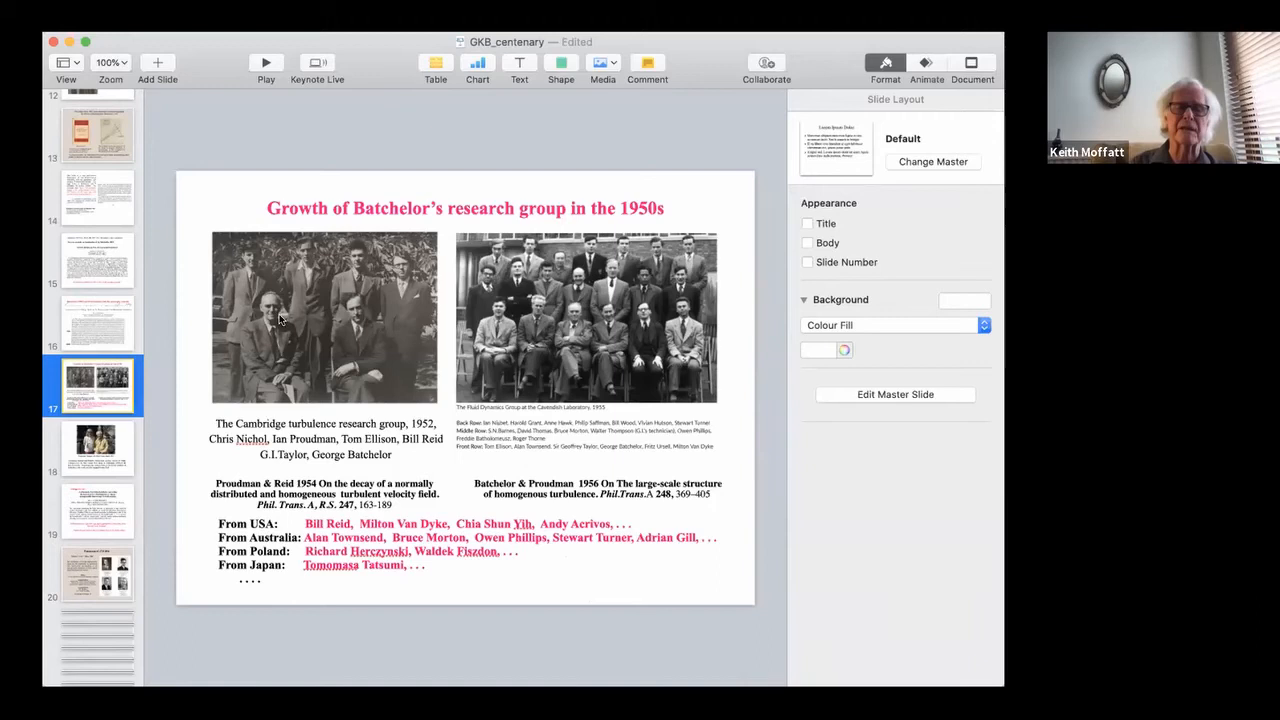
mouse_move(565, 468)
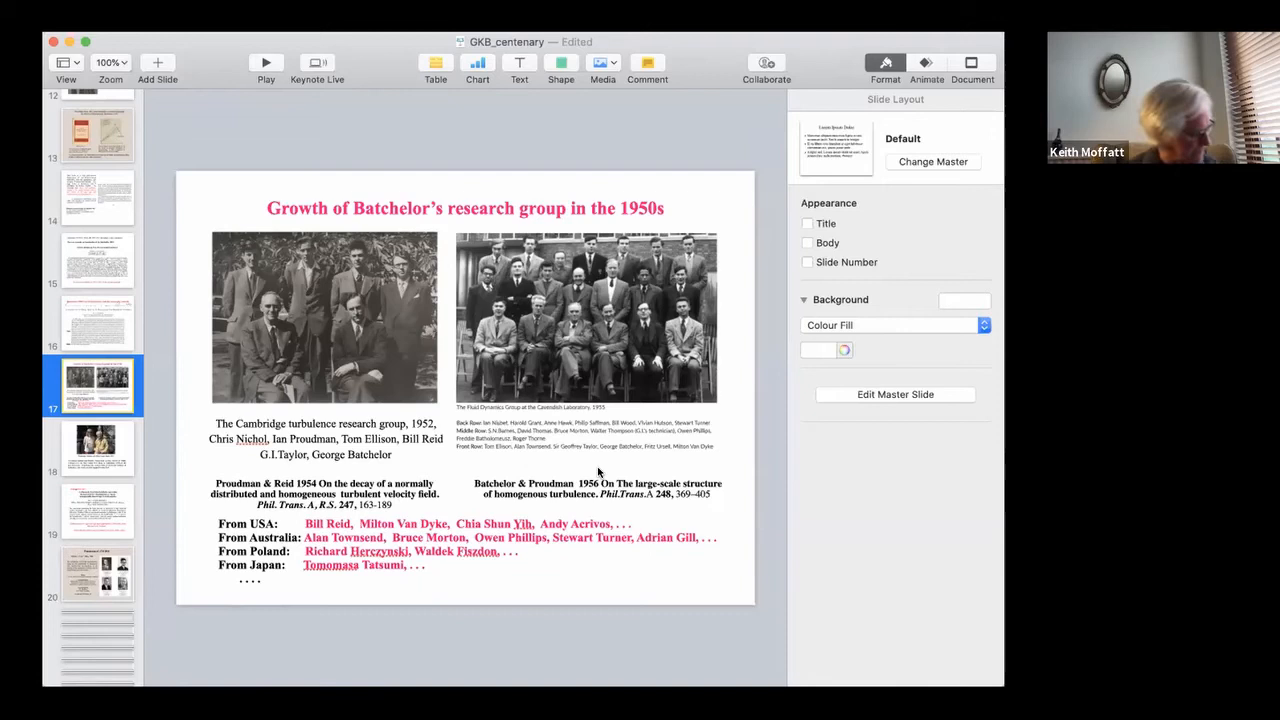
mouse_move(630, 503)
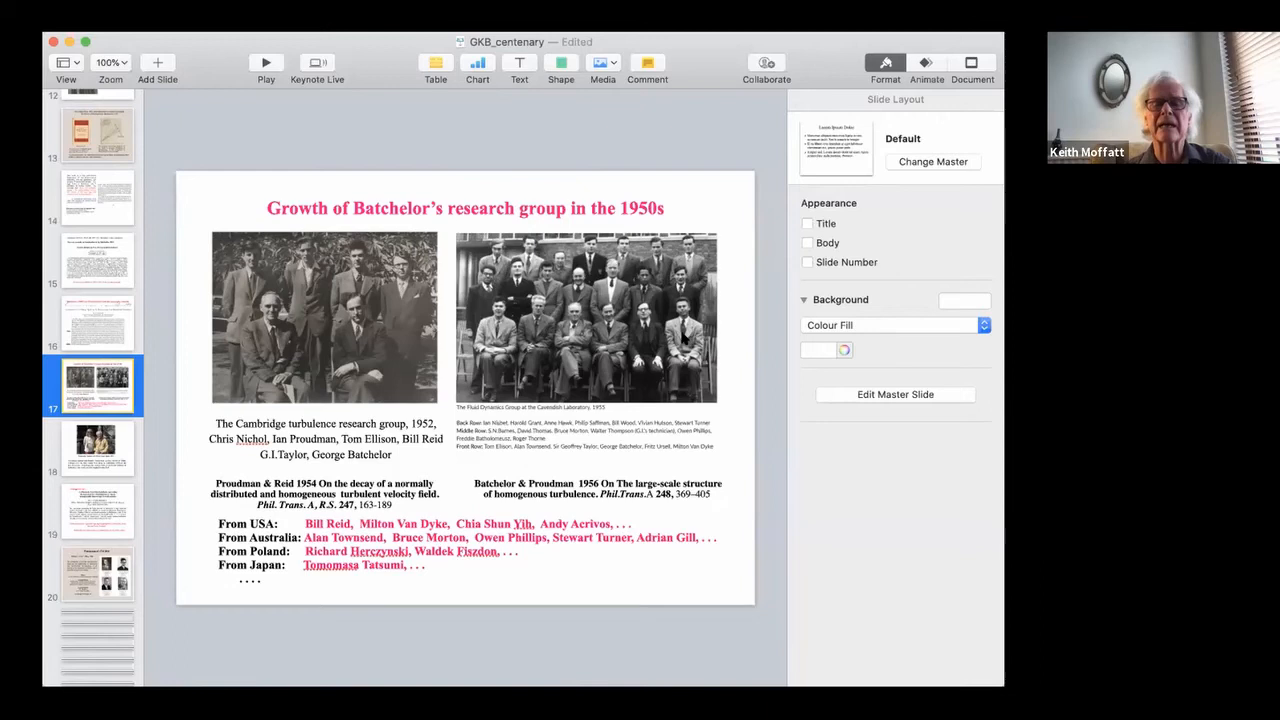
mouse_move(613, 288)
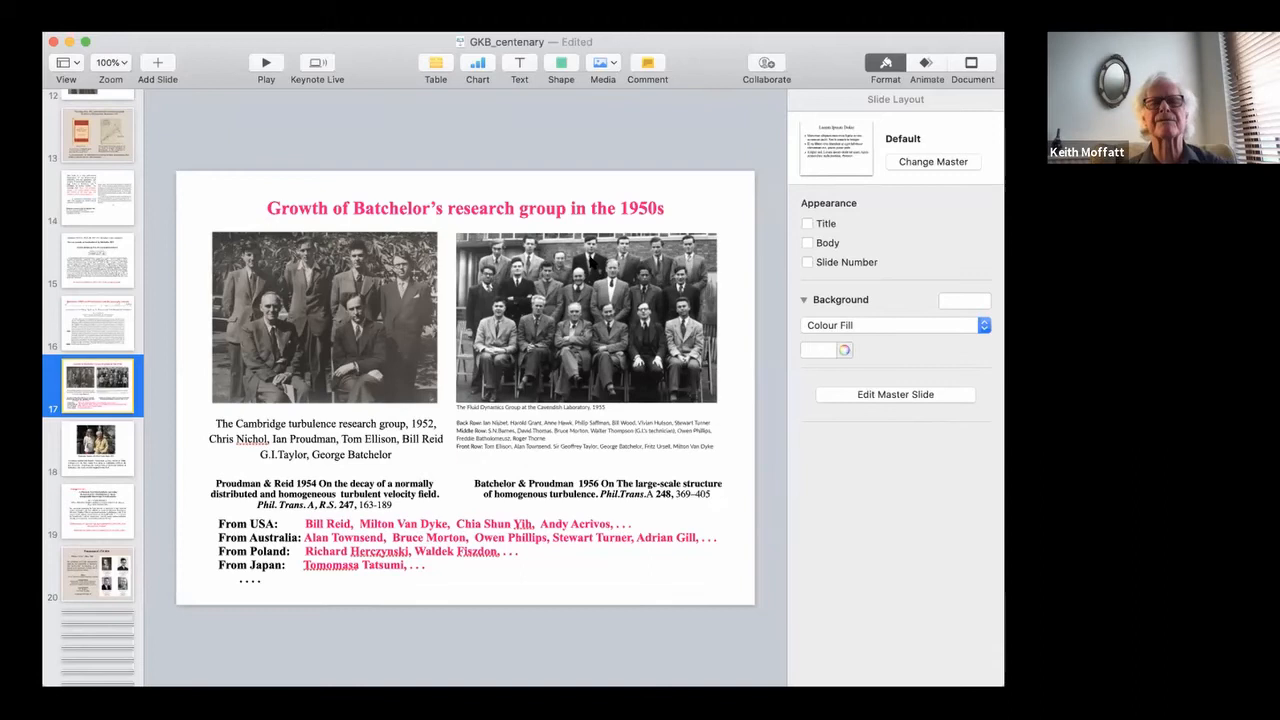
mouse_move(576, 340)
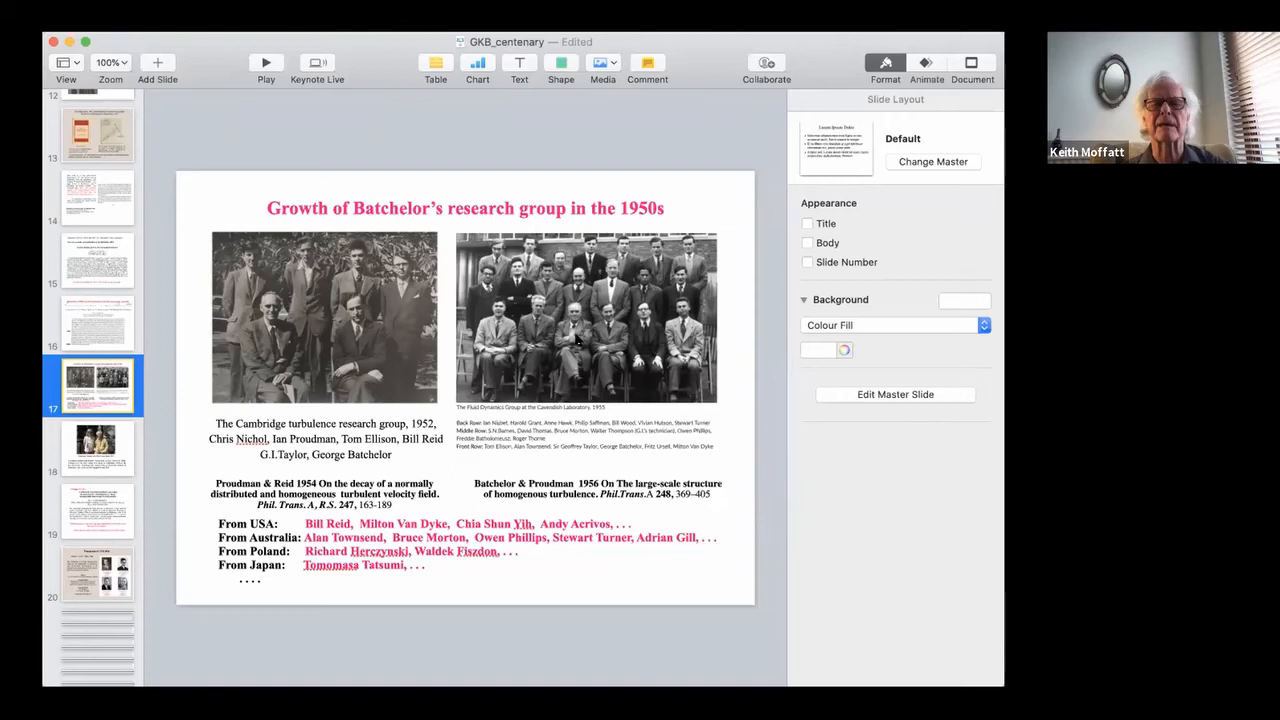
mouse_move(728, 517)
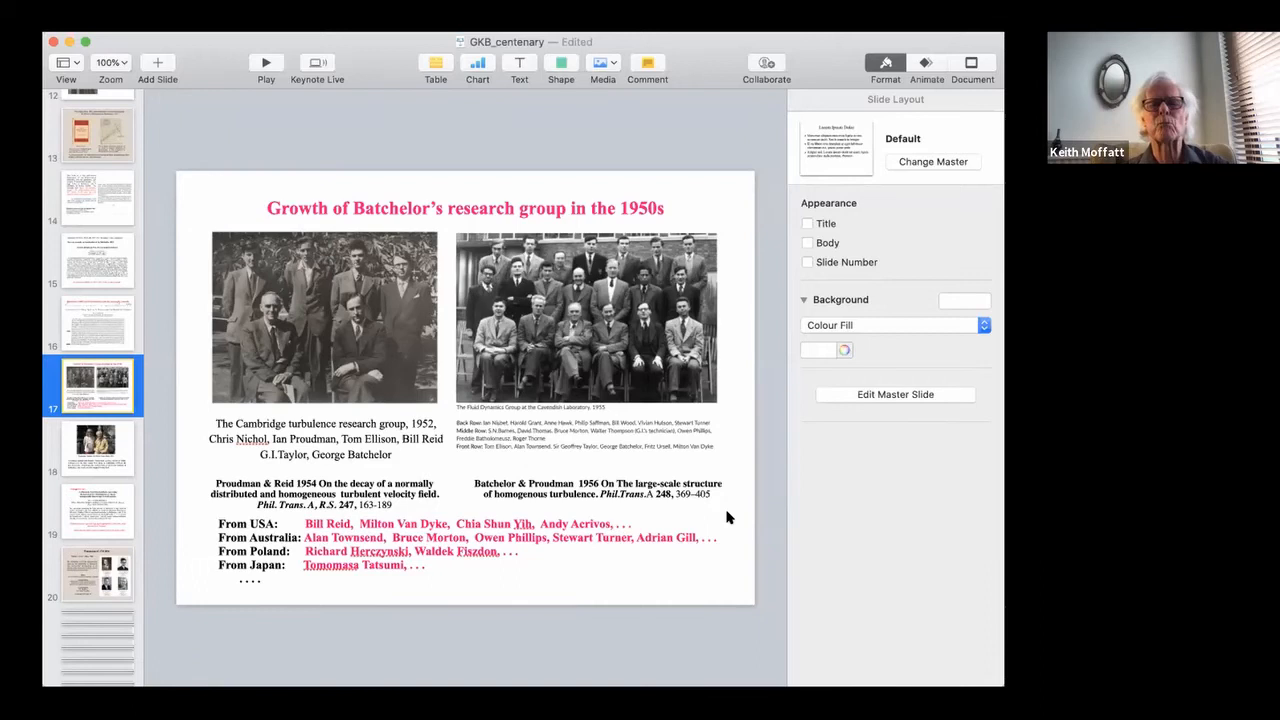
mouse_move(603, 580)
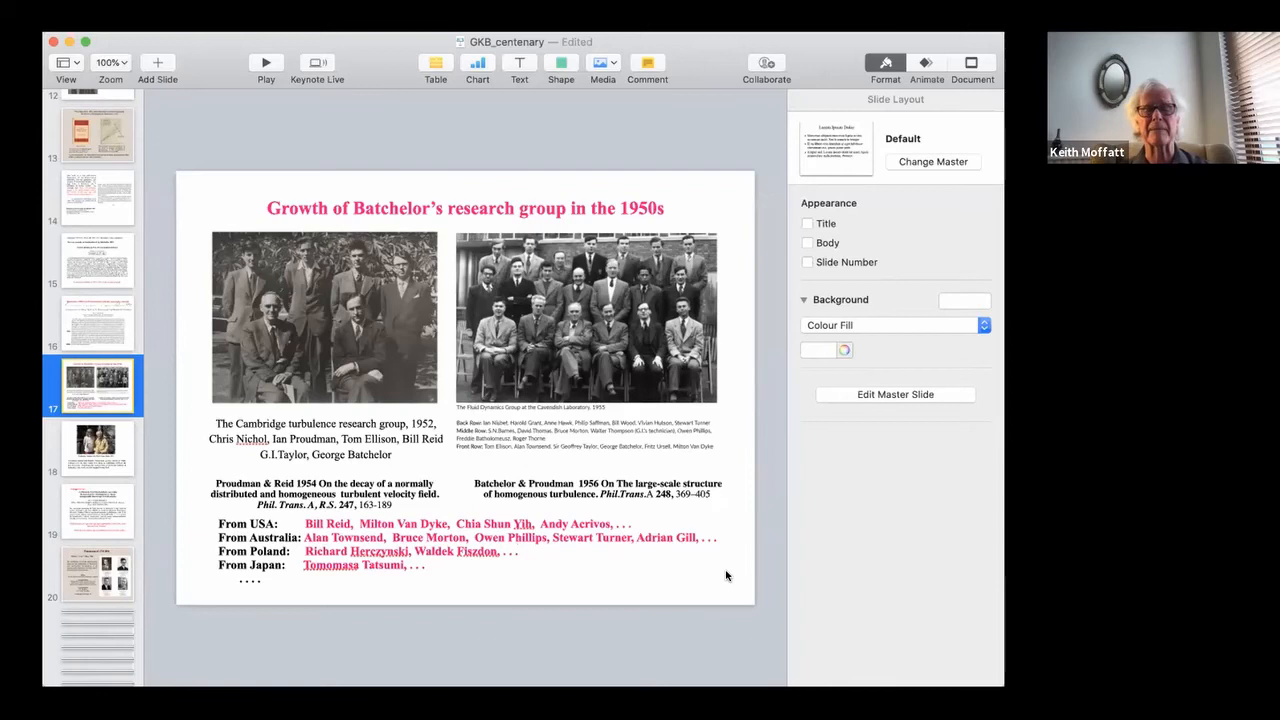
mouse_move(640, 570)
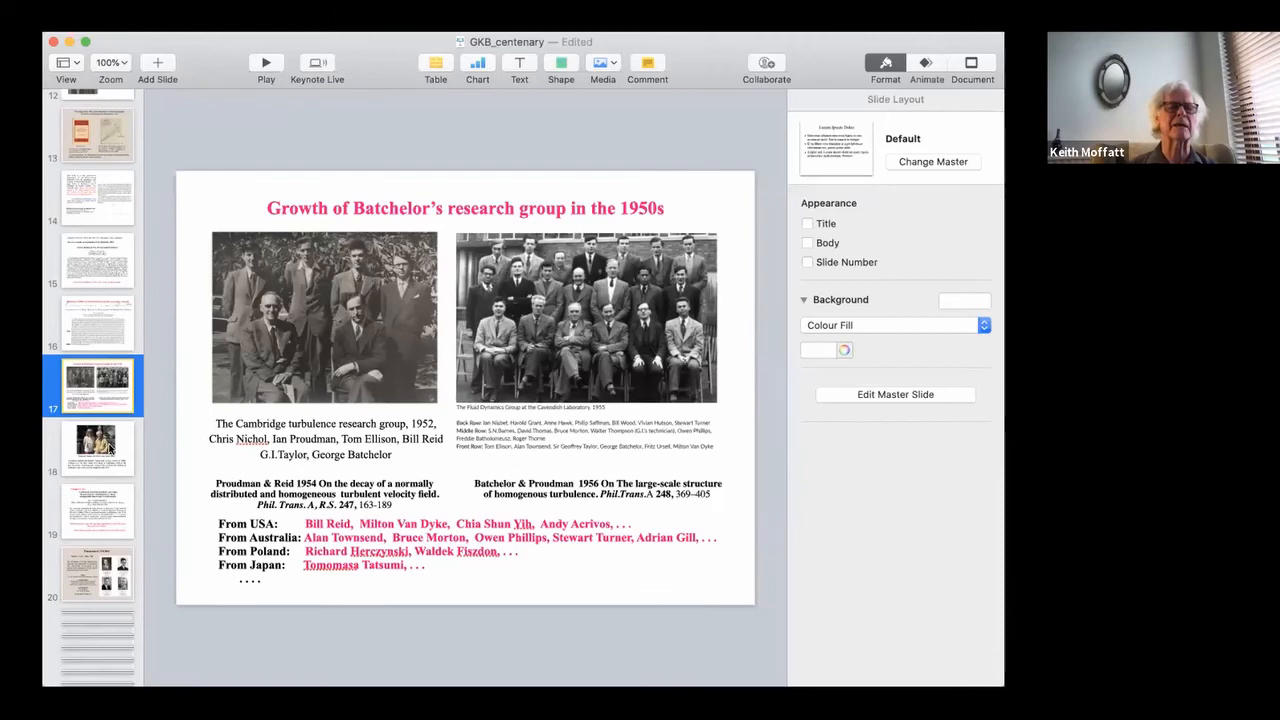
Display slide 18 showing Tomomasa Tatsumi with Marie Farge in Japan, 2015
click(97, 448)
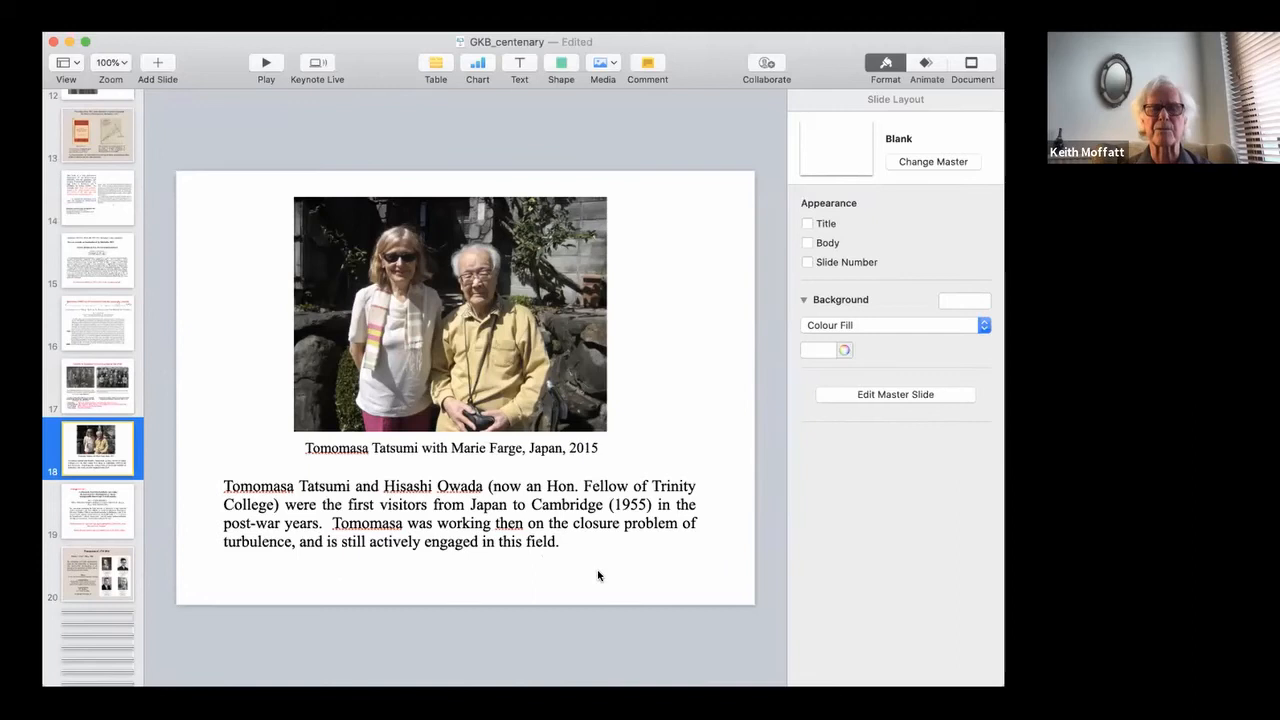
mouse_move(662, 550)
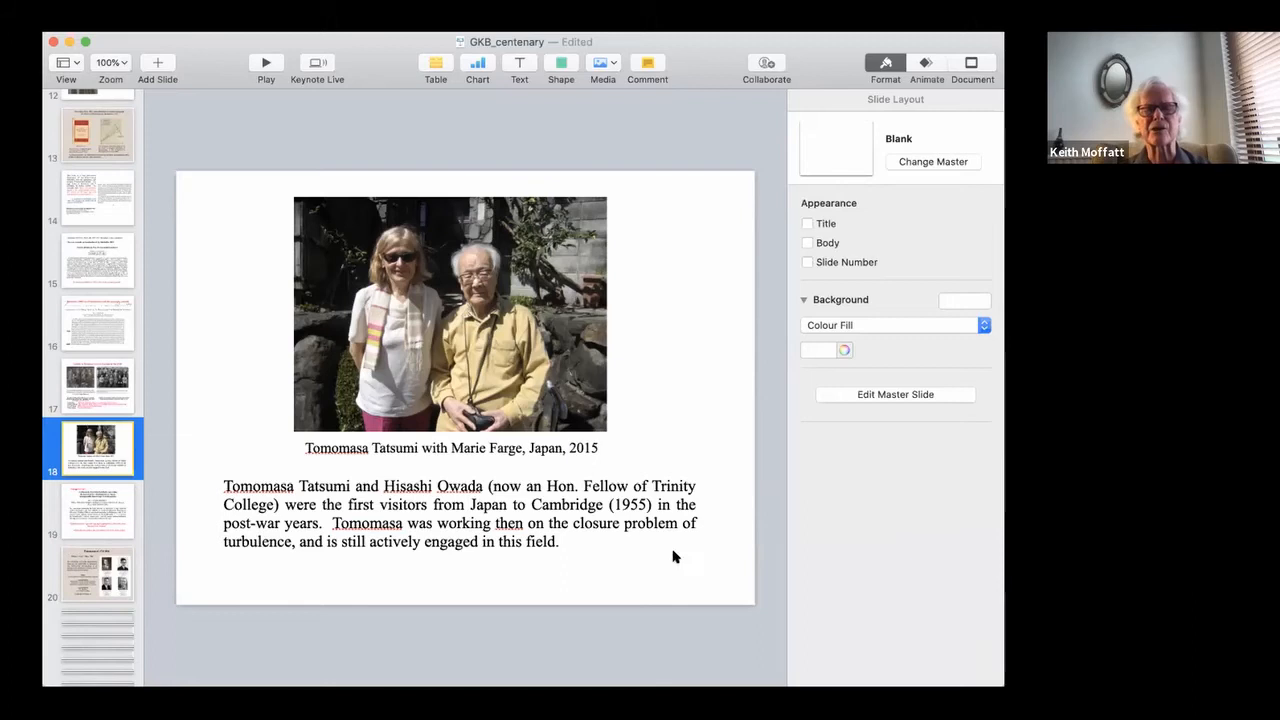
Display slide 19 on Kolmogorov's 1961 refinement paper copy-edited for JFM
click(95, 512)
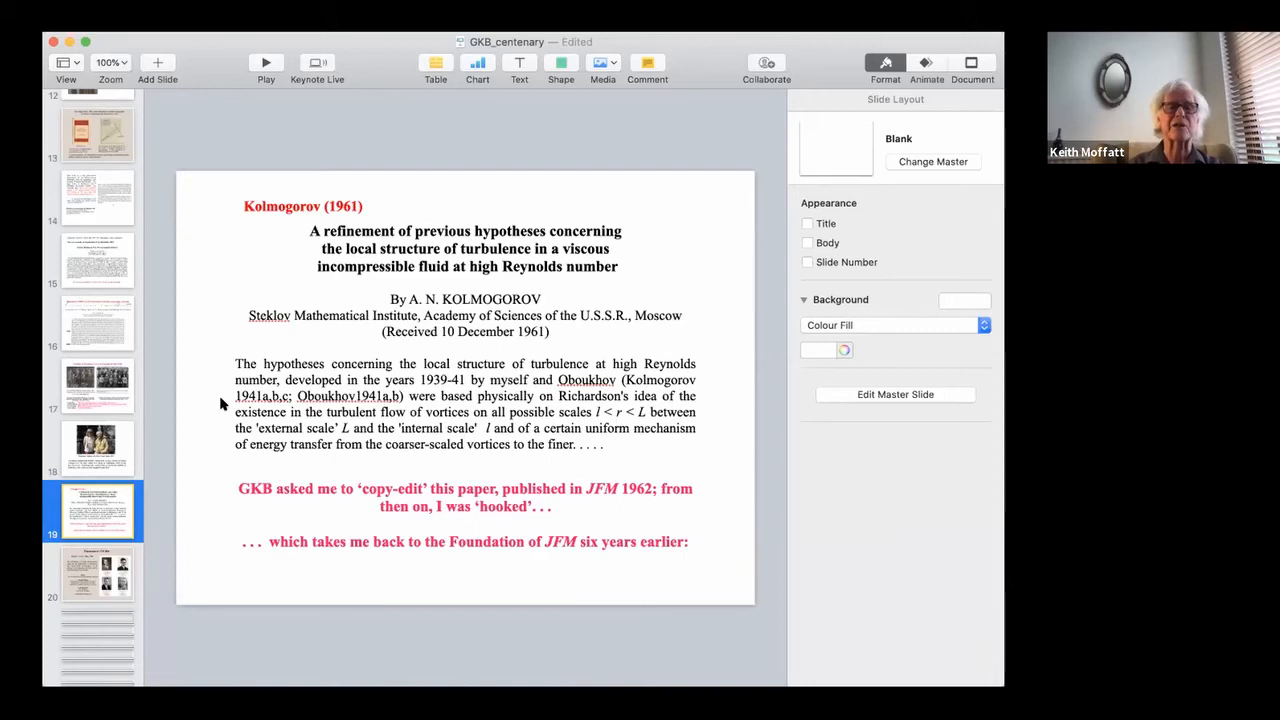
mouse_move(650, 455)
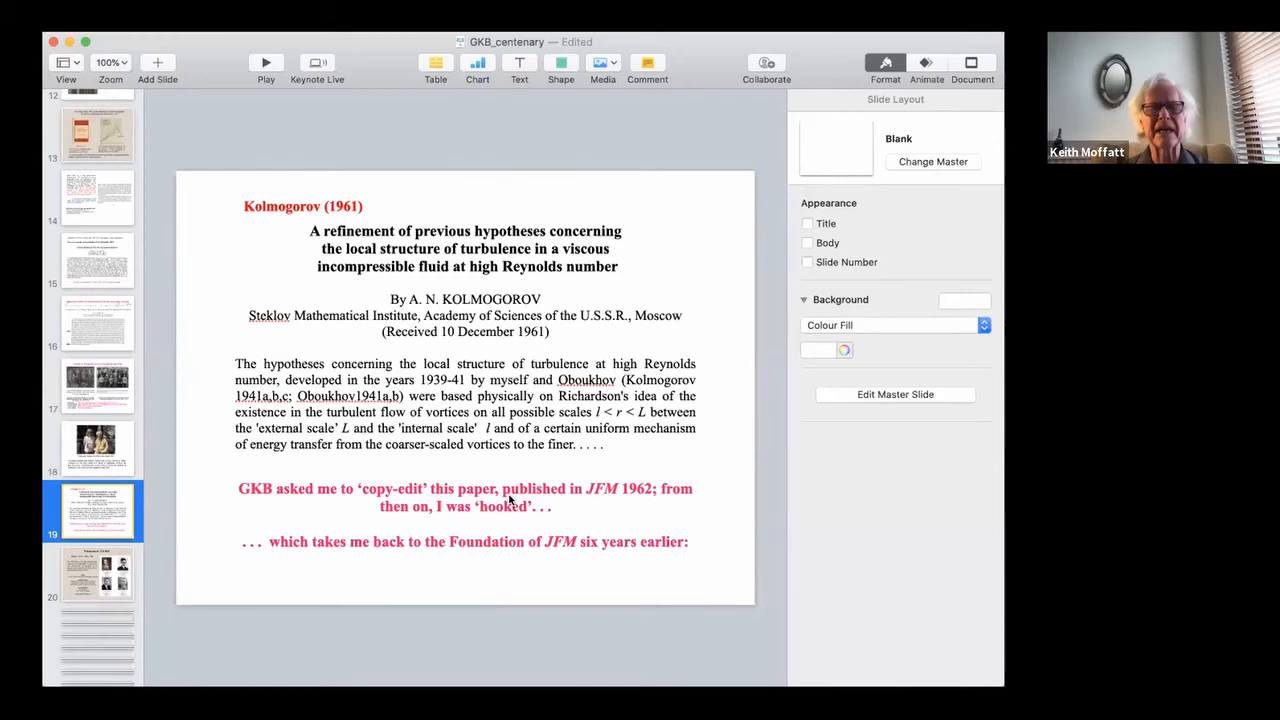
mouse_move(603, 461)
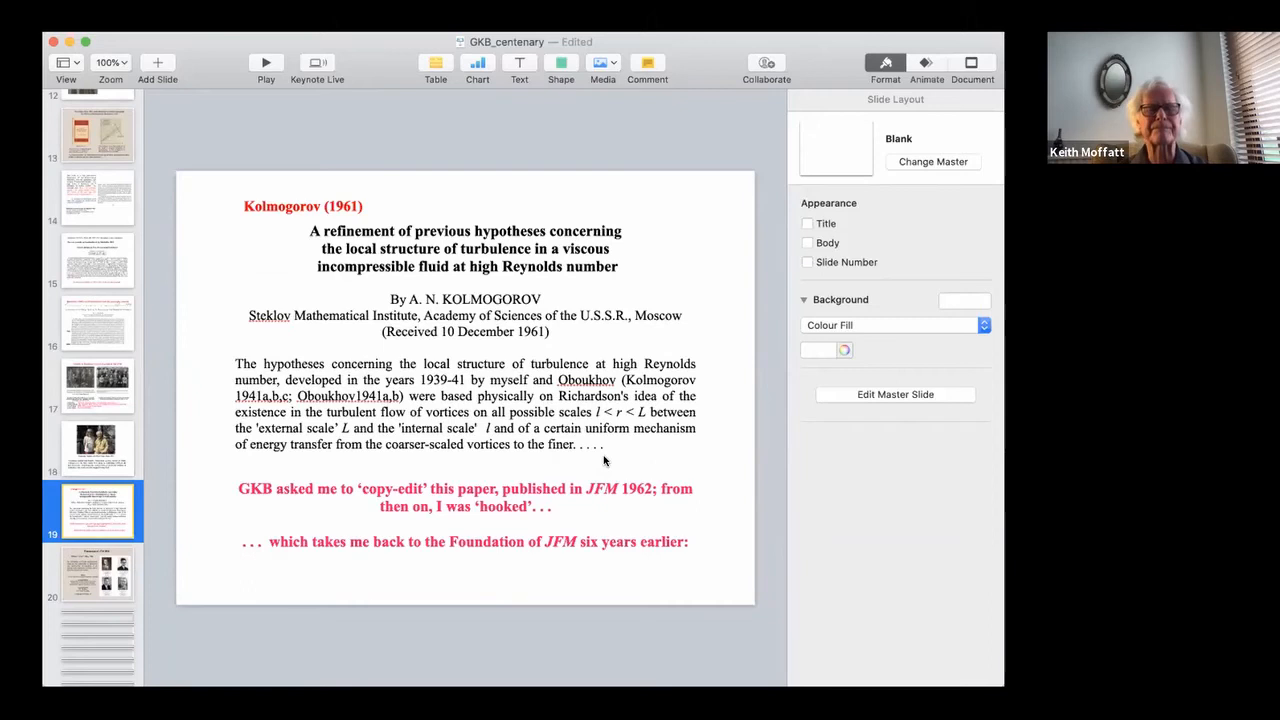
mouse_move(604, 428)
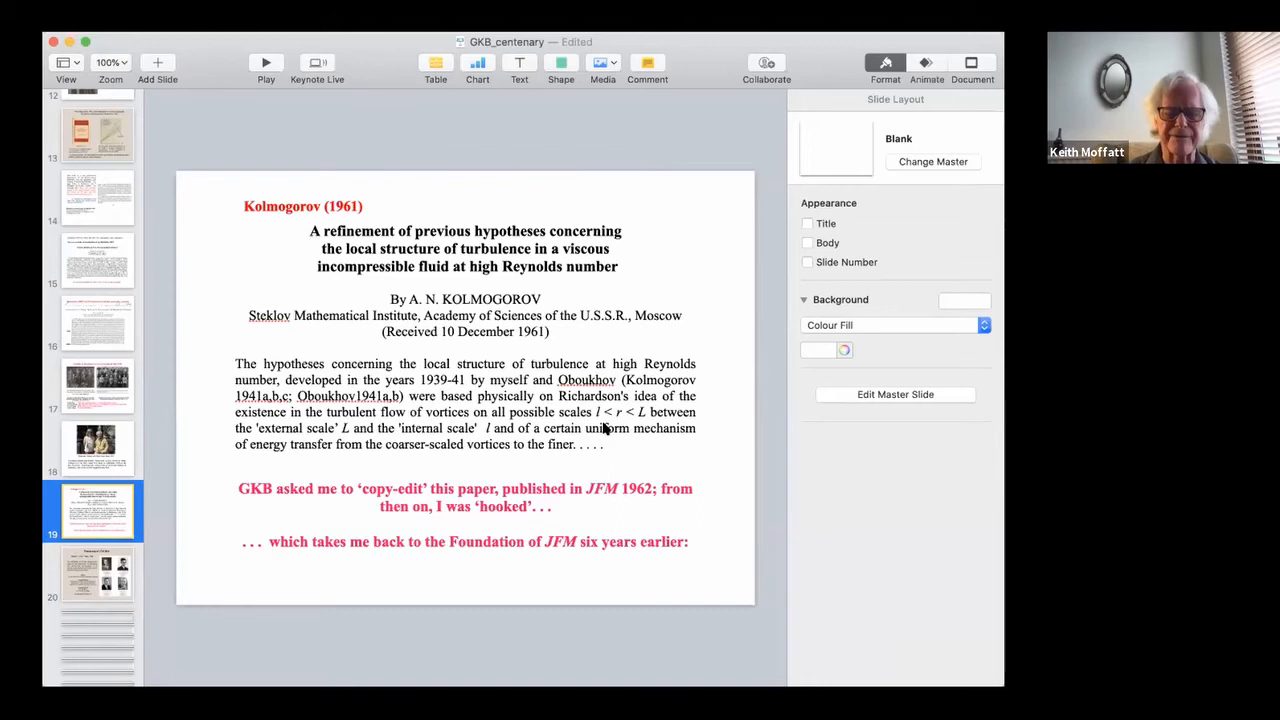
mouse_move(520, 465)
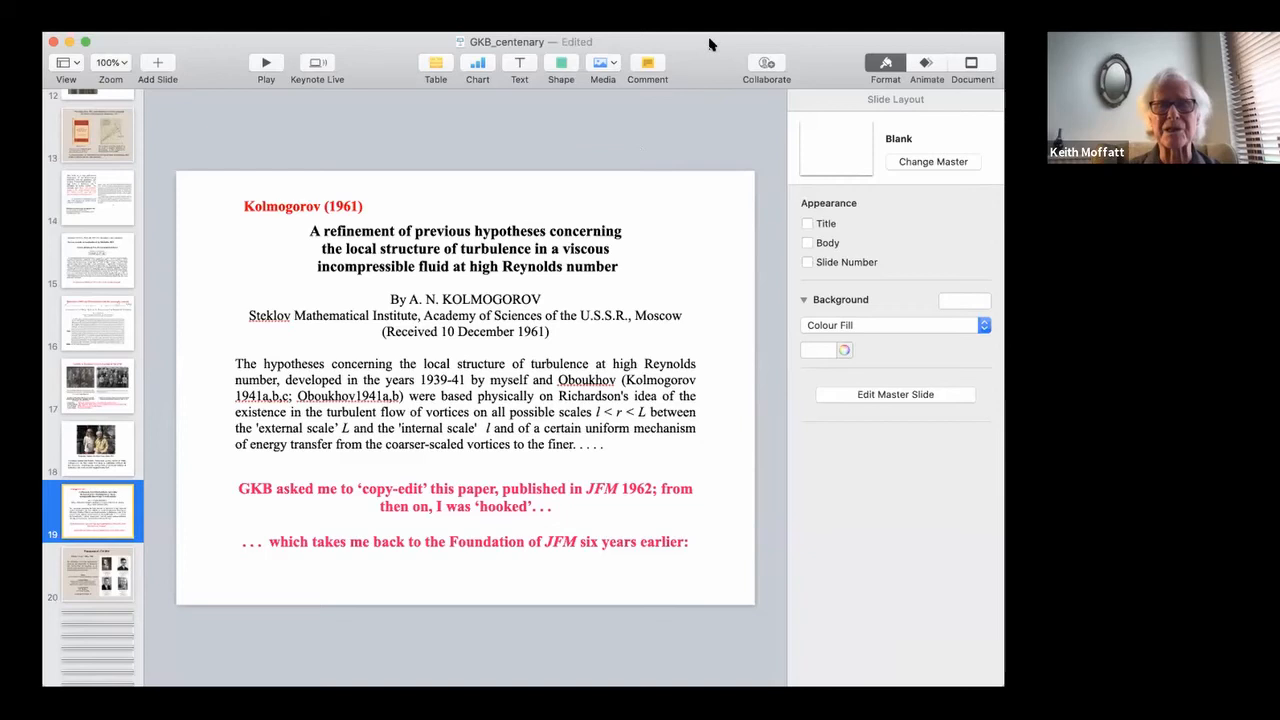
mouse_move(714, 53)
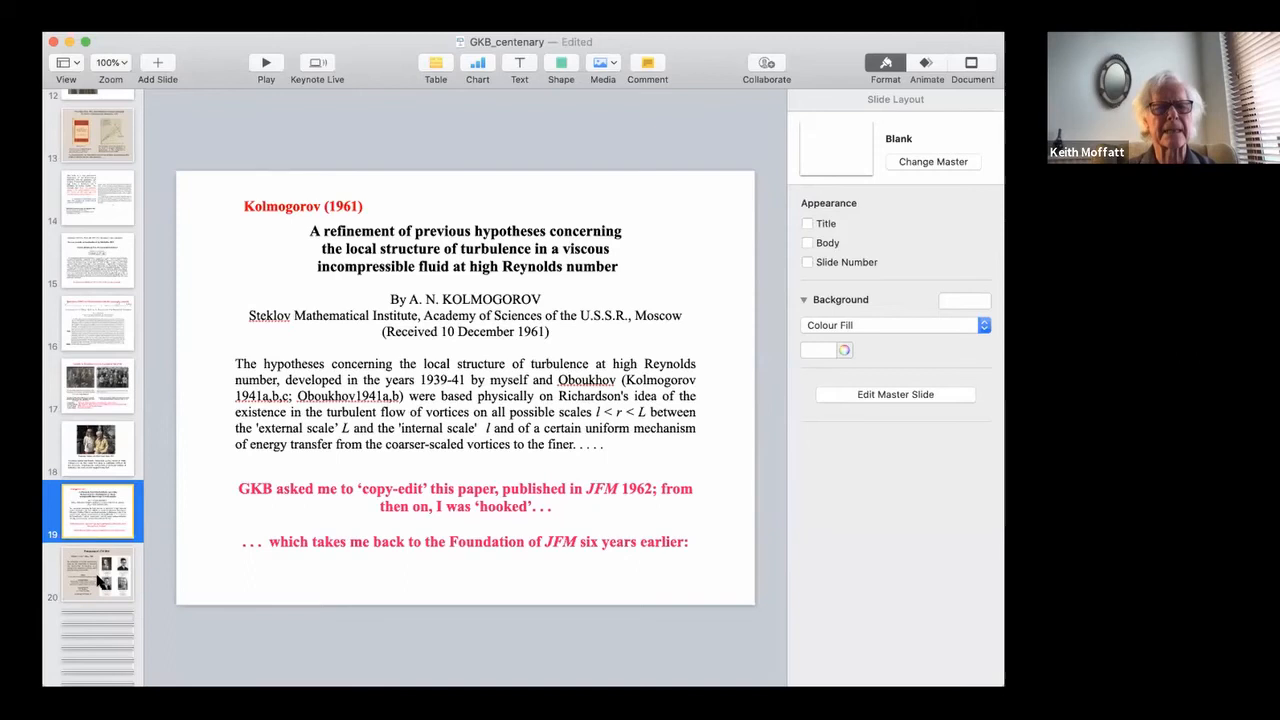
Display slide 20 on the 1956 founding of JFM, with editors and portraits
click(97, 573)
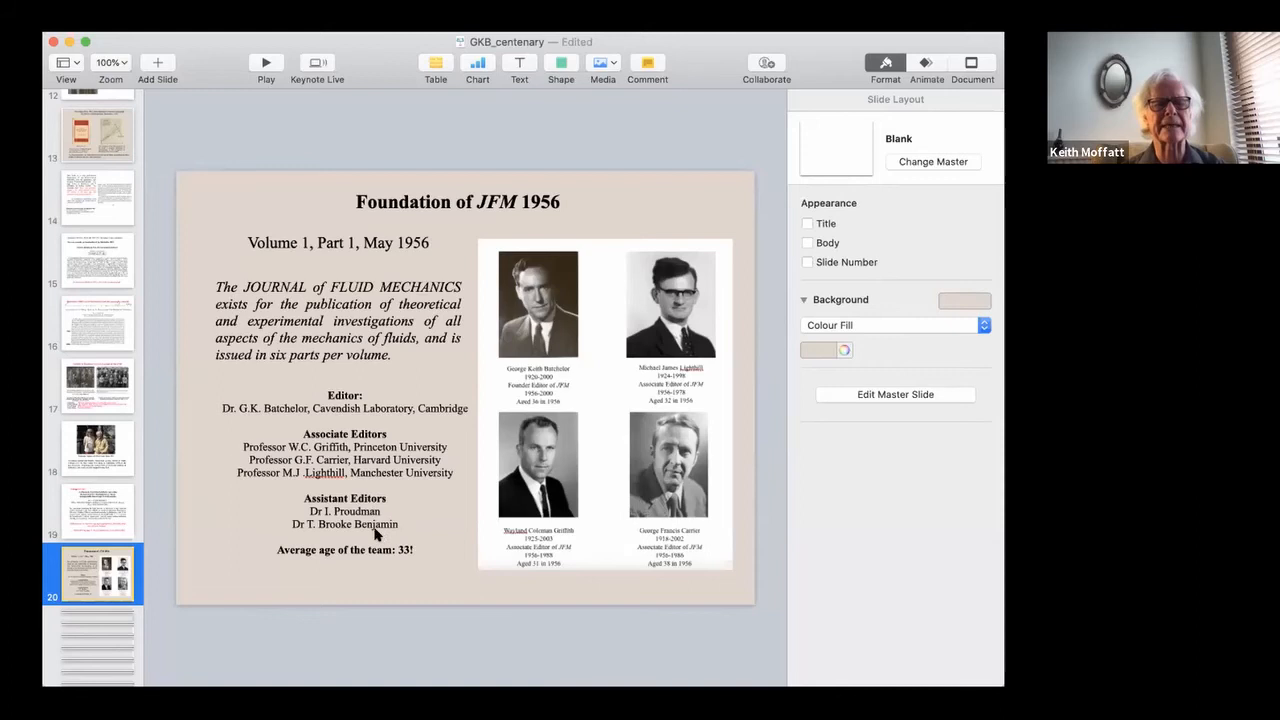
mouse_move(436, 518)
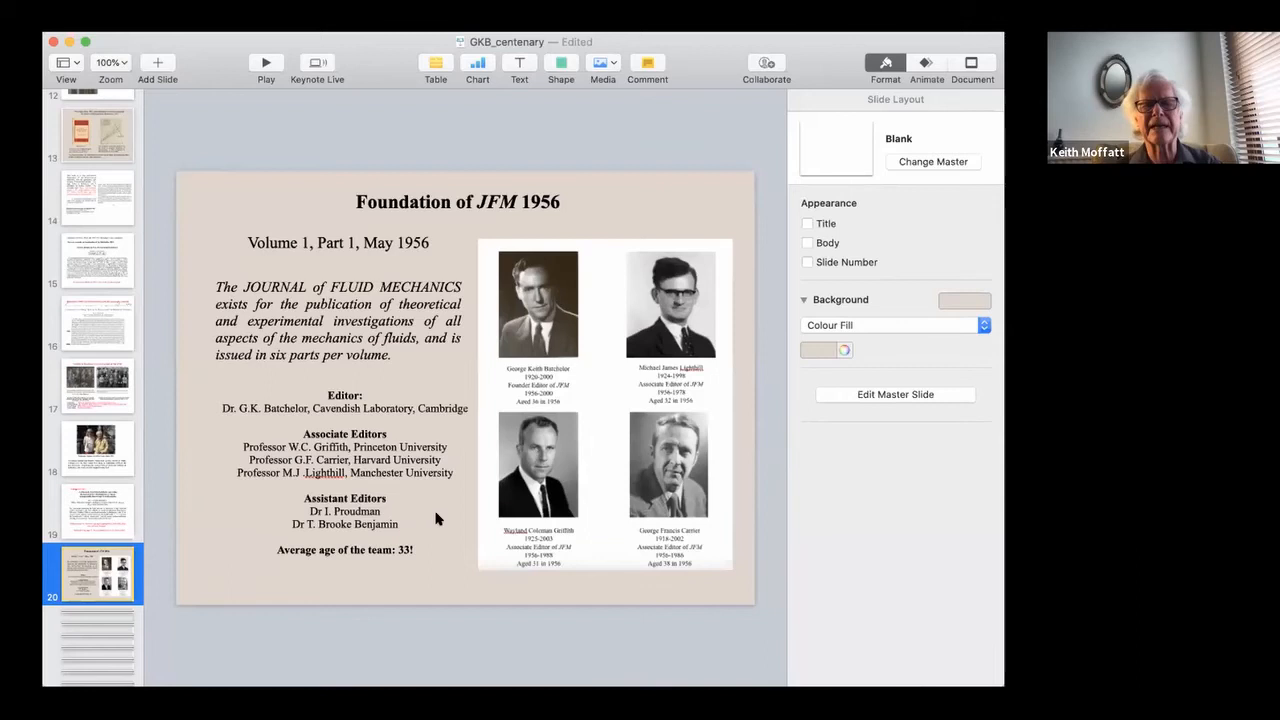
mouse_move(515, 205)
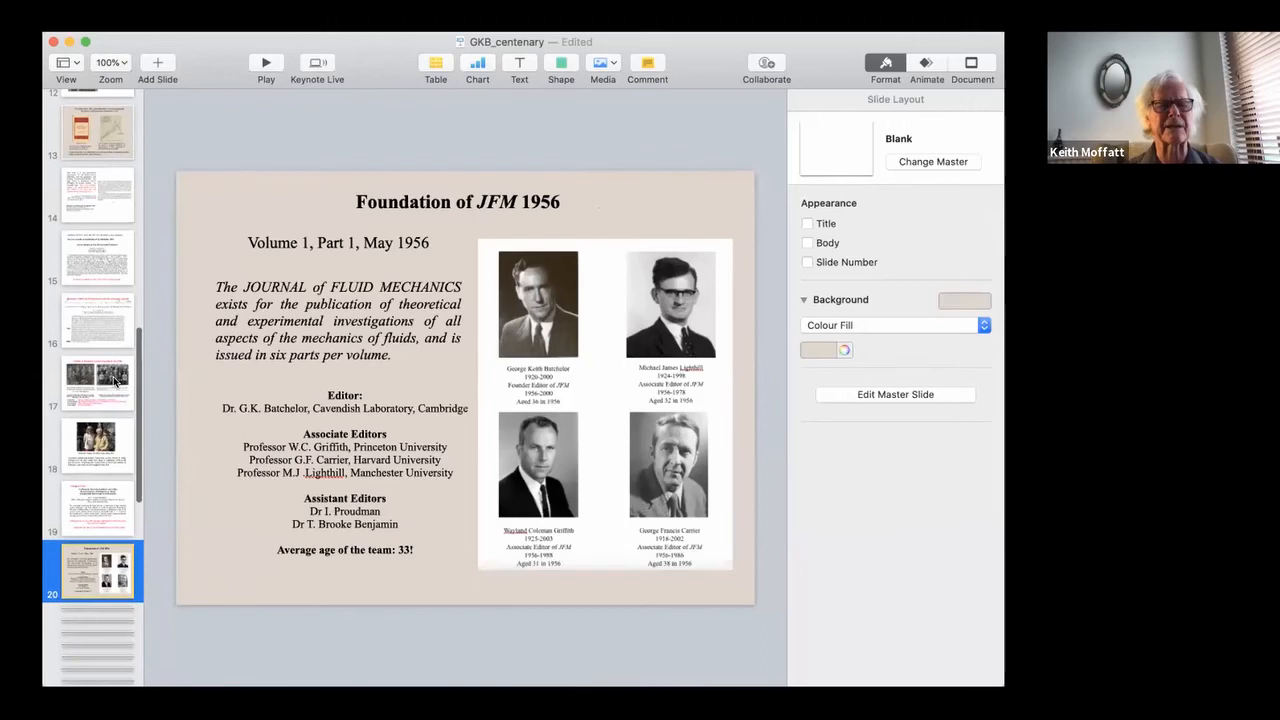
Display slide 21 on IUTAM involvement, with Brussels 1956 congress photos
click(97, 451)
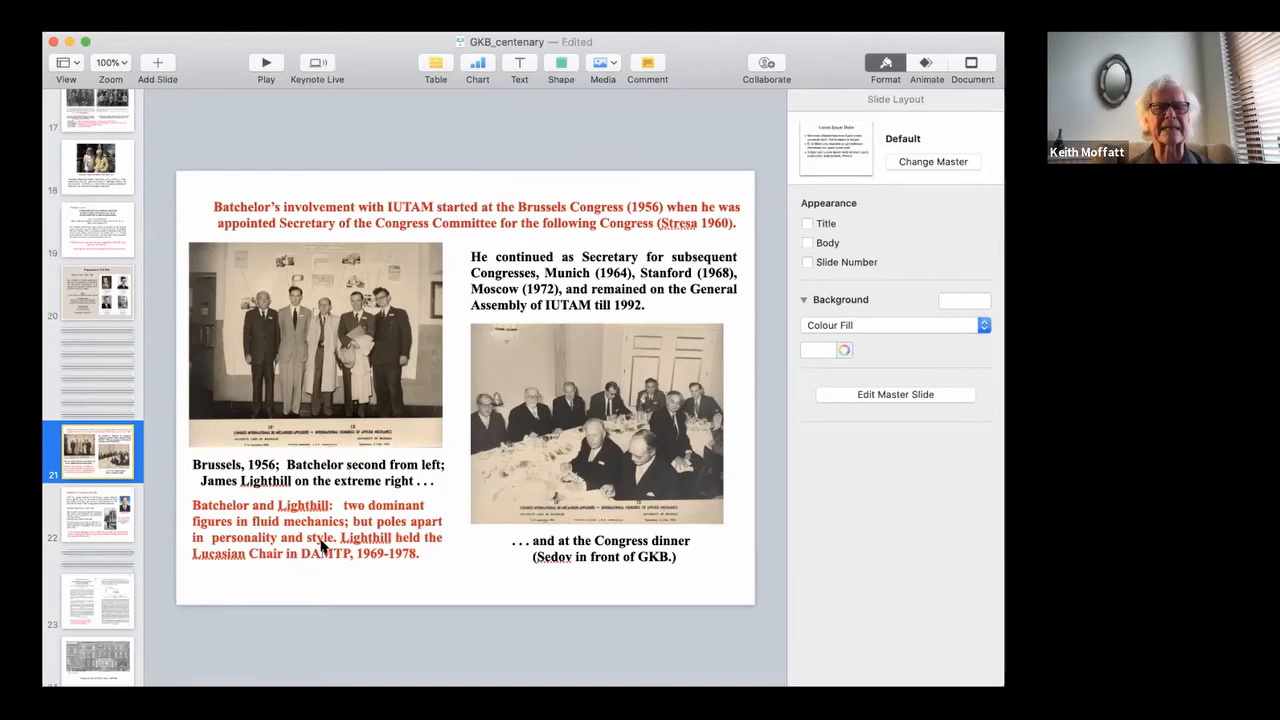
mouse_move(333, 572)
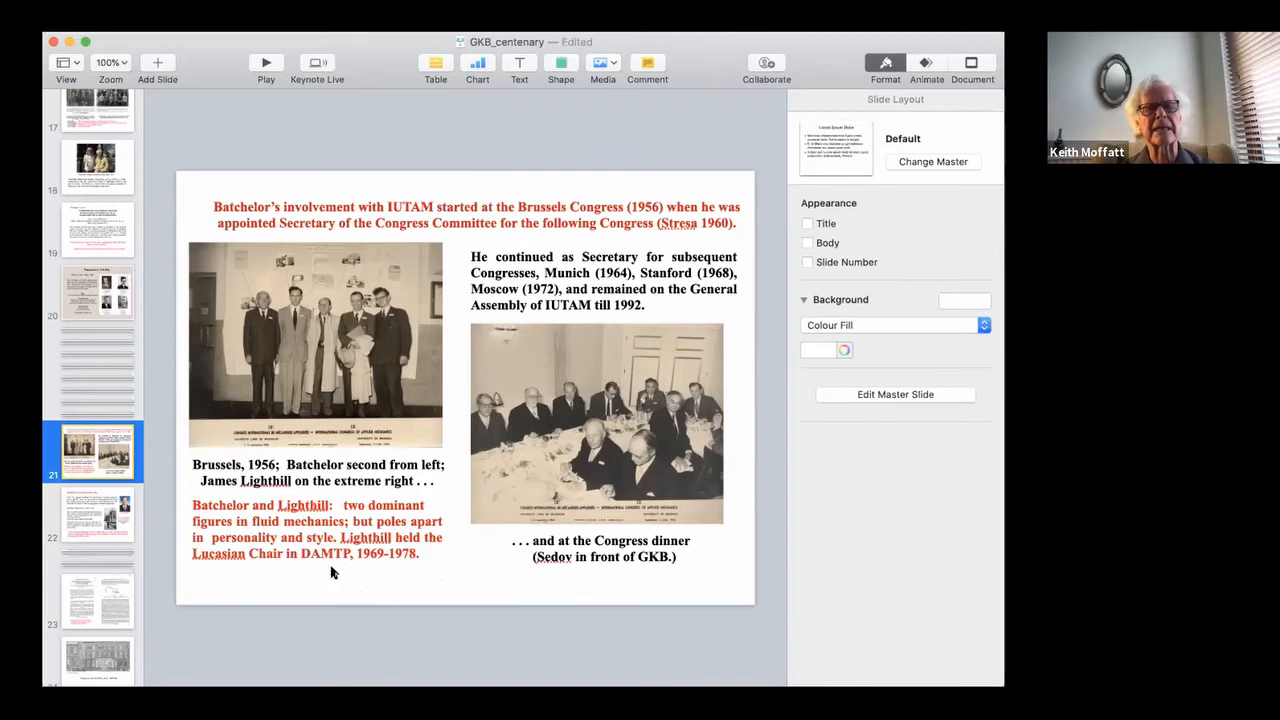
mouse_move(445, 585)
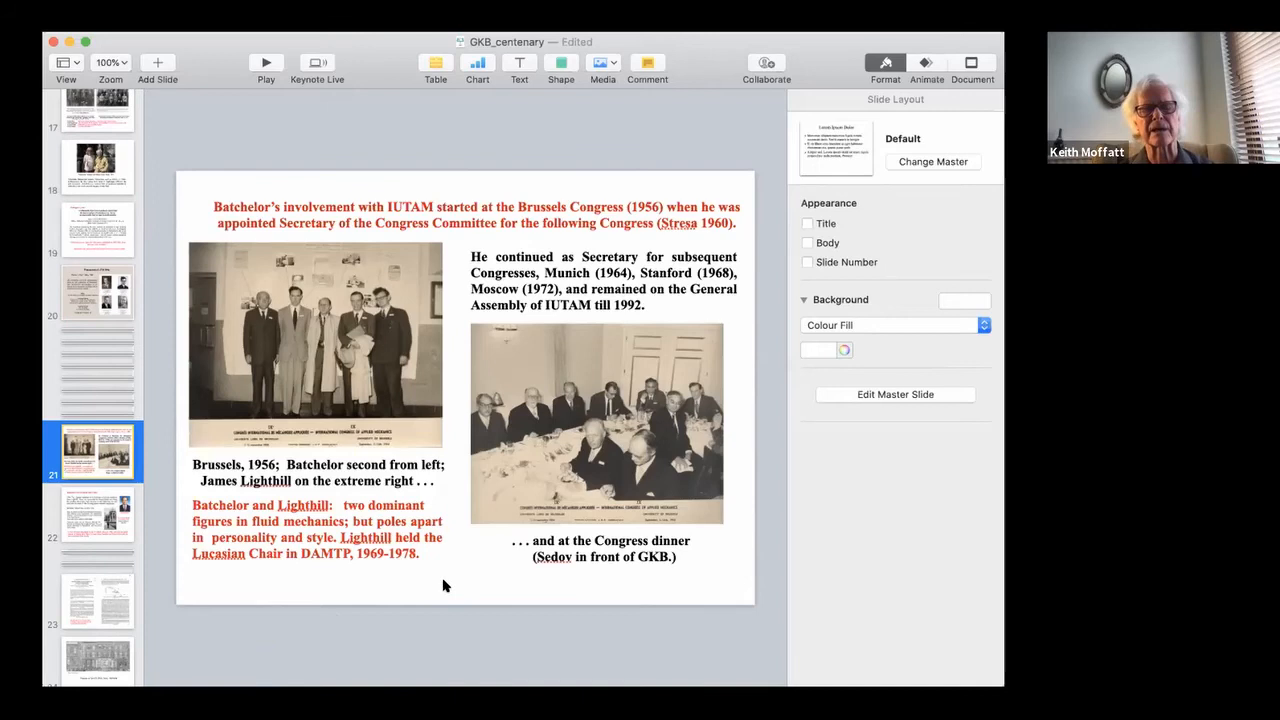
mouse_move(302, 312)
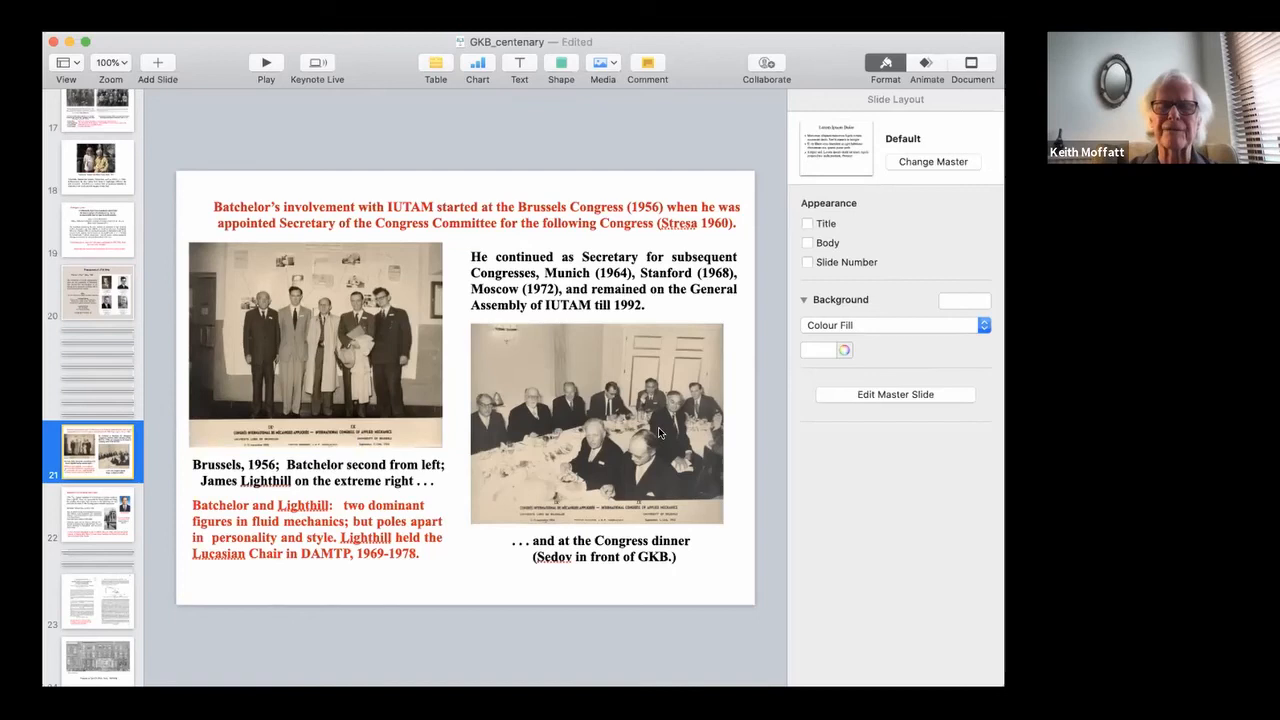
mouse_move(540, 540)
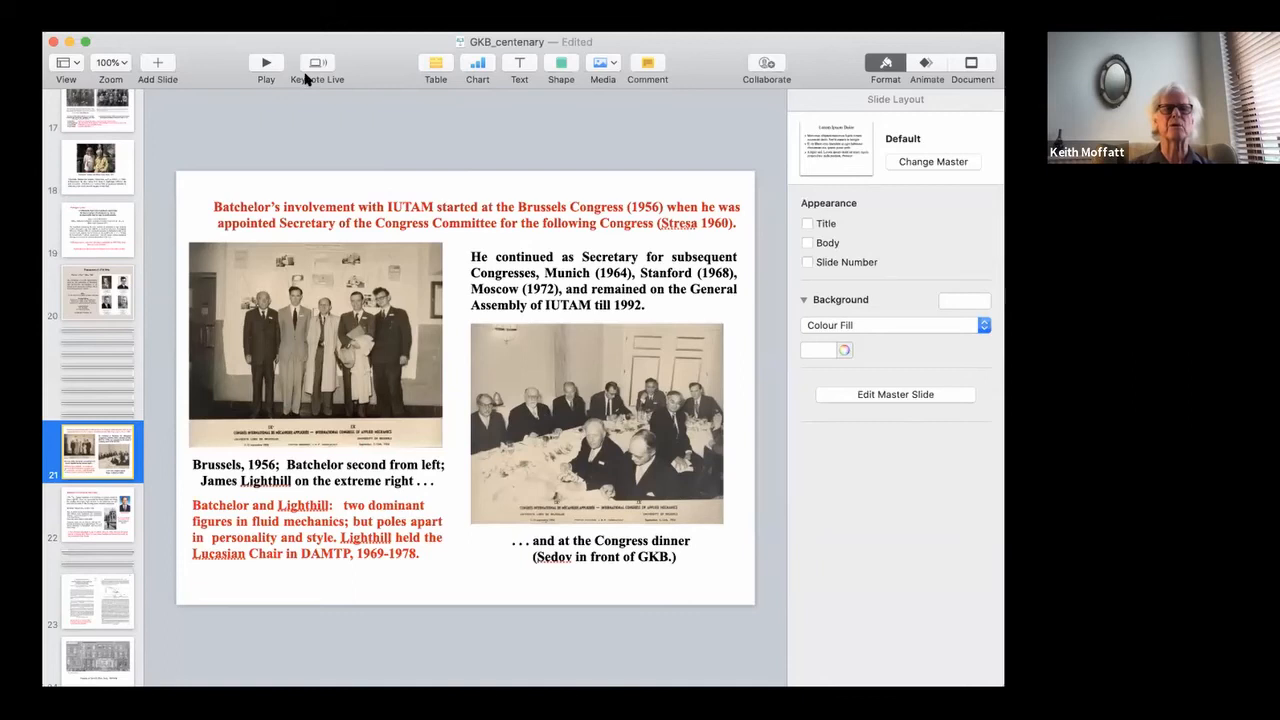
mouse_move(237, 82)
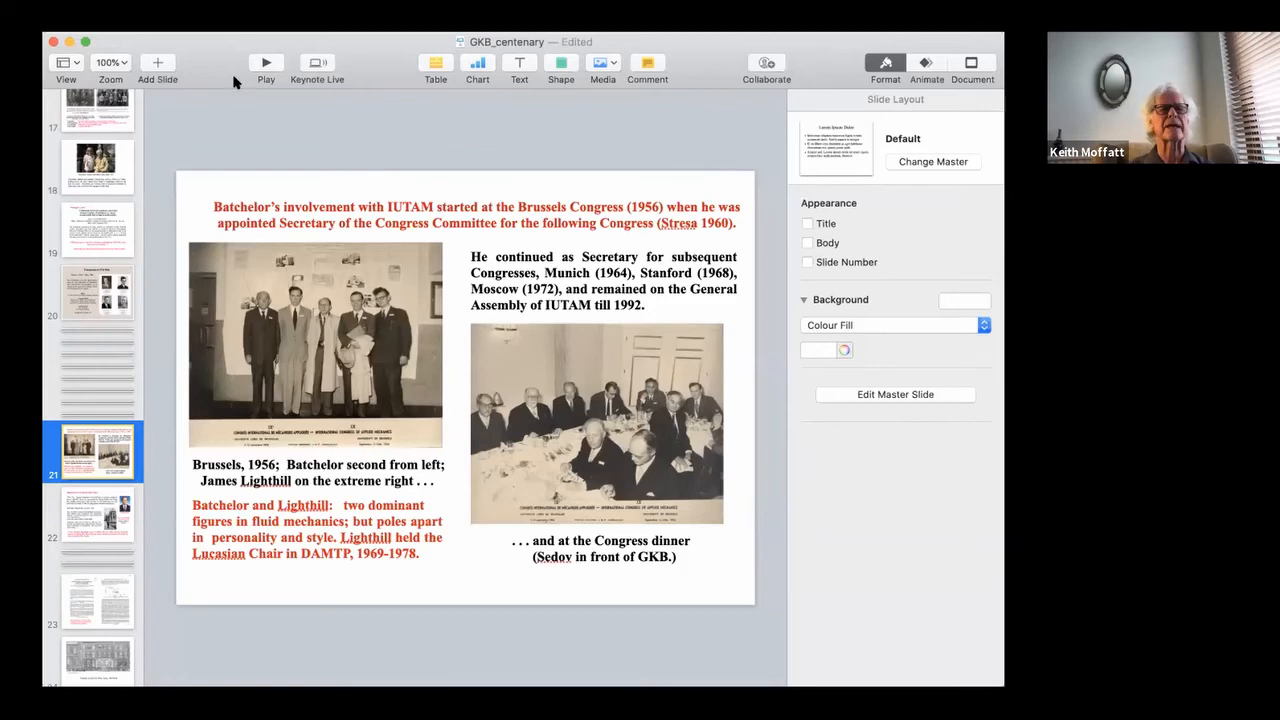
Go through slide 23's turbulence paper to slide 24, the Silver Street DAMTP sketch
click(97, 600)
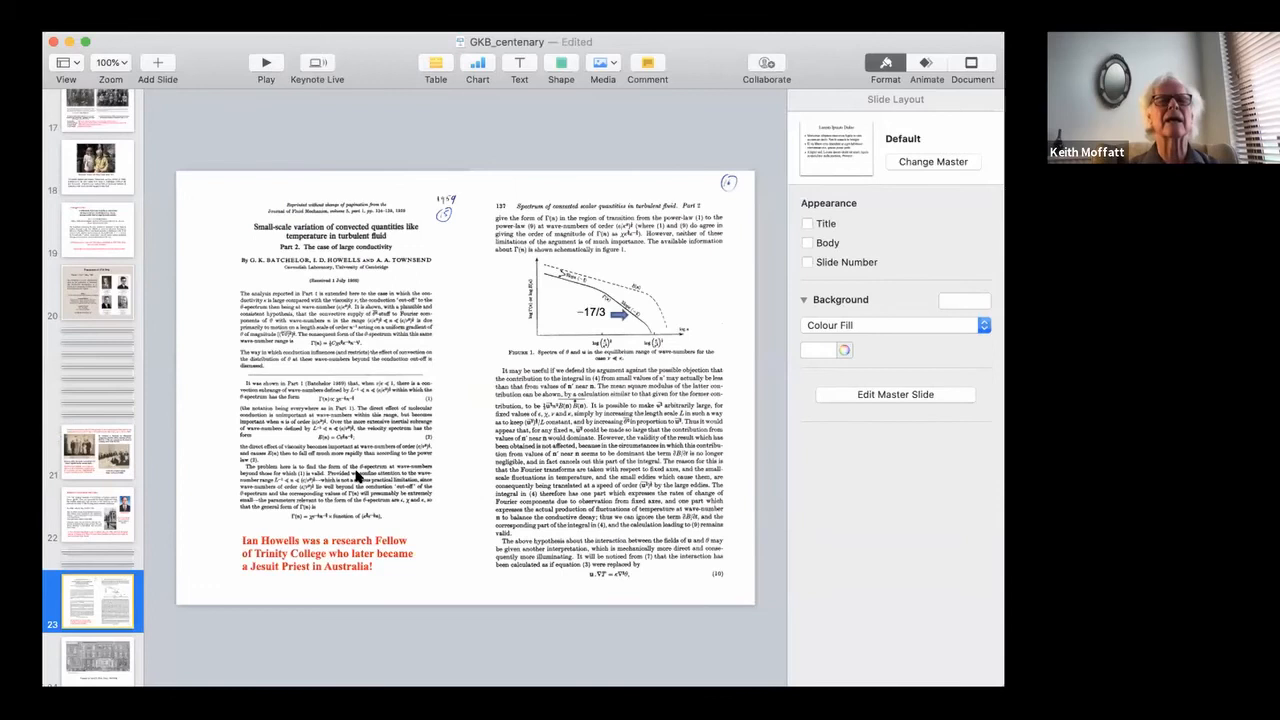
click(97, 428)
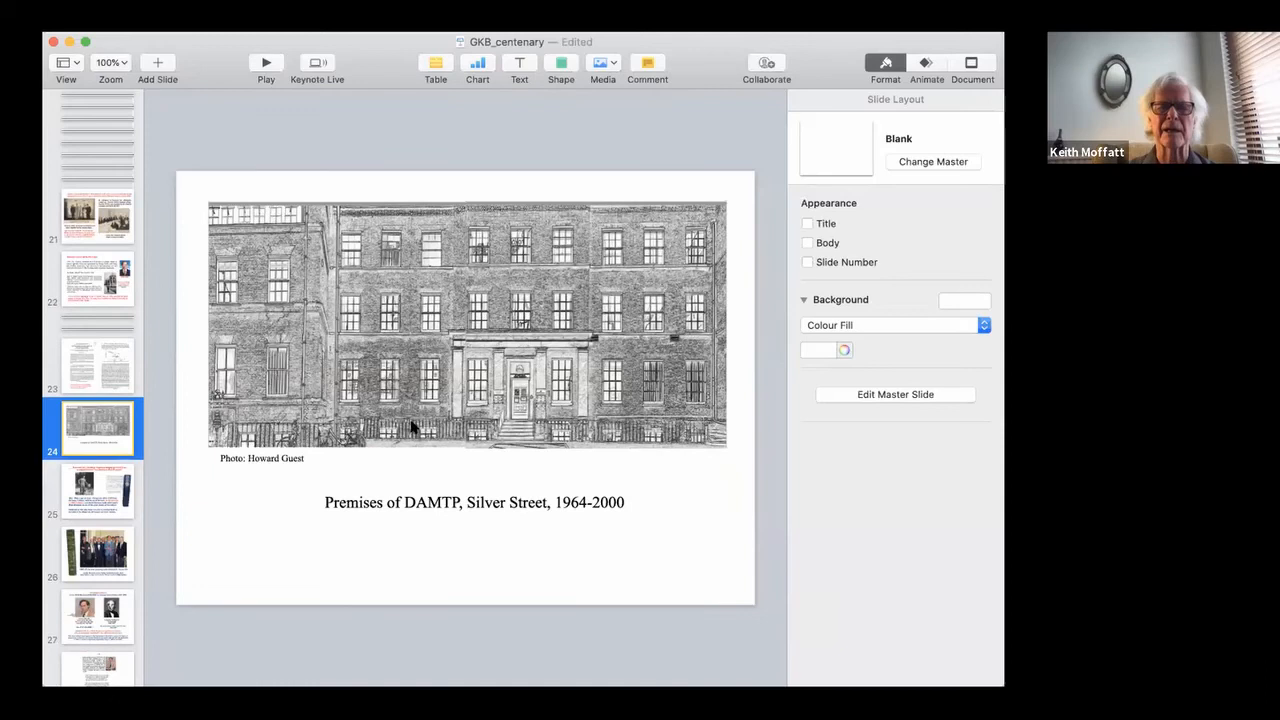
mouse_move(661, 527)
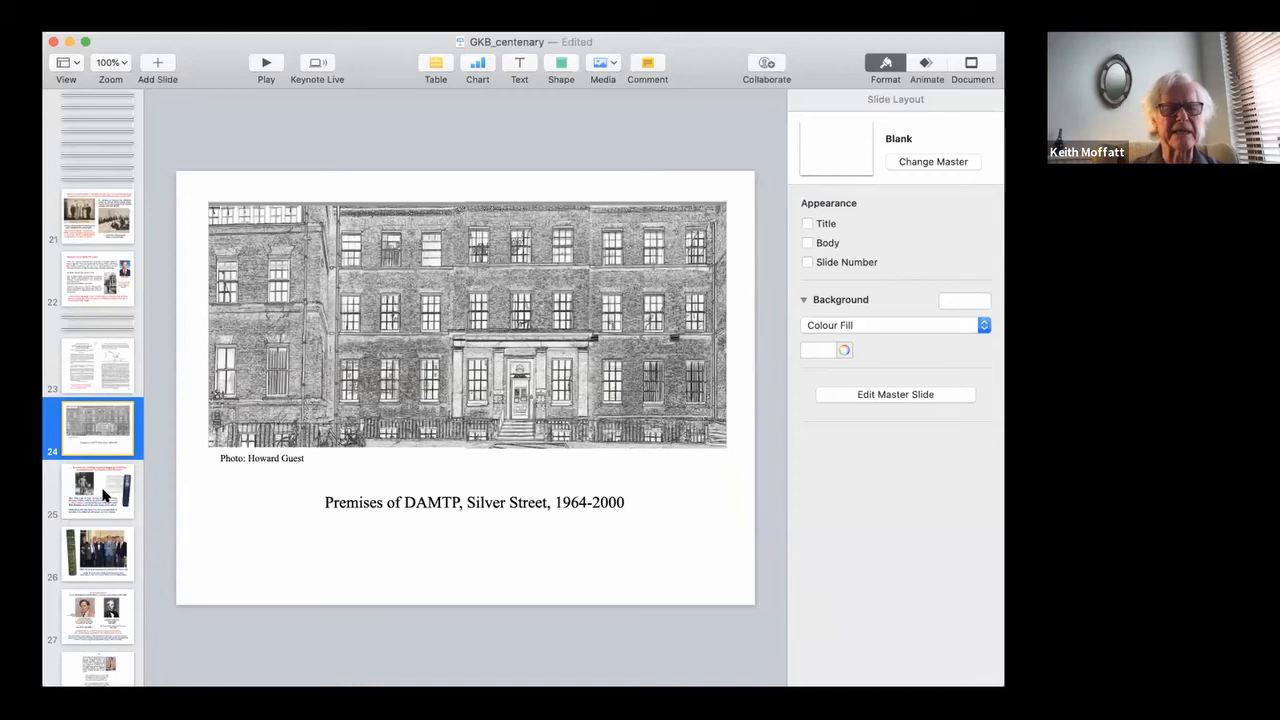
Display slide 25 on building DAMTP and the 1967 textbook Introduction to Fluid Dynamics
click(97, 490)
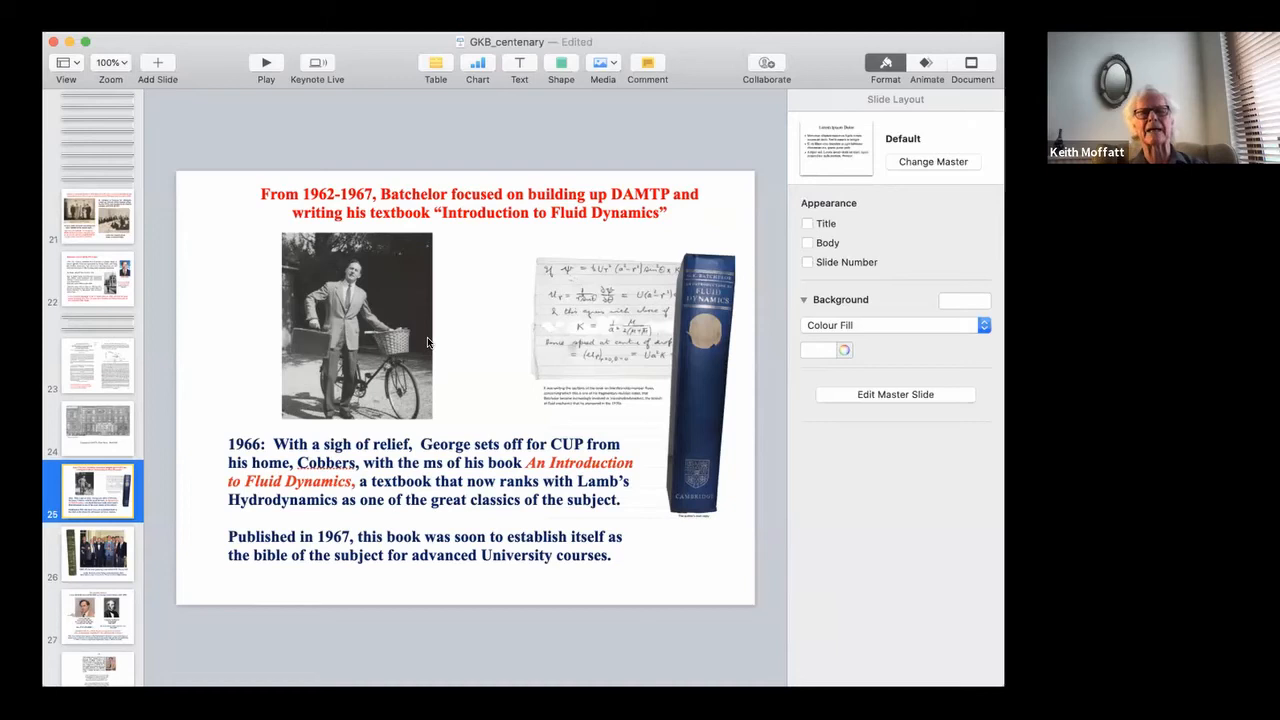
mouse_move(630, 325)
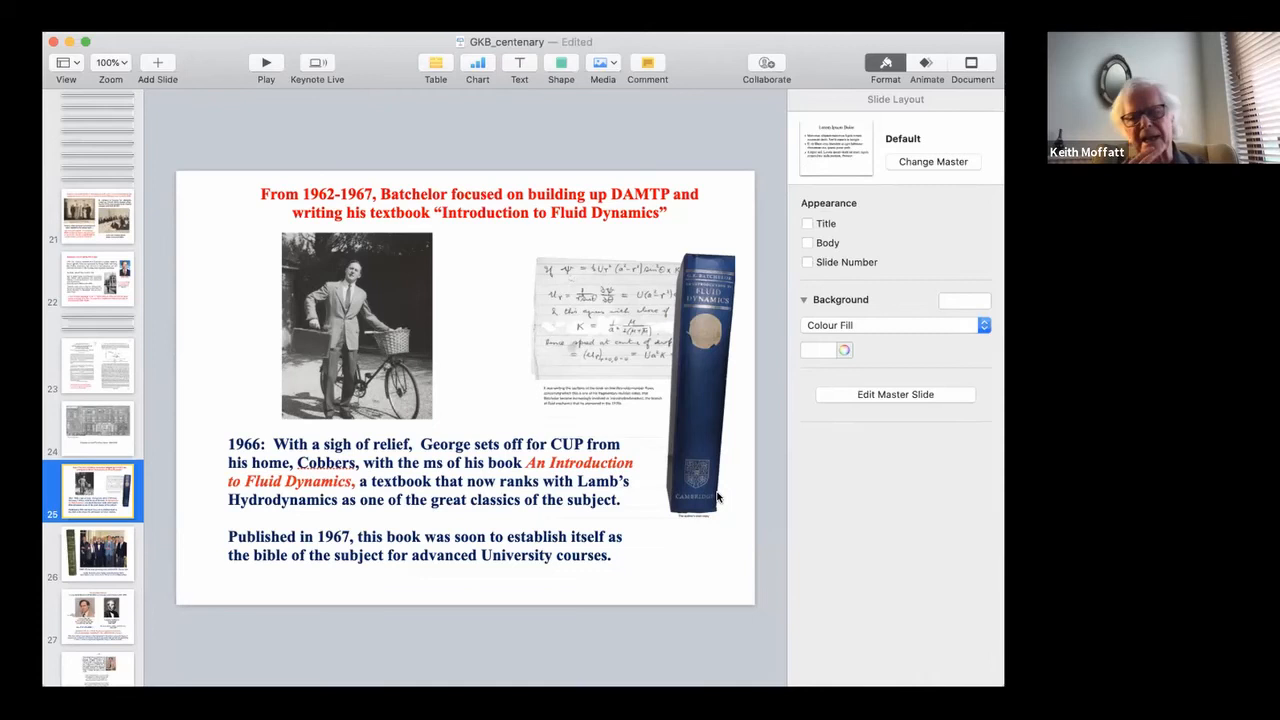
mouse_move(650, 477)
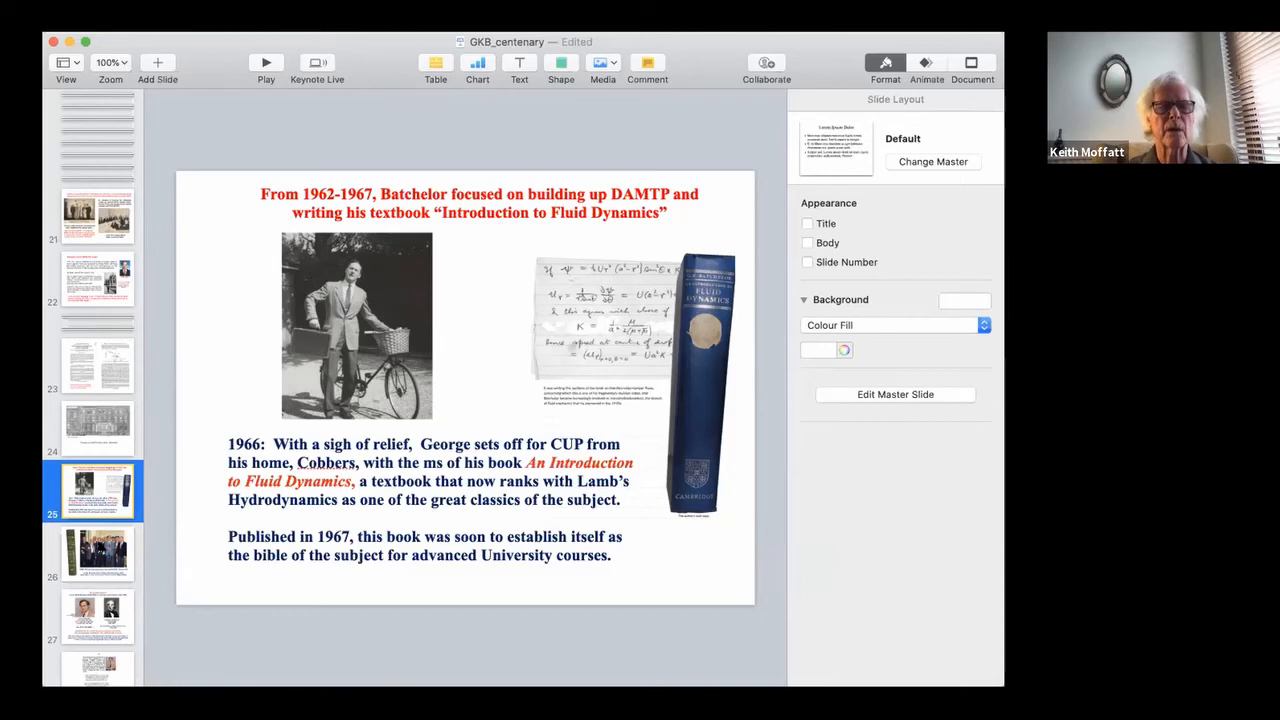
Display slide 26, the March 1990 70th birthday gathering photo in old DAMTP
click(97, 554)
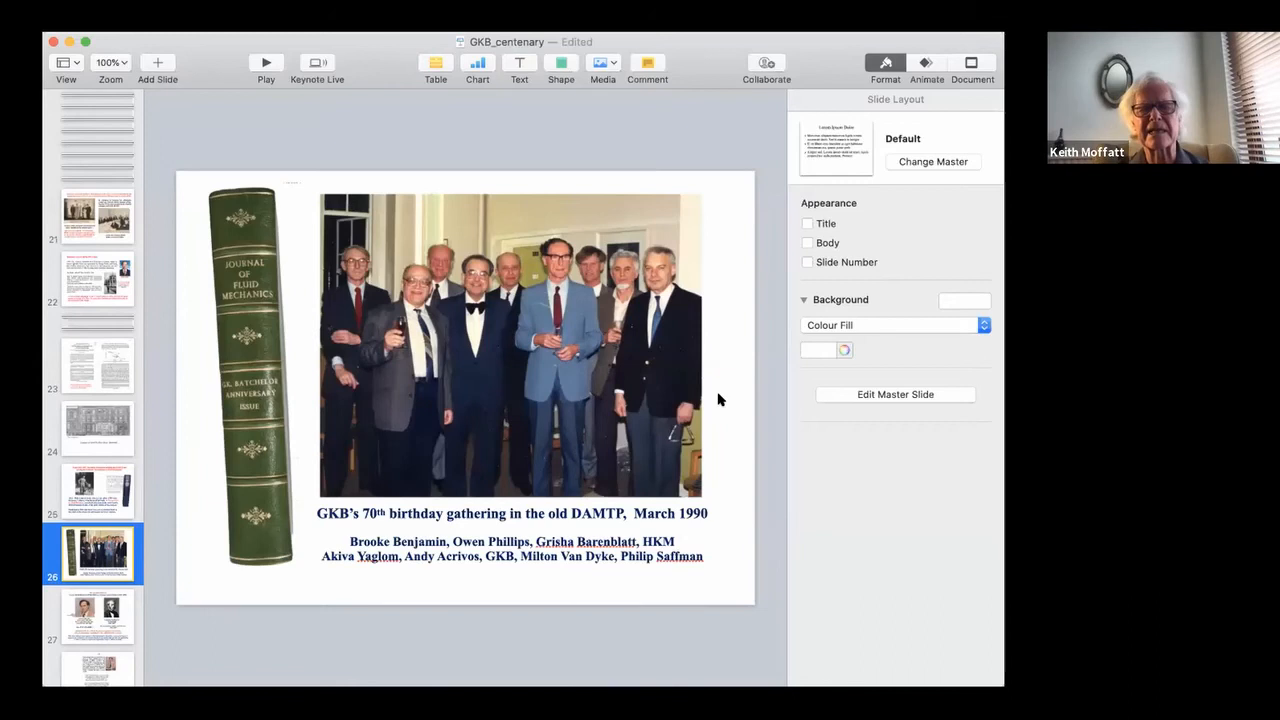
mouse_move(730, 545)
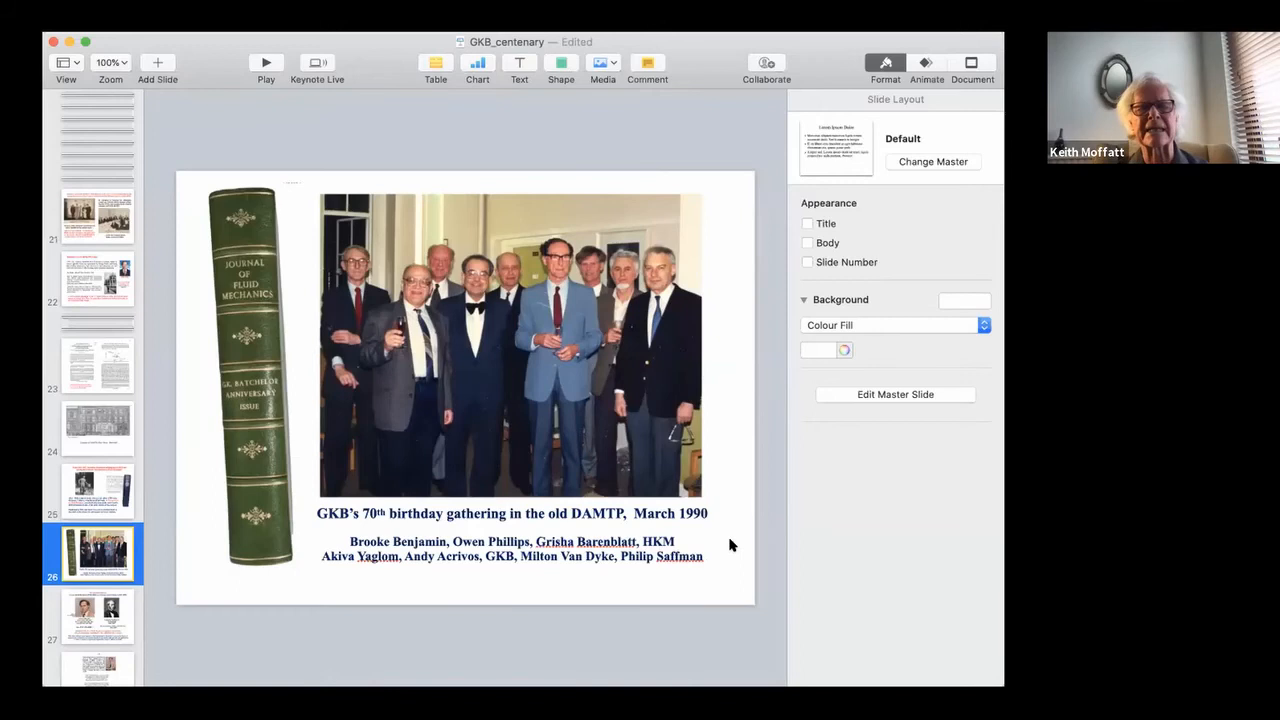
mouse_move(250, 458)
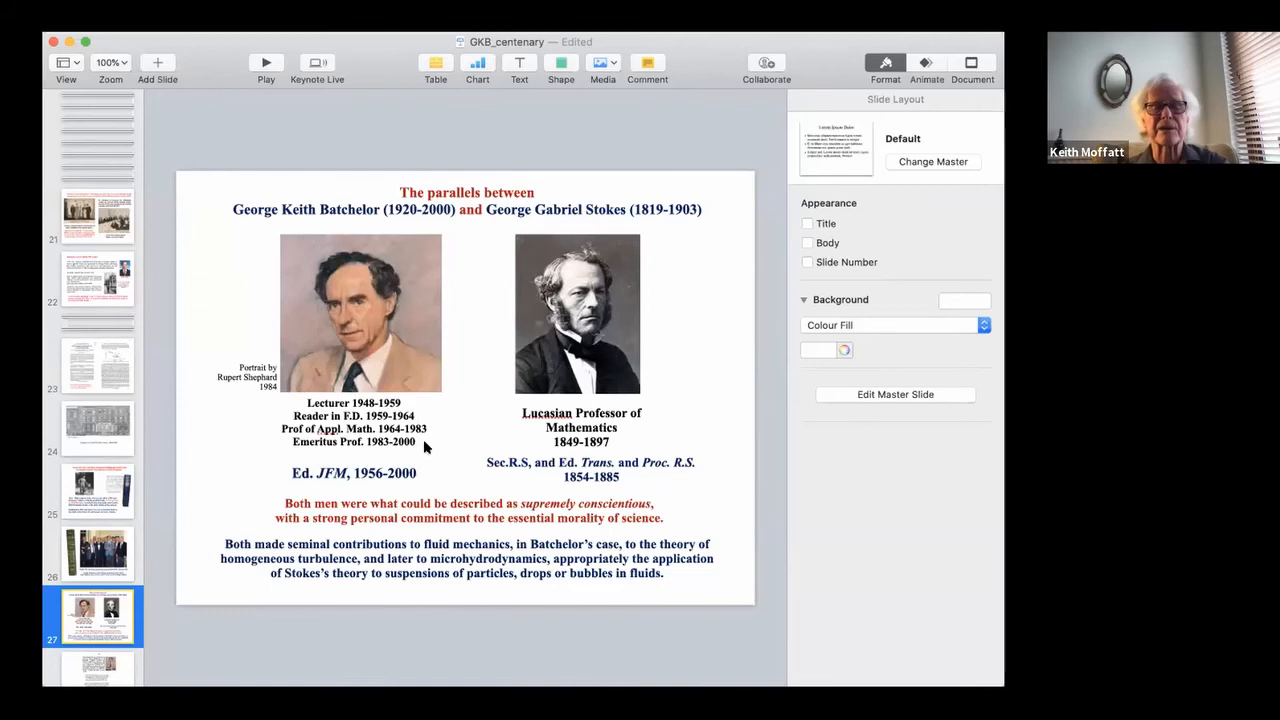
mouse_move(618, 446)
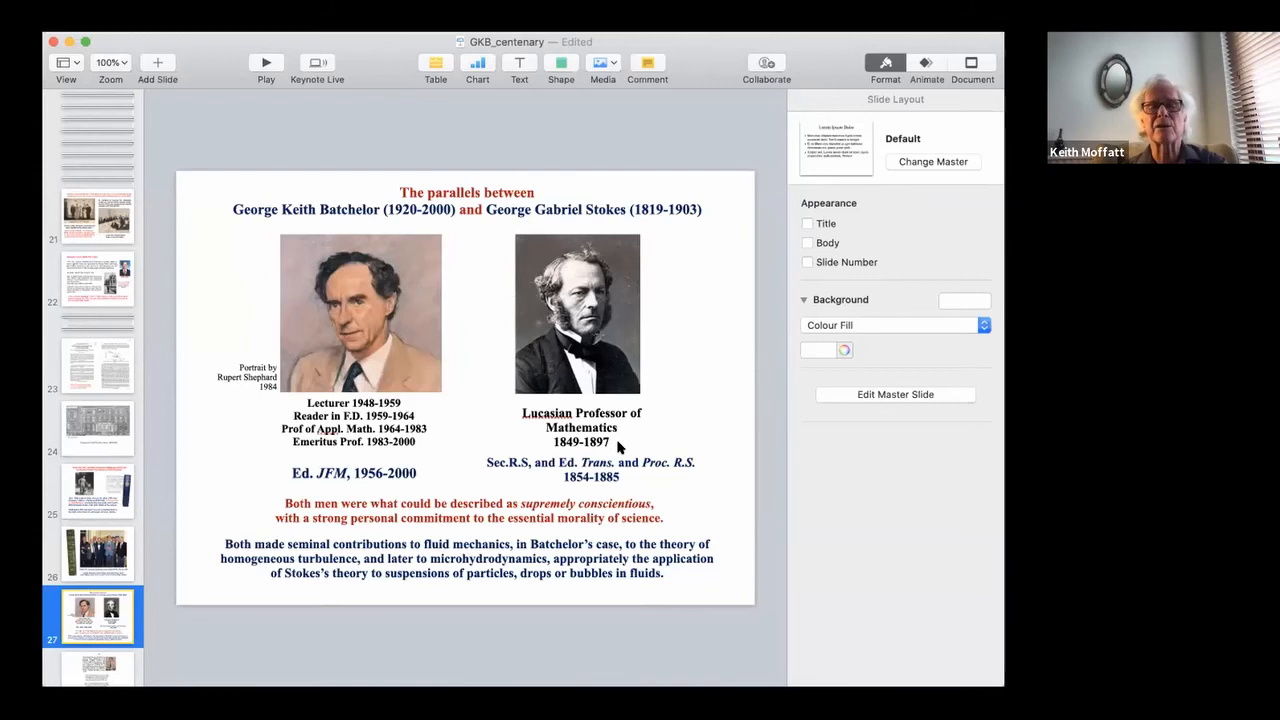
mouse_move(703, 498)
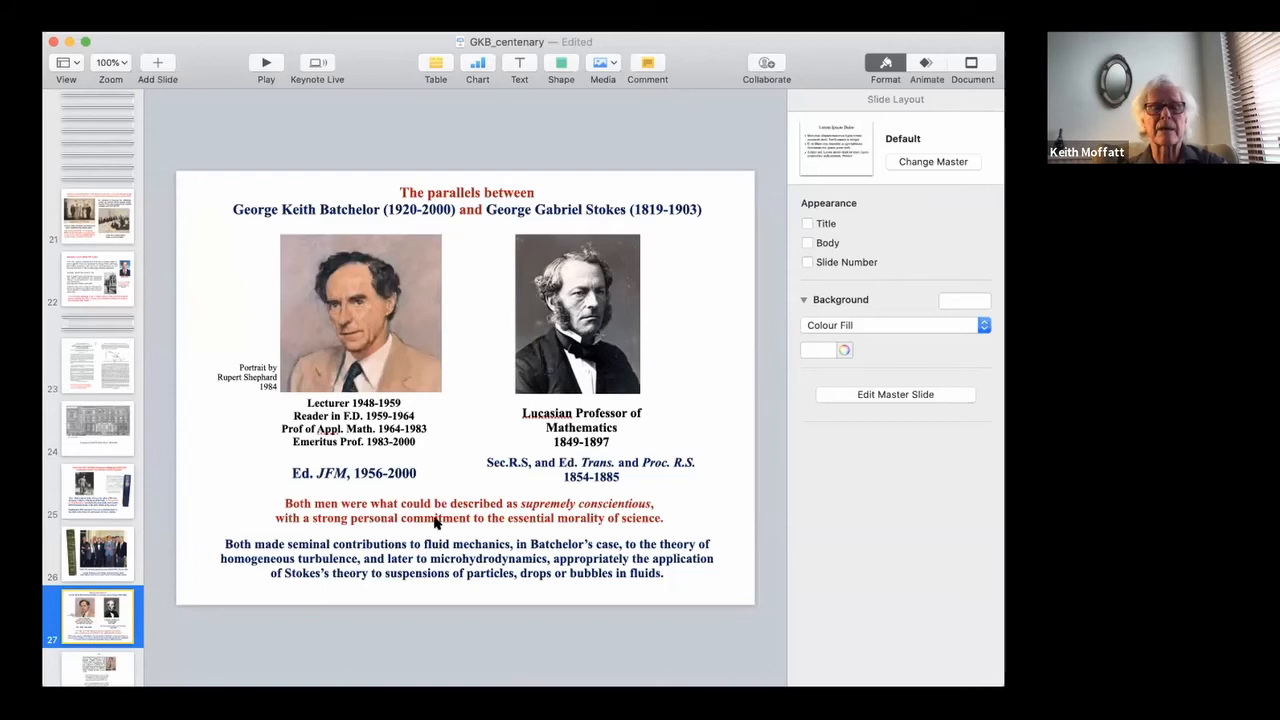
mouse_move(422, 543)
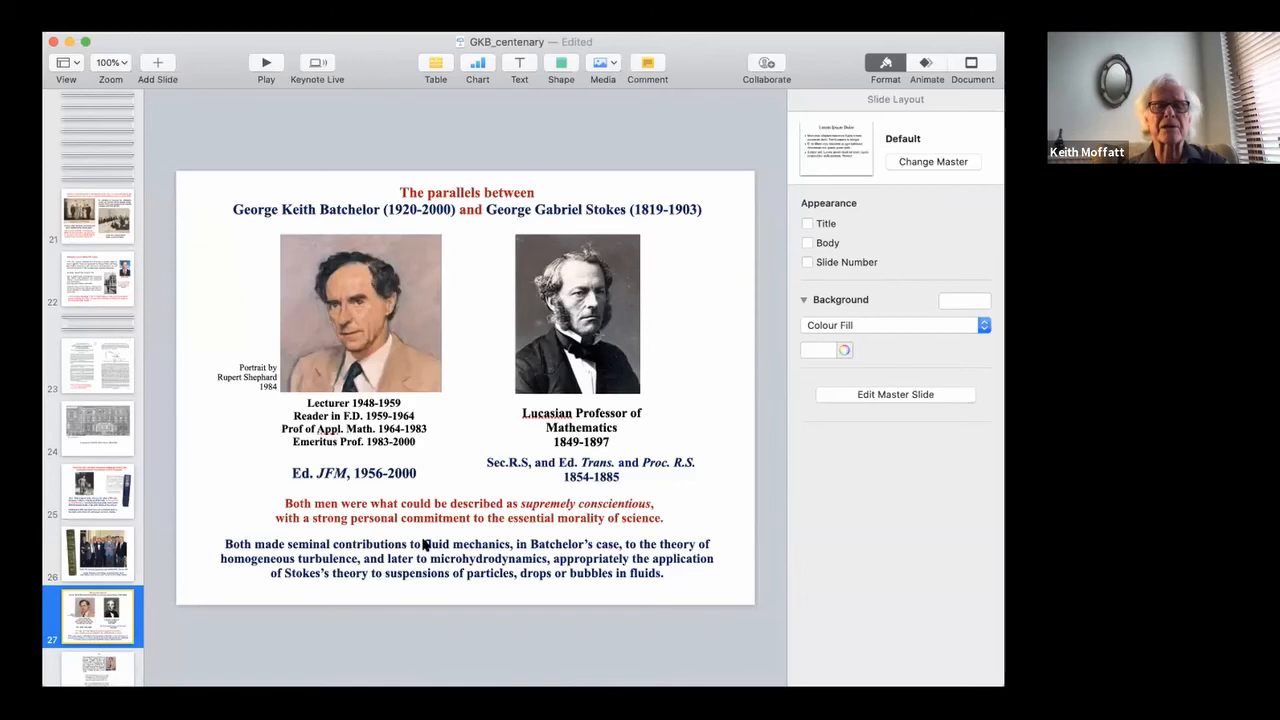
mouse_move(685, 495)
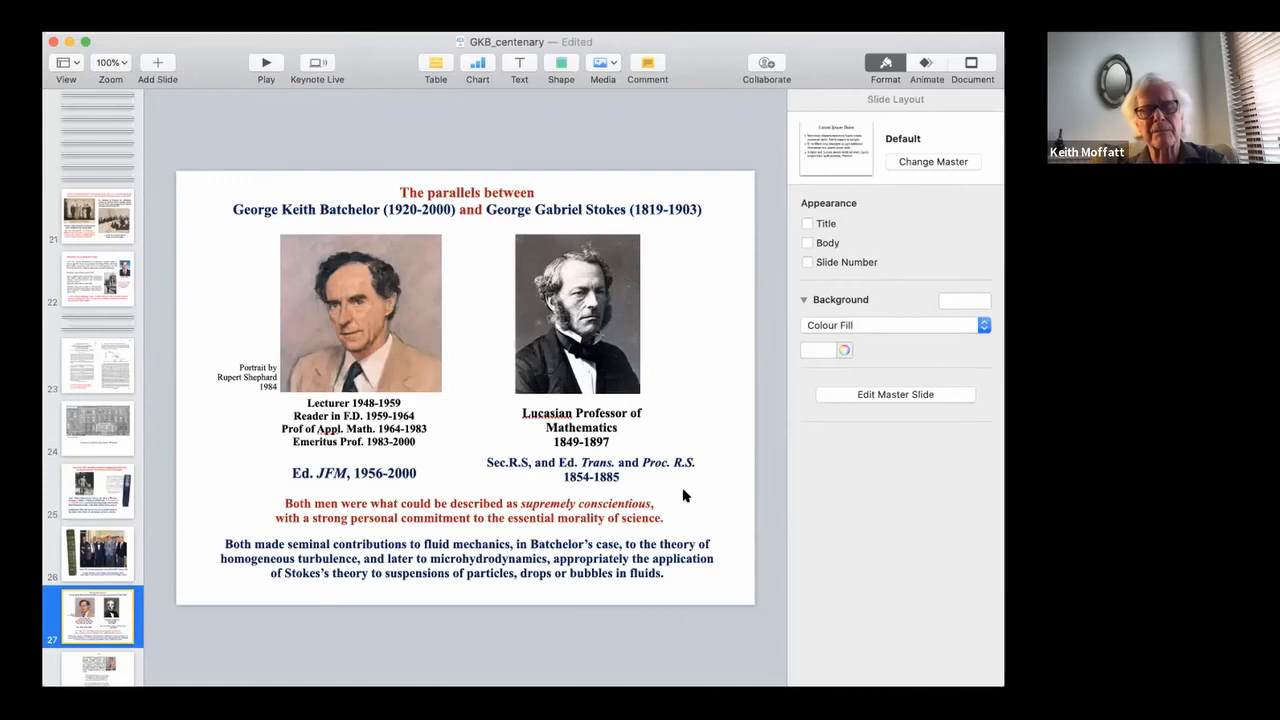
mouse_move(640, 547)
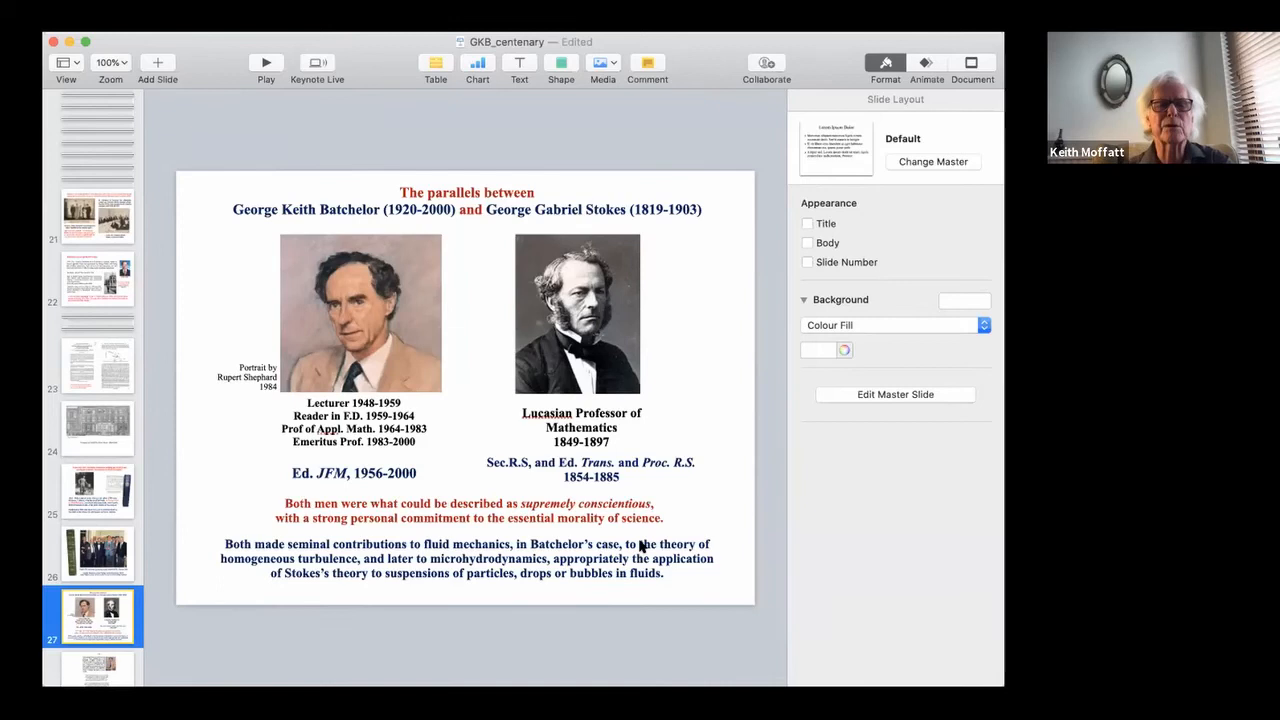
mouse_move(575, 575)
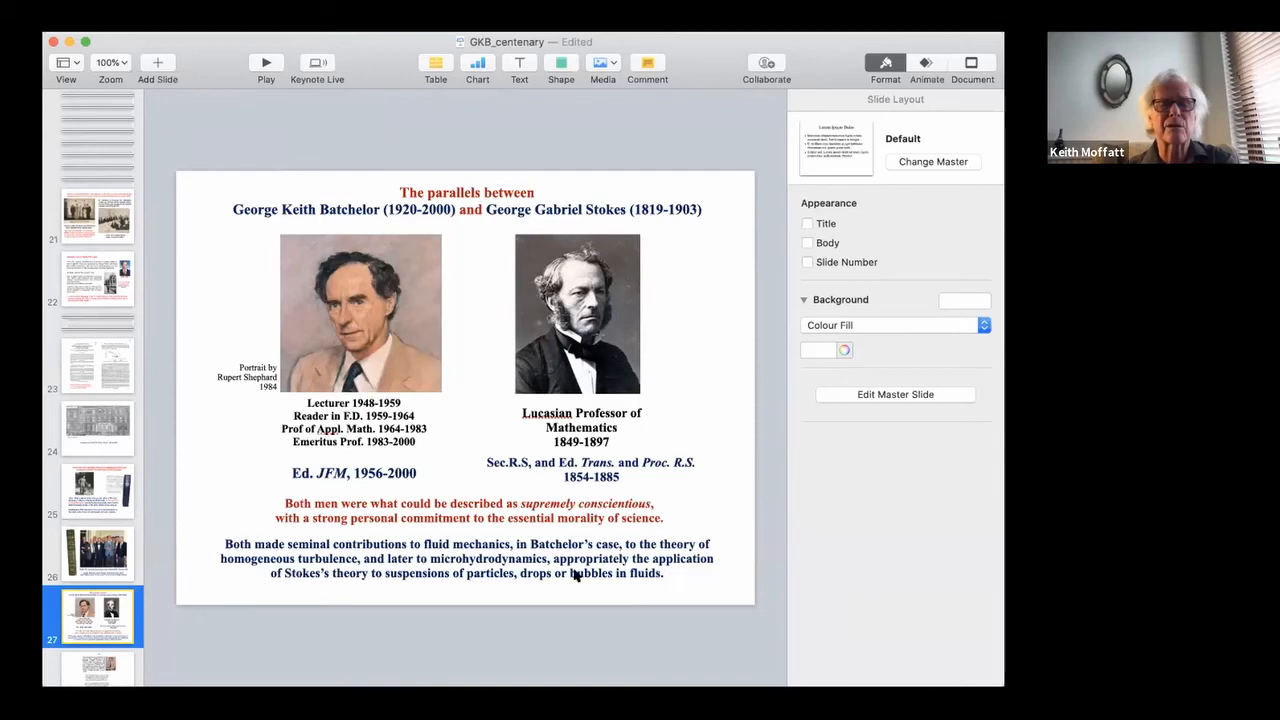
mouse_move(650, 580)
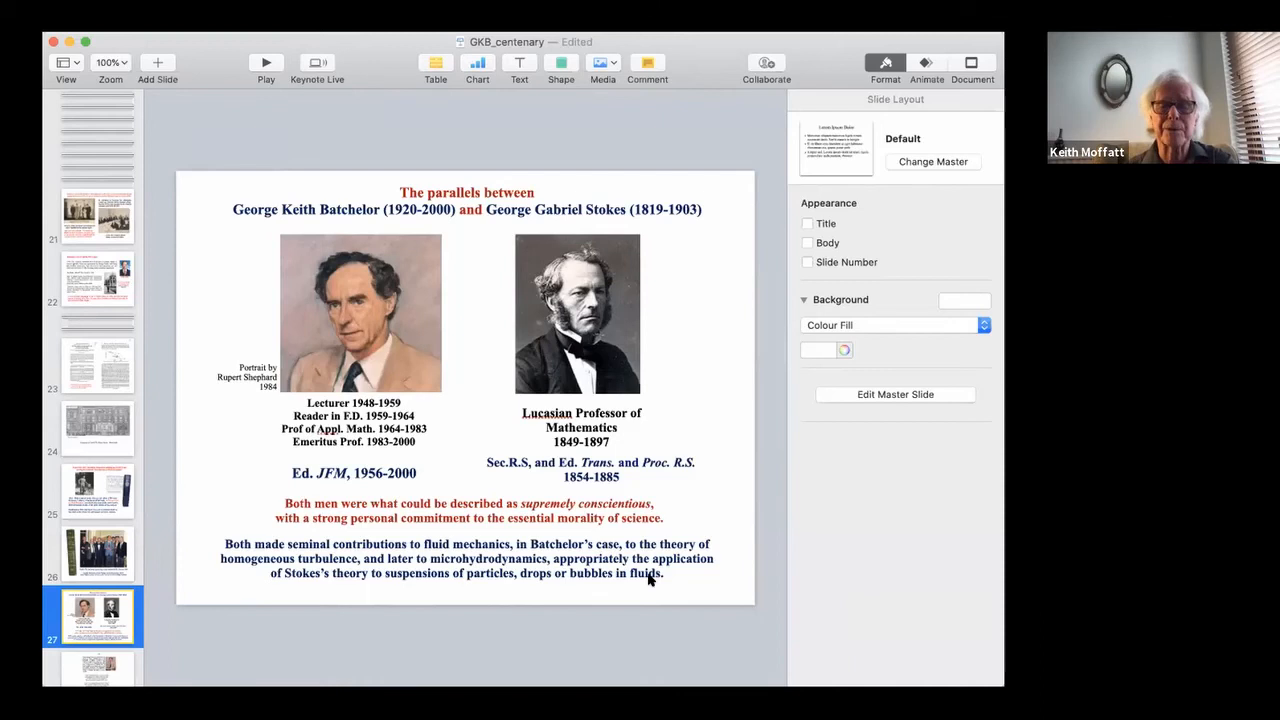
mouse_move(535, 590)
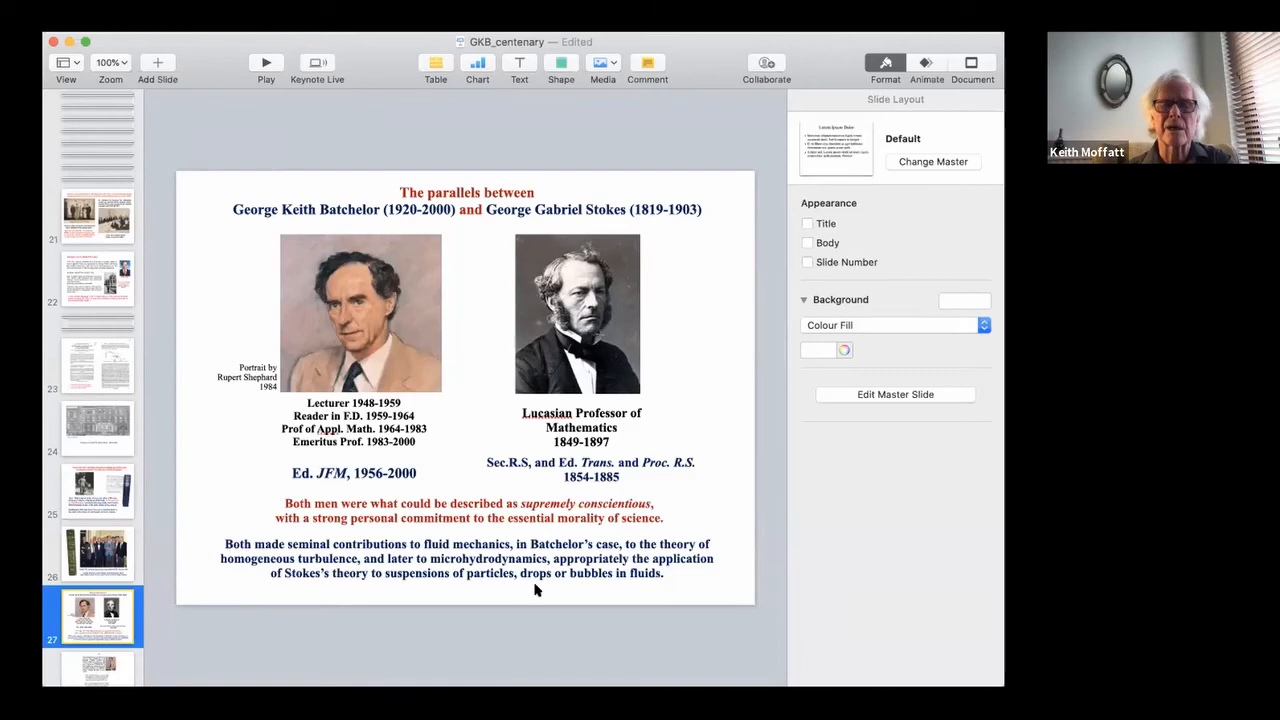
mouse_move(473, 416)
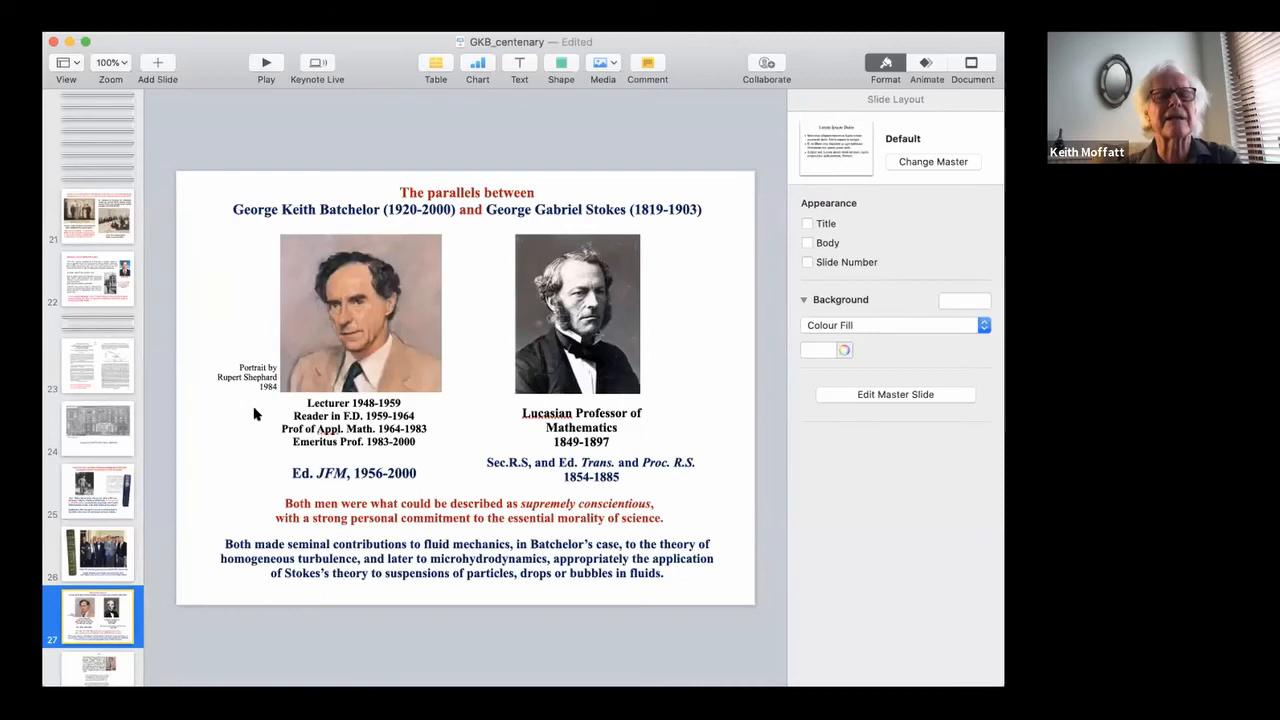
mouse_move(258, 404)
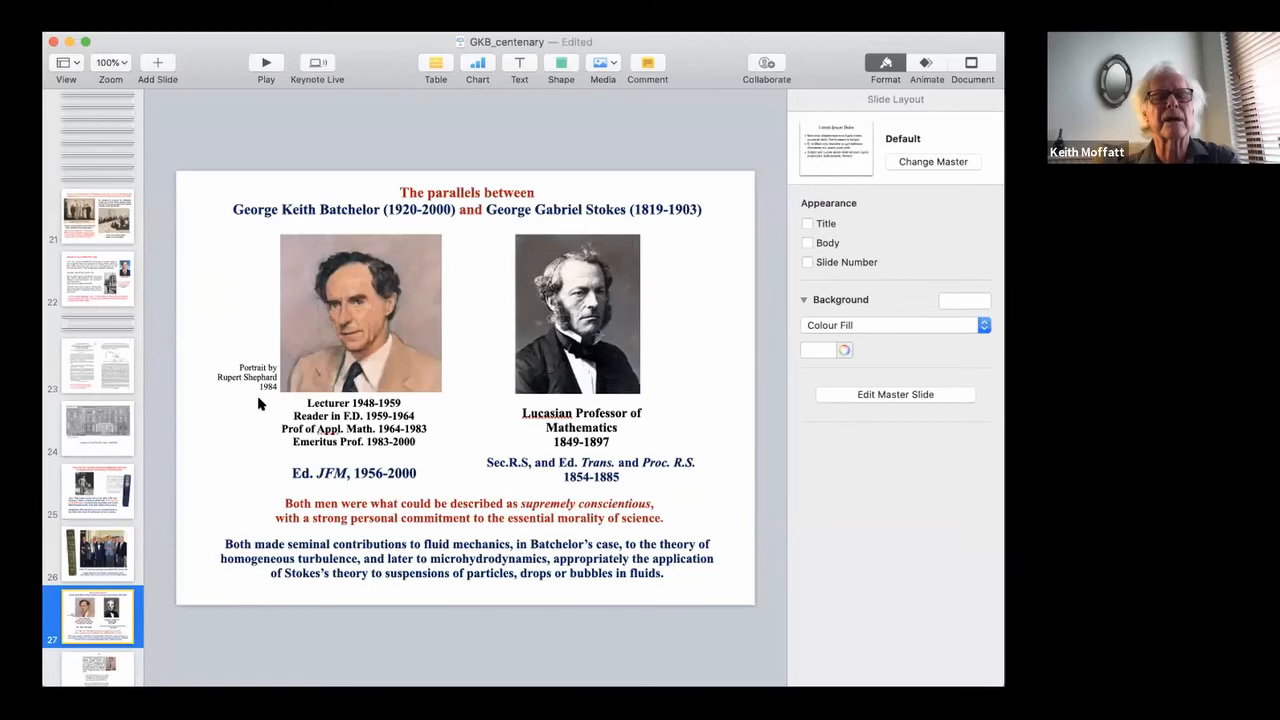
mouse_move(364, 186)
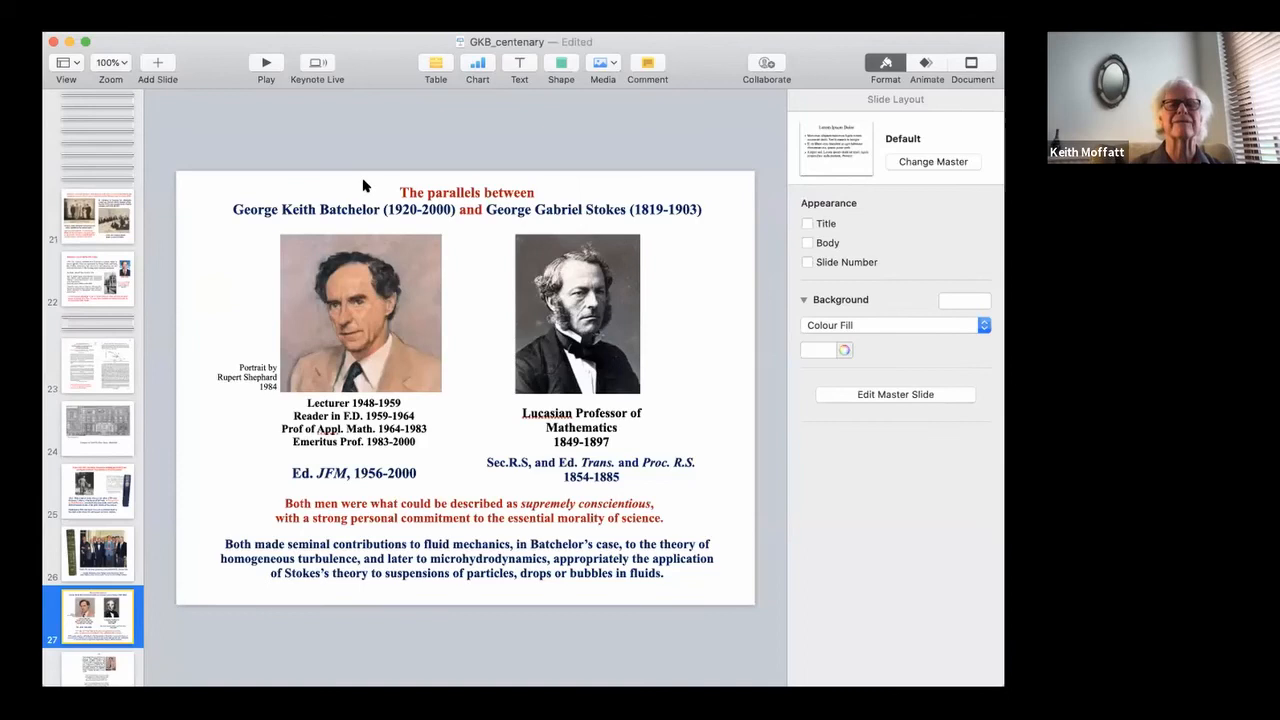
mouse_move(220, 50)
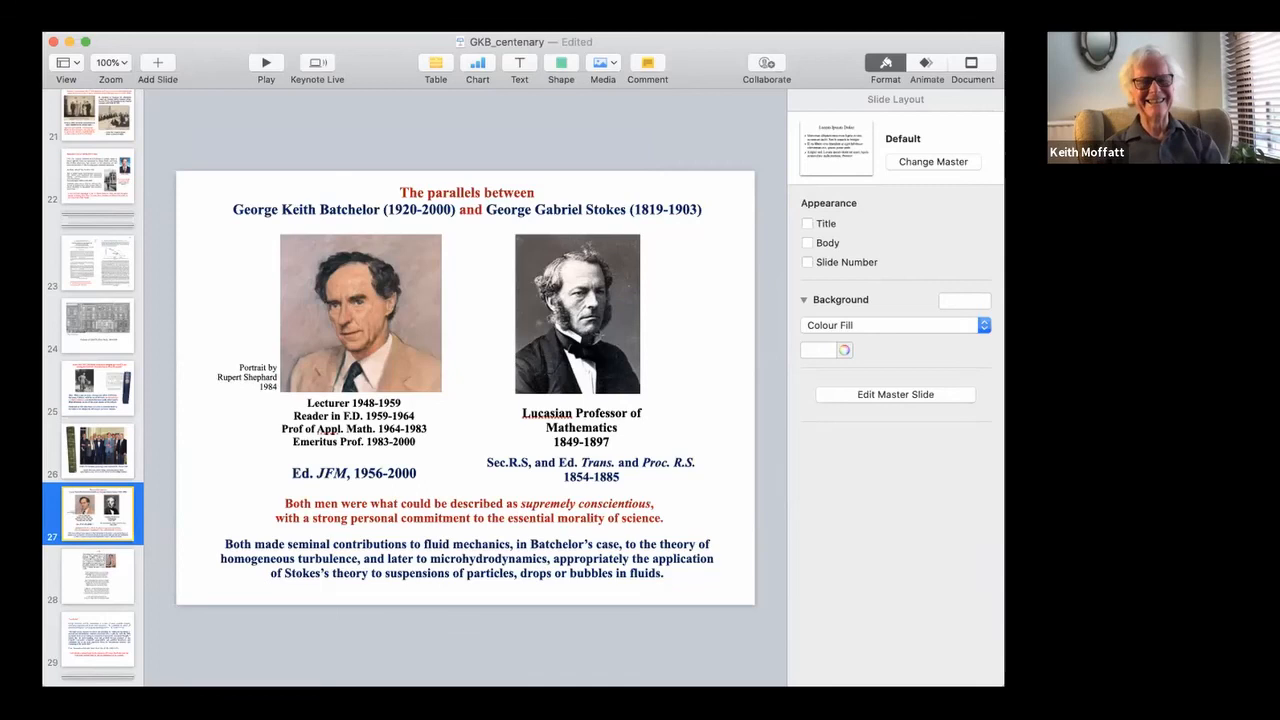
click(97, 575)
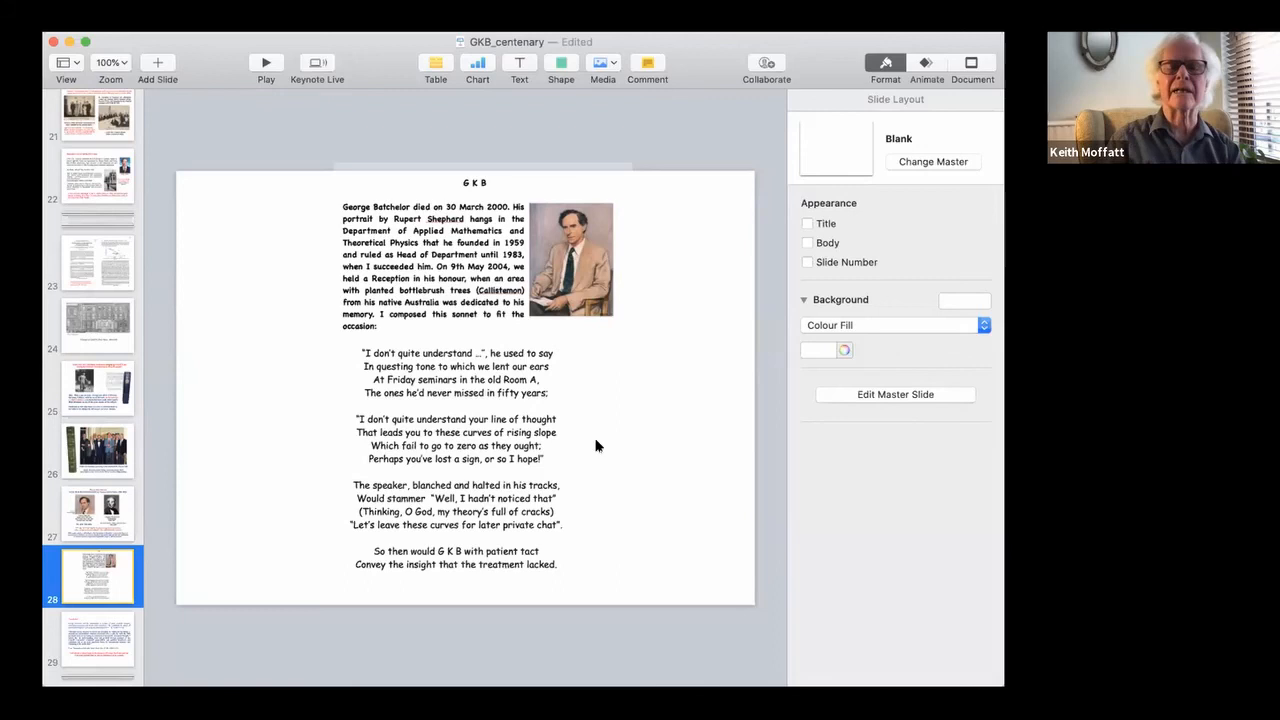
mouse_move(603, 421)
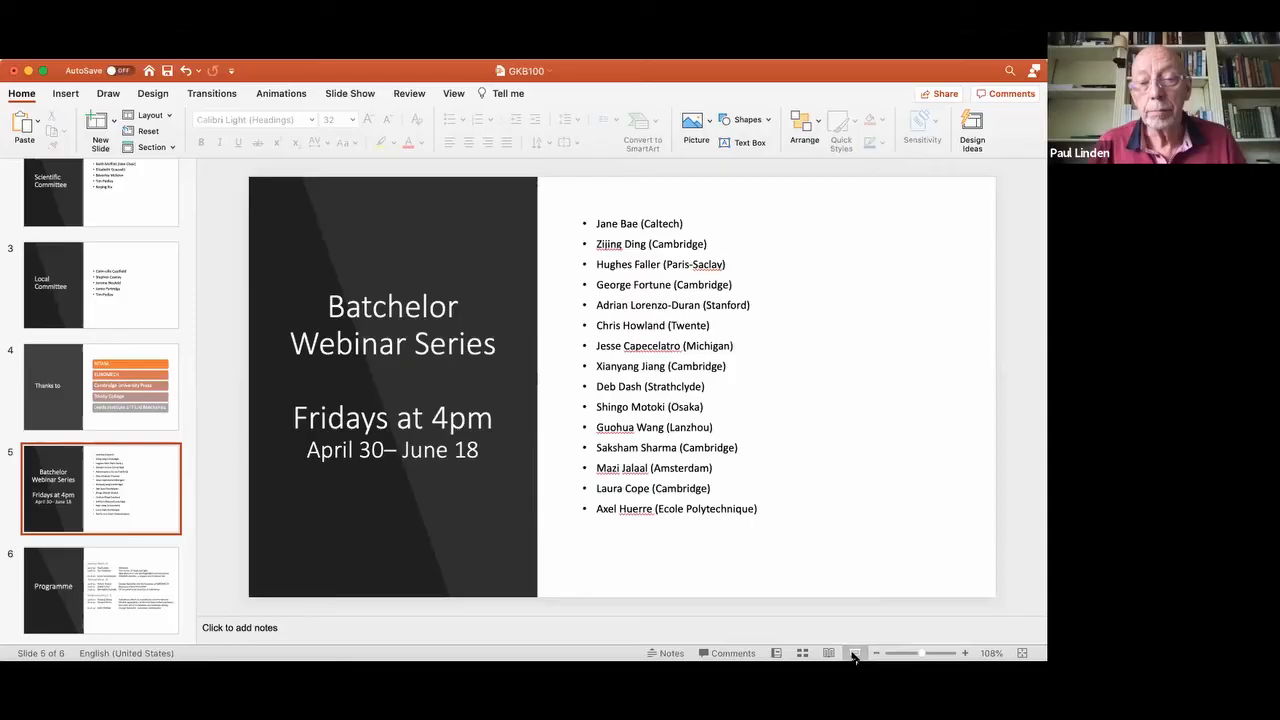
Start the slideshow from slide 5, the Batchelor Webinar Series with fifteen speakers
click(854, 653)
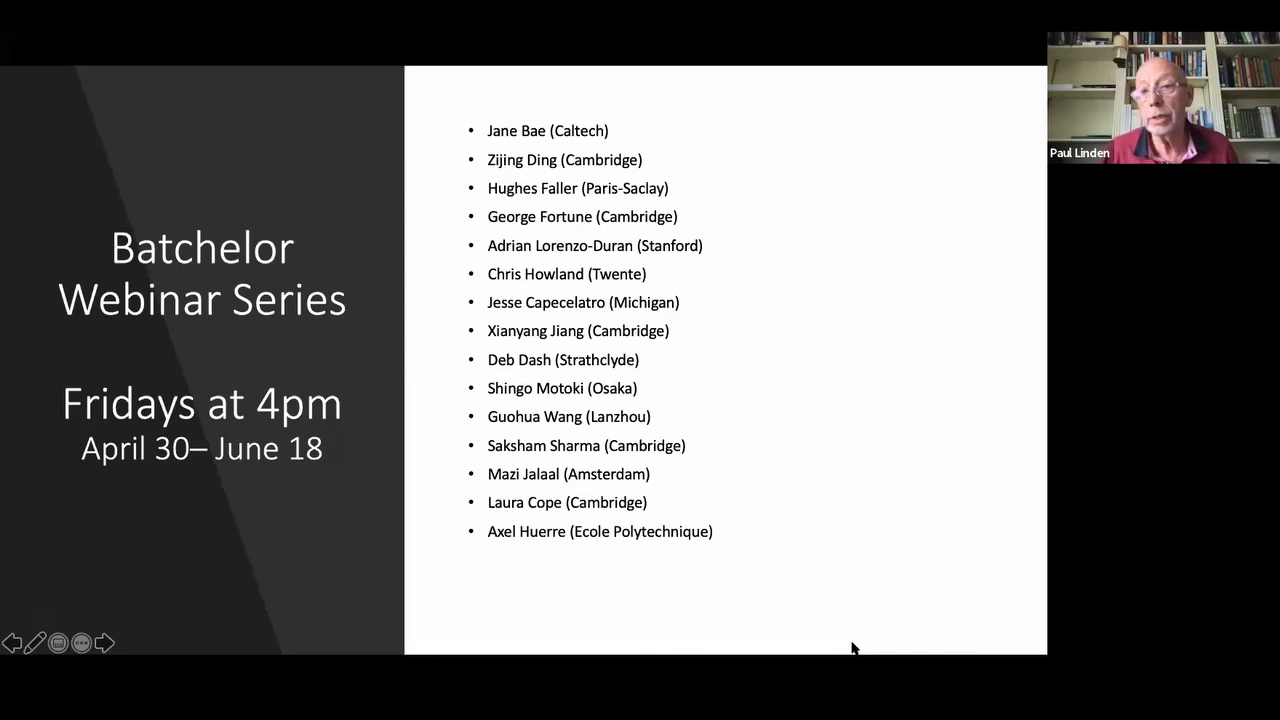